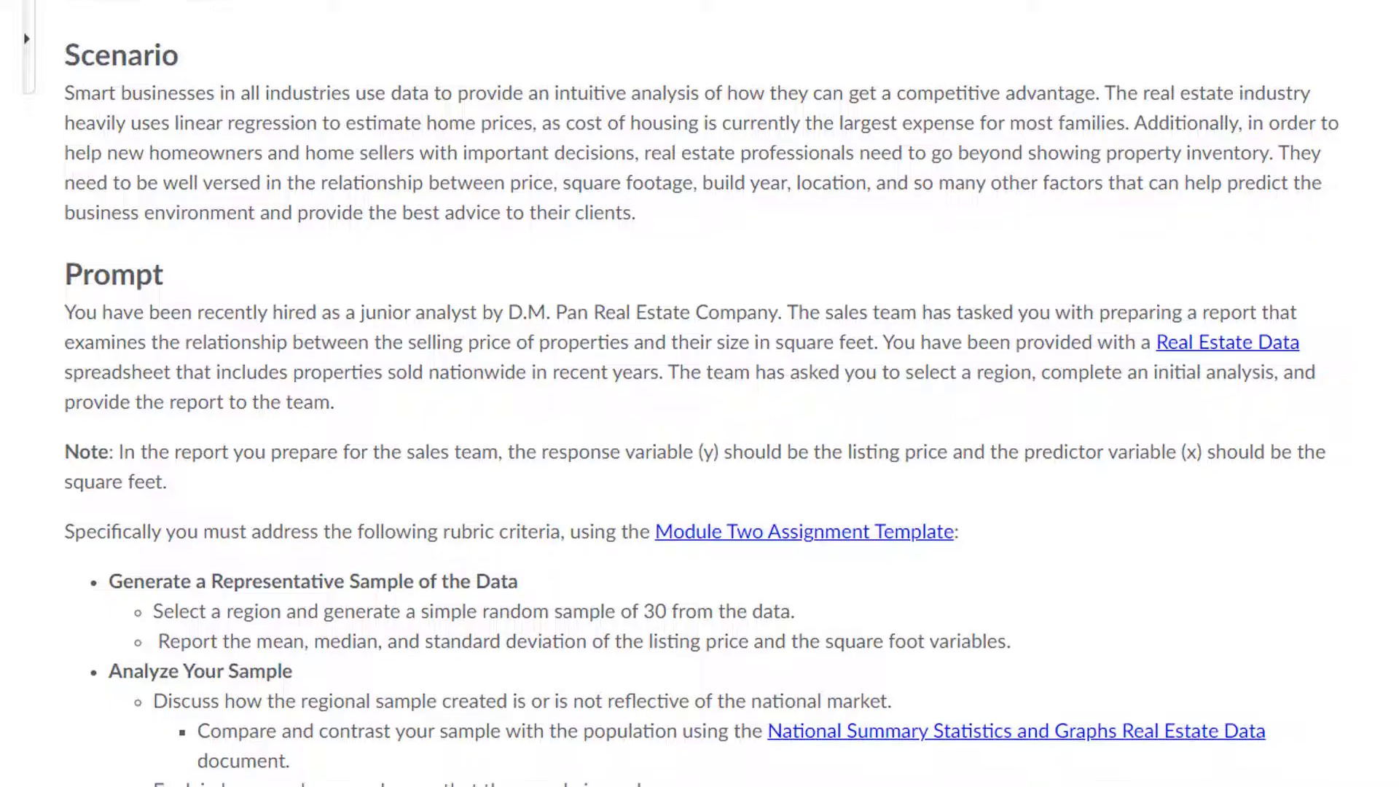
Read through the Scenario and Prompt, then follow the Real Estate Data link into Excel
{"action": "scroll", "scroll_direction": "down", "scroll_amount": 3}
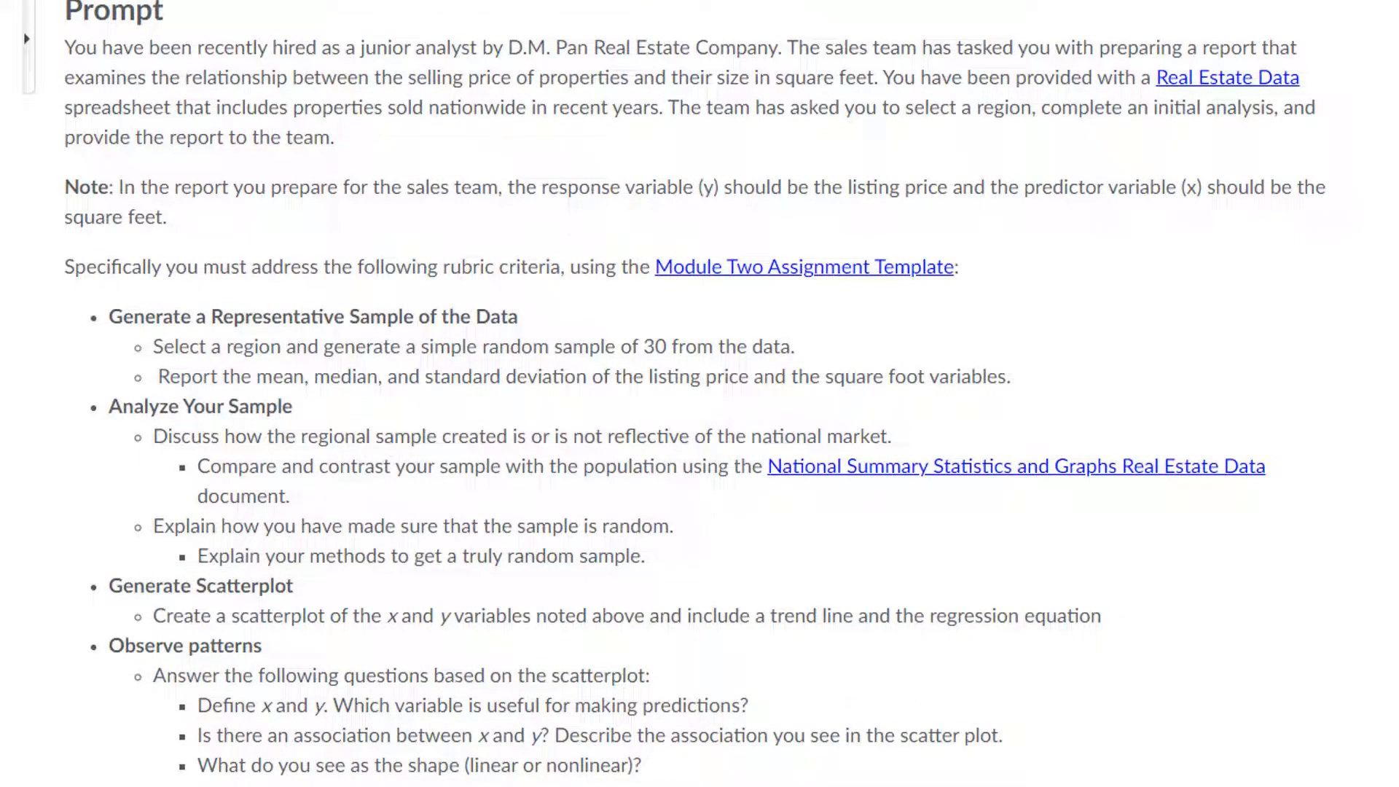
{"action": "scroll", "scroll_direction": "up", "scroll_amount": 3}
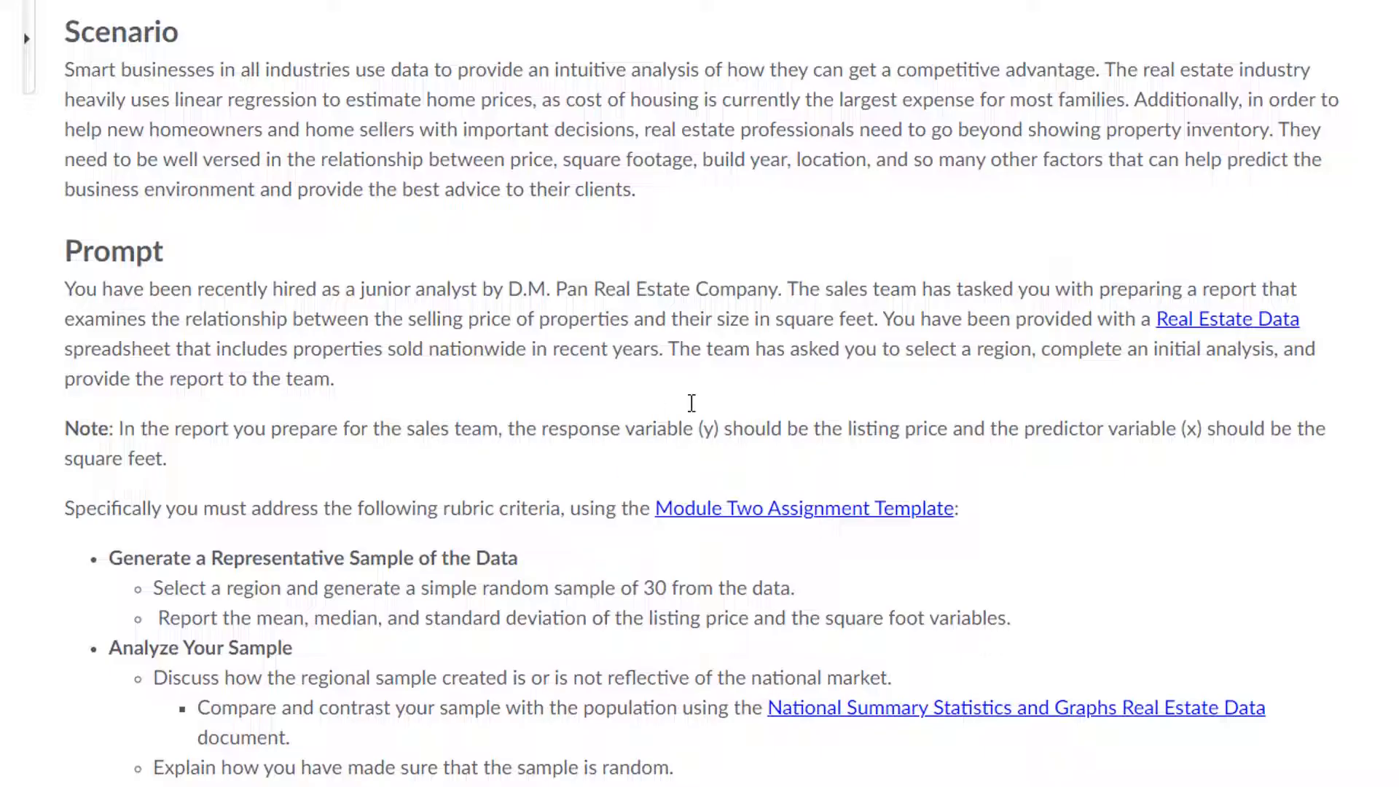
{"action": "mouse_move", "coordinate": [1227, 319]}
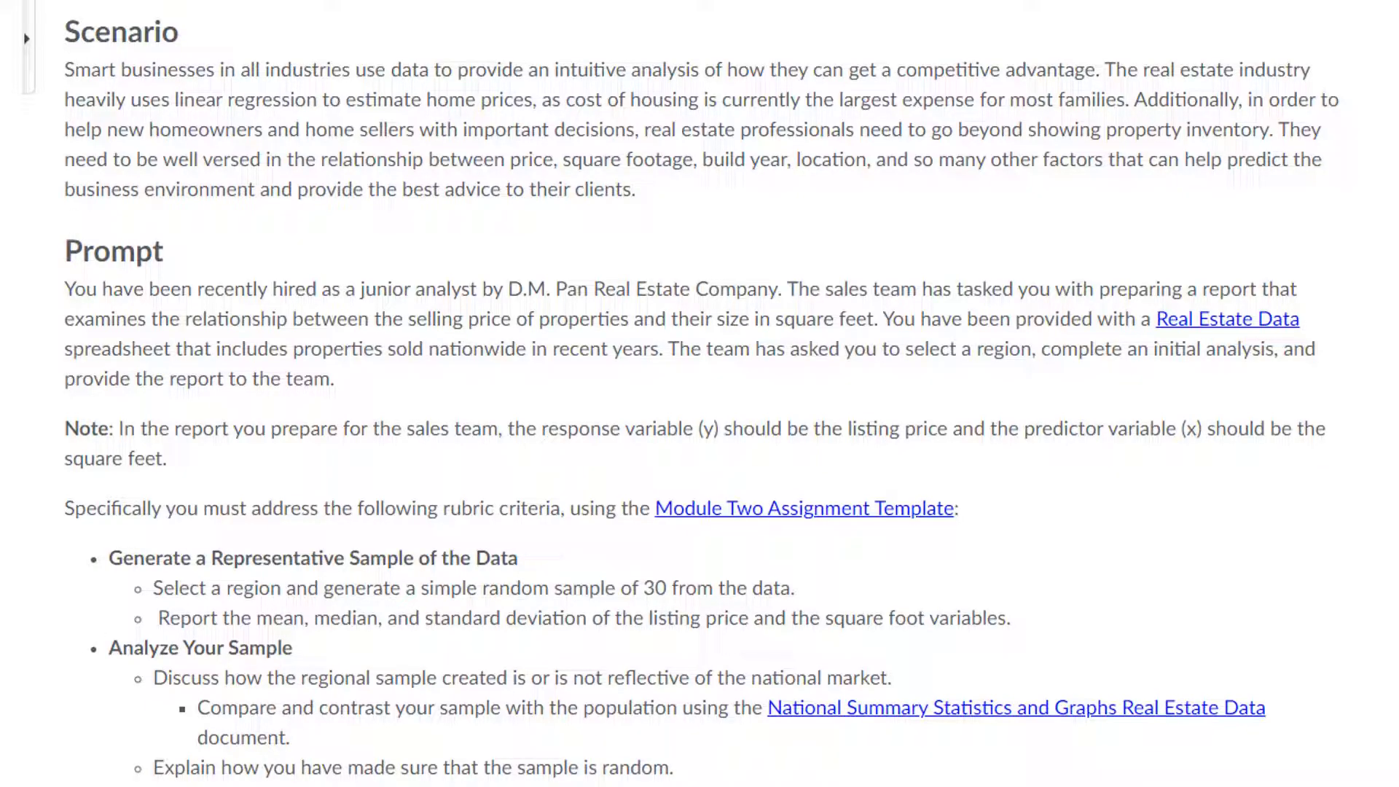
{"action": "mouse_move", "coordinate": [709, 366]}
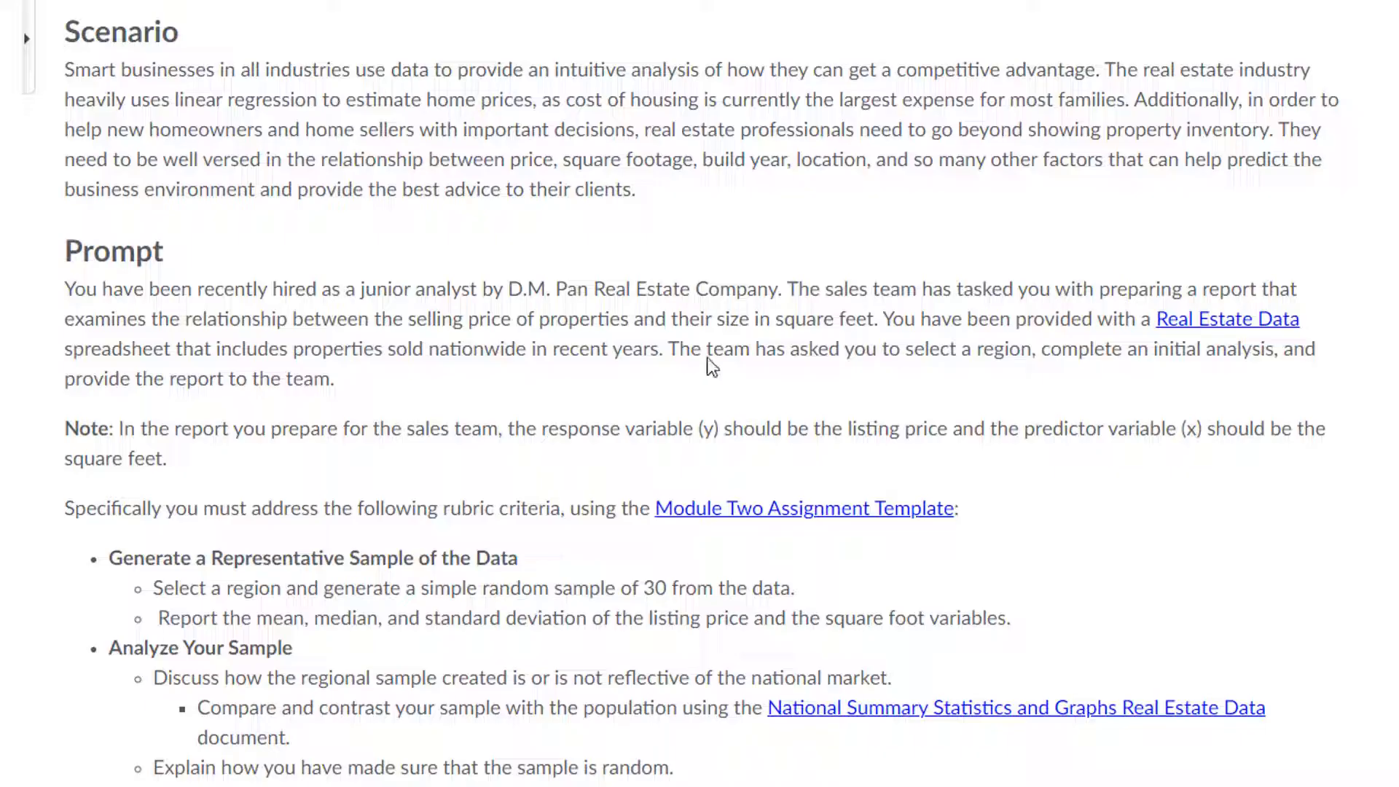
{"action": "left_click", "coordinate": [1227, 320]}
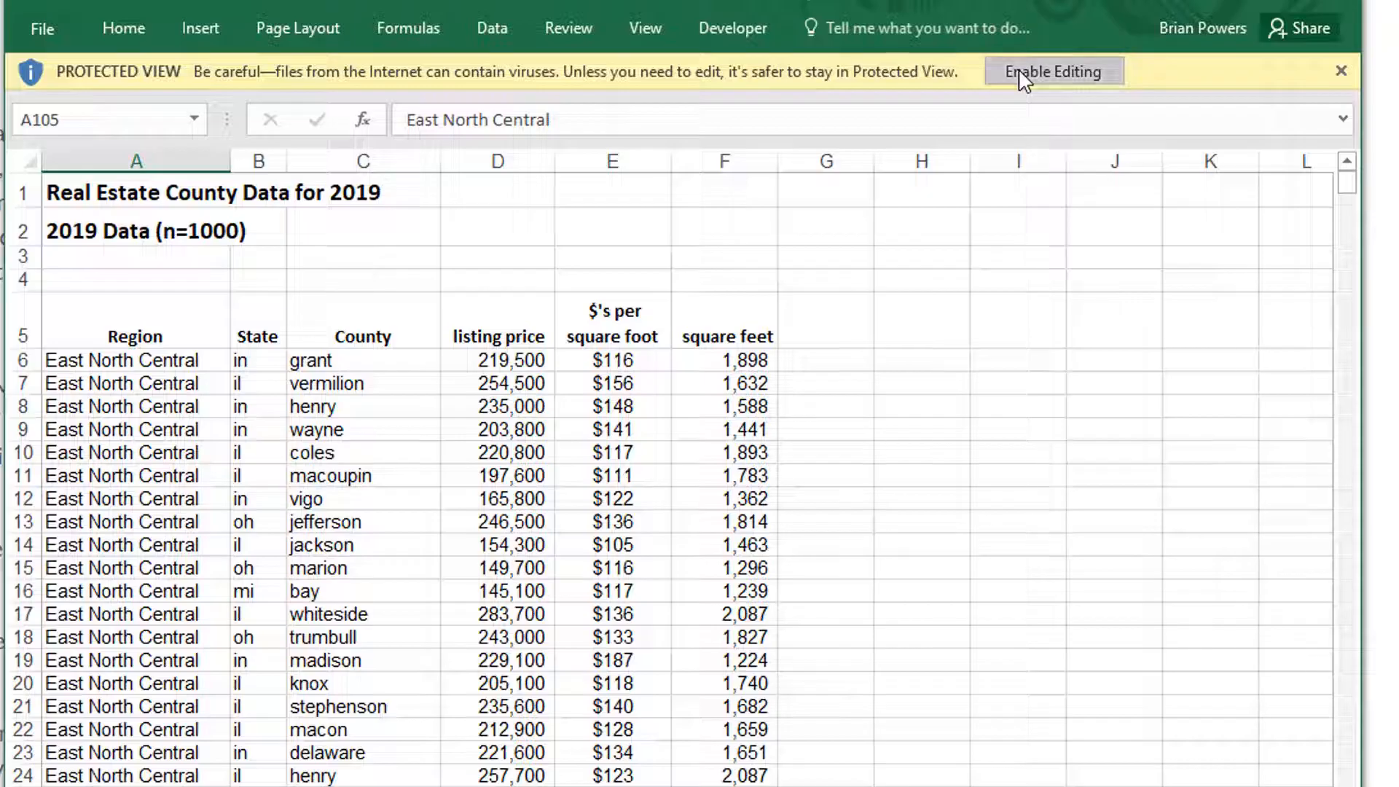
Enable editing and look through the 2019 county data from East North Central to Northeast
{"action": "left_click", "coordinate": [1054, 71]}
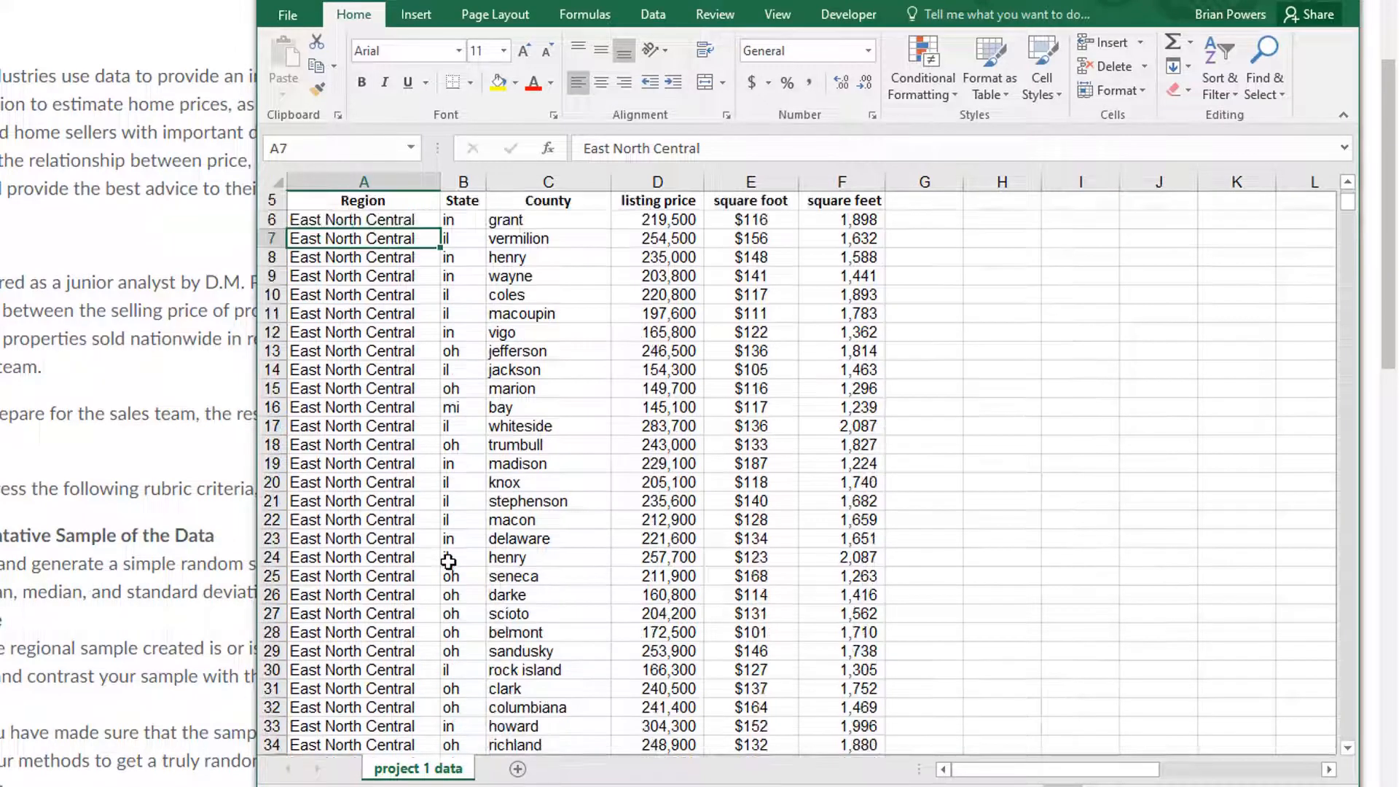
{"action": "scroll", "scroll_direction": "down", "scroll_amount": 3}
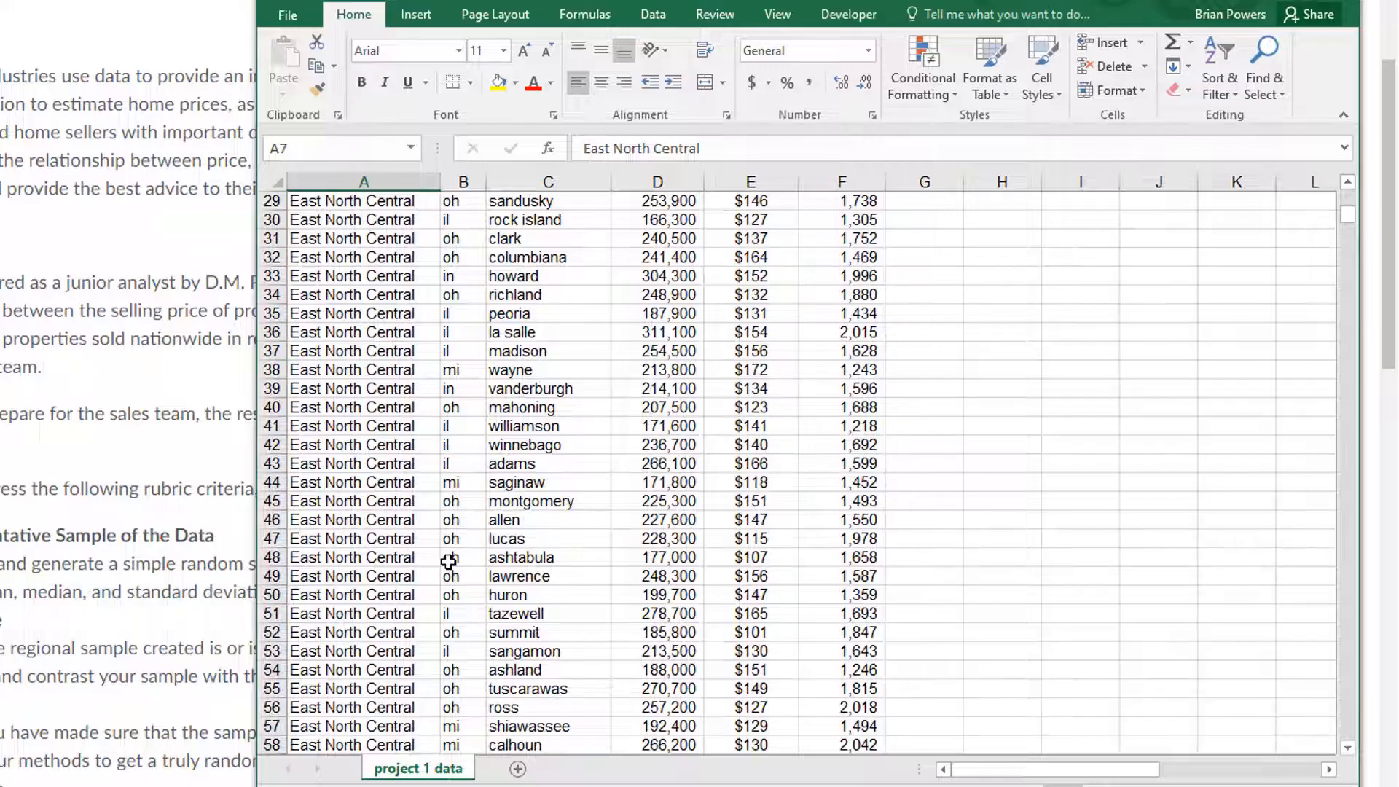
{"action": "scroll", "scroll_direction": "up", "scroll_amount": 3}
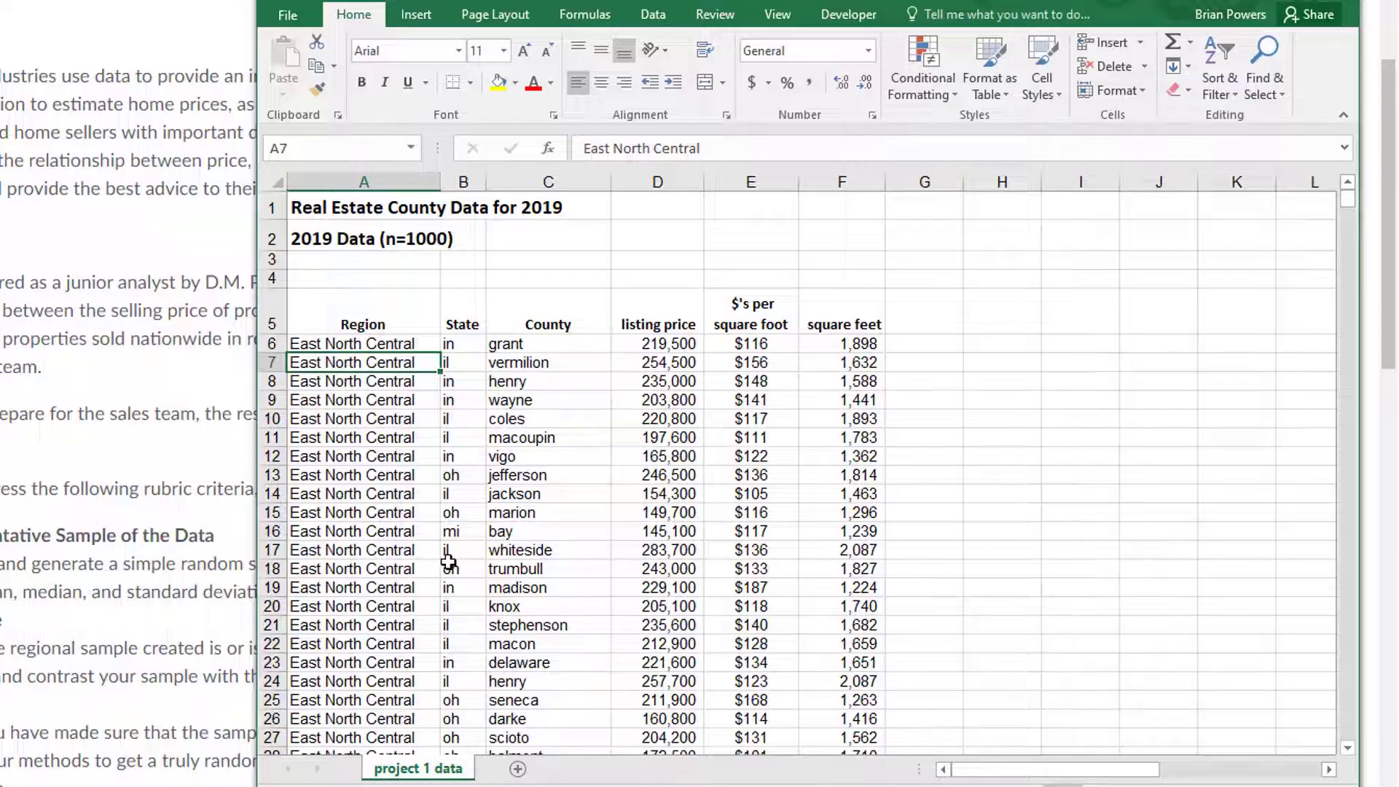
{"action": "scroll", "scroll_direction": "down", "scroll_amount": 3}
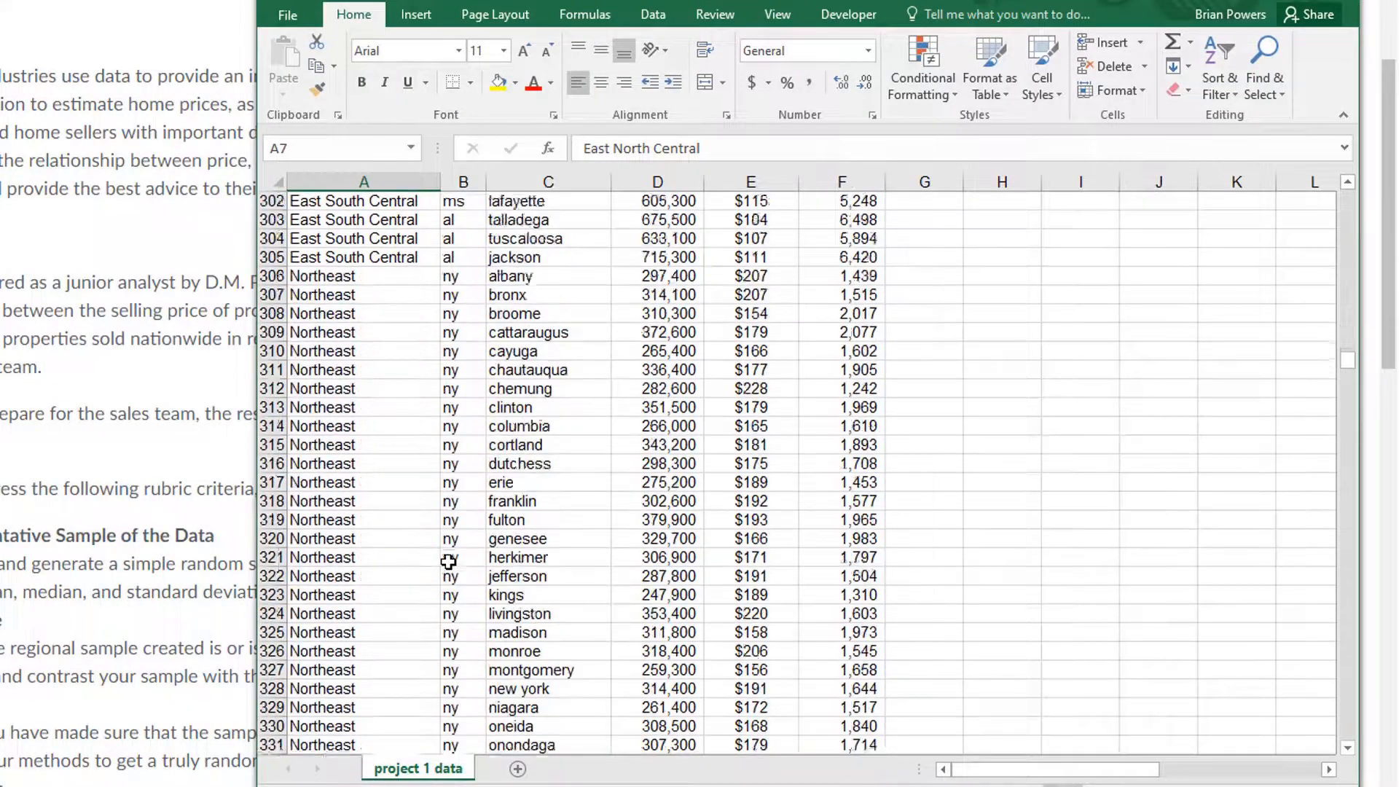
{"action": "scroll", "scroll_direction": "down", "scroll_amount": 3}
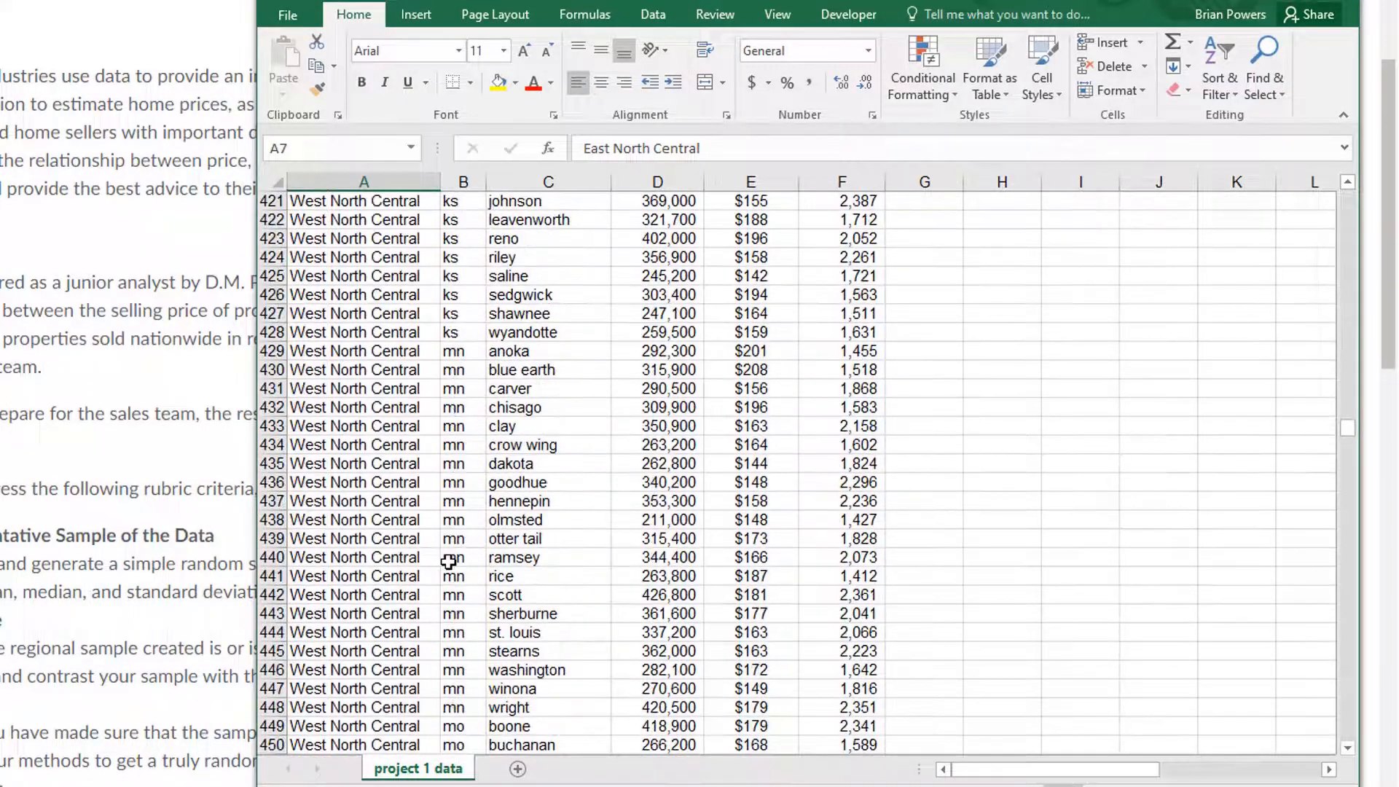
{"action": "scroll", "scroll_direction": "down", "scroll_amount": 3}
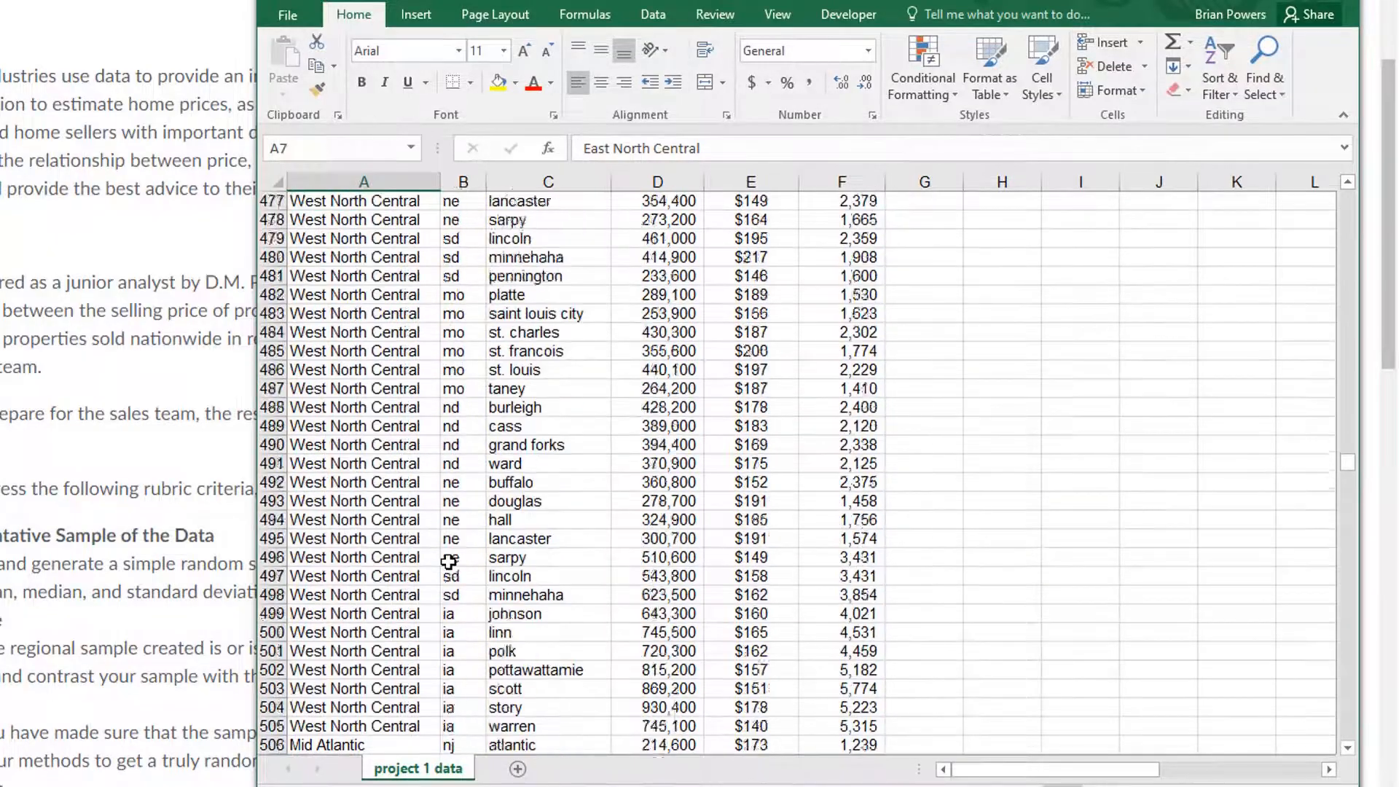
{"action": "scroll", "scroll_direction": "up", "scroll_amount": 3}
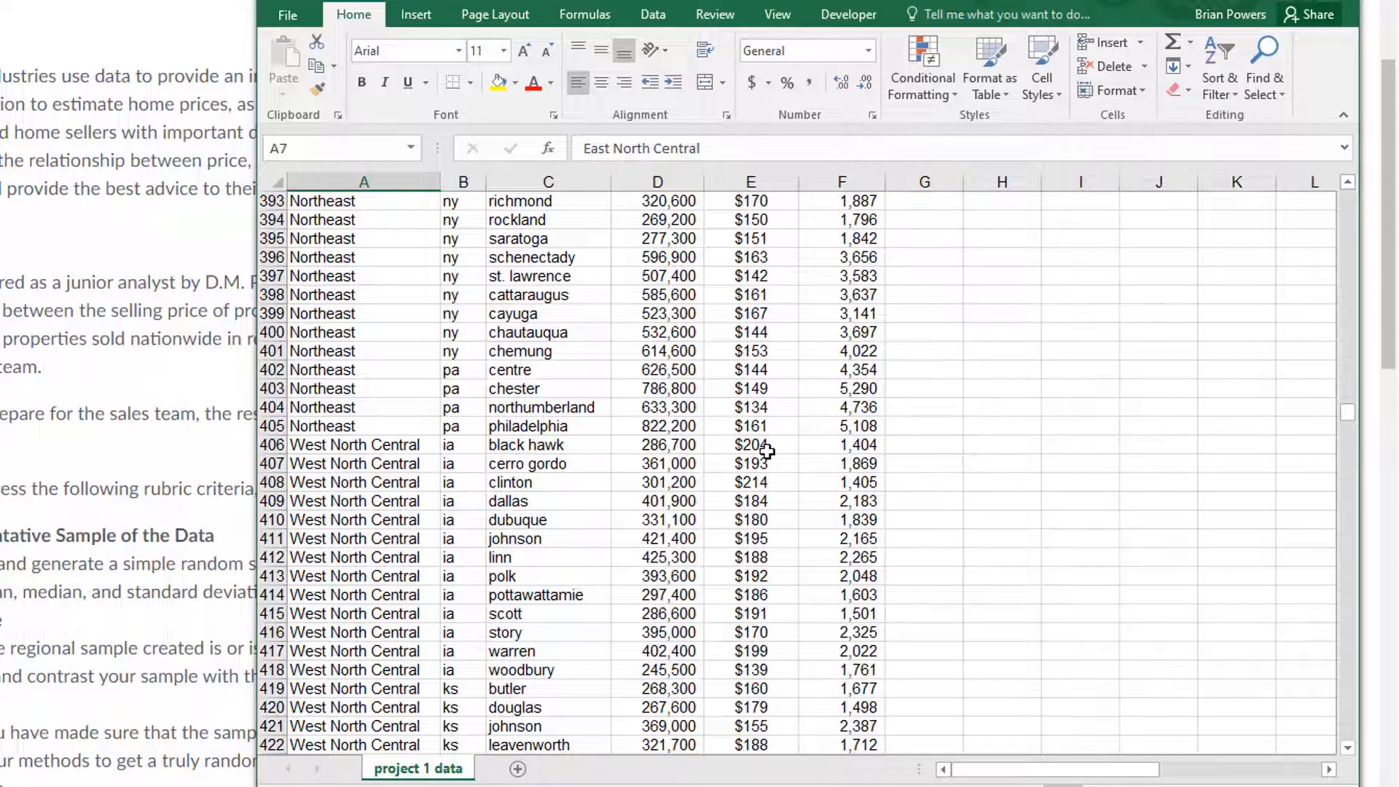
{"action": "mouse_move", "coordinate": [299, 429]}
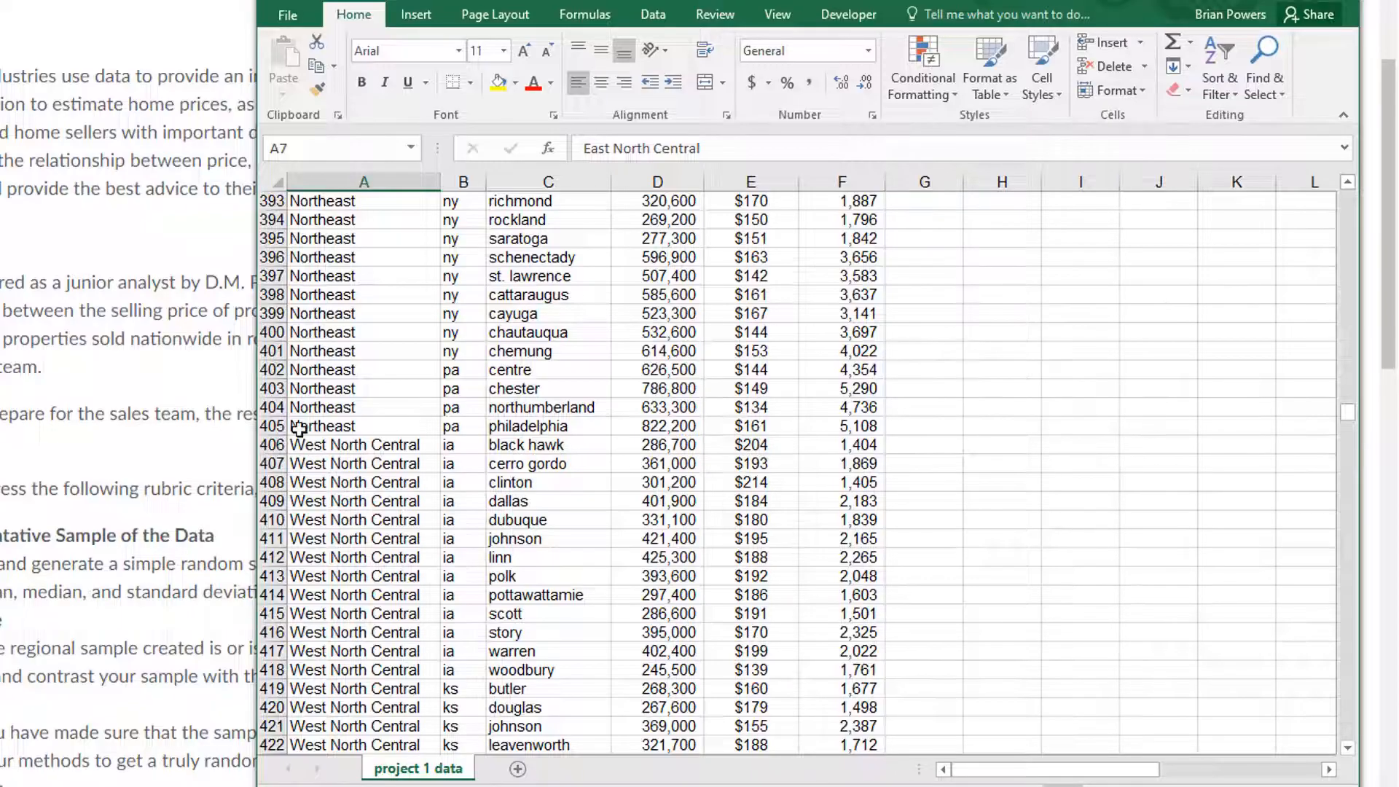
Delete rows 6 through 405 so West North Central counties start at row 6
{"action": "left_click", "coordinate": [271, 426]}
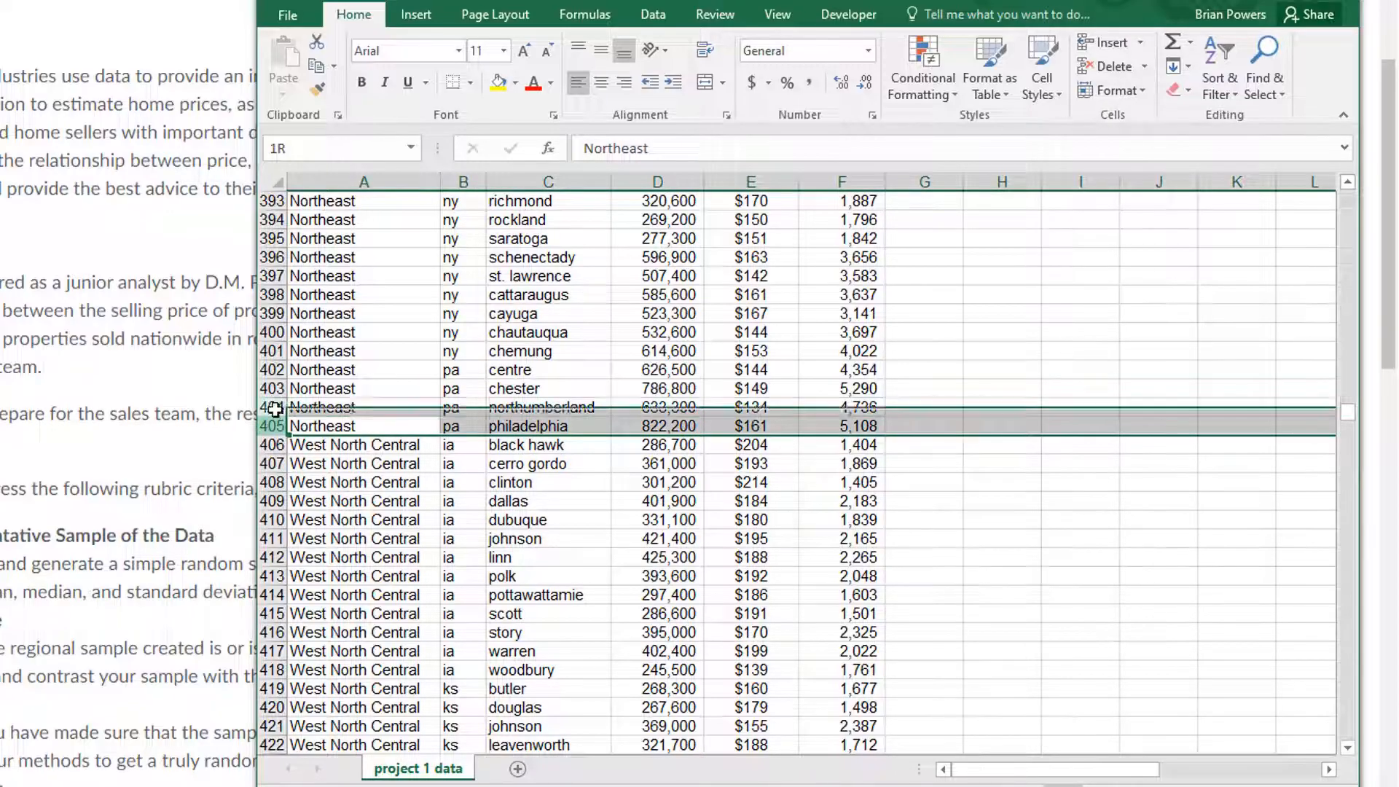
{"action": "scroll", "scroll_direction": "up", "scroll_amount": 3}
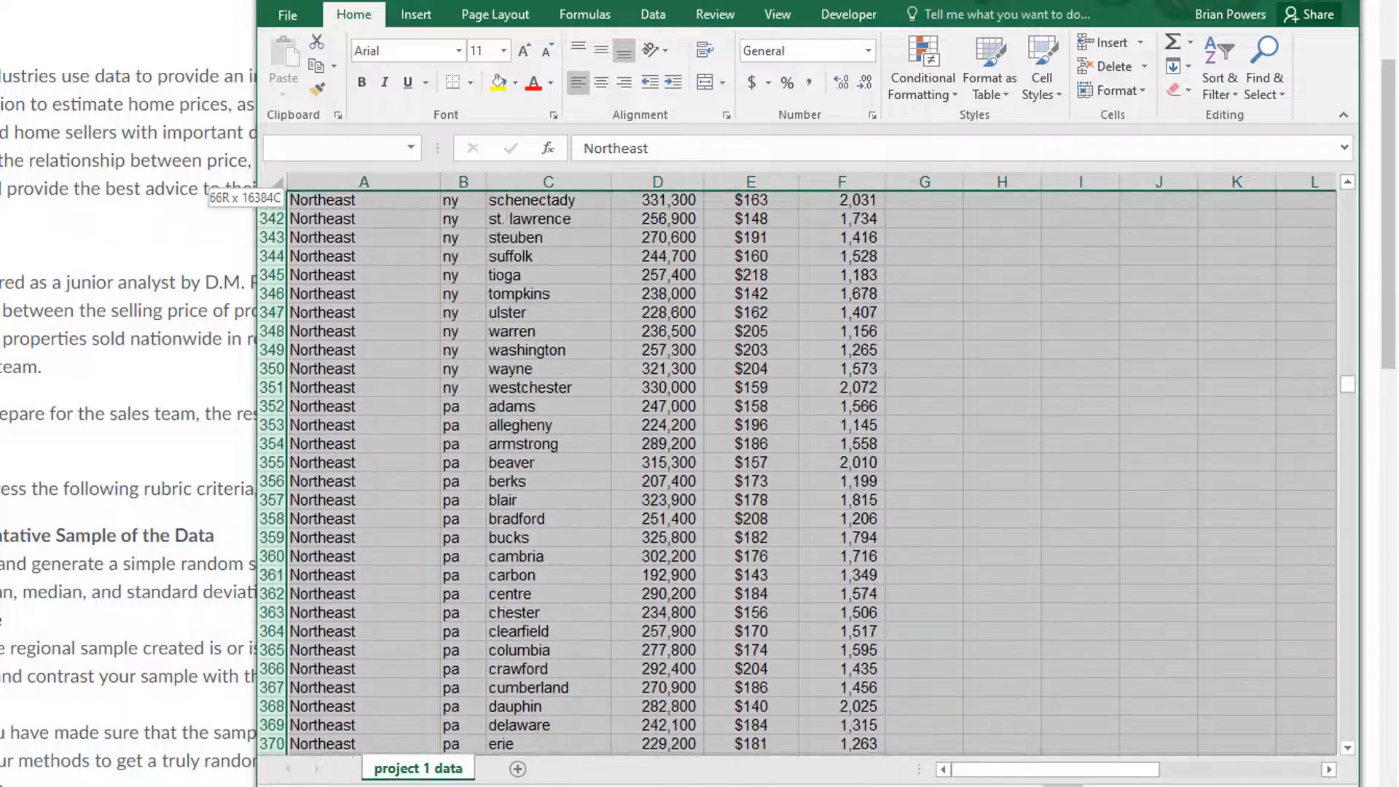
{"action": "scroll", "scroll_direction": "up", "scroll_amount": 3}
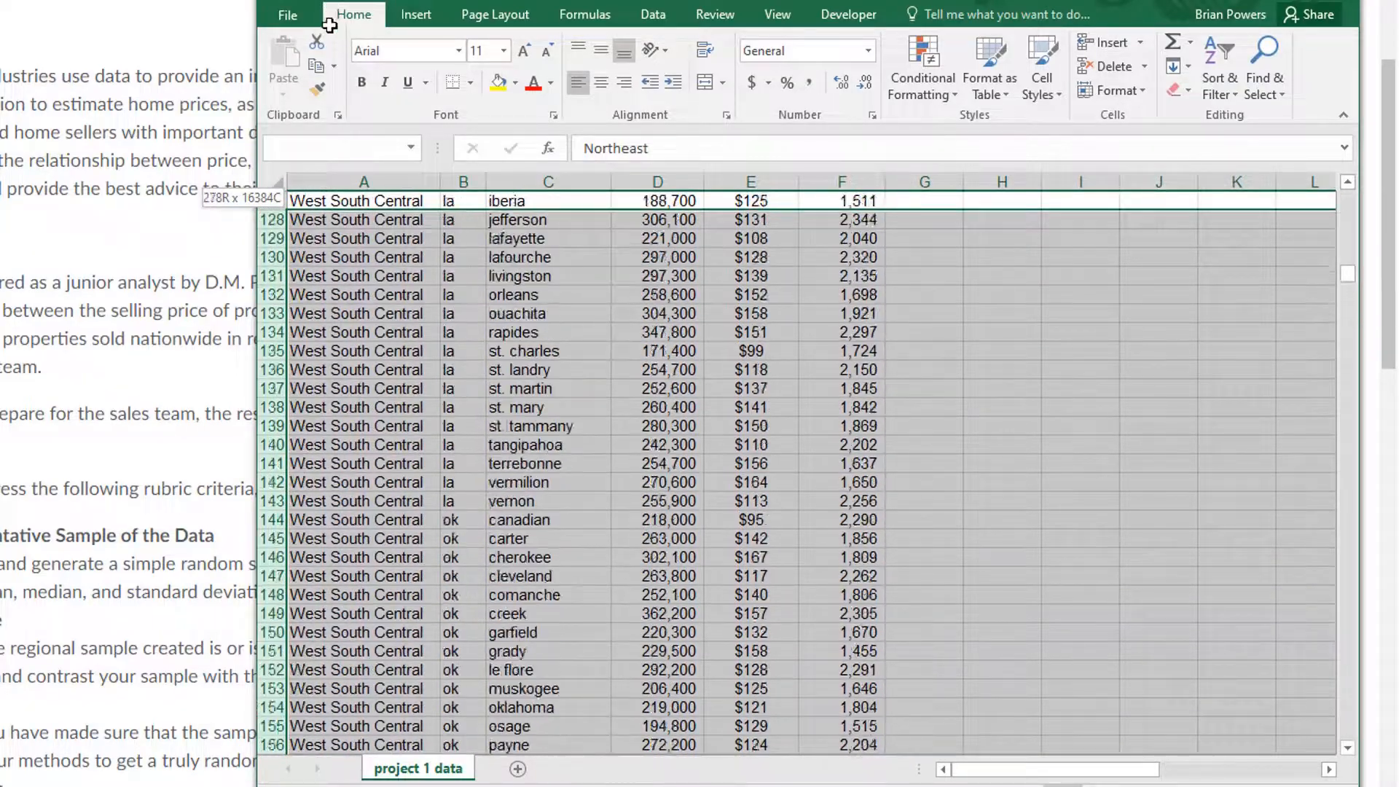
{"action": "scroll", "scroll_direction": "up", "scroll_amount": 3}
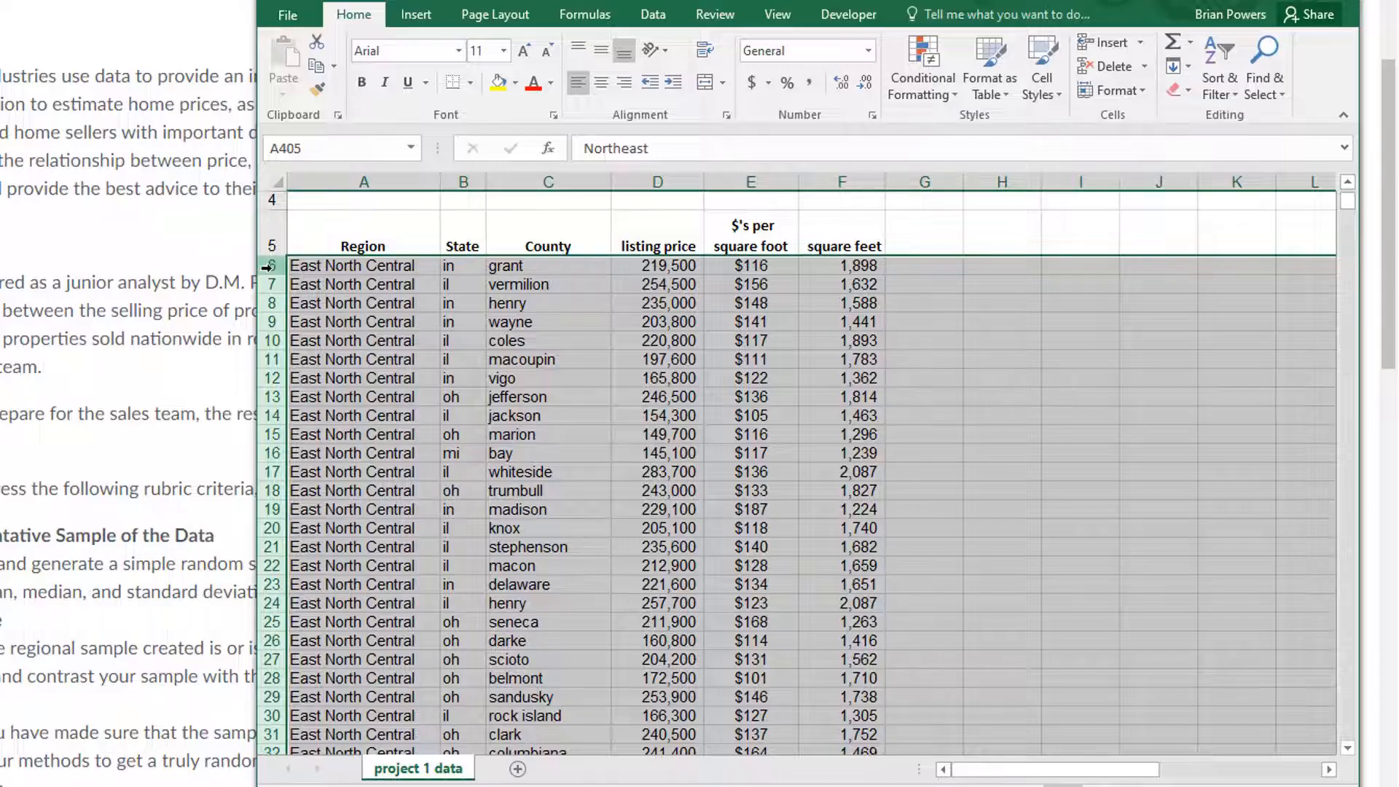
{"action": "right_click", "coordinate": [272, 265]}
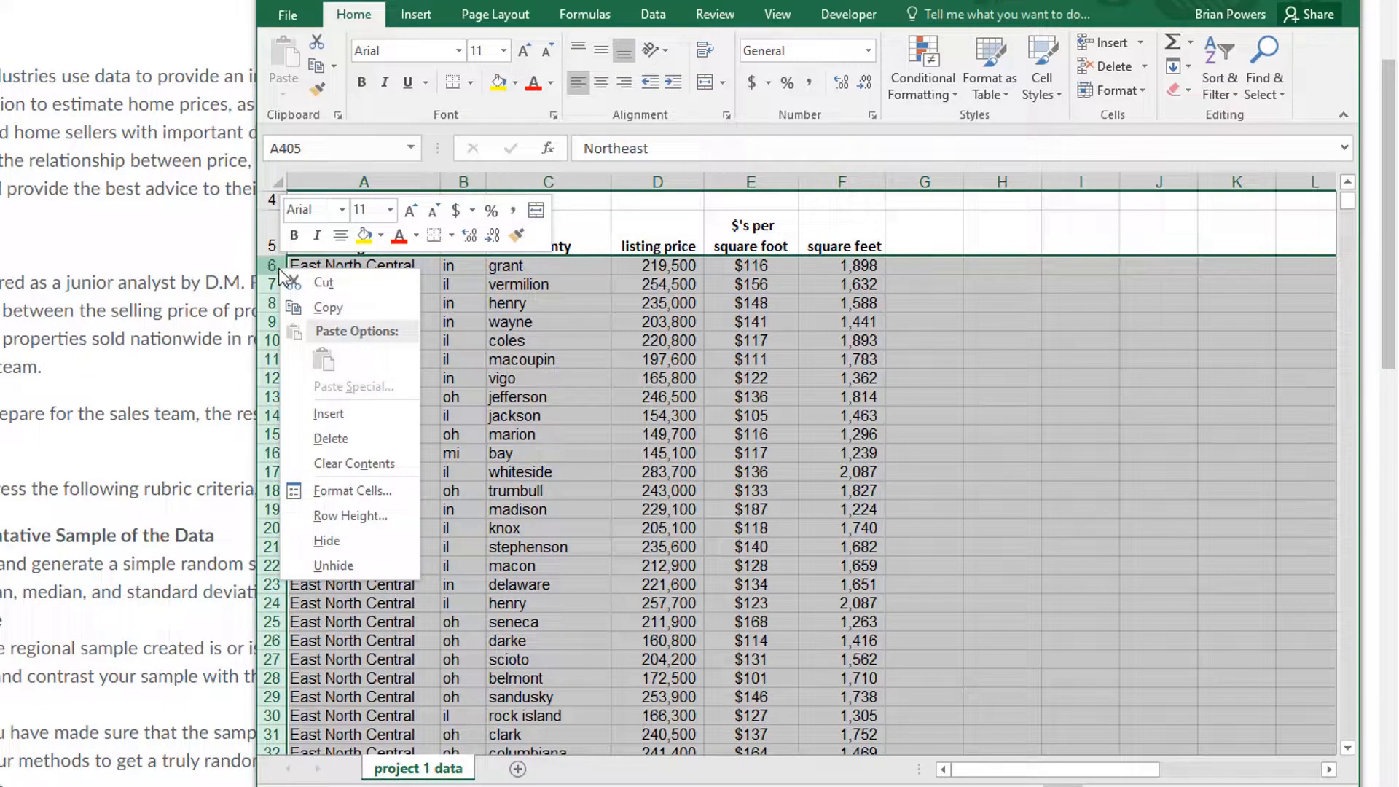
{"action": "mouse_move", "coordinate": [331, 439]}
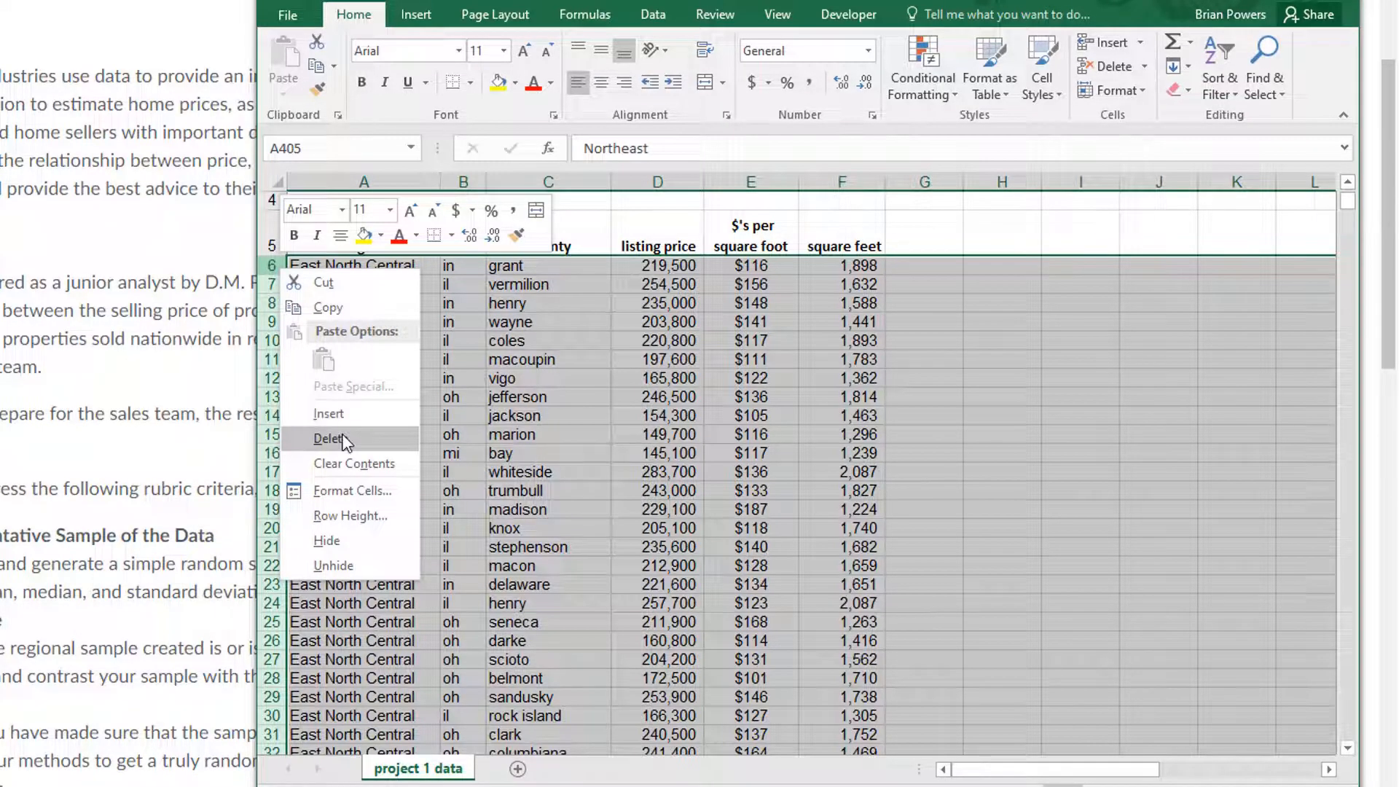
{"action": "left_click", "coordinate": [329, 439]}
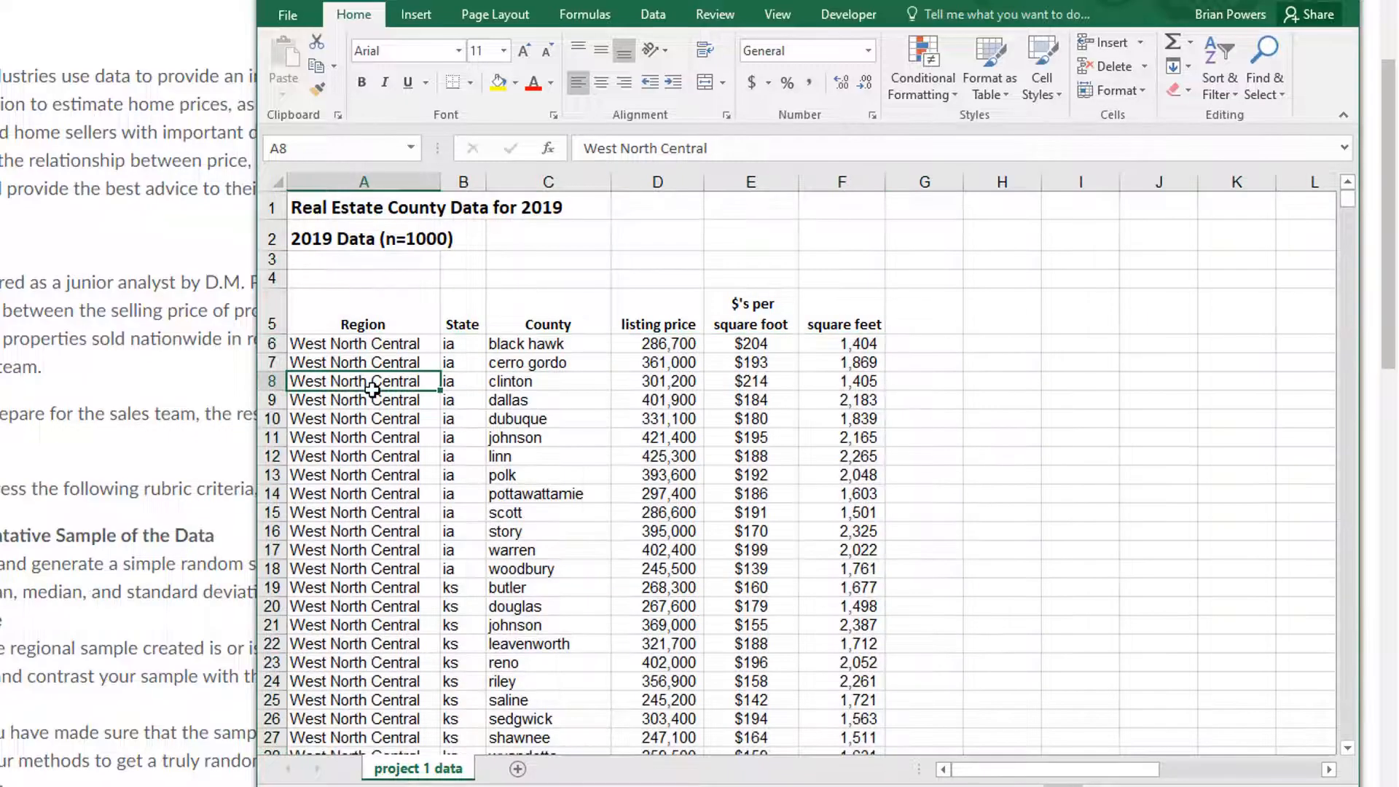
{"action": "mouse_move", "coordinate": [375, 499]}
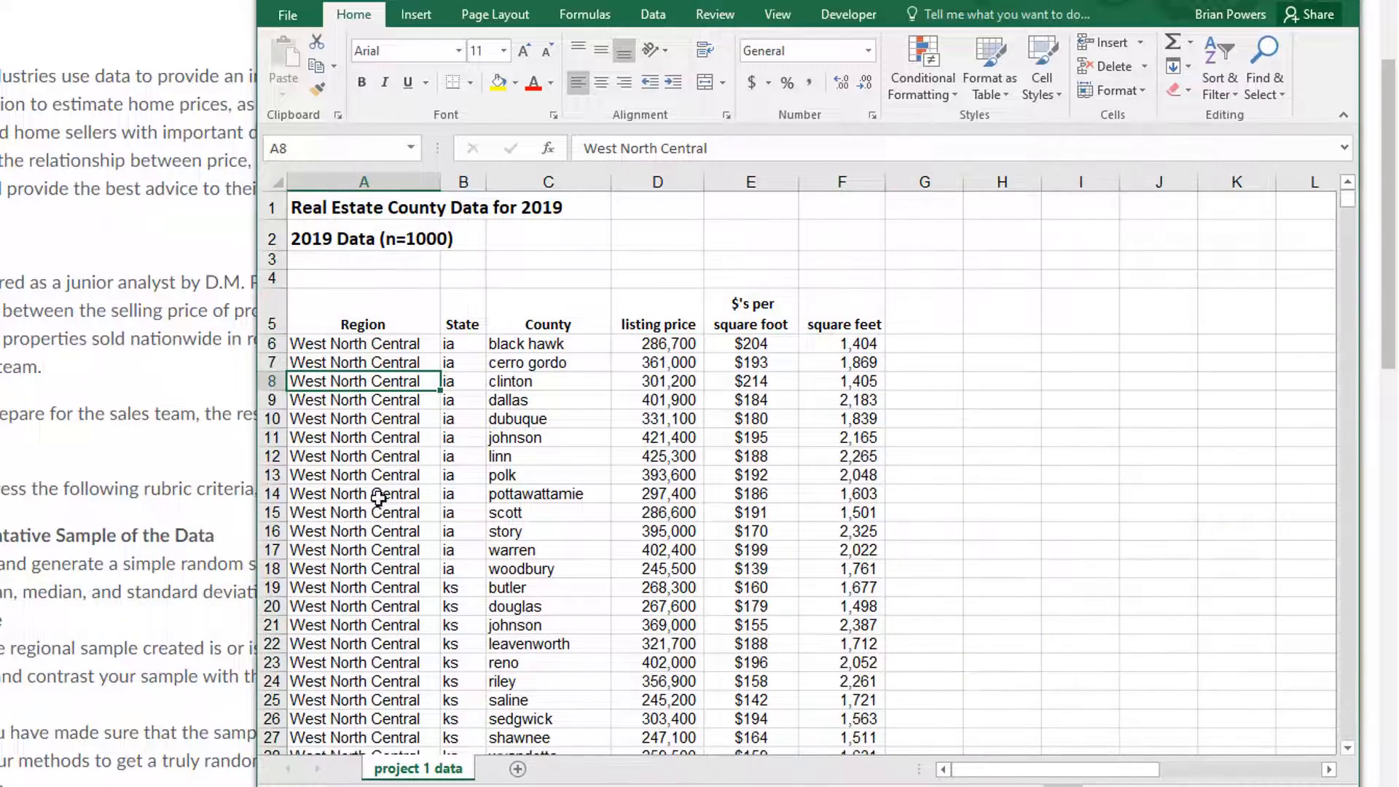
{"action": "scroll", "scroll_direction": "down", "scroll_amount": 3}
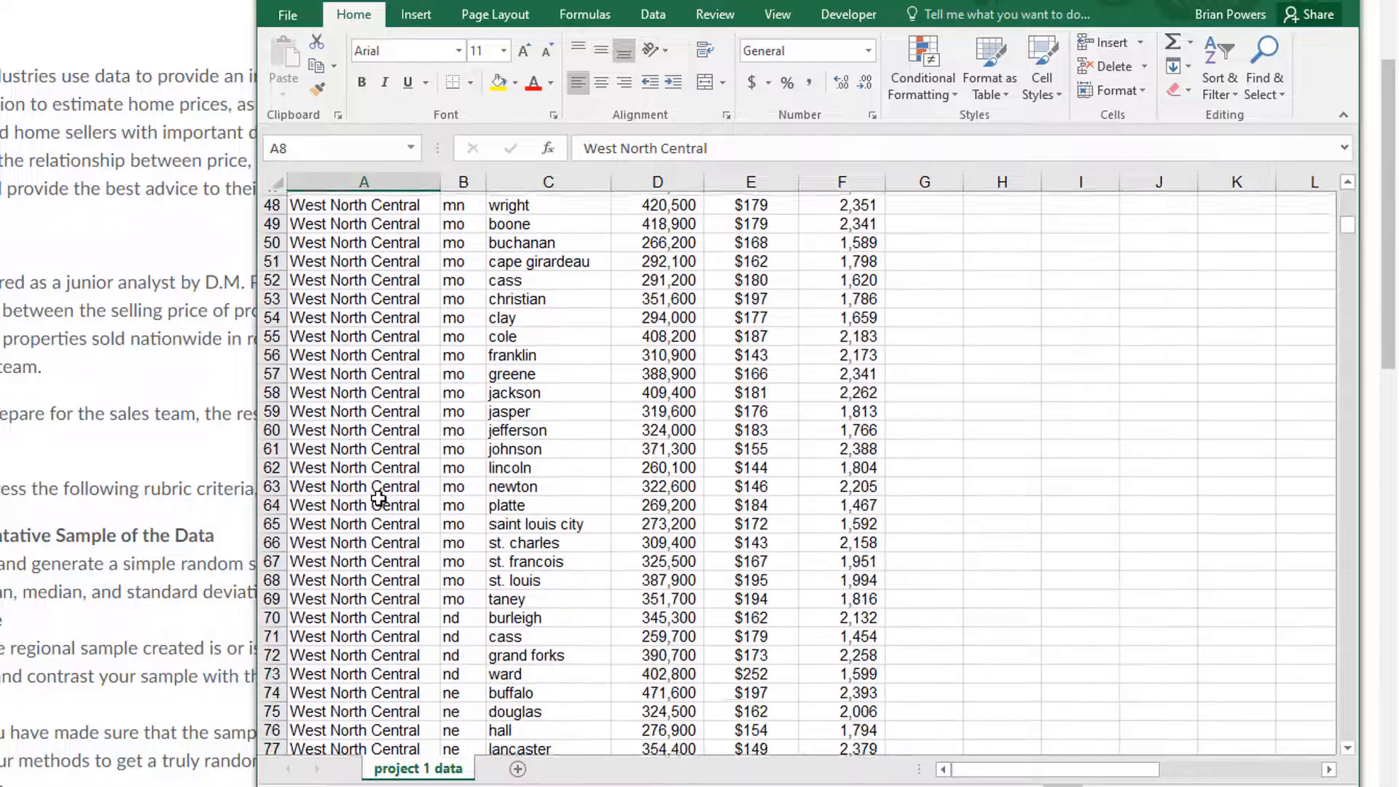
{"action": "scroll", "scroll_direction": "down", "scroll_amount": 3}
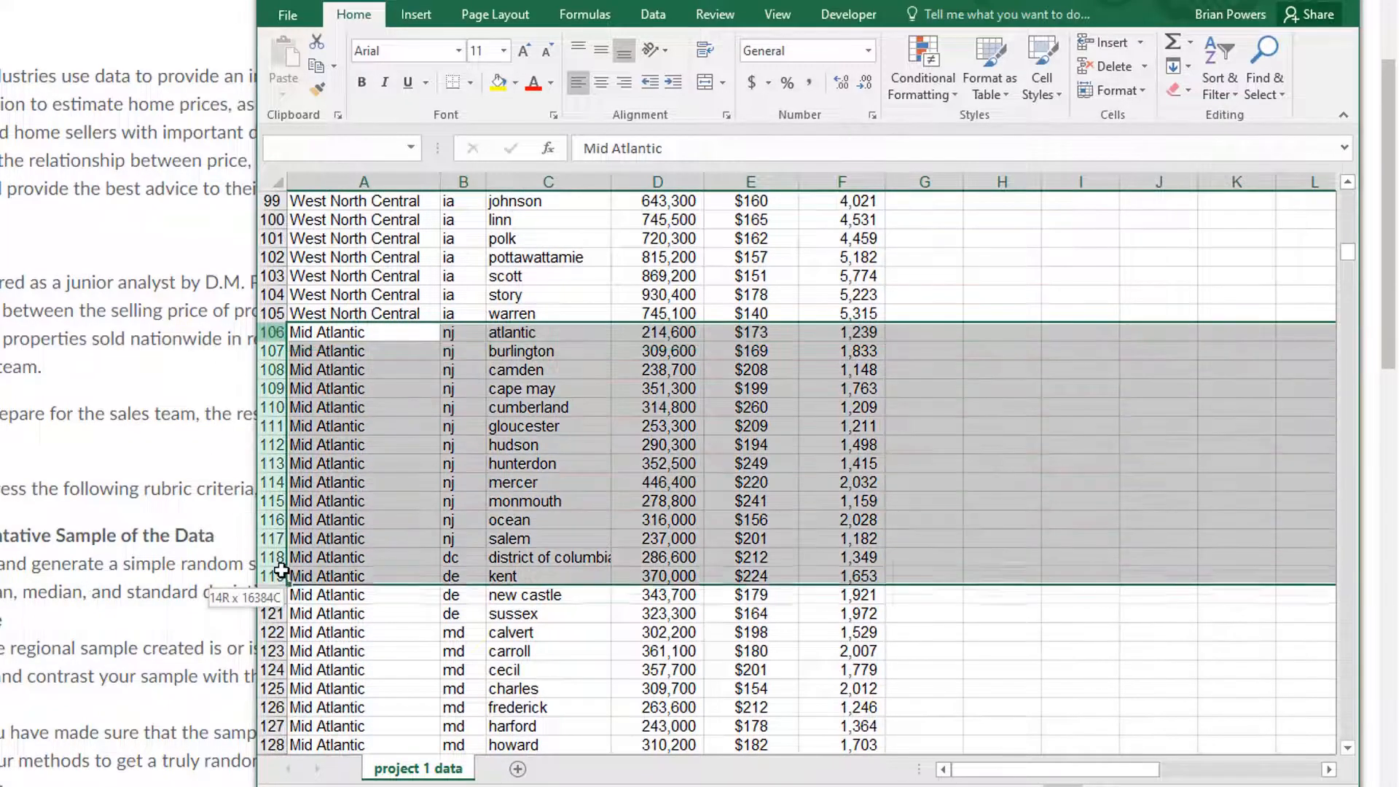
{"action": "scroll", "scroll_direction": "down", "scroll_amount": 3}
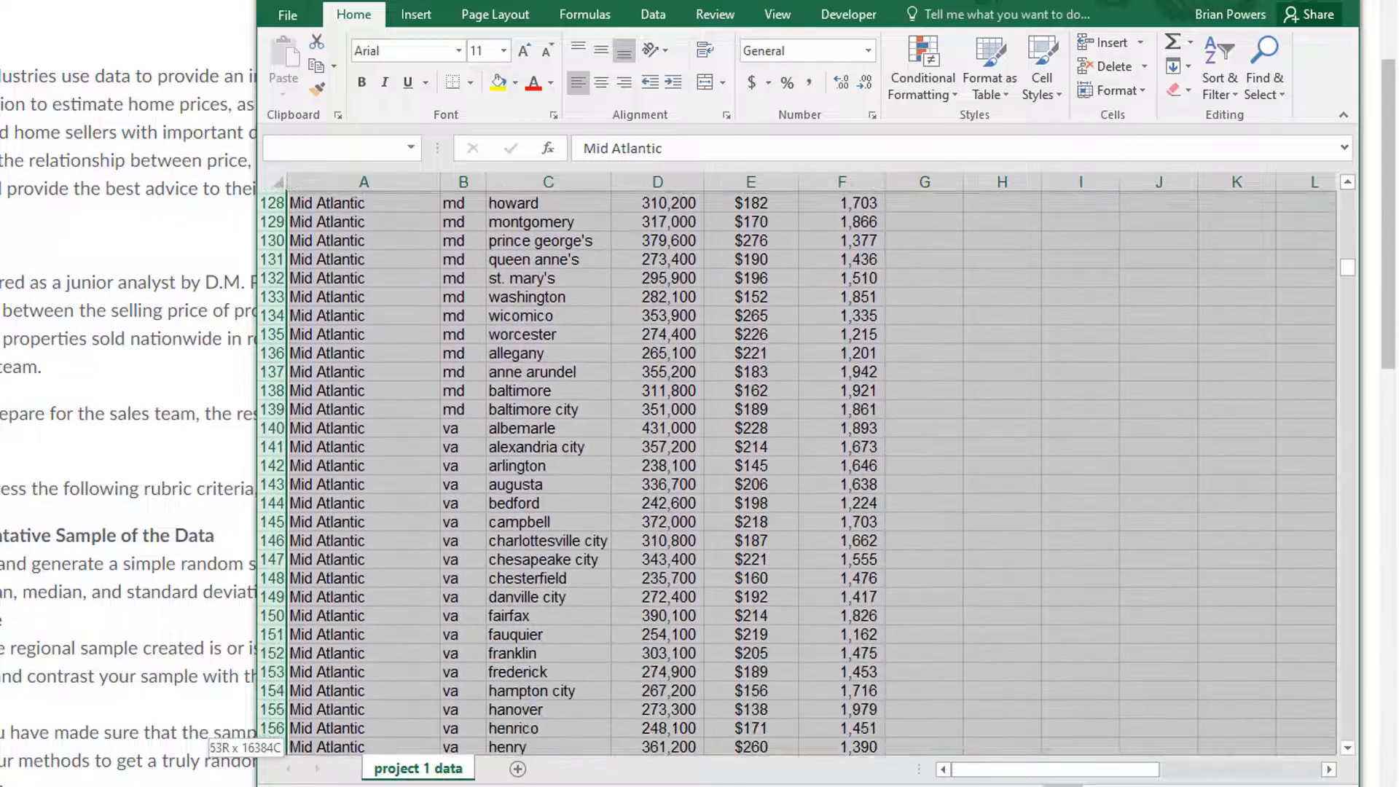
{"action": "scroll", "scroll_direction": "down", "scroll_amount": 3}
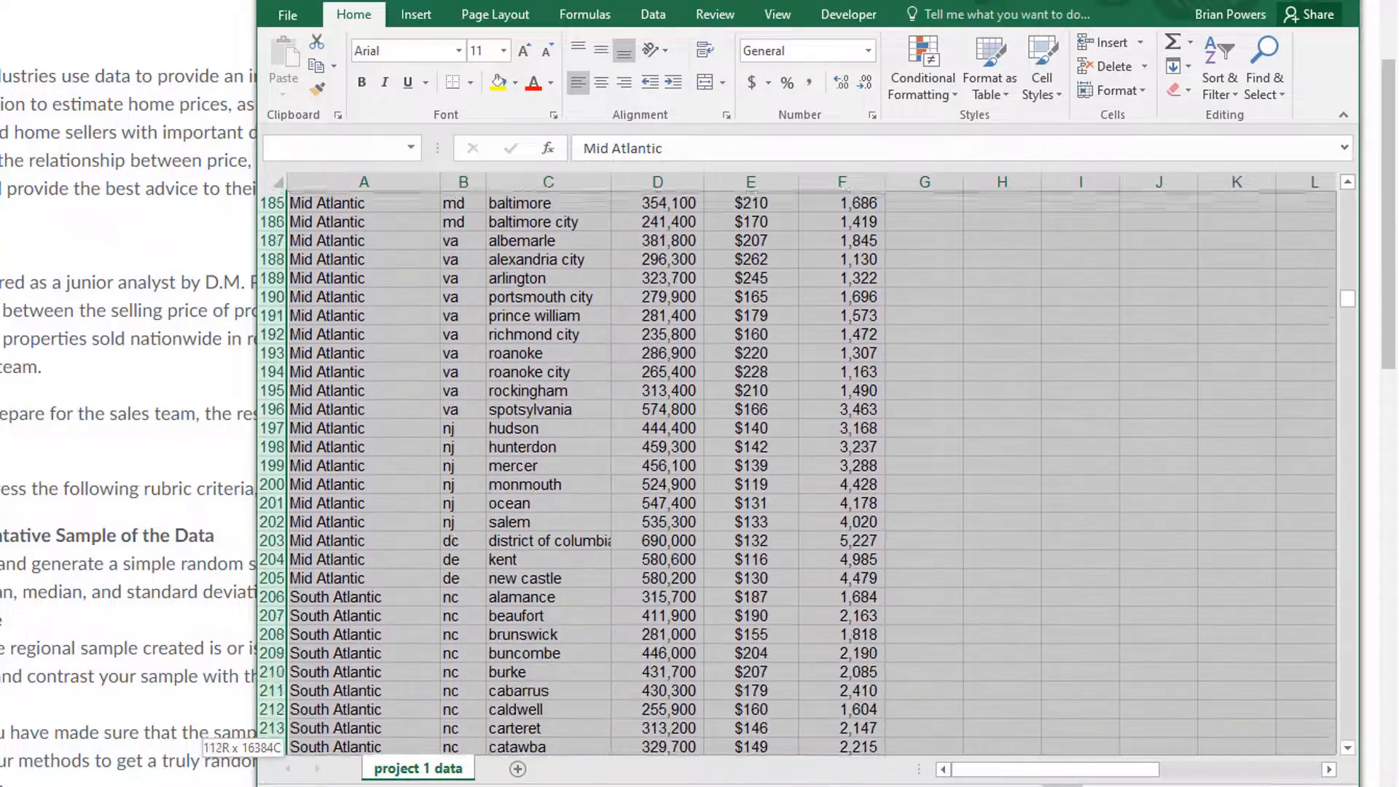
{"action": "scroll", "scroll_direction": "down", "scroll_amount": 3}
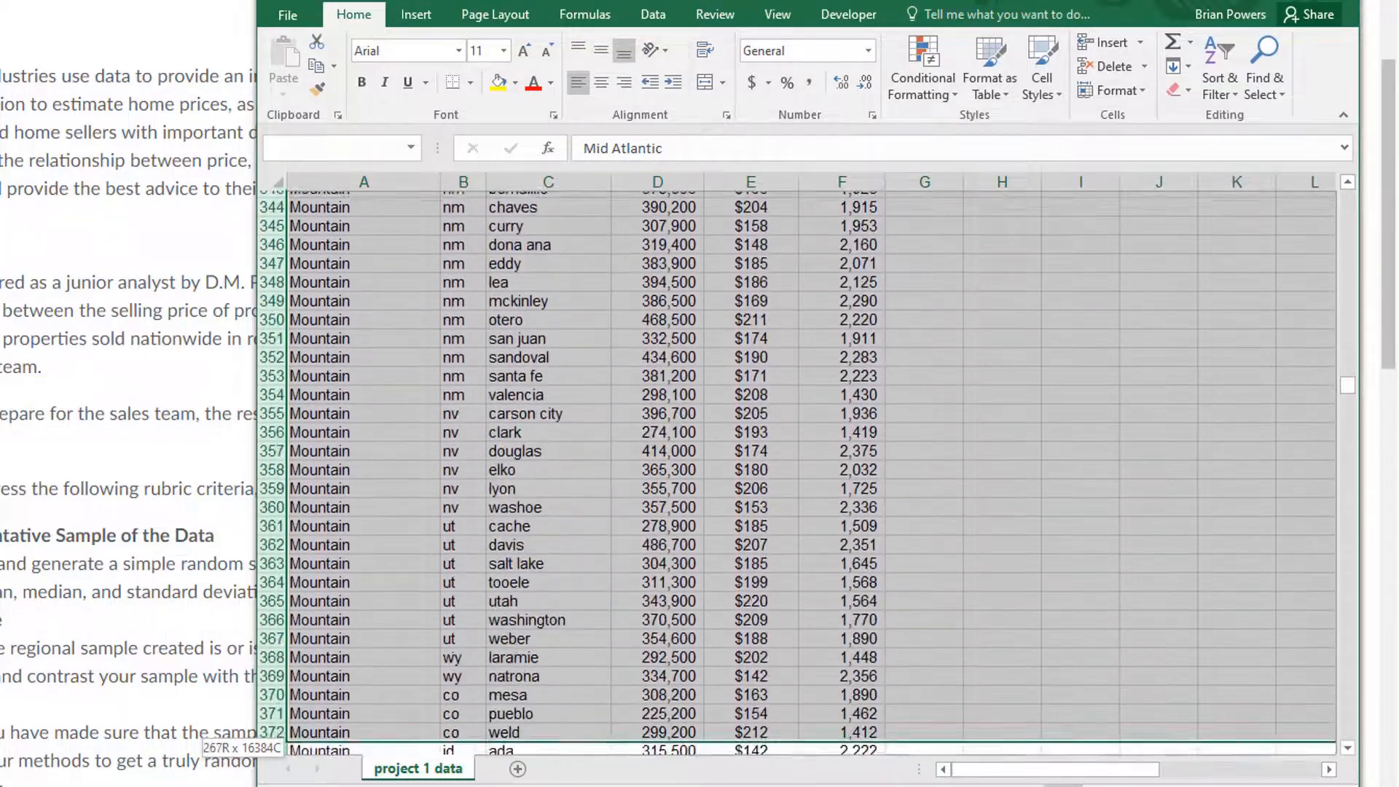
{"action": "scroll", "scroll_direction": "down", "scroll_amount": 3}
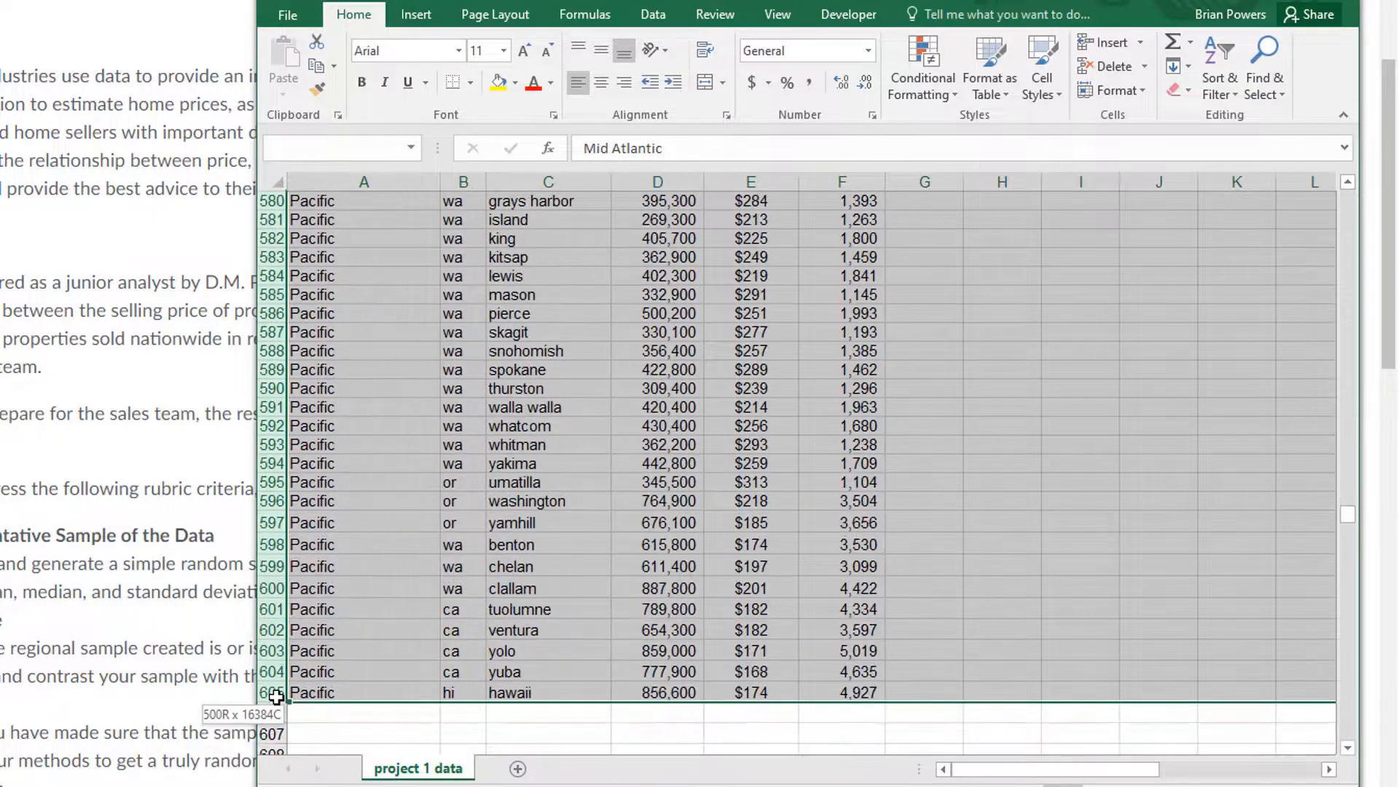
{"action": "right_click", "coordinate": [273, 696]}
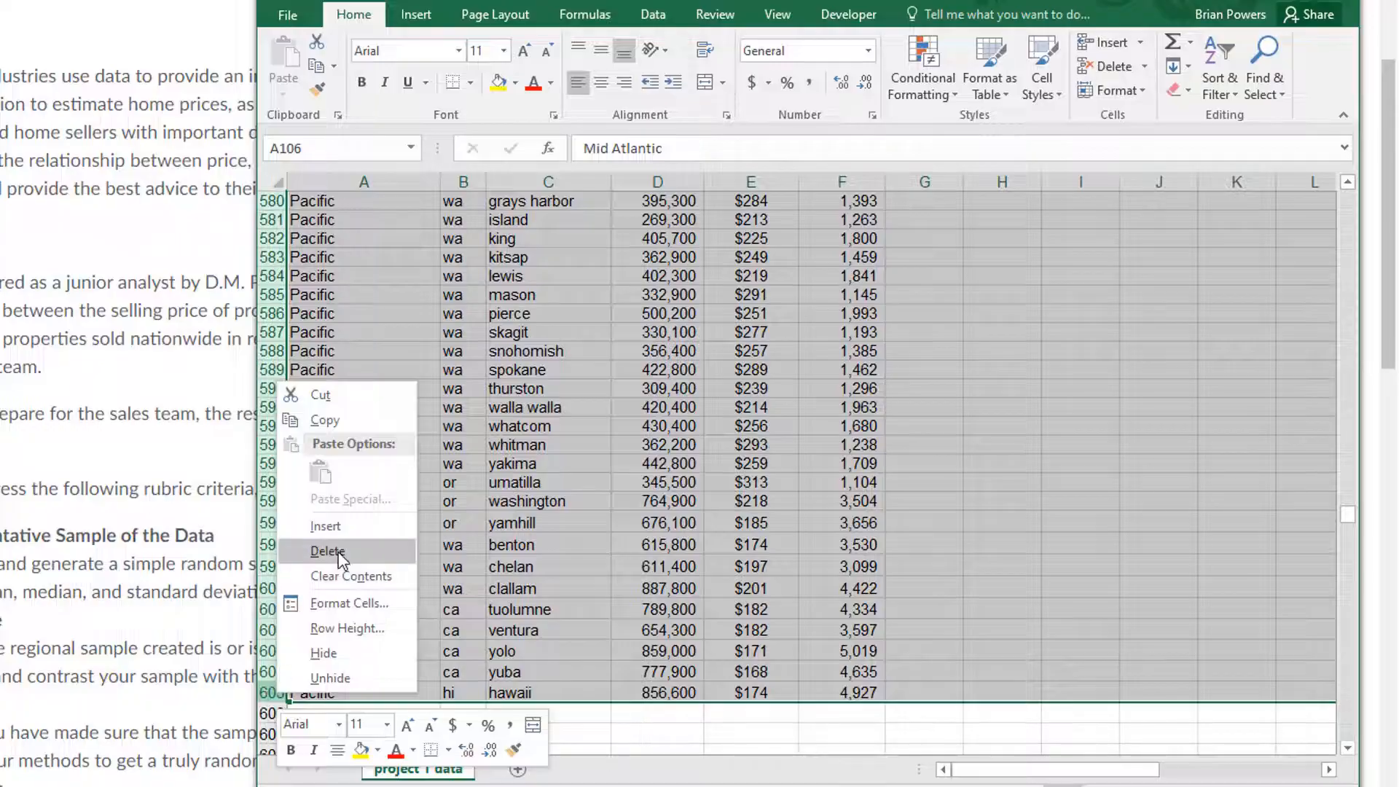
{"action": "left_click", "coordinate": [328, 551]}
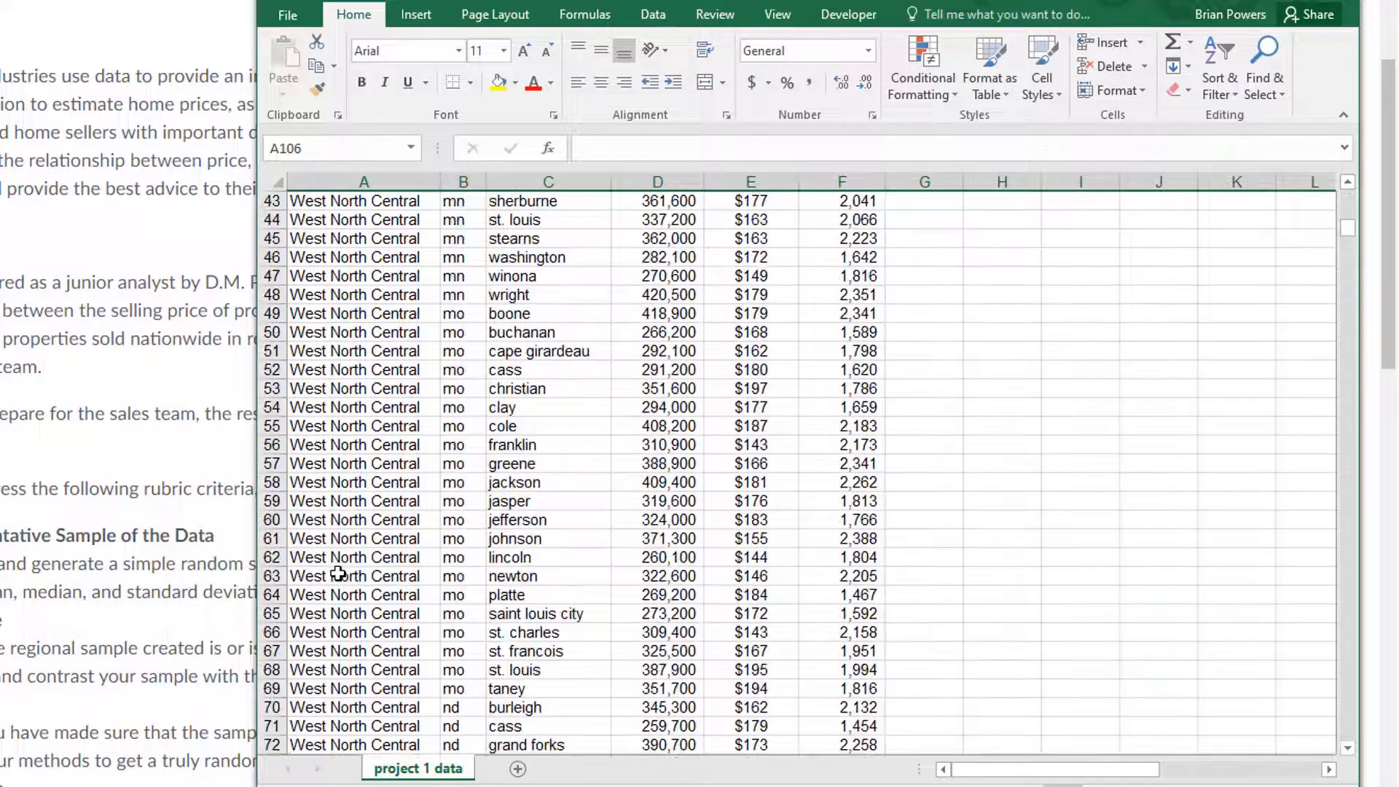
{"action": "scroll", "scroll_direction": "down", "scroll_amount": 3}
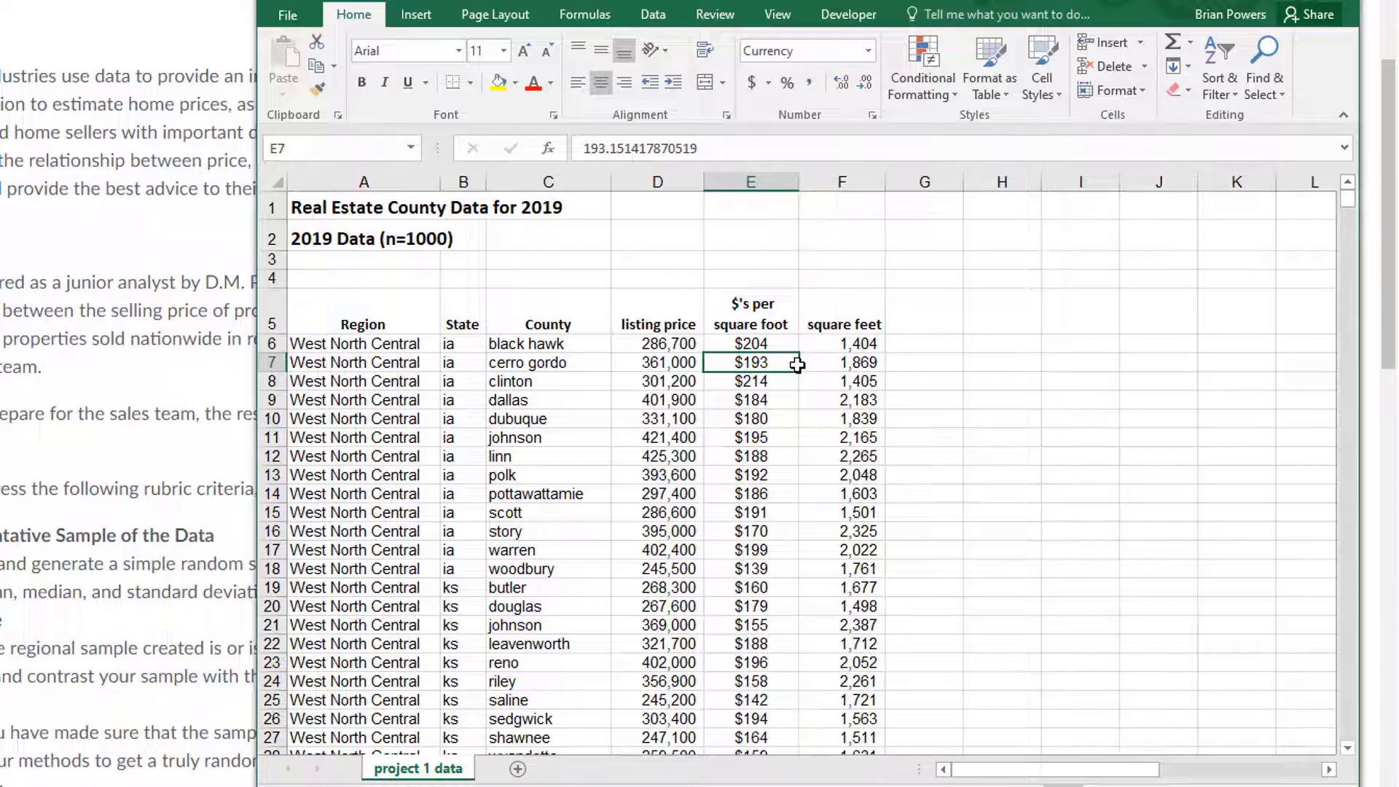
Label G5 'random' and enter =RAND() in G6
{"action": "left_click", "coordinate": [924, 311]}
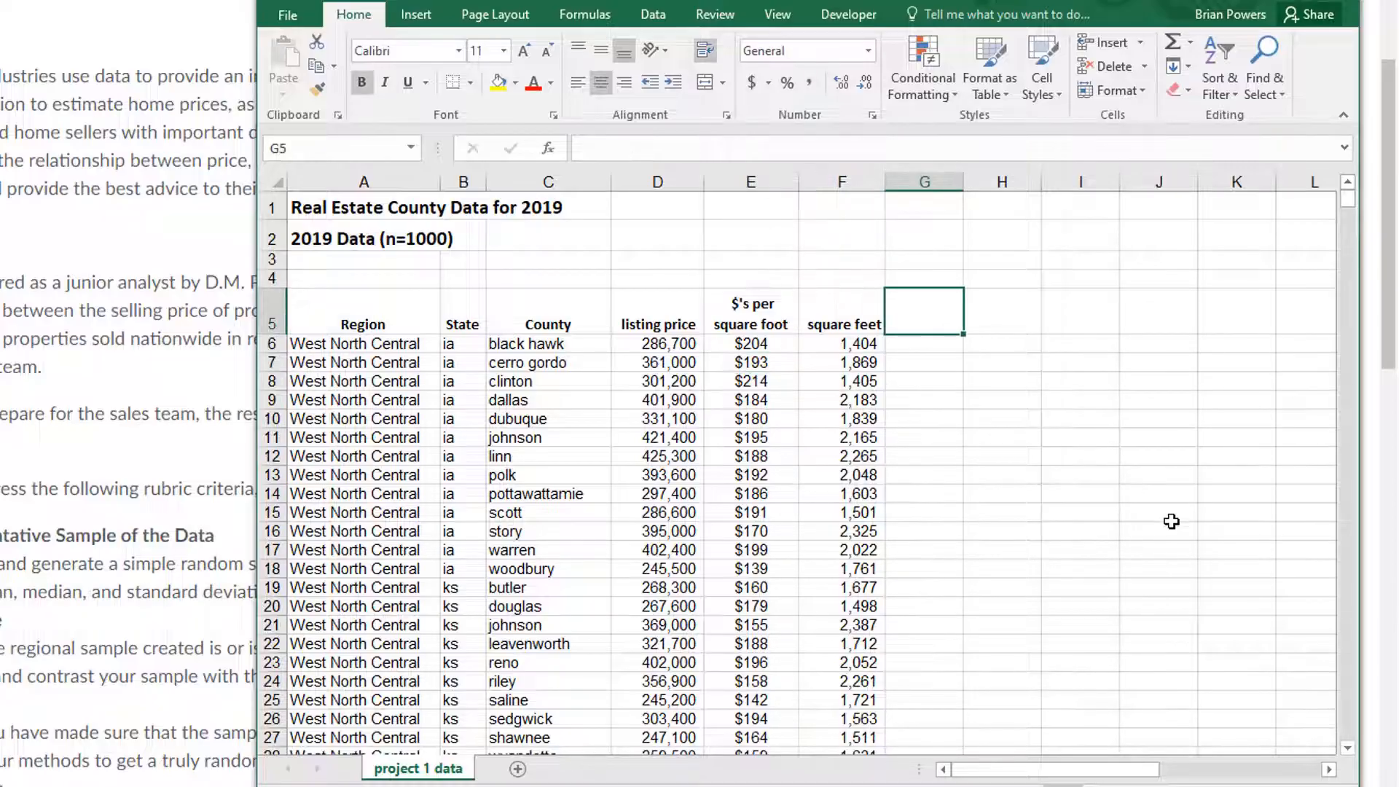
{"action": "type", "text": "random"}
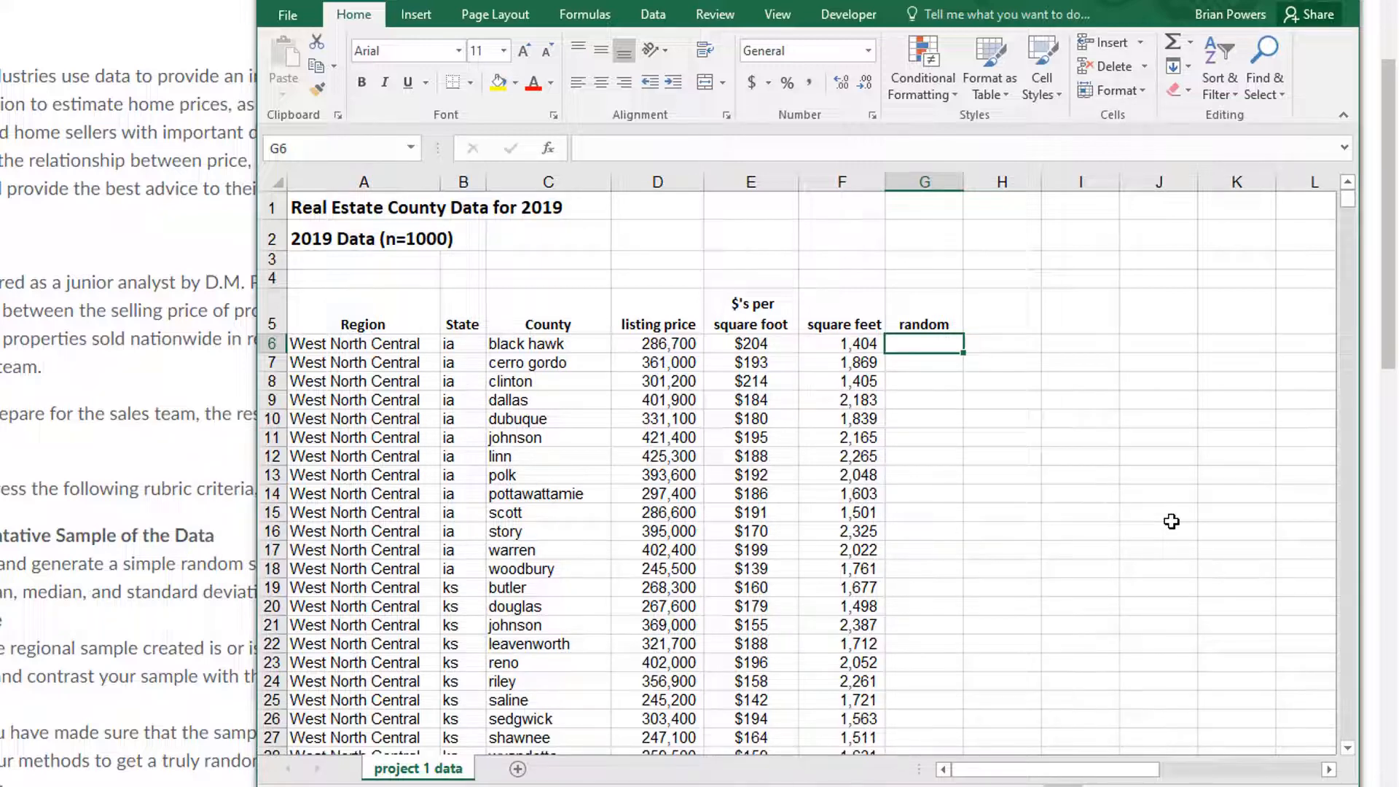
{"action": "mouse_move", "coordinate": [949, 597]}
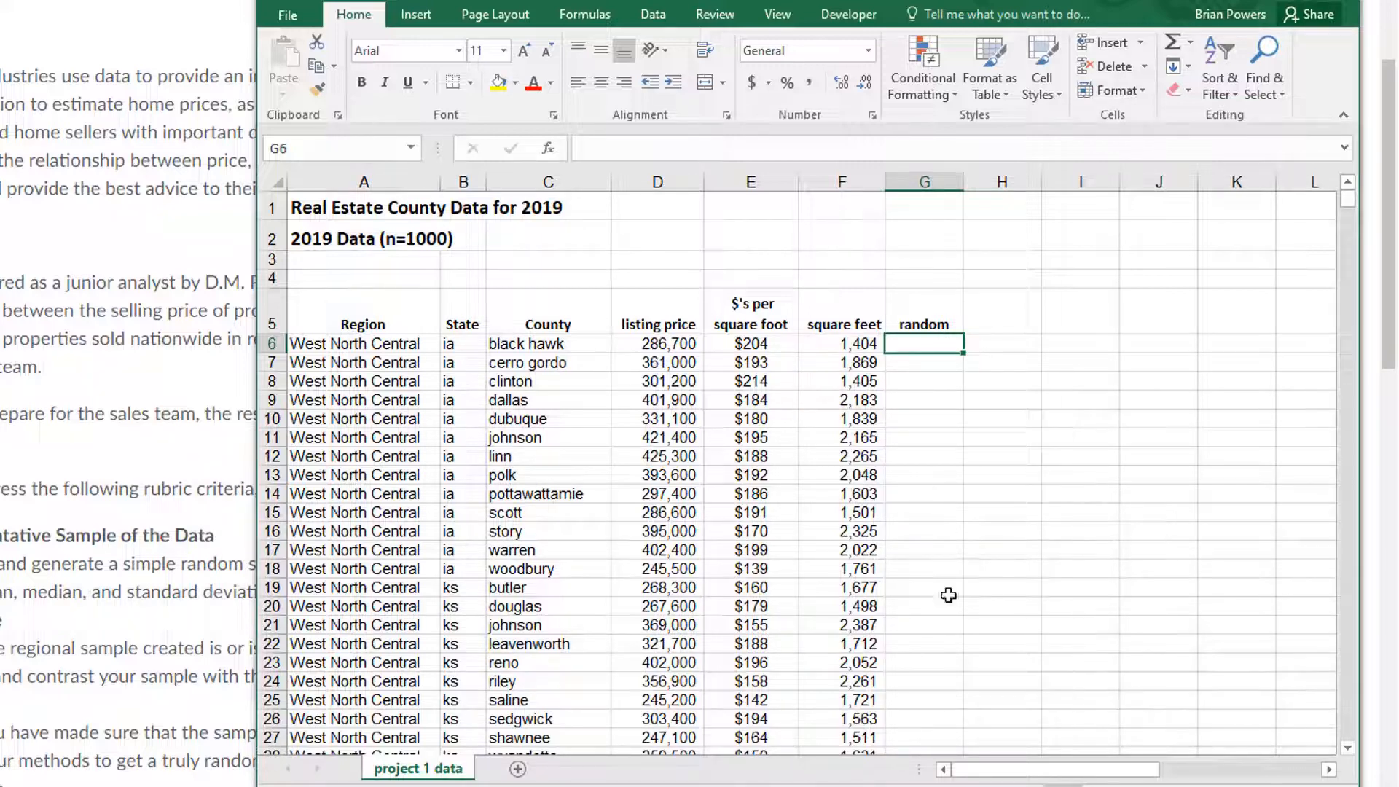
{"action": "mouse_move", "coordinate": [968, 474]}
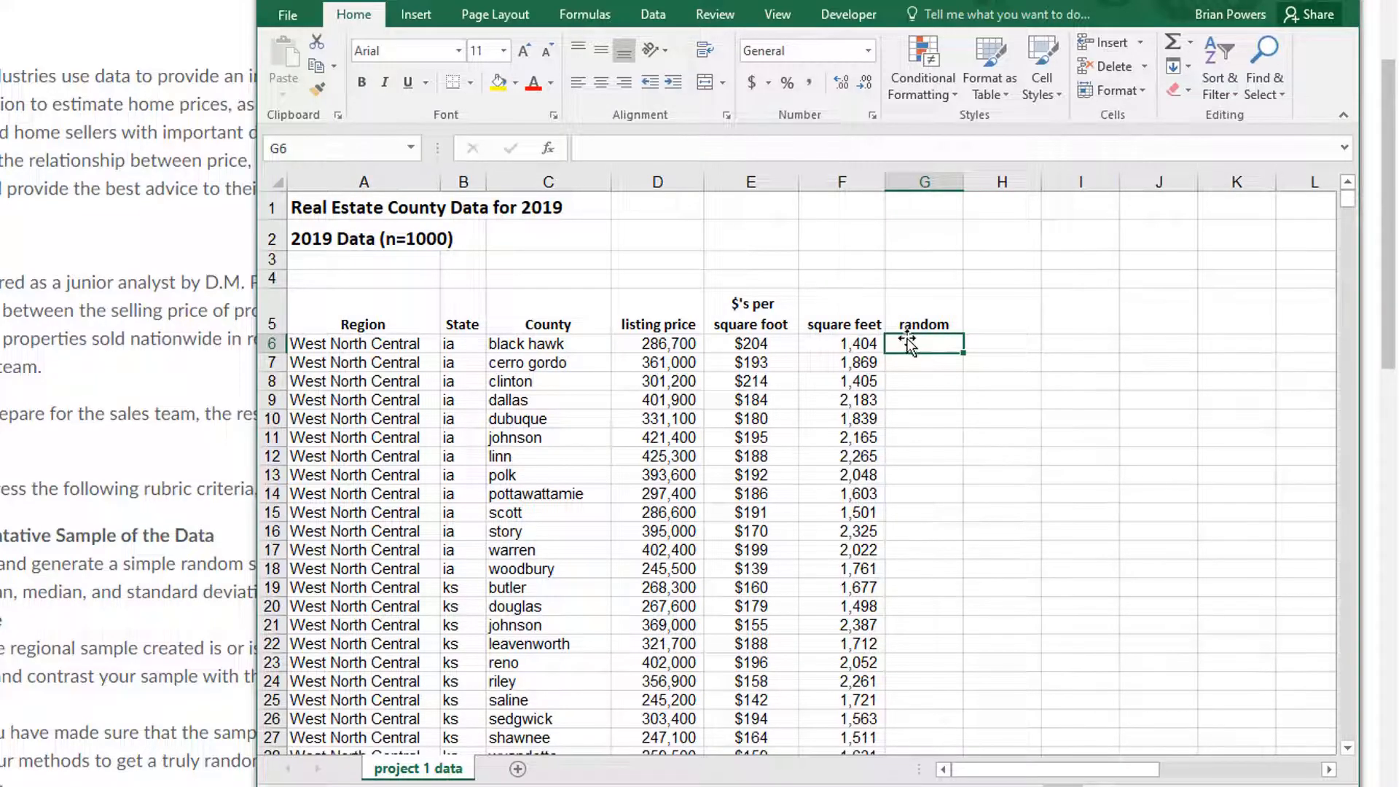
{"action": "type", "text": "="}
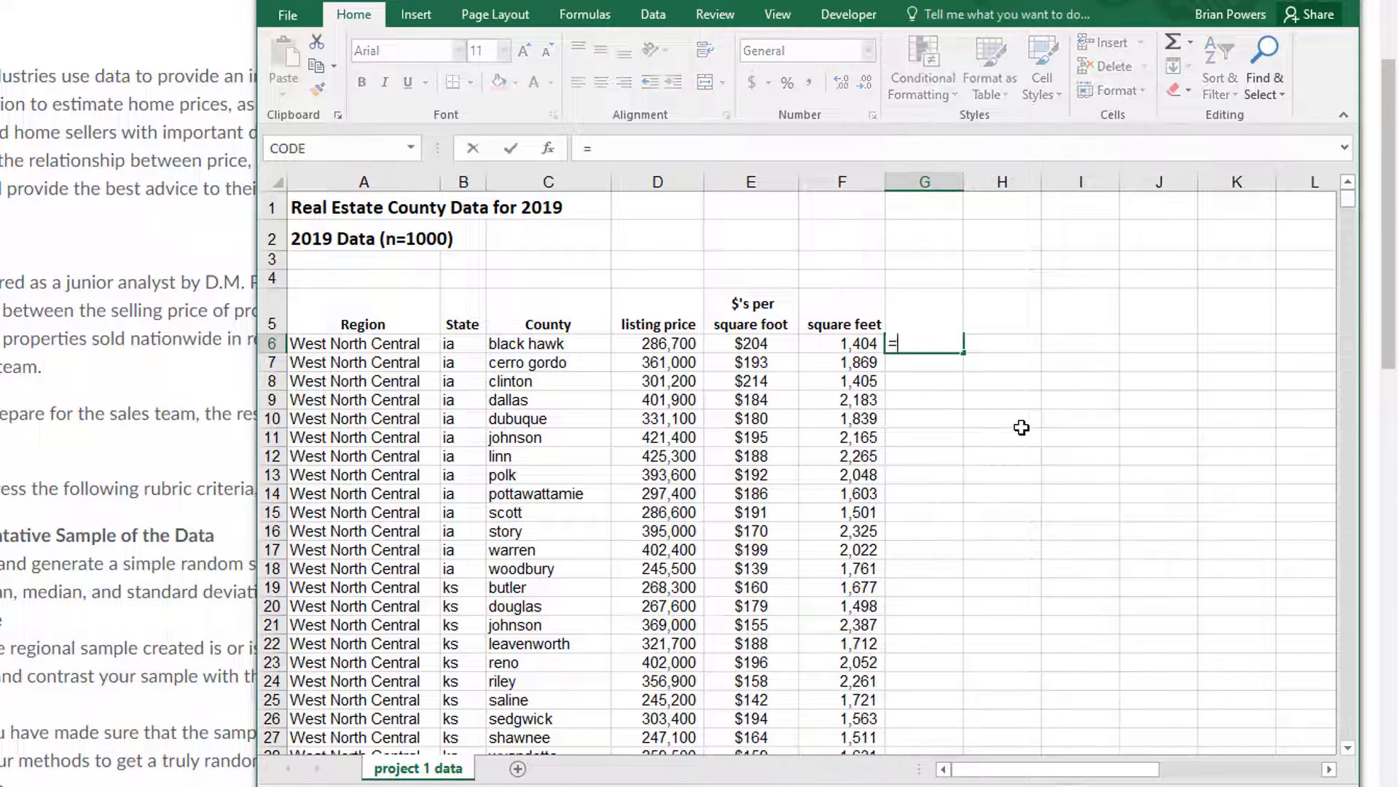
{"action": "type", "text": "rand("}
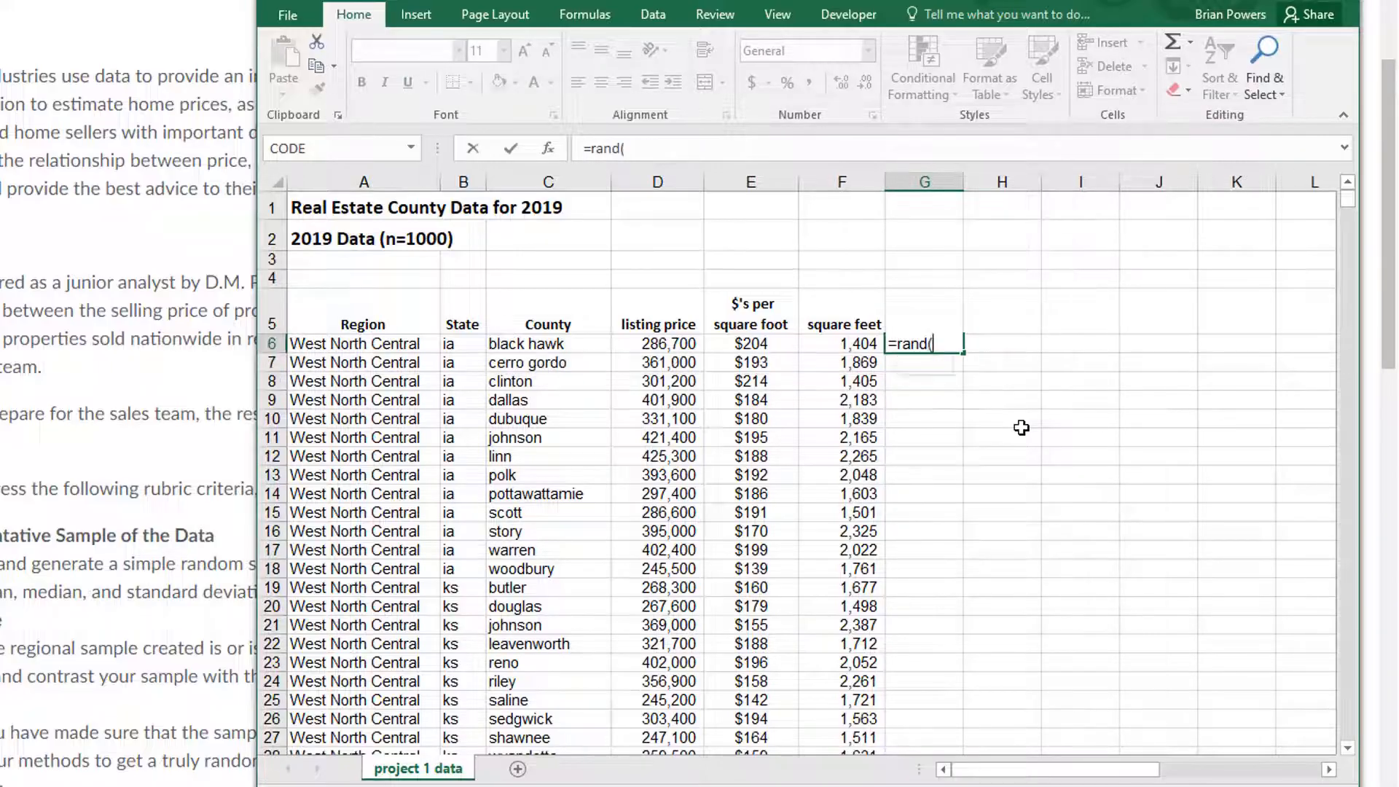
{"action": "type", "text": ")"}
{"action": "left_click", "coordinate": [925, 324]}
{"action": "type", "text": "random"}
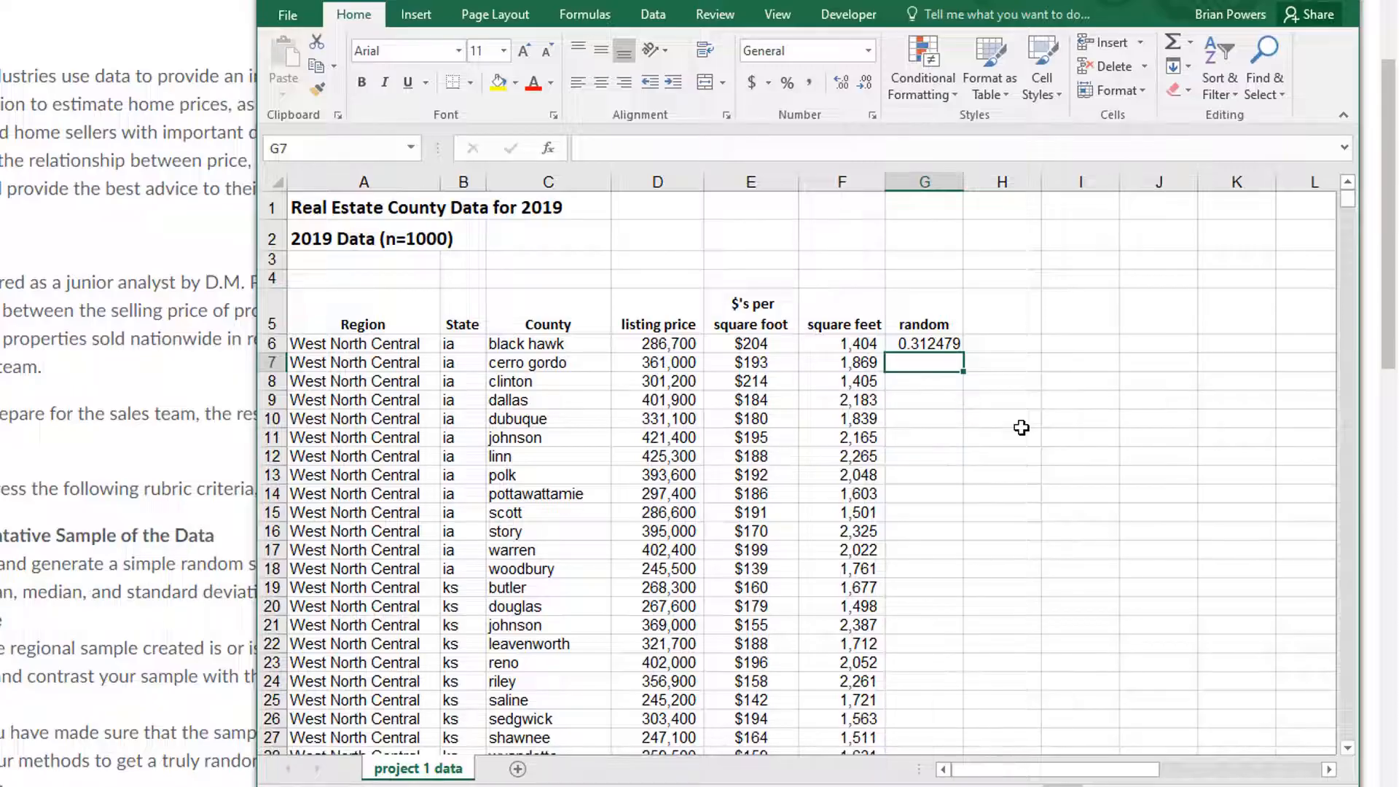
Fill the RAND formula down through row 105 for every county row
{"action": "left_click", "coordinate": [924, 344]}
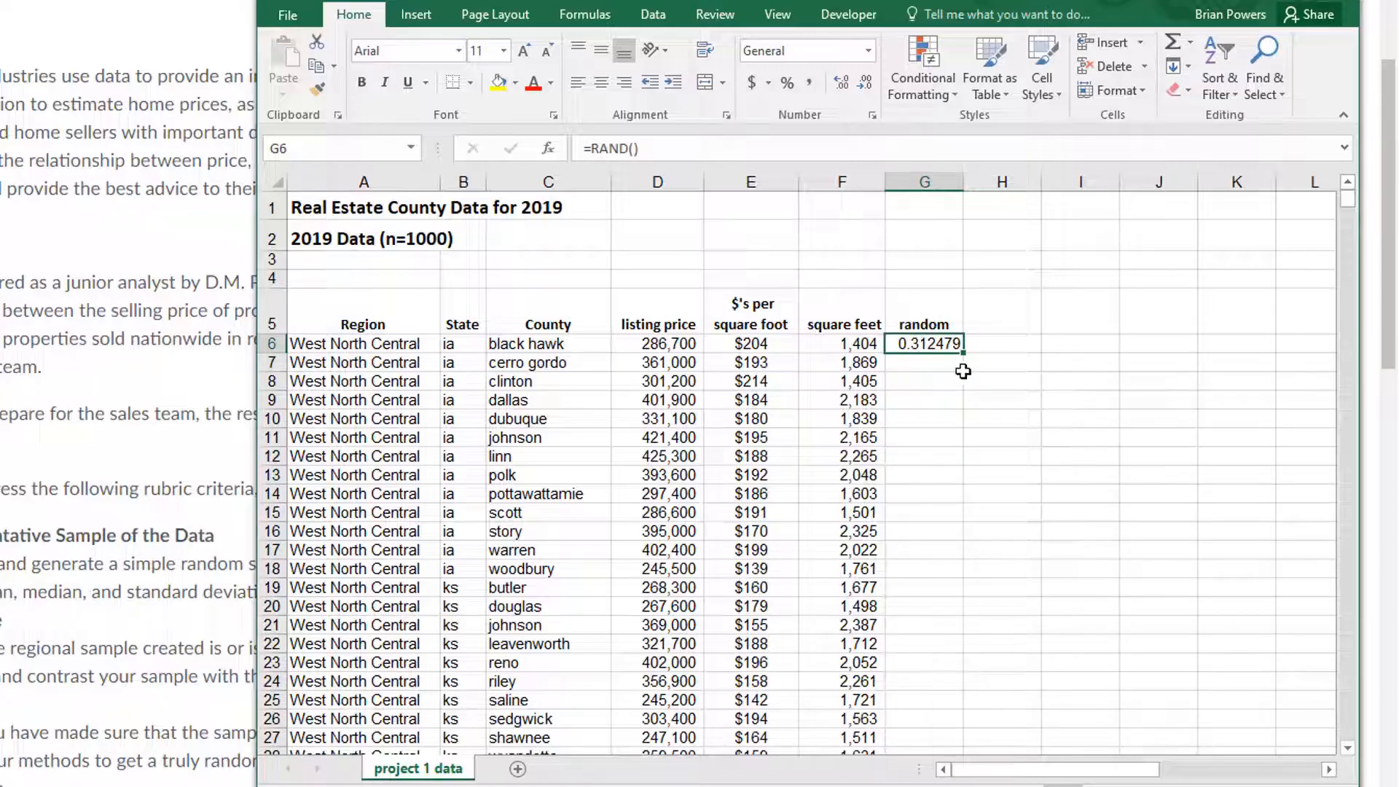
{"action": "mouse_move", "coordinate": [964, 366]}
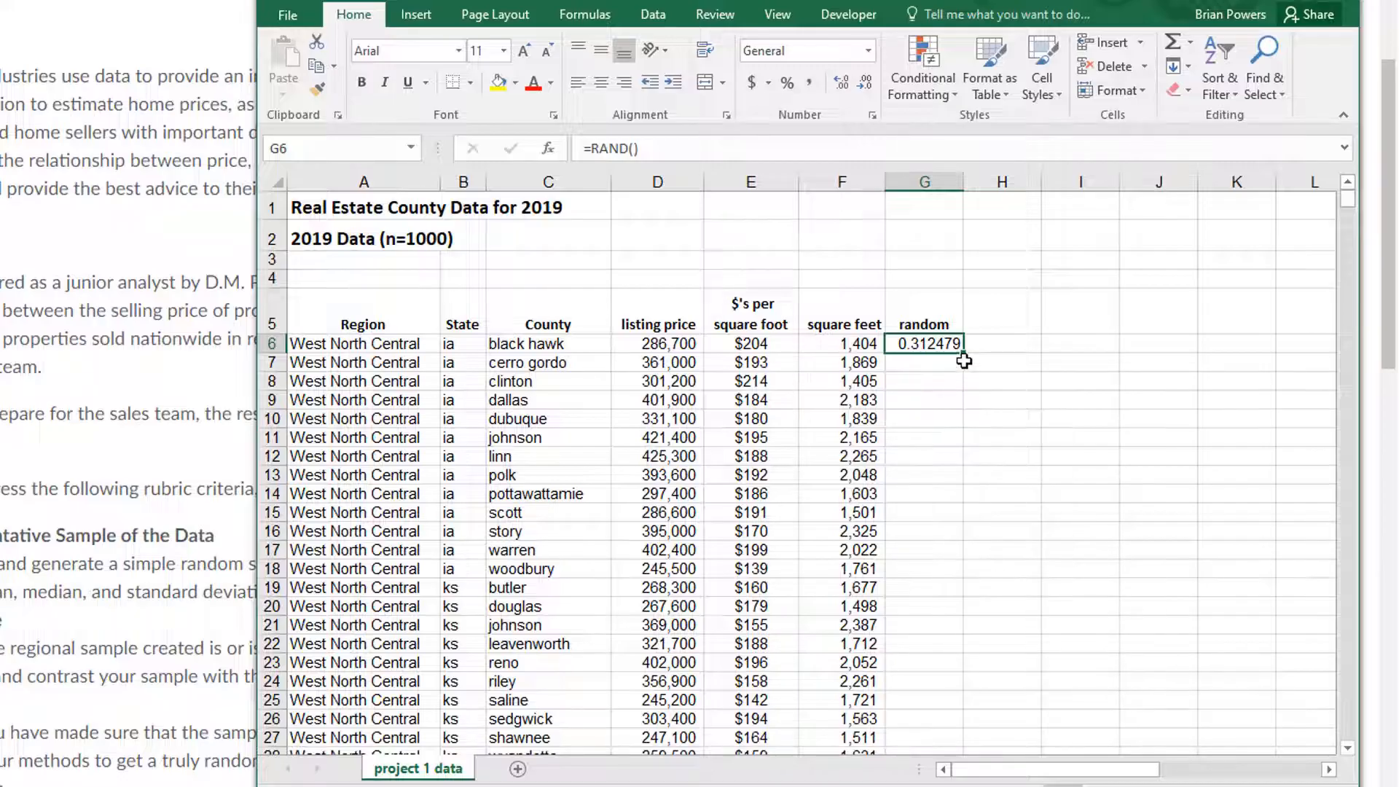
{"action": "mouse_move", "coordinate": [977, 358]}
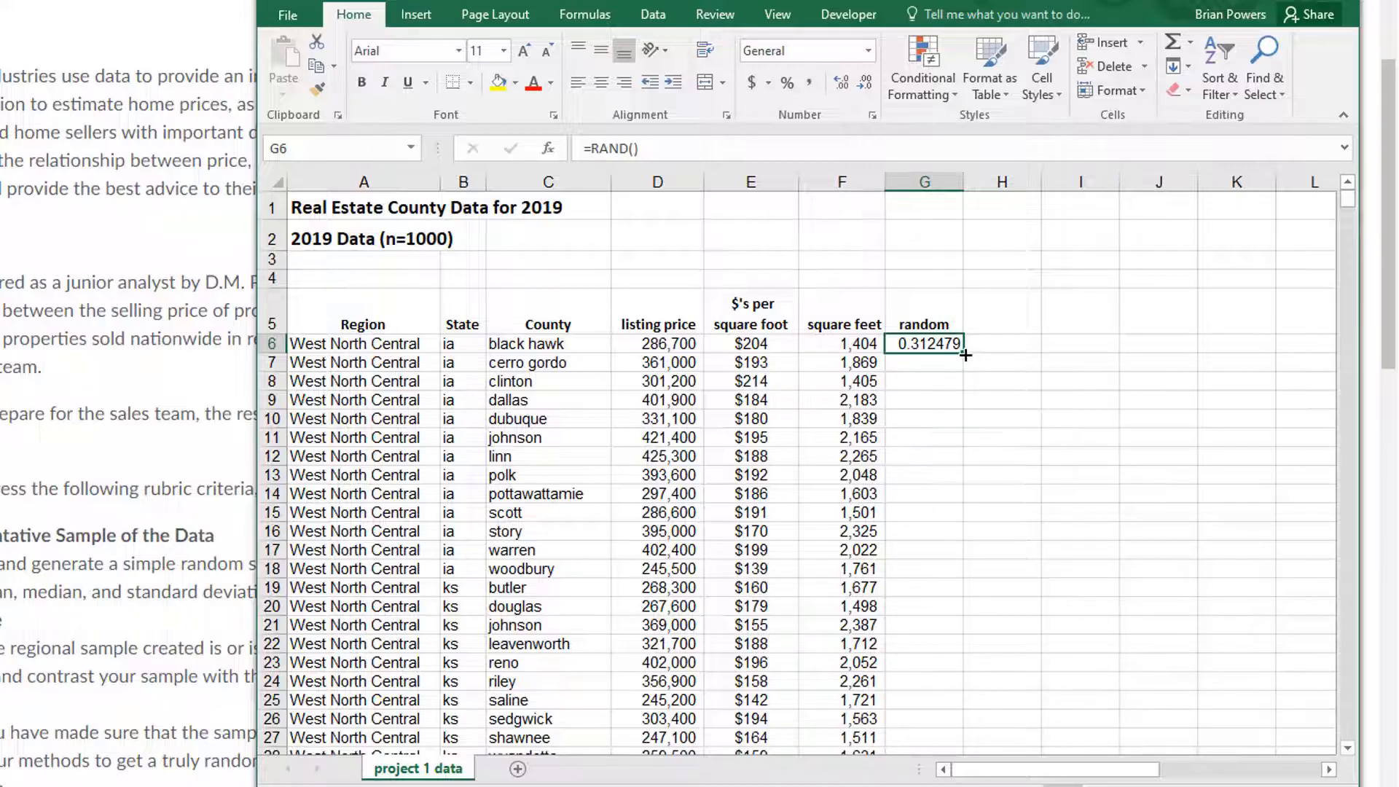
{"action": "scroll", "scroll_direction": "down", "scroll_amount": 3}
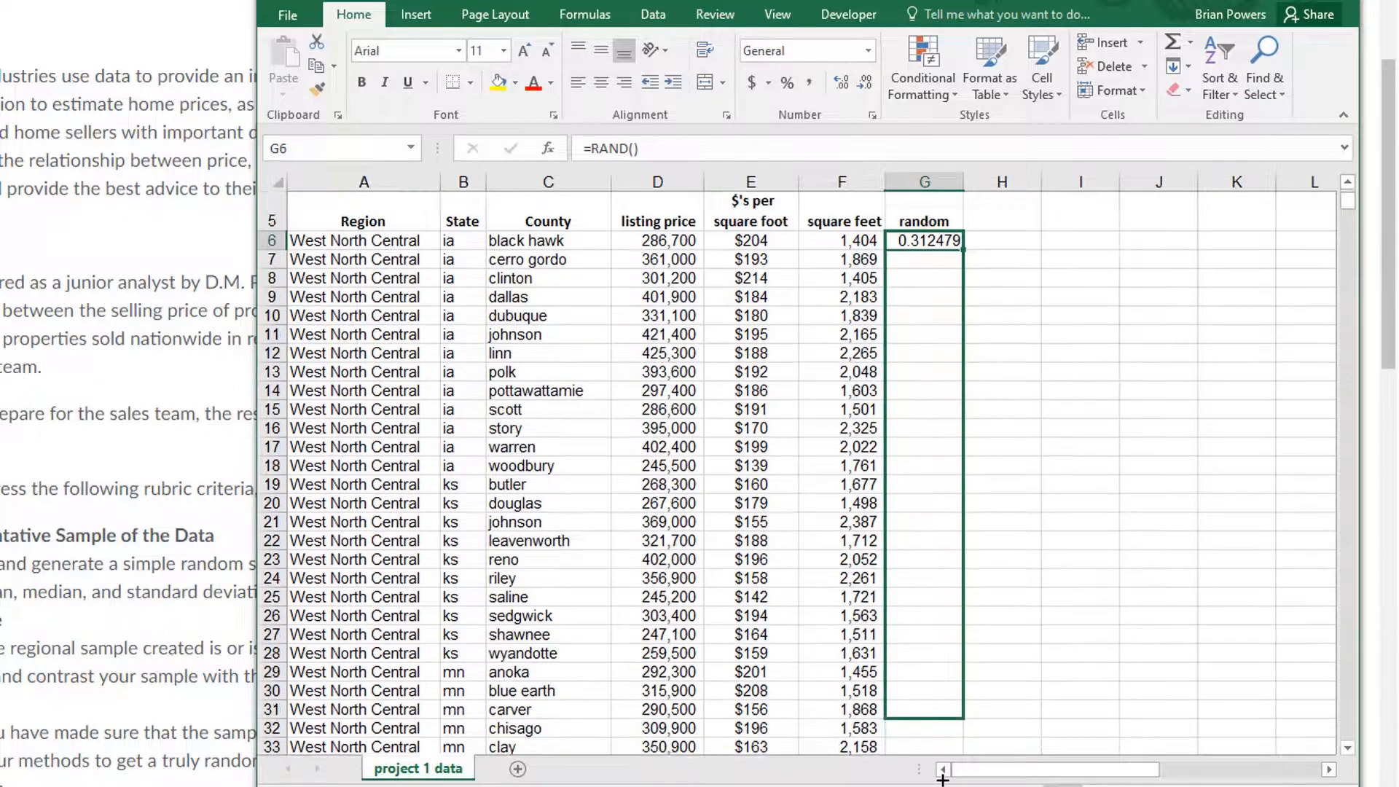
{"action": "scroll", "scroll_direction": "down", "scroll_amount": 3}
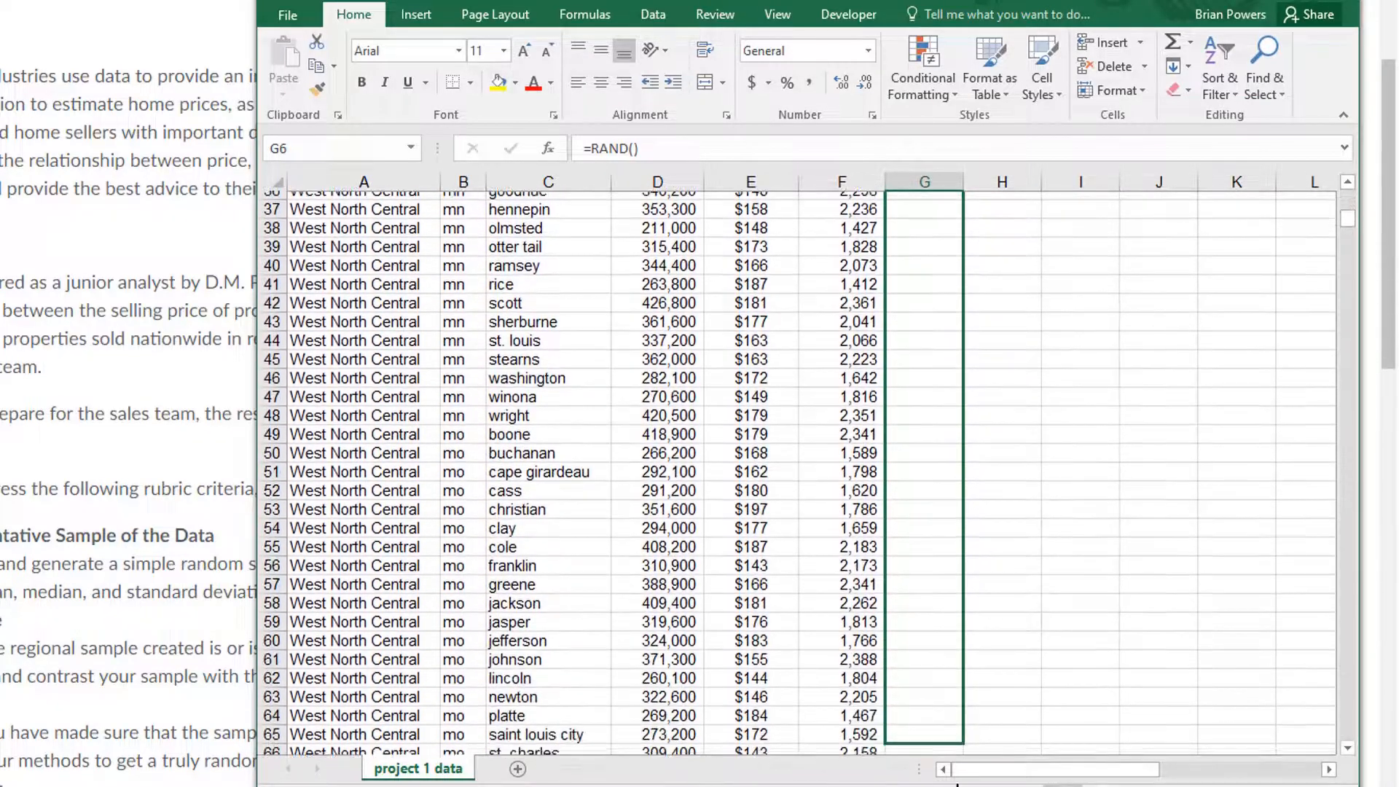
{"action": "scroll", "scroll_direction": "down", "scroll_amount": 3}
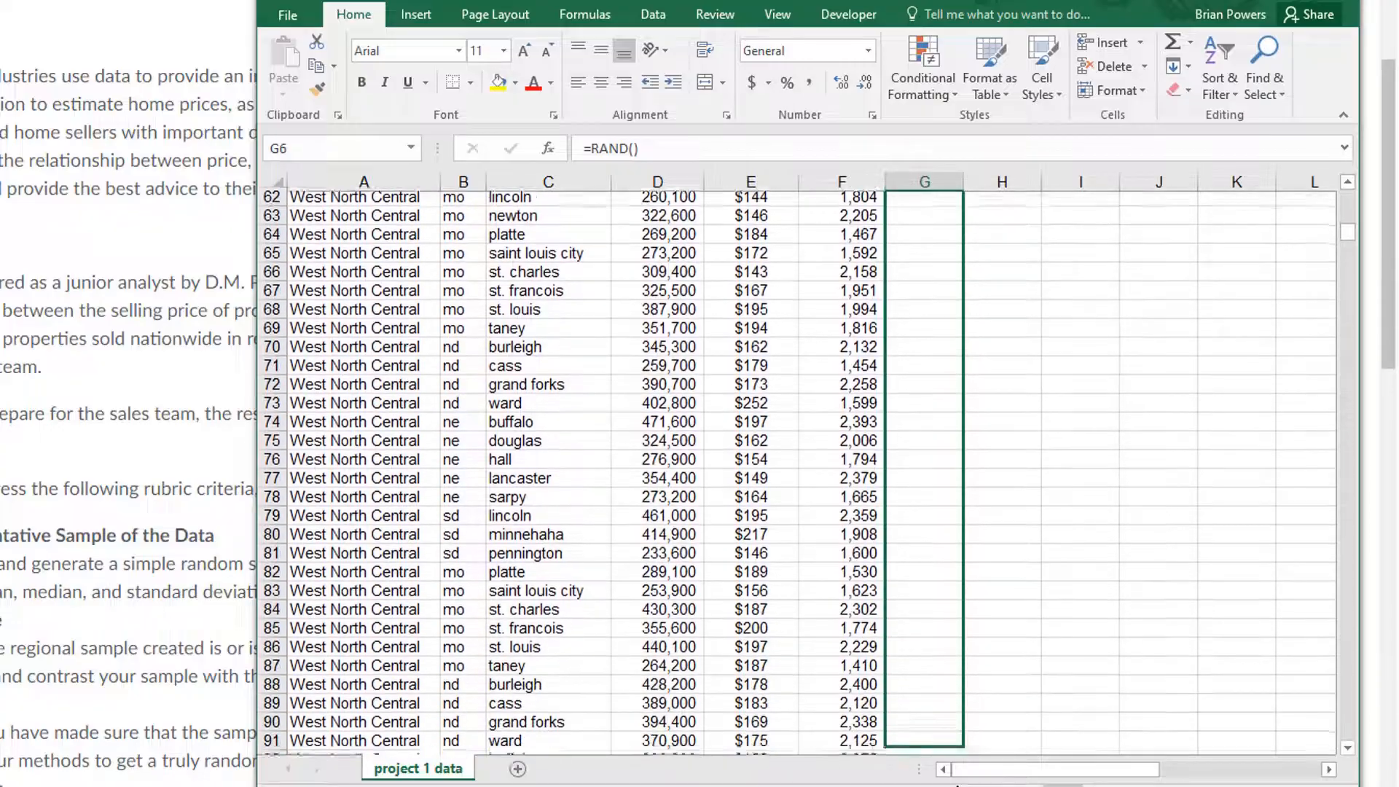
{"action": "scroll", "scroll_direction": "down", "scroll_amount": 3}
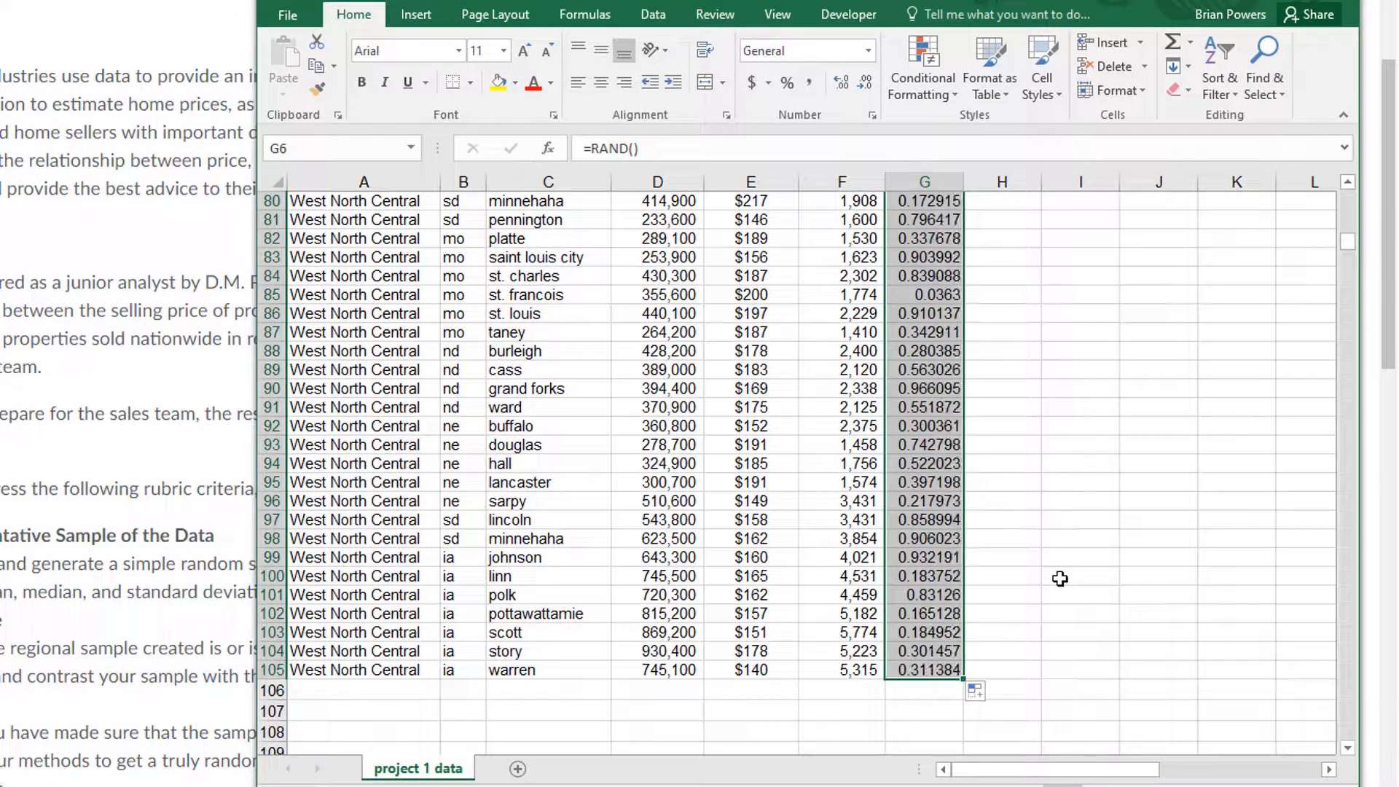
{"action": "scroll", "scroll_direction": "up", "scroll_amount": 3}
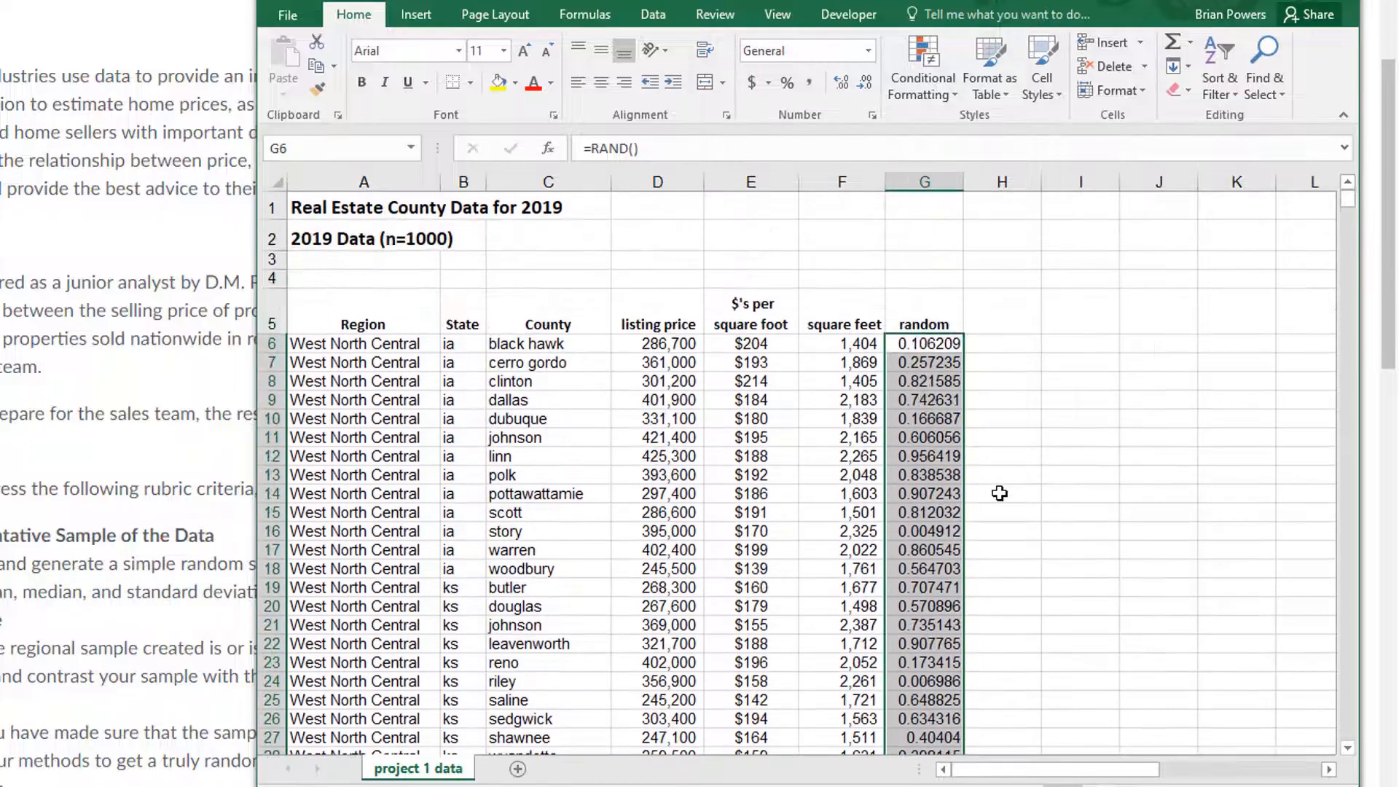
{"action": "left_click", "coordinate": [839, 418]}
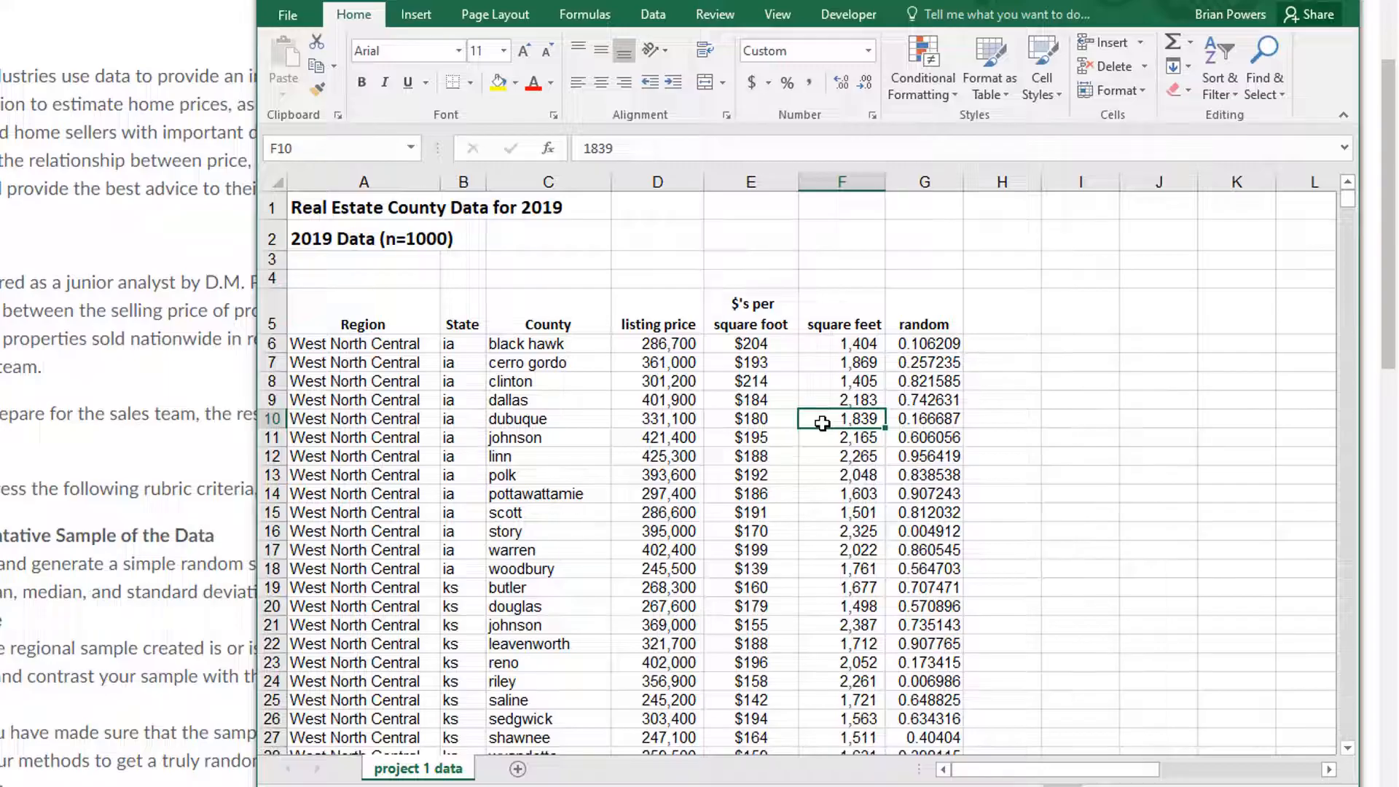
{"action": "mouse_move", "coordinate": [925, 323]}
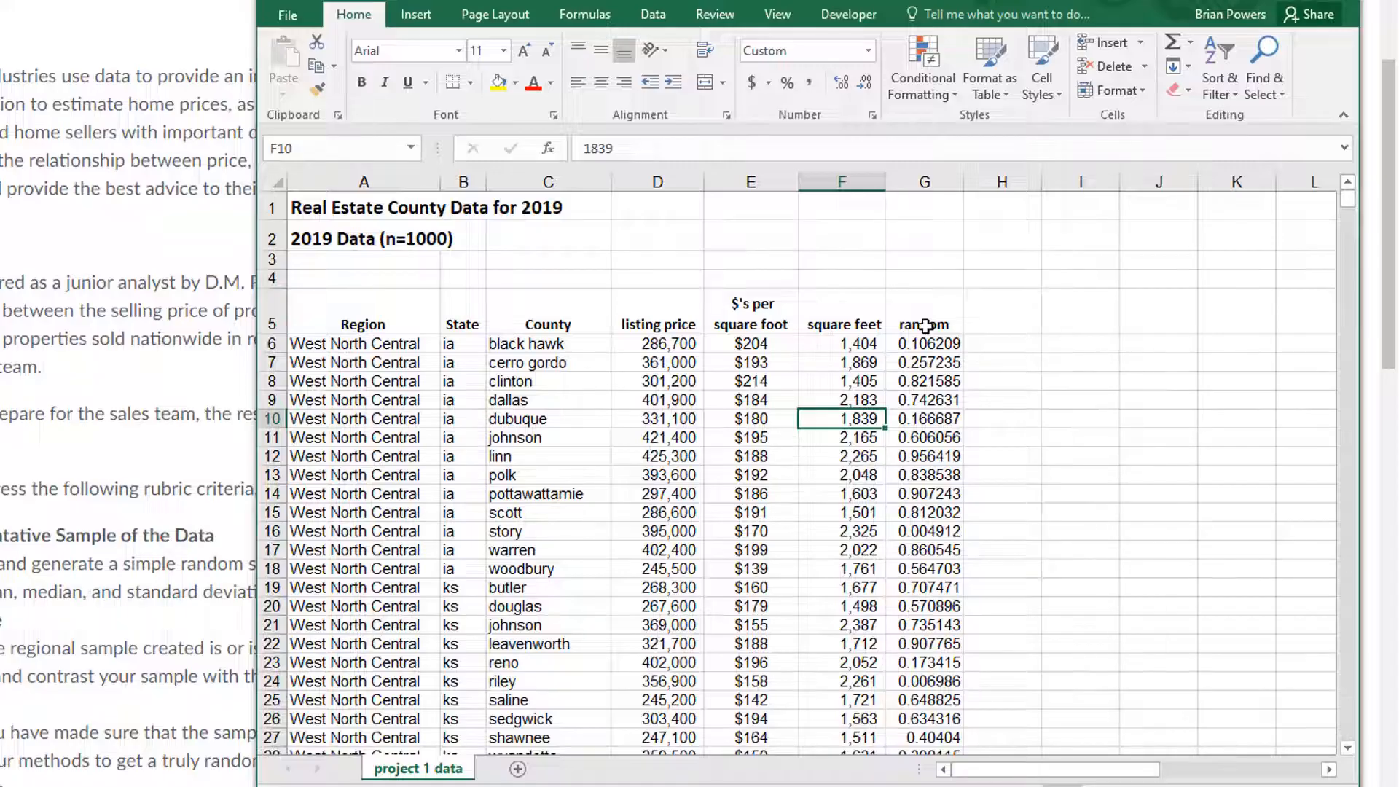
{"action": "left_click", "coordinate": [924, 324]}
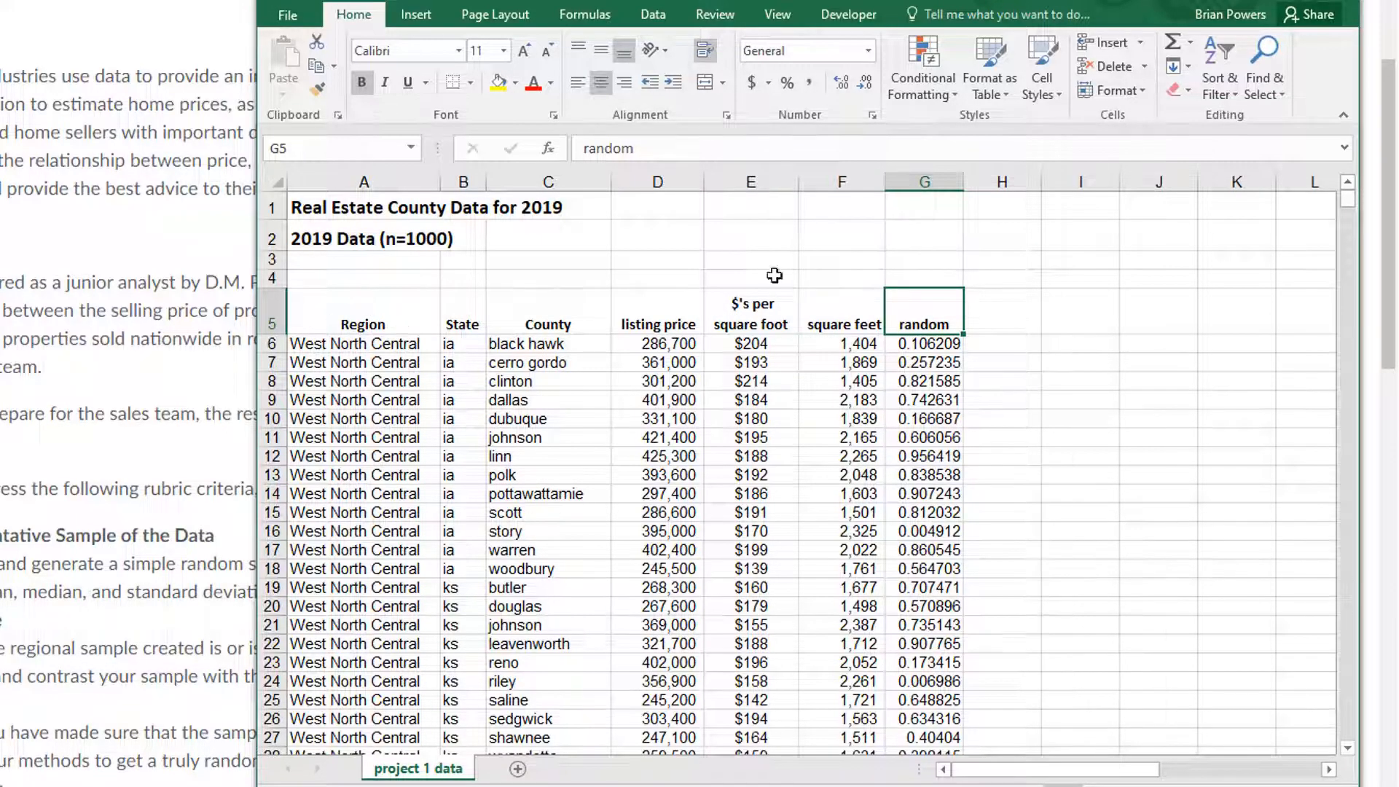
{"action": "mouse_move", "coordinate": [903, 350]}
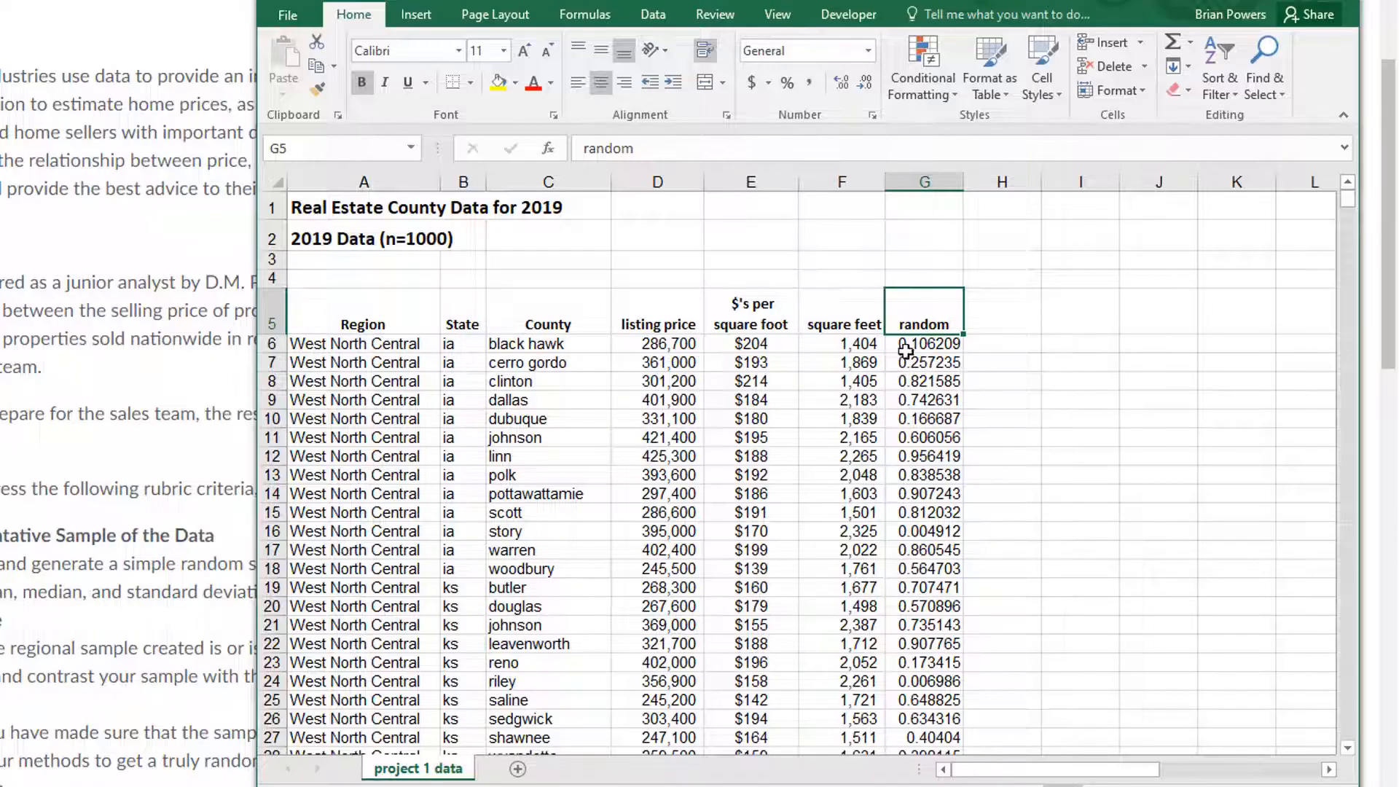
{"action": "mouse_move", "coordinate": [892, 321]}
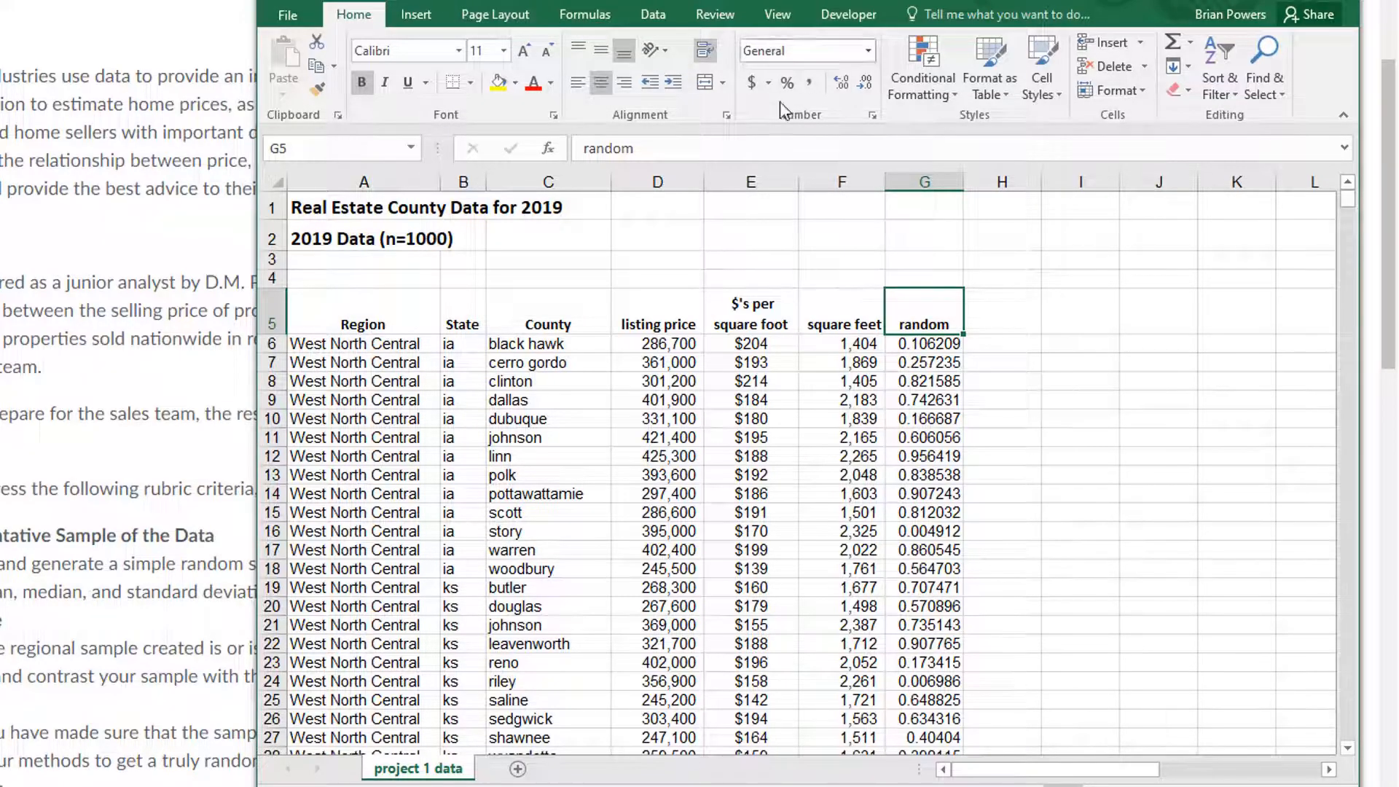
{"action": "mouse_move", "coordinate": [653, 15]}
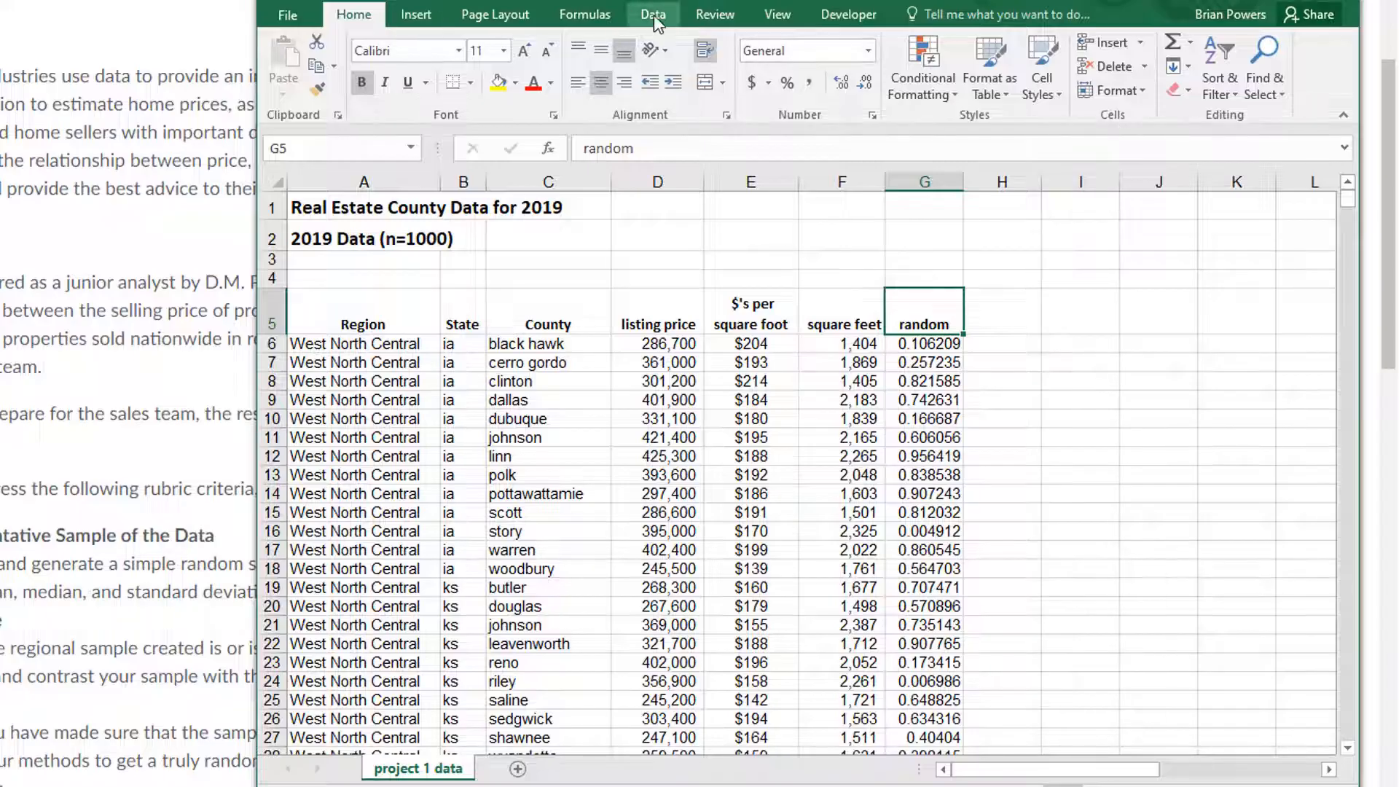
{"action": "left_click", "coordinate": [653, 14]}
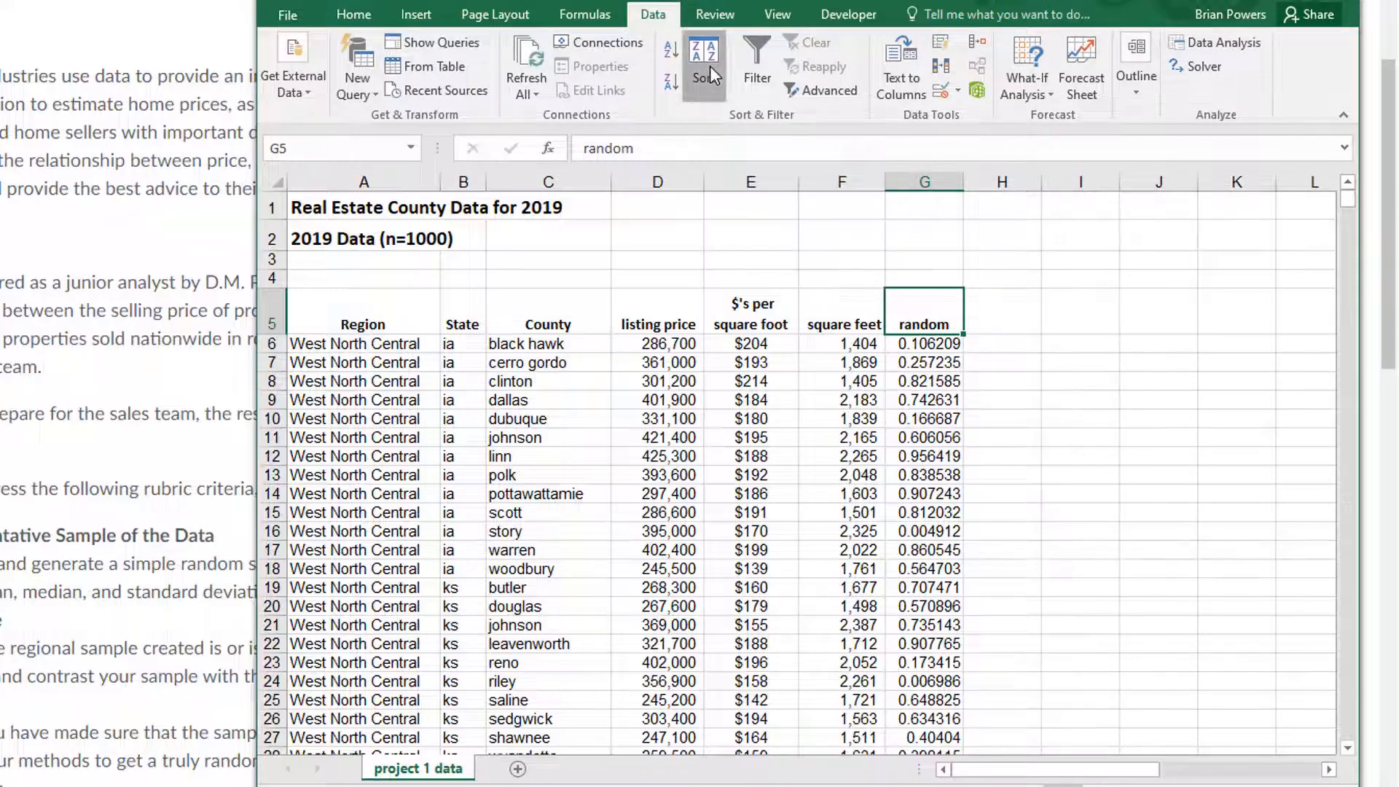
{"action": "left_click", "coordinate": [703, 63]}
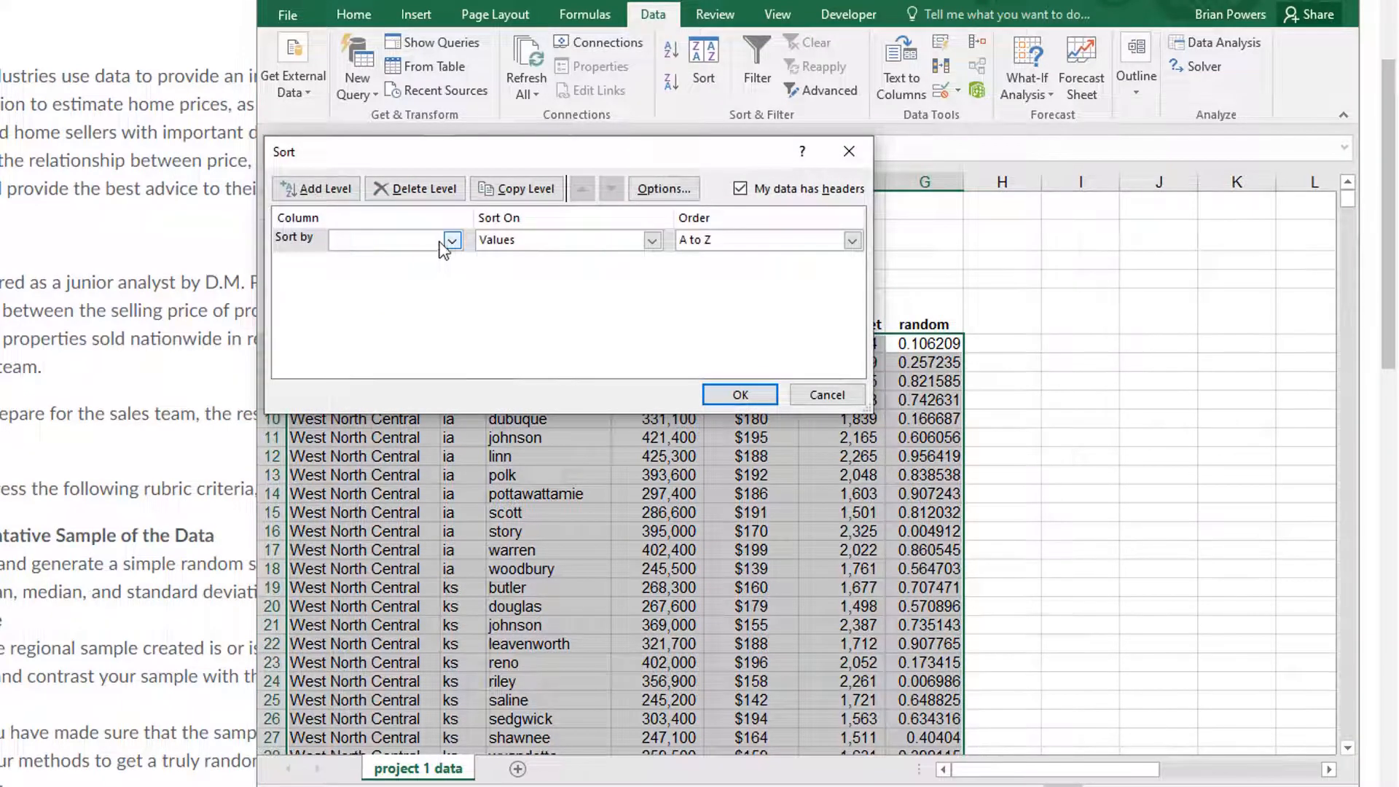
{"action": "left_click", "coordinate": [450, 240]}
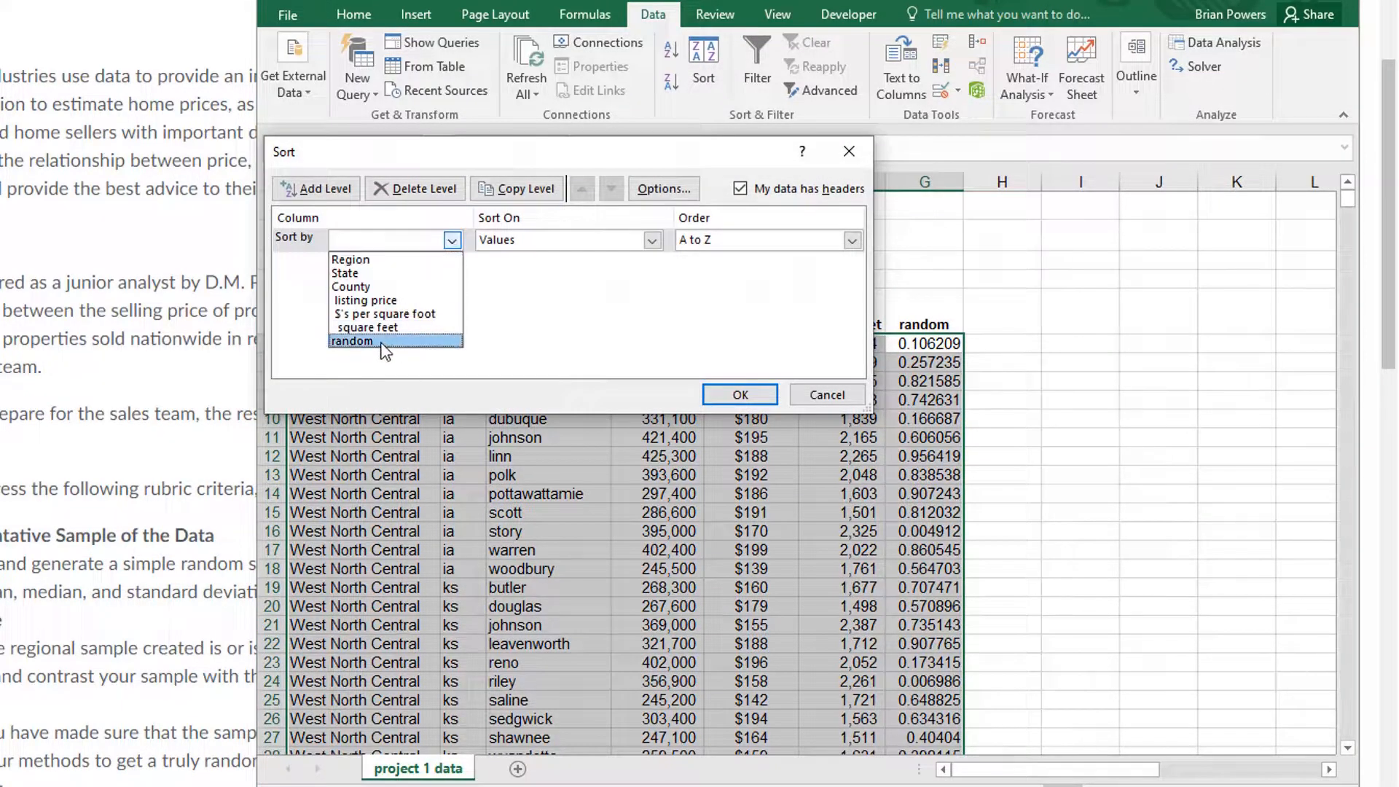
{"action": "left_click", "coordinate": [351, 341]}
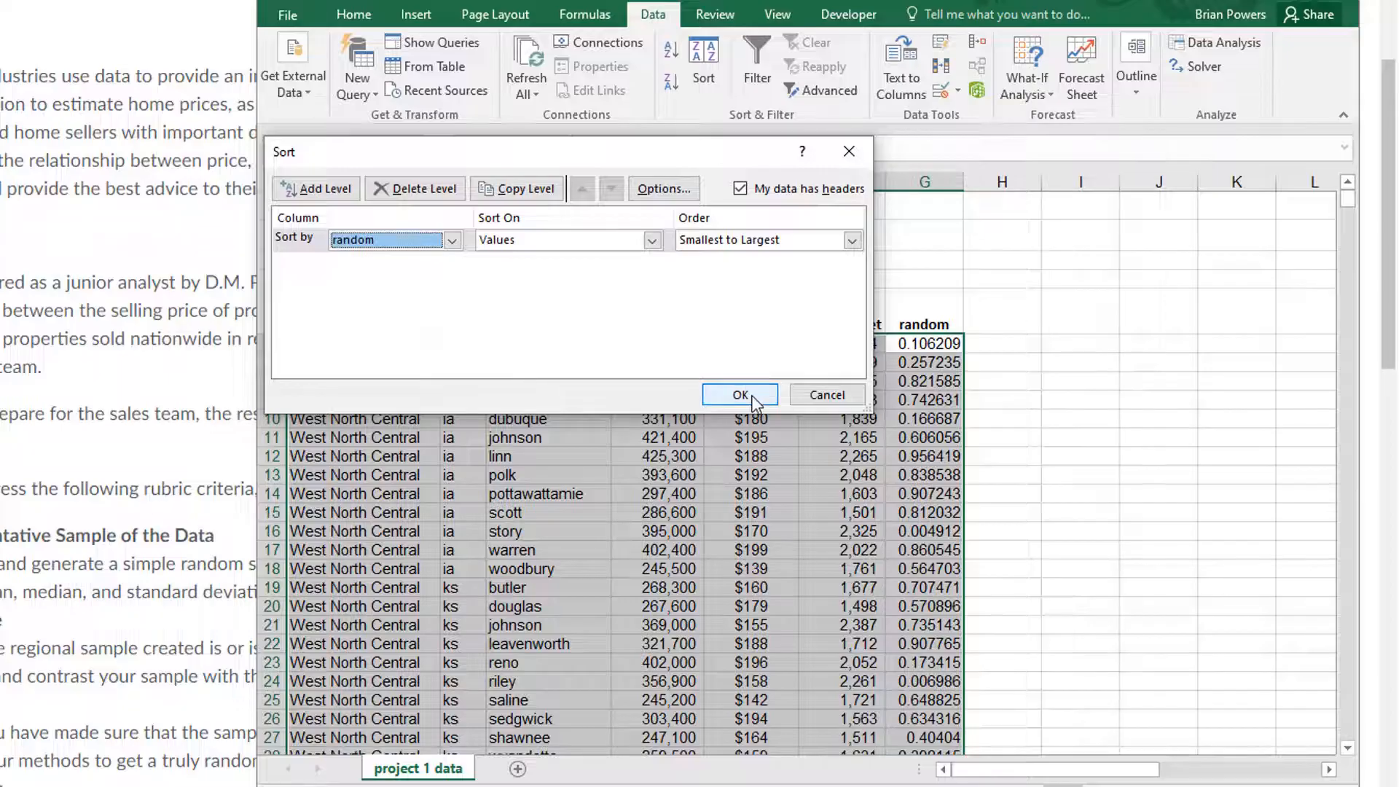
{"action": "left_click", "coordinate": [740, 395]}
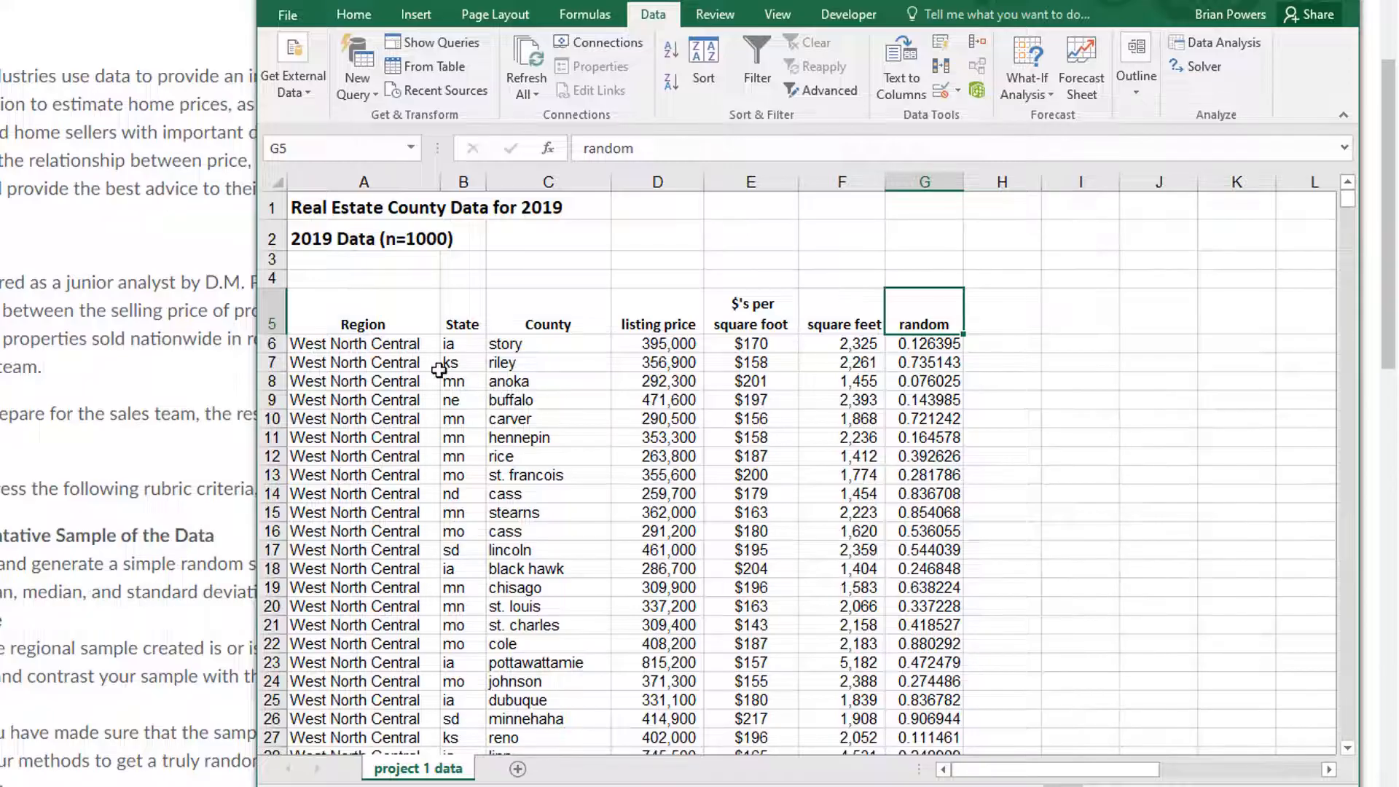
{"action": "left_click", "coordinate": [462, 380]}
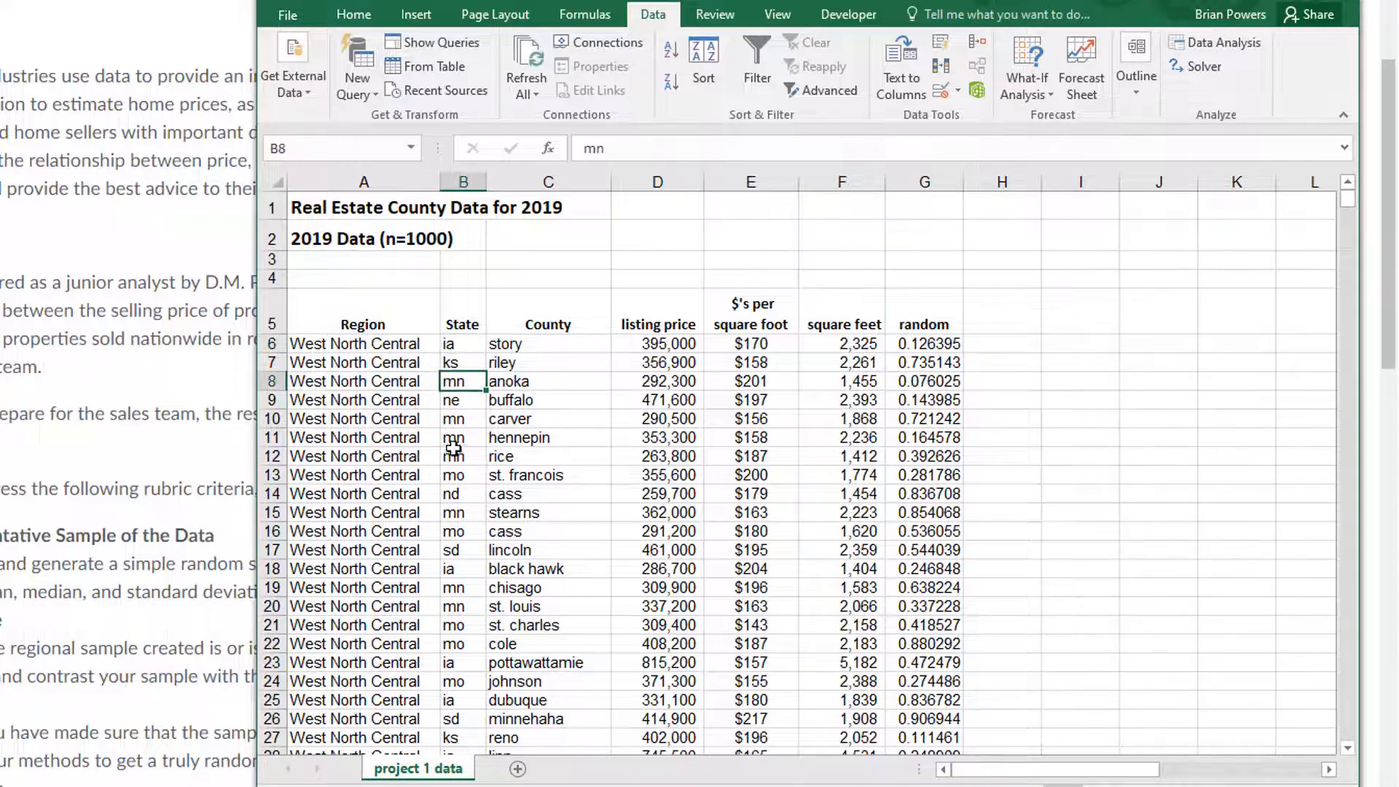
{"action": "left_click", "coordinate": [462, 550]}
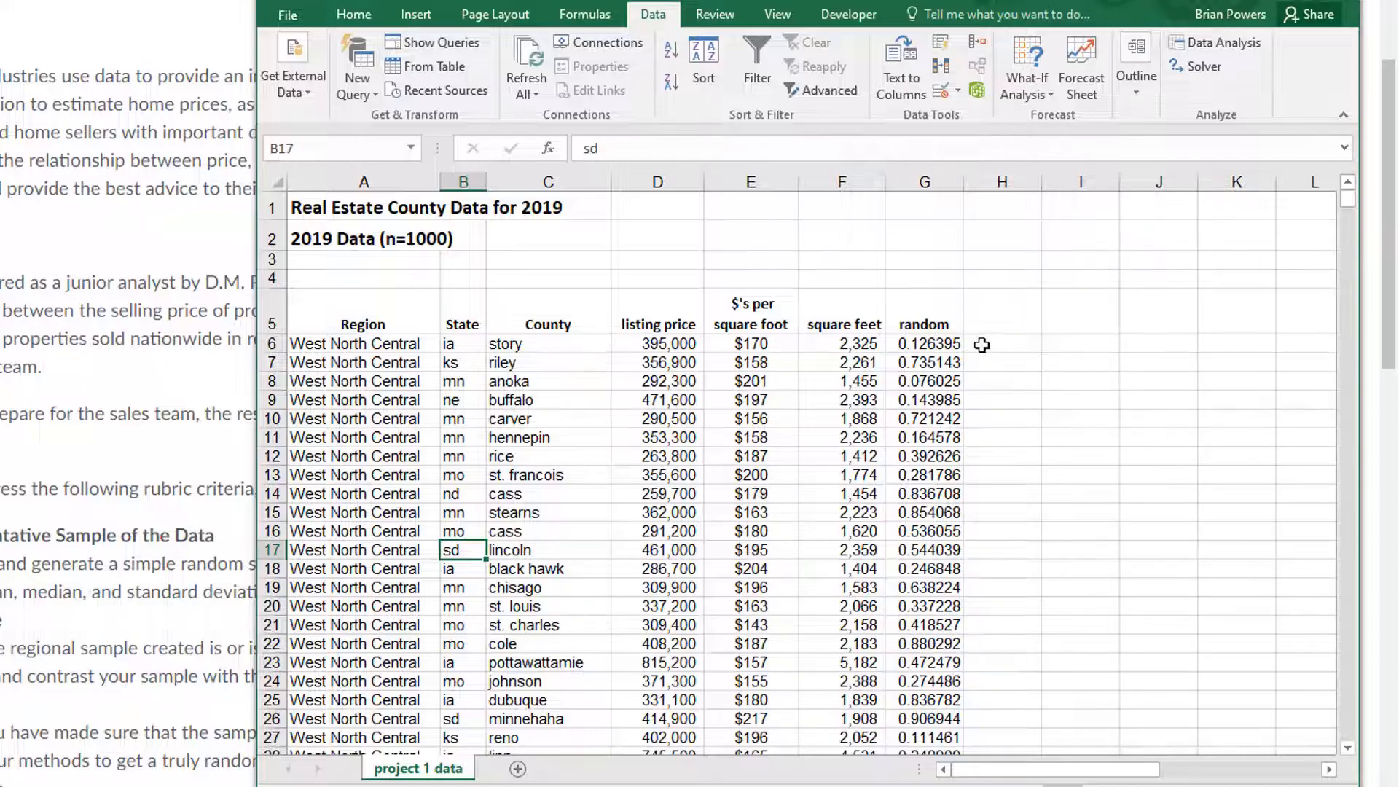
{"action": "mouse_move", "coordinate": [981, 344]}
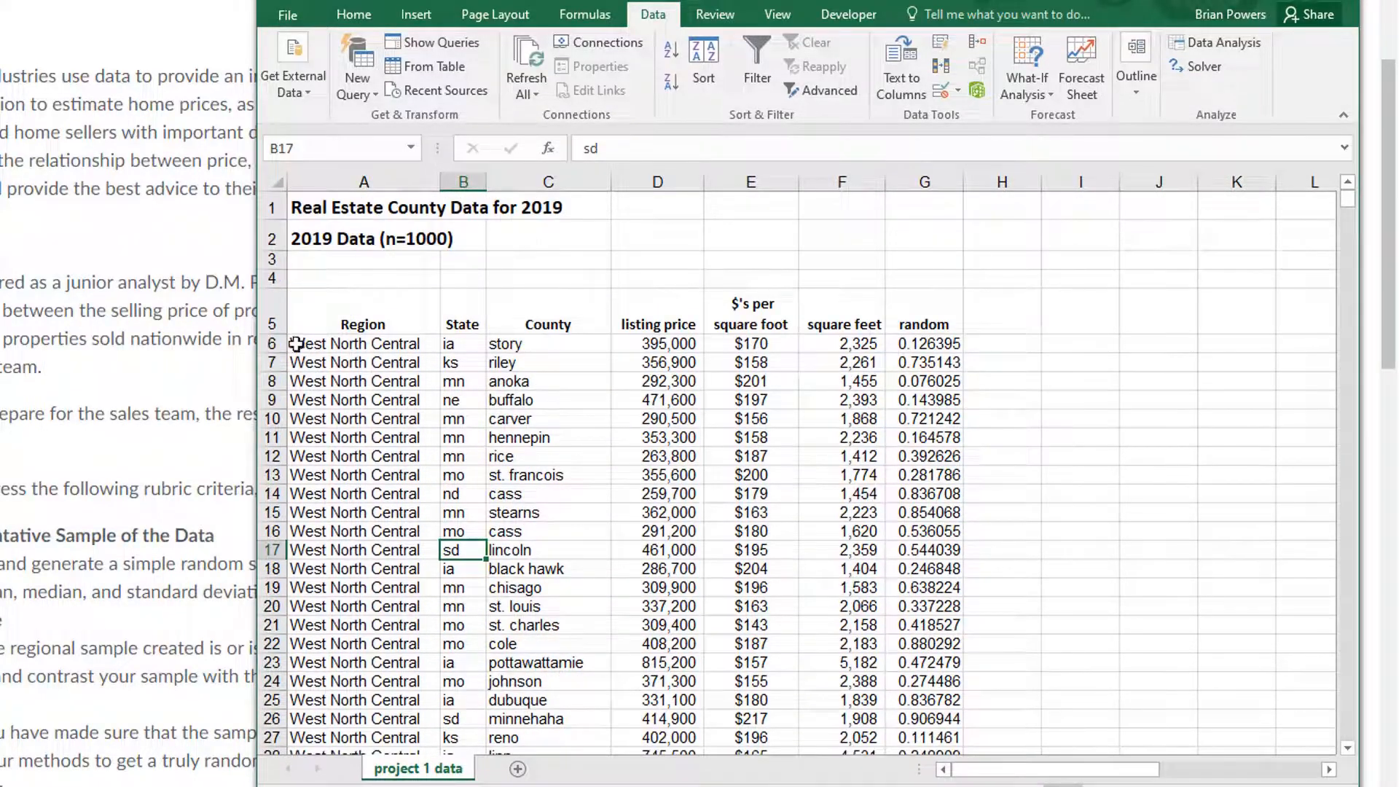
Select A5:F35, the headings and first 30 records, and copy them
{"action": "left_click", "coordinate": [363, 344]}
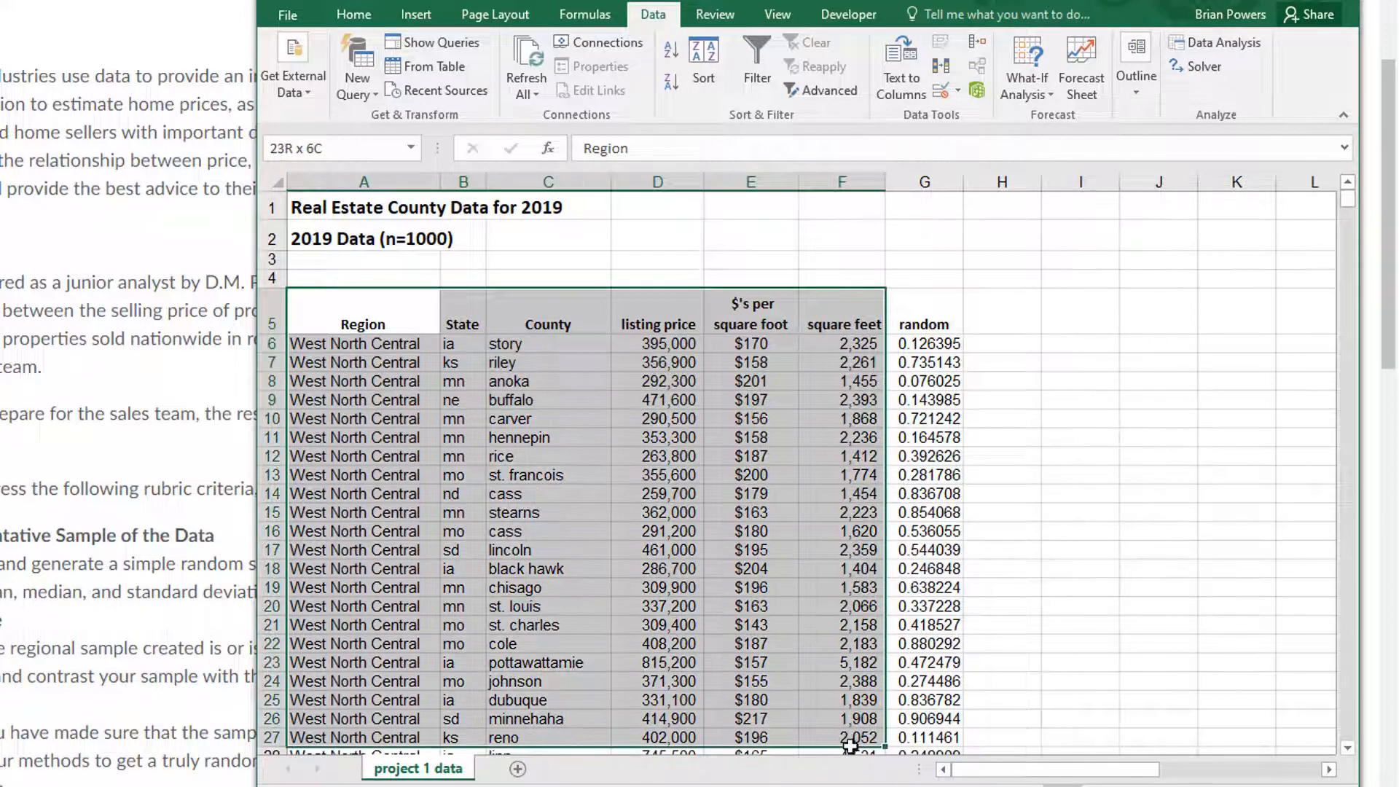
{"action": "scroll", "scroll_direction": "down", "scroll_amount": 3}
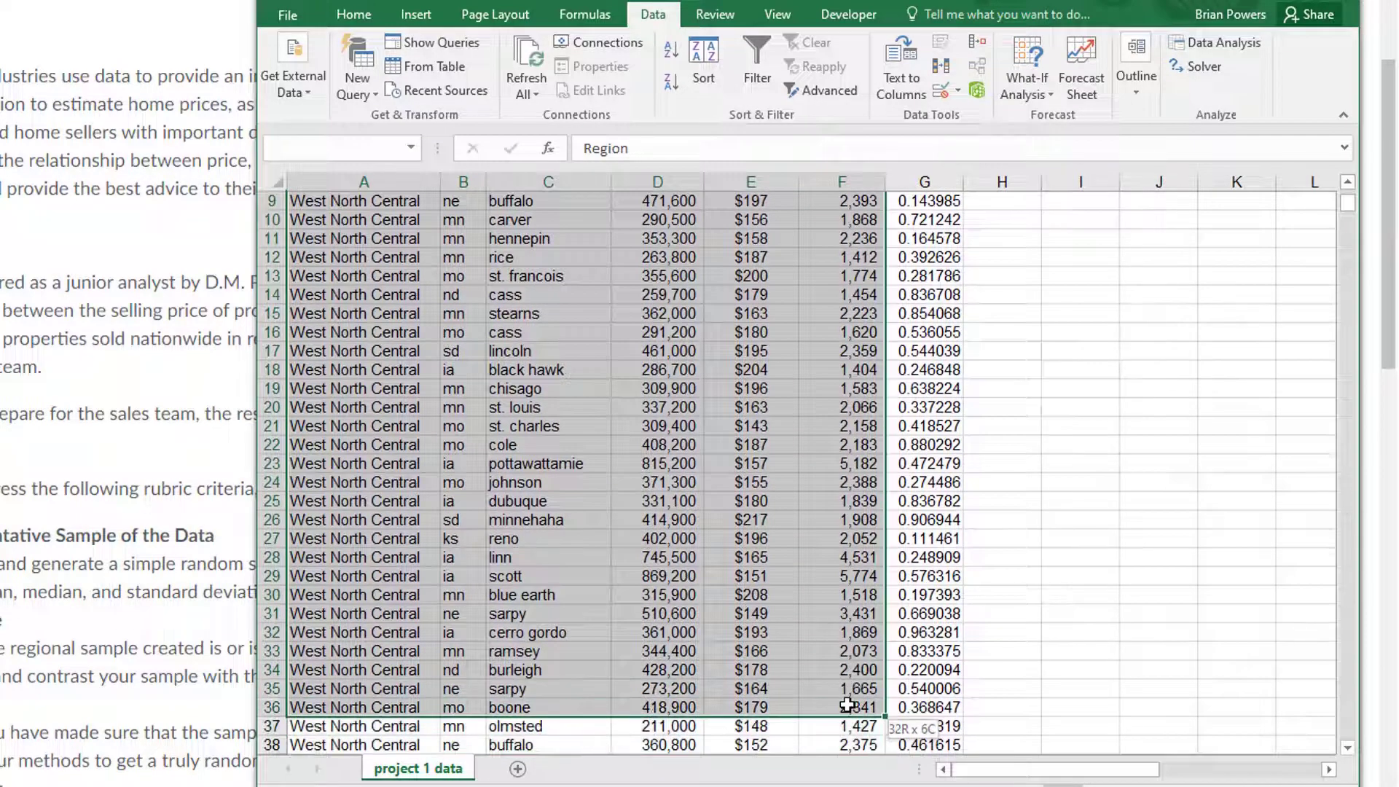
{"action": "scroll", "scroll_direction": "up", "scroll_amount": 3}
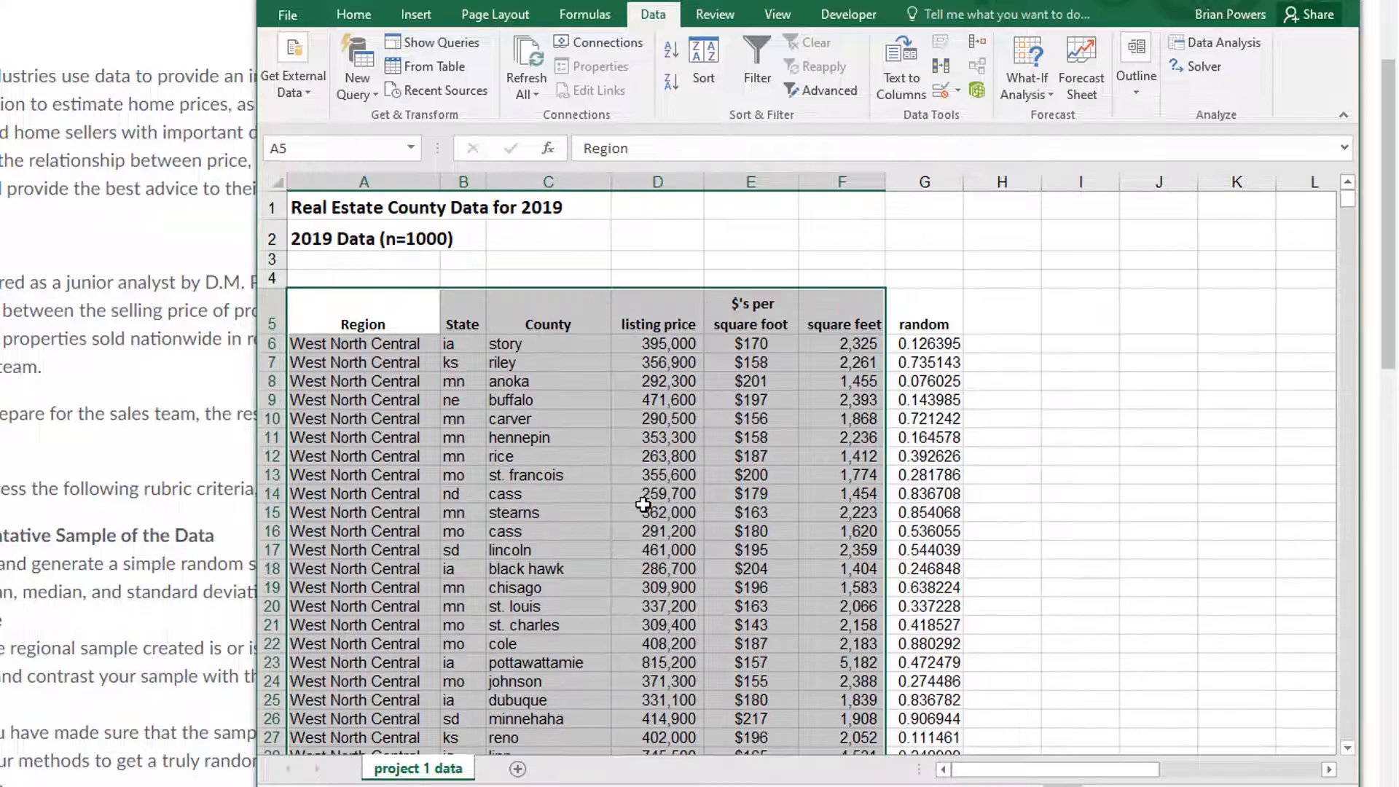
{"action": "scroll", "scroll_direction": "down", "scroll_amount": 3}
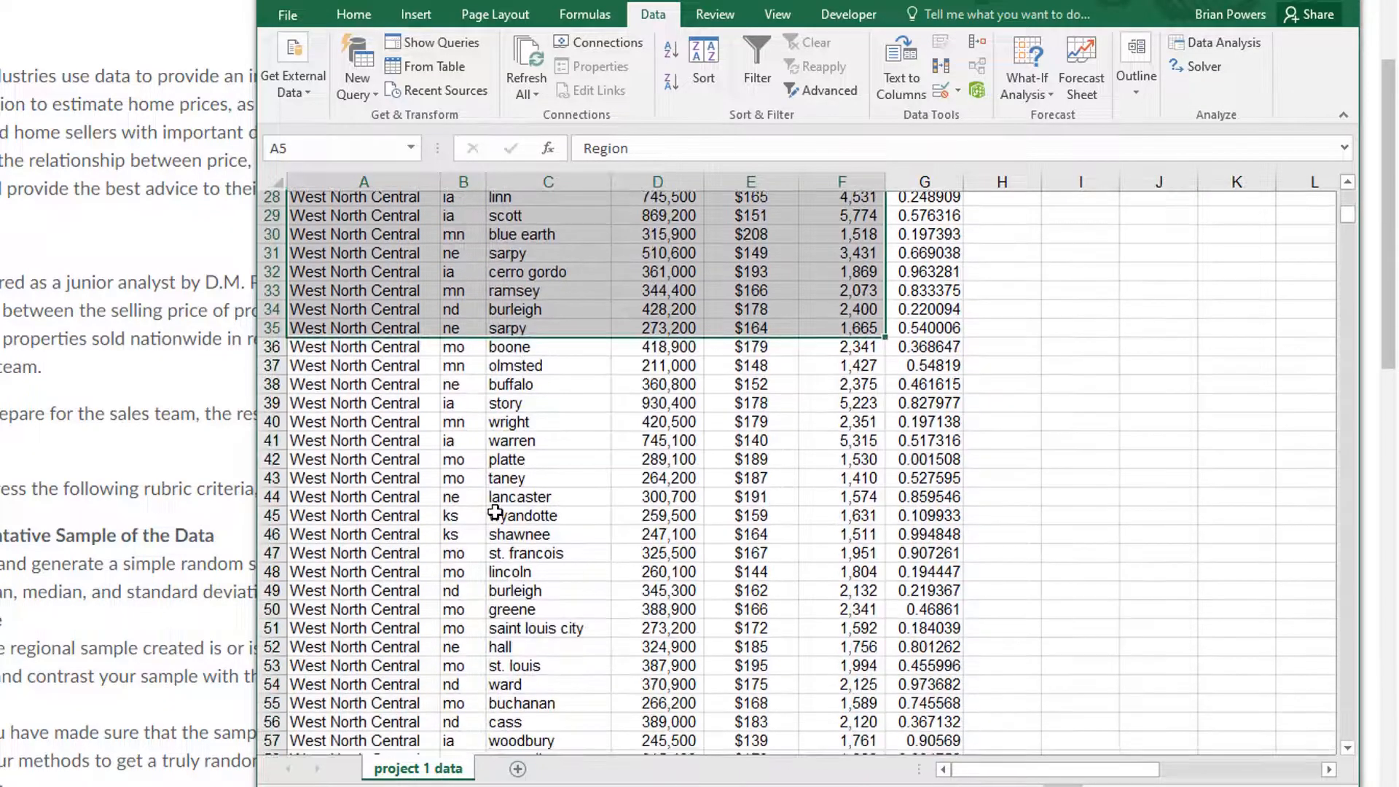
{"action": "scroll", "scroll_direction": "up", "scroll_amount": 3}
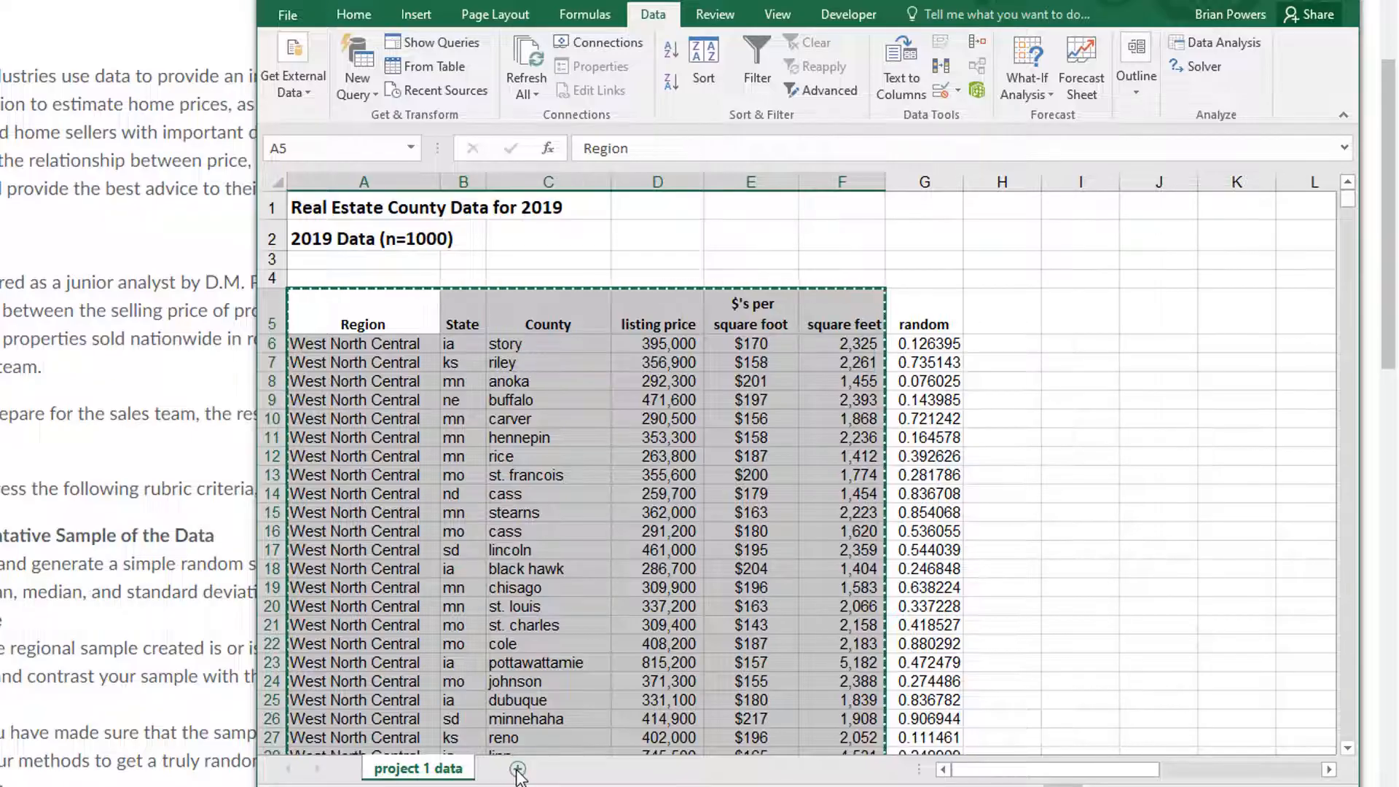
Paste the copied sample into a new blank sheet and check the first listing price and square feet values
{"action": "left_click", "coordinate": [519, 768]}
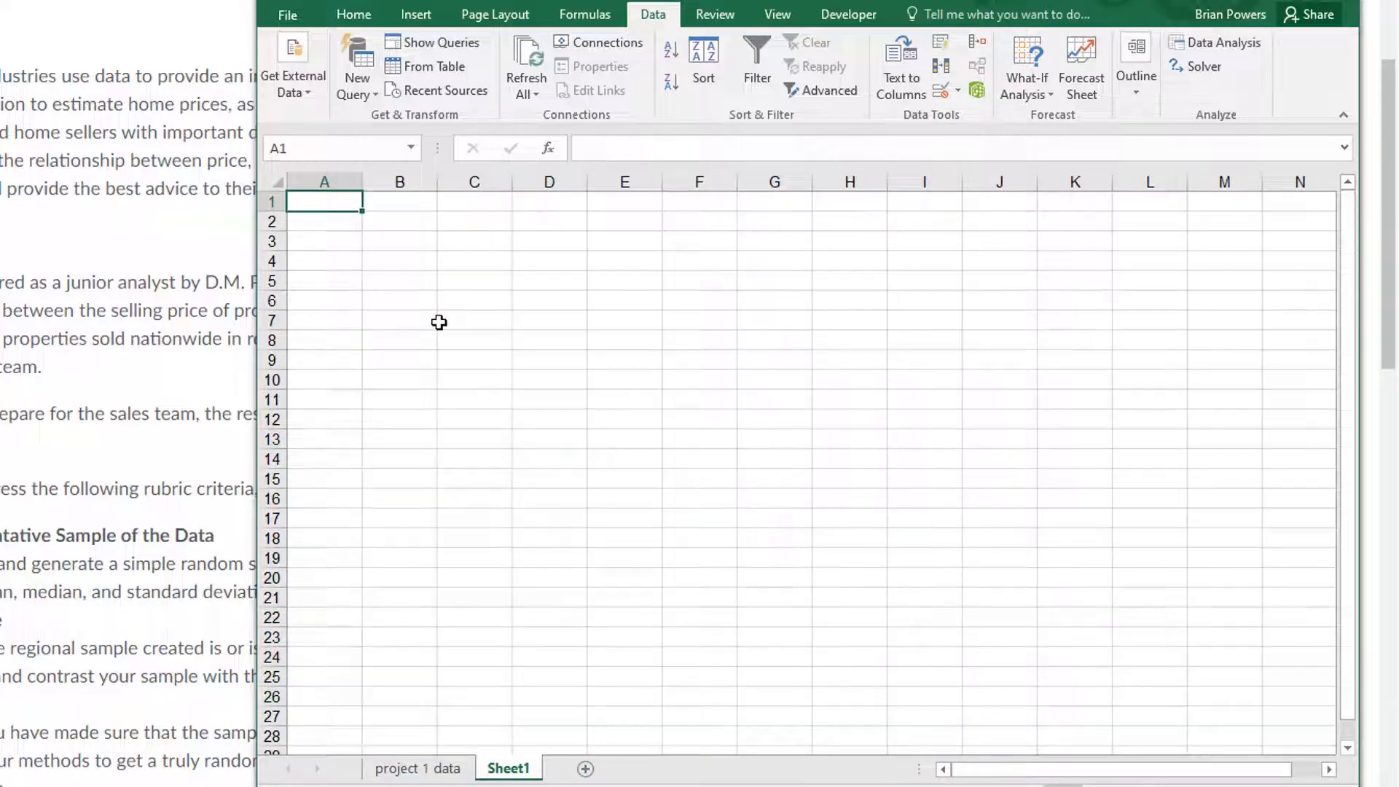
{"action": "key", "text": "ctrl+v"}
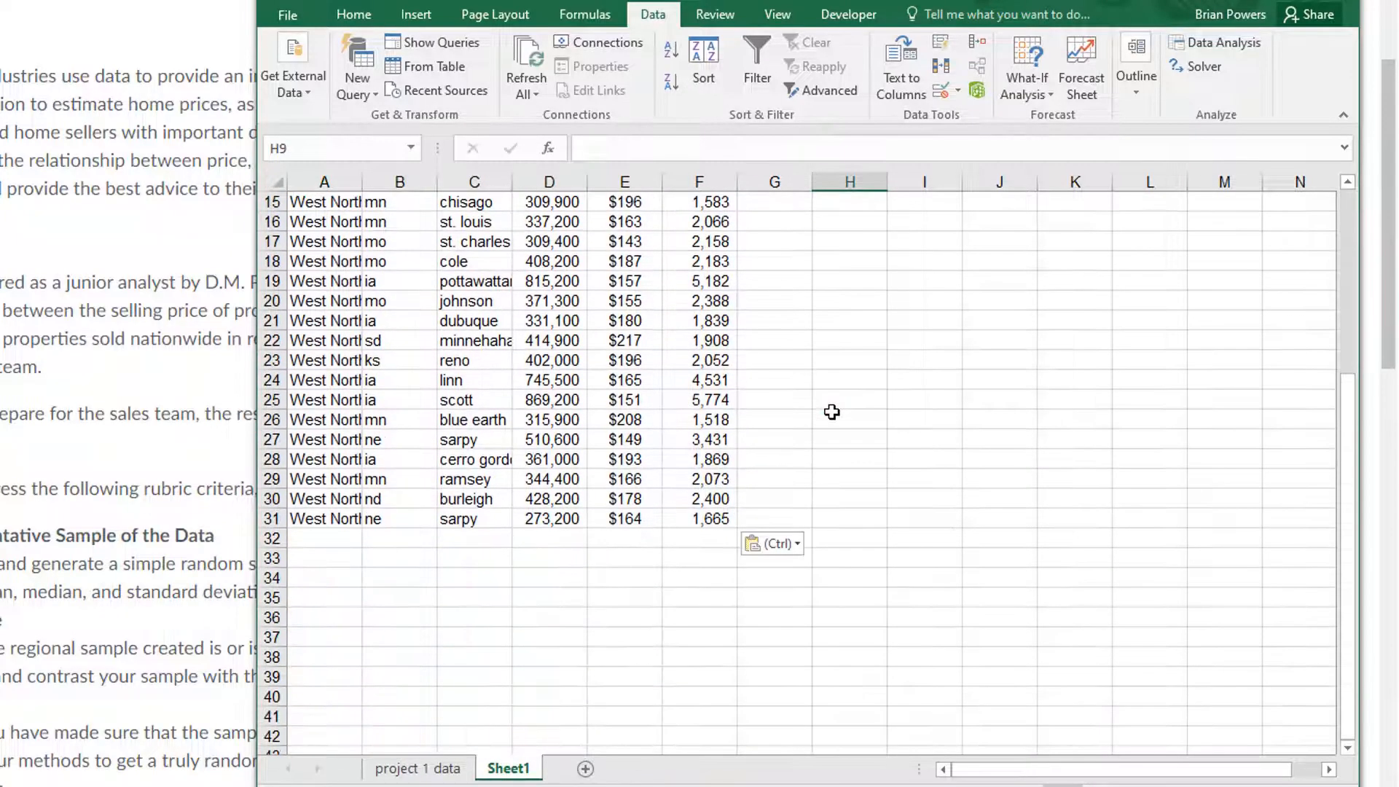
{"action": "scroll", "scroll_direction": "up", "scroll_amount": 3}
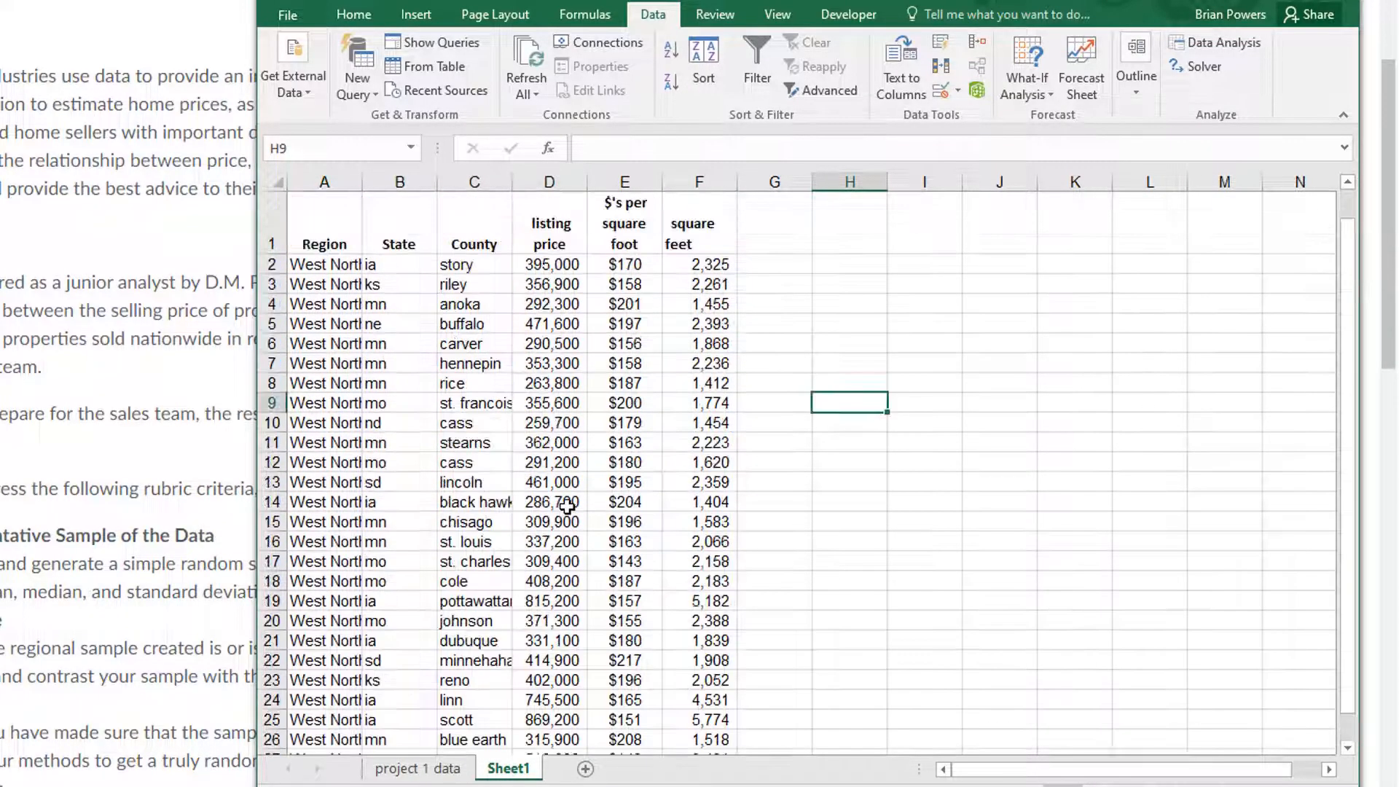
{"action": "left_click", "coordinate": [549, 264]}
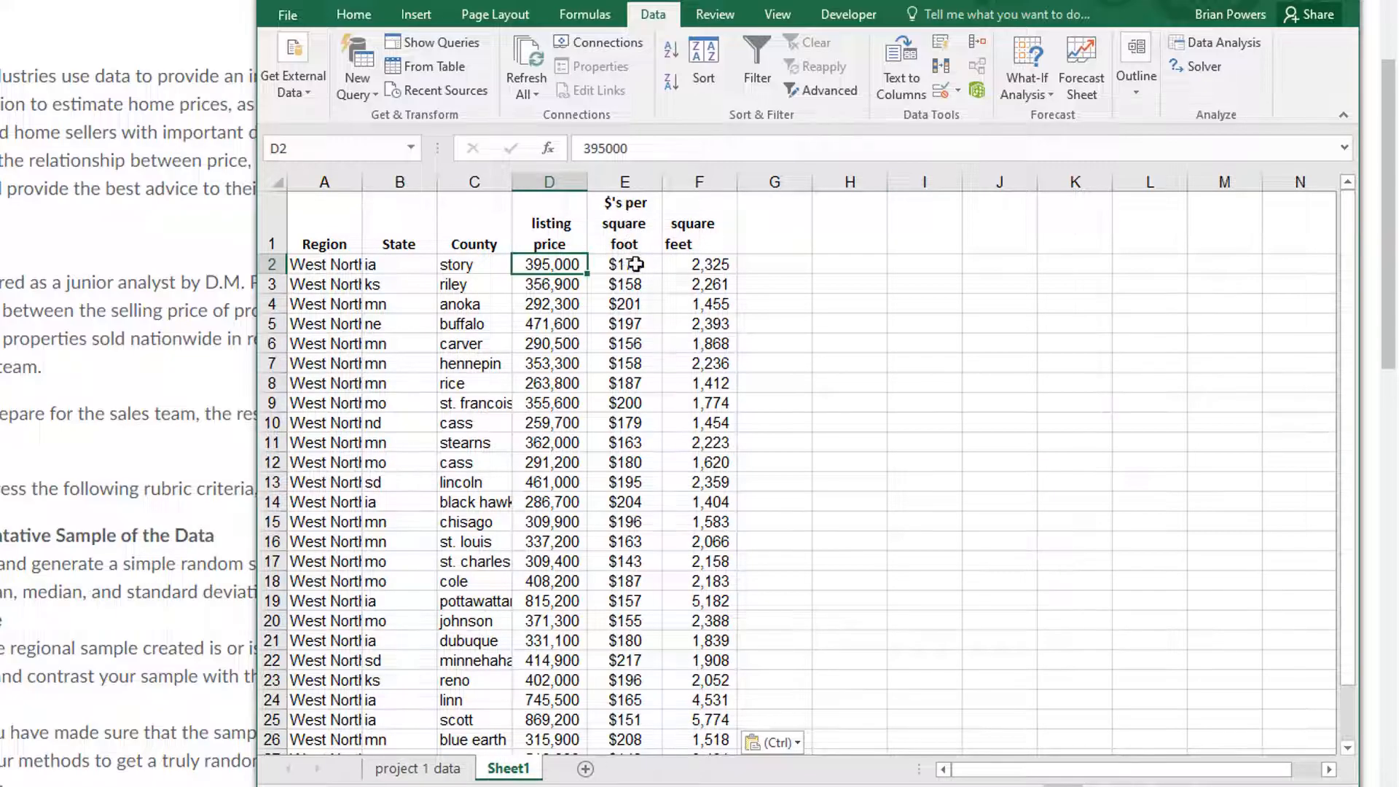
{"action": "left_click", "coordinate": [699, 264]}
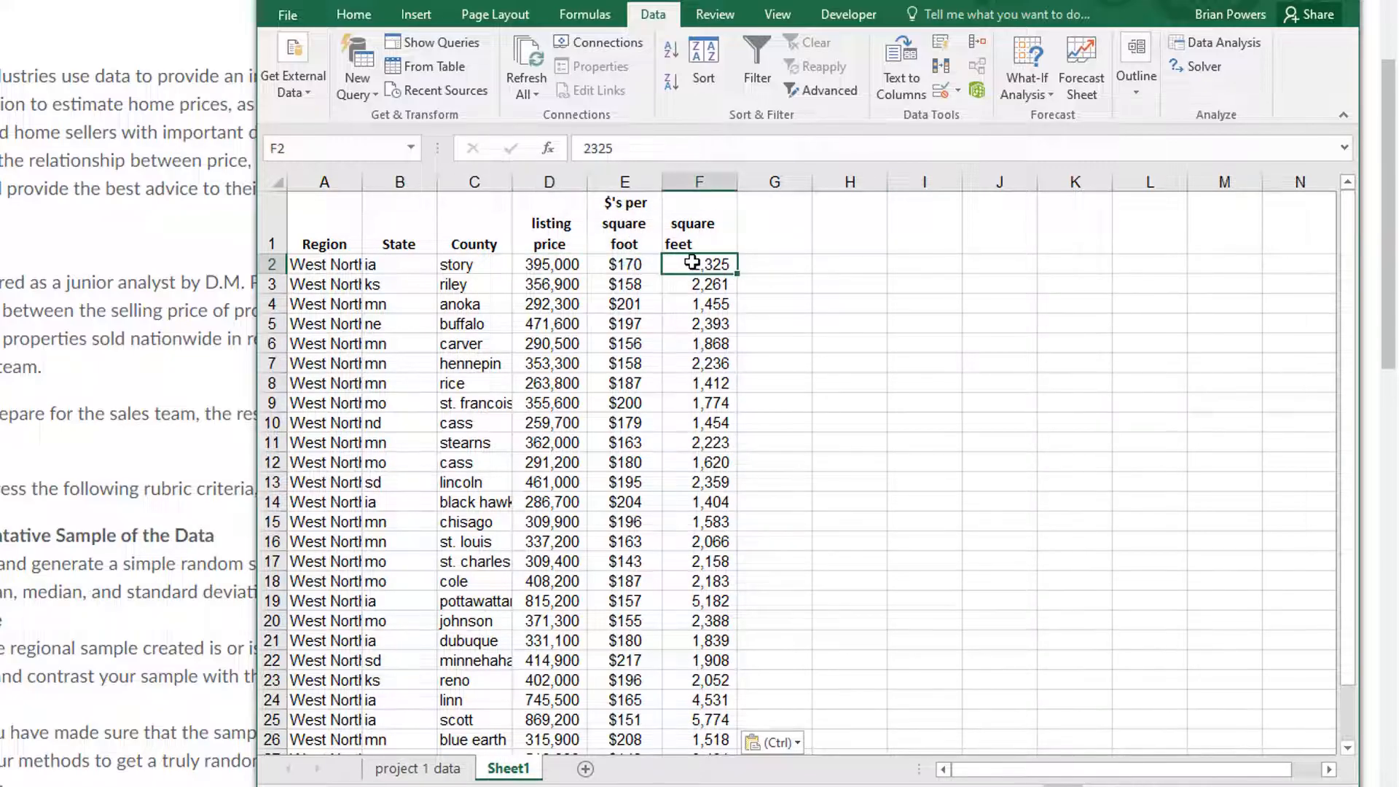
{"action": "mouse_move", "coordinate": [599, 227]}
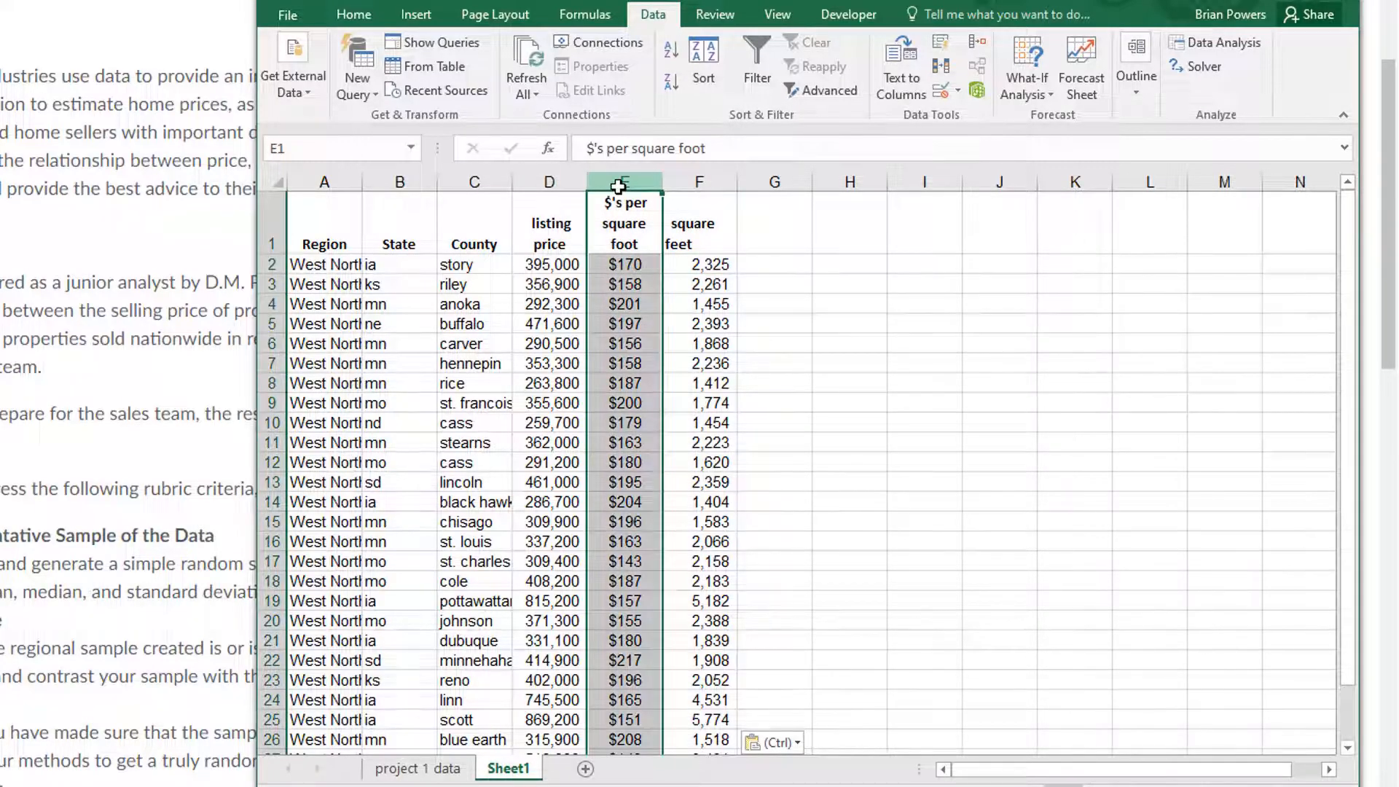
Delete column E, the $'s per square foot column, from the sample sheet
{"action": "right_click", "coordinate": [624, 182]}
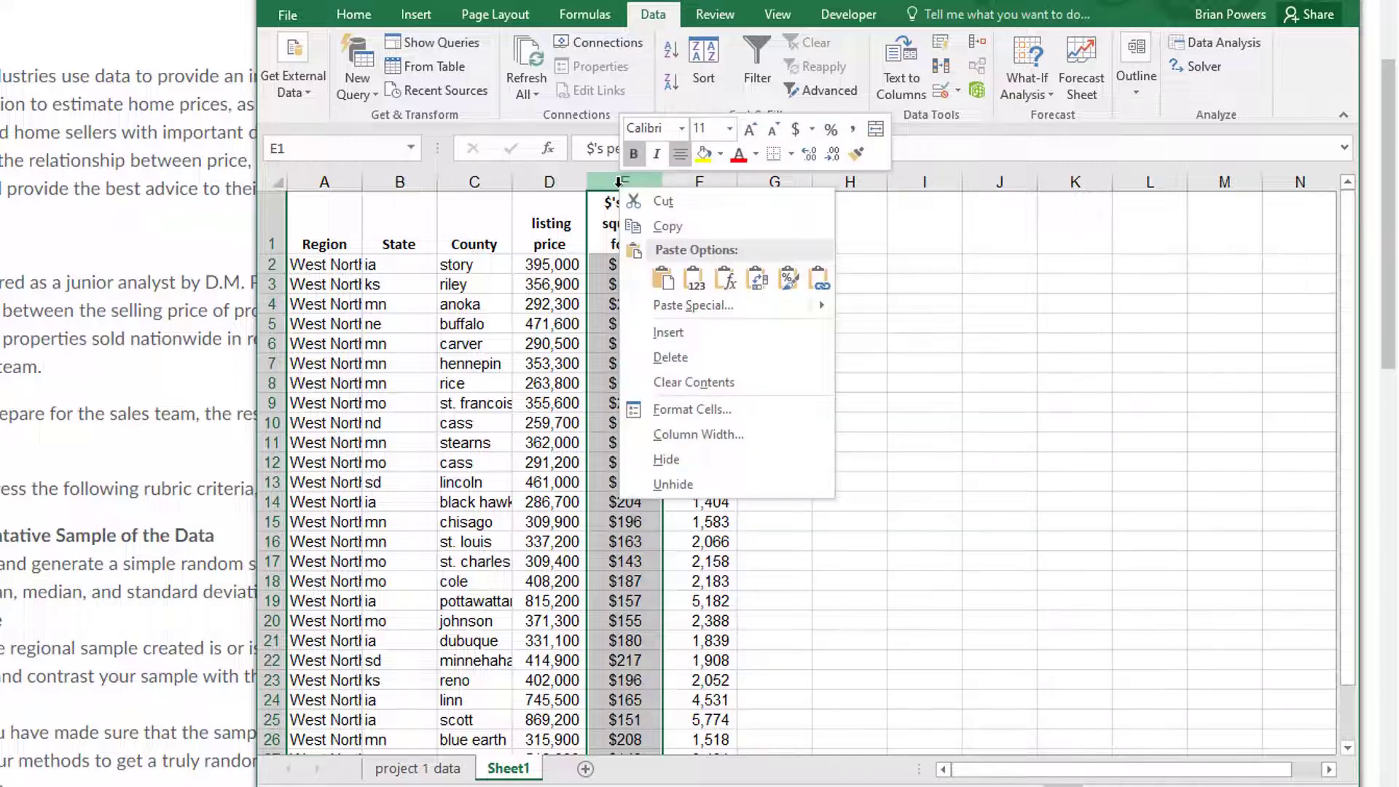
{"action": "mouse_move", "coordinate": [694, 305]}
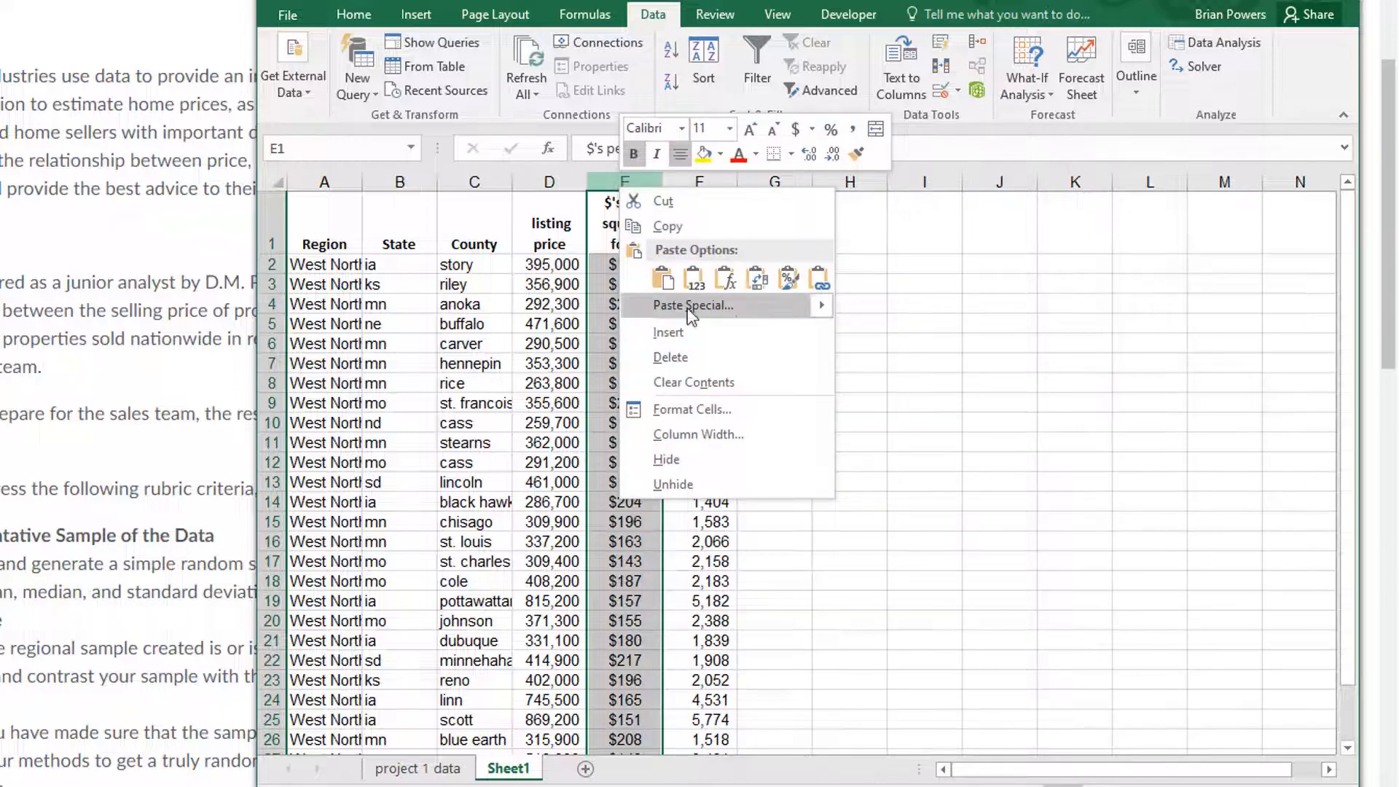
{"action": "mouse_move", "coordinate": [703, 362]}
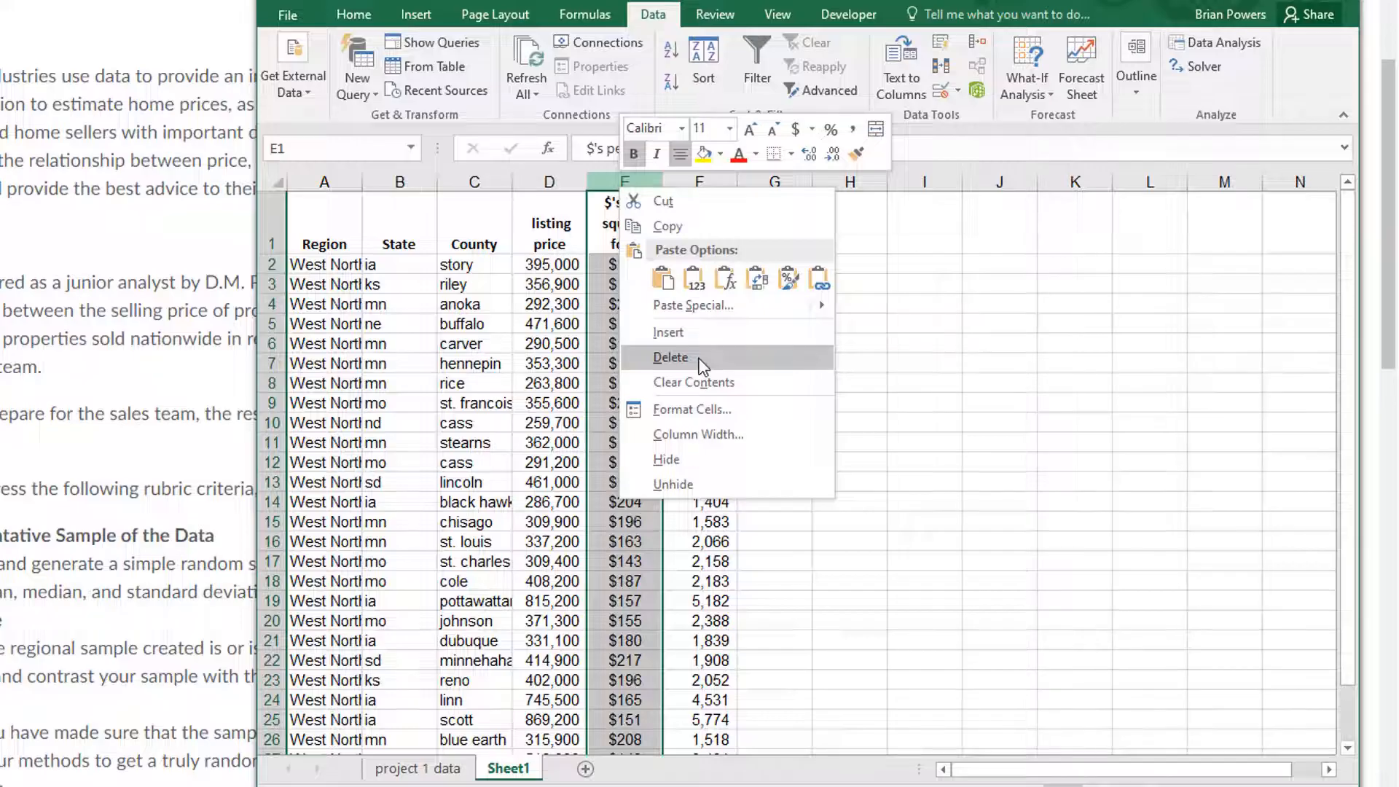
{"action": "left_click", "coordinate": [671, 358]}
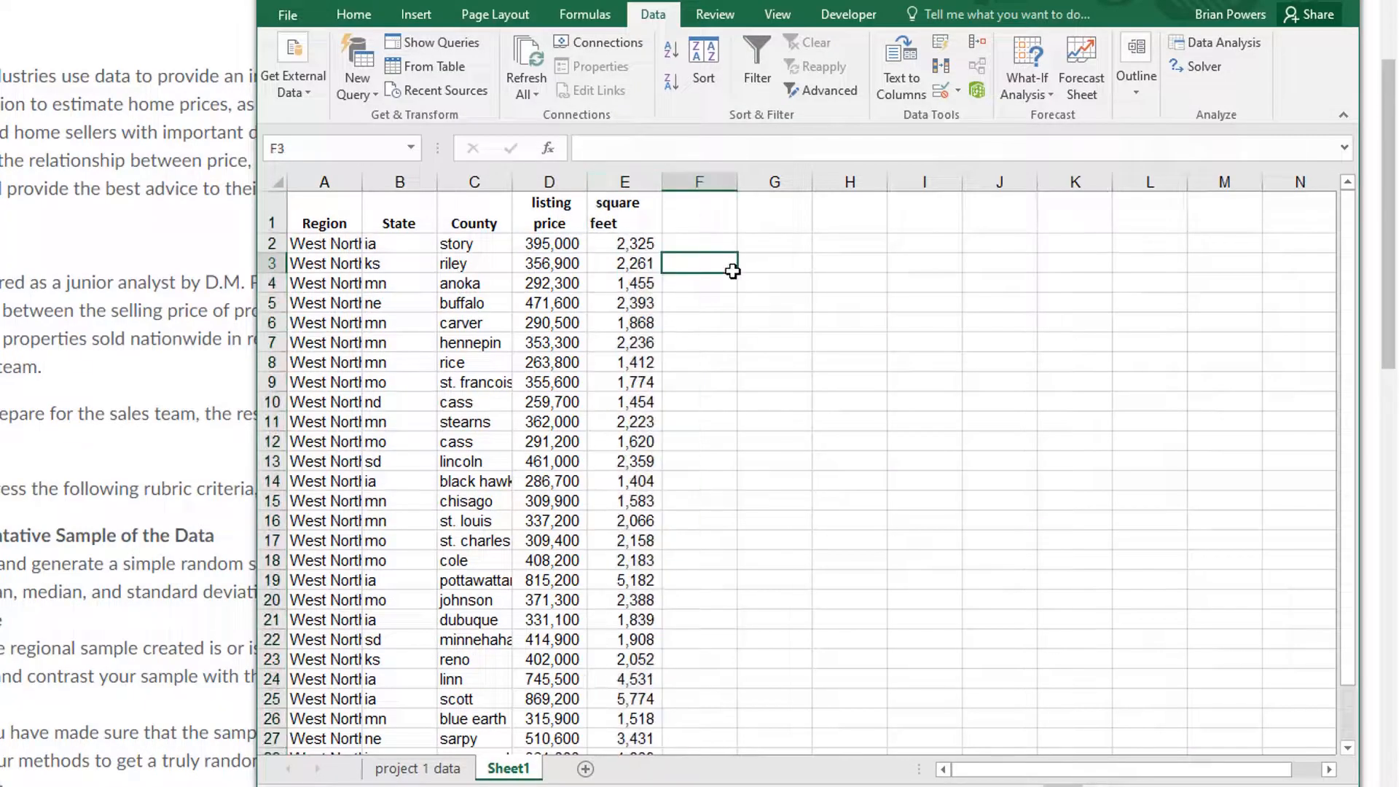
{"action": "mouse_move", "coordinate": [675, 264]}
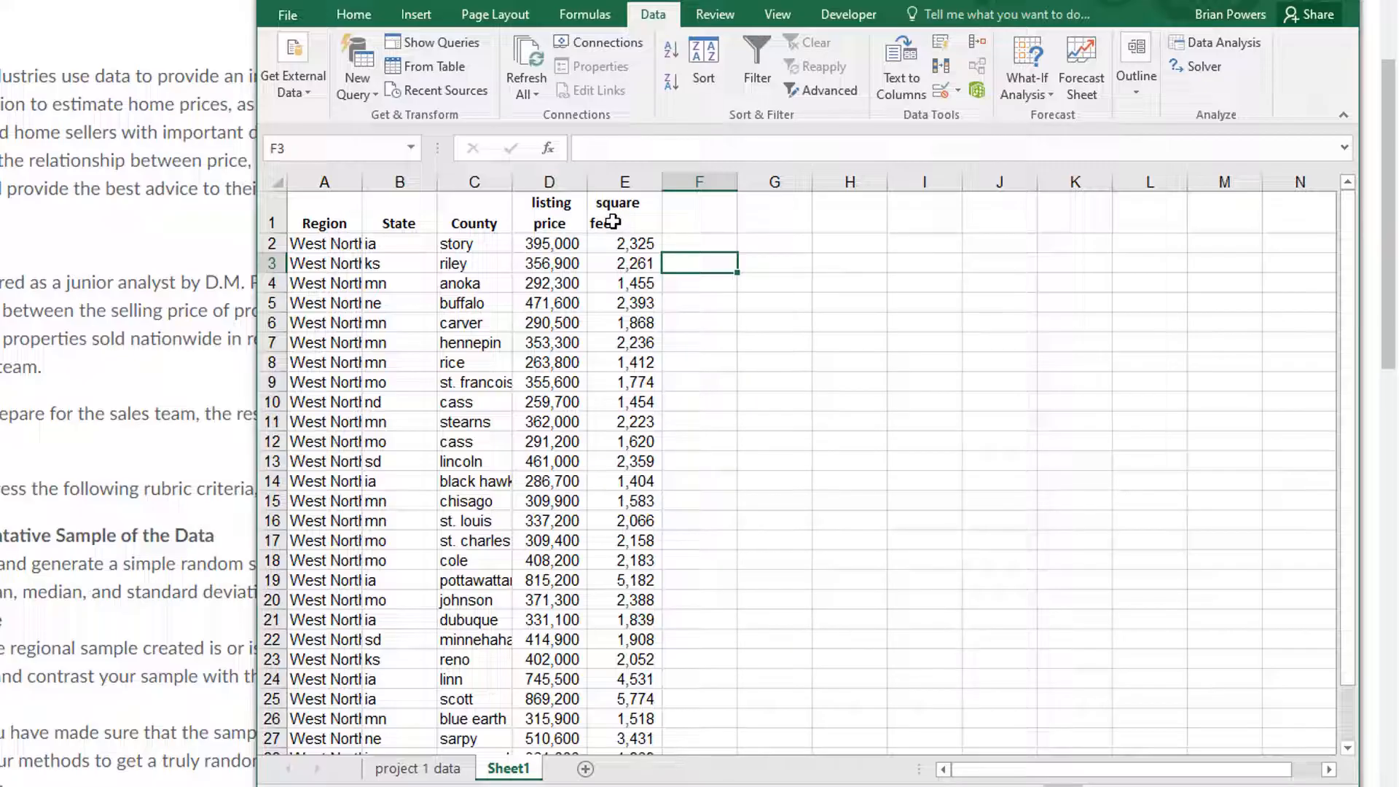
Select the square feet column E and bring up its actions to cut it
{"action": "left_click", "coordinate": [623, 212]}
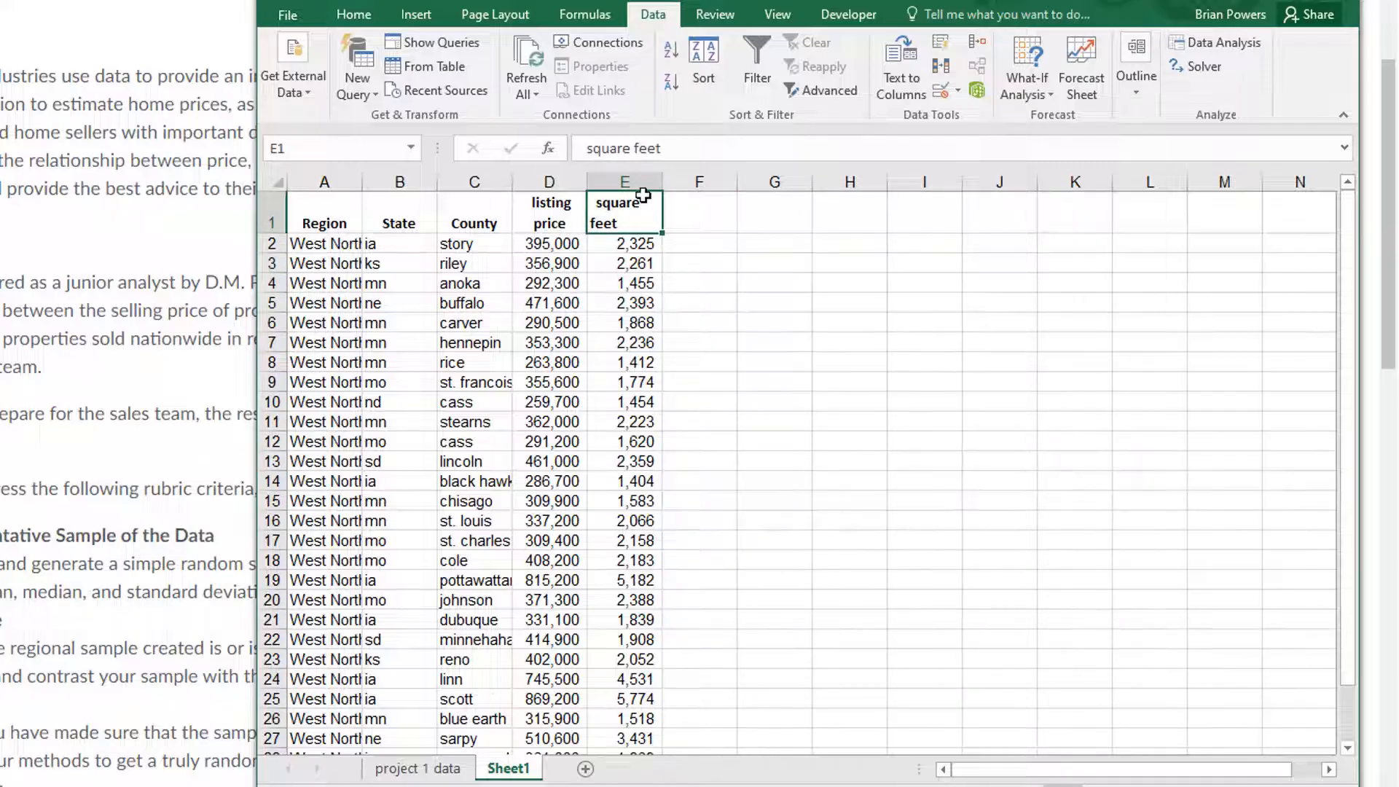
{"action": "mouse_move", "coordinate": [678, 251]}
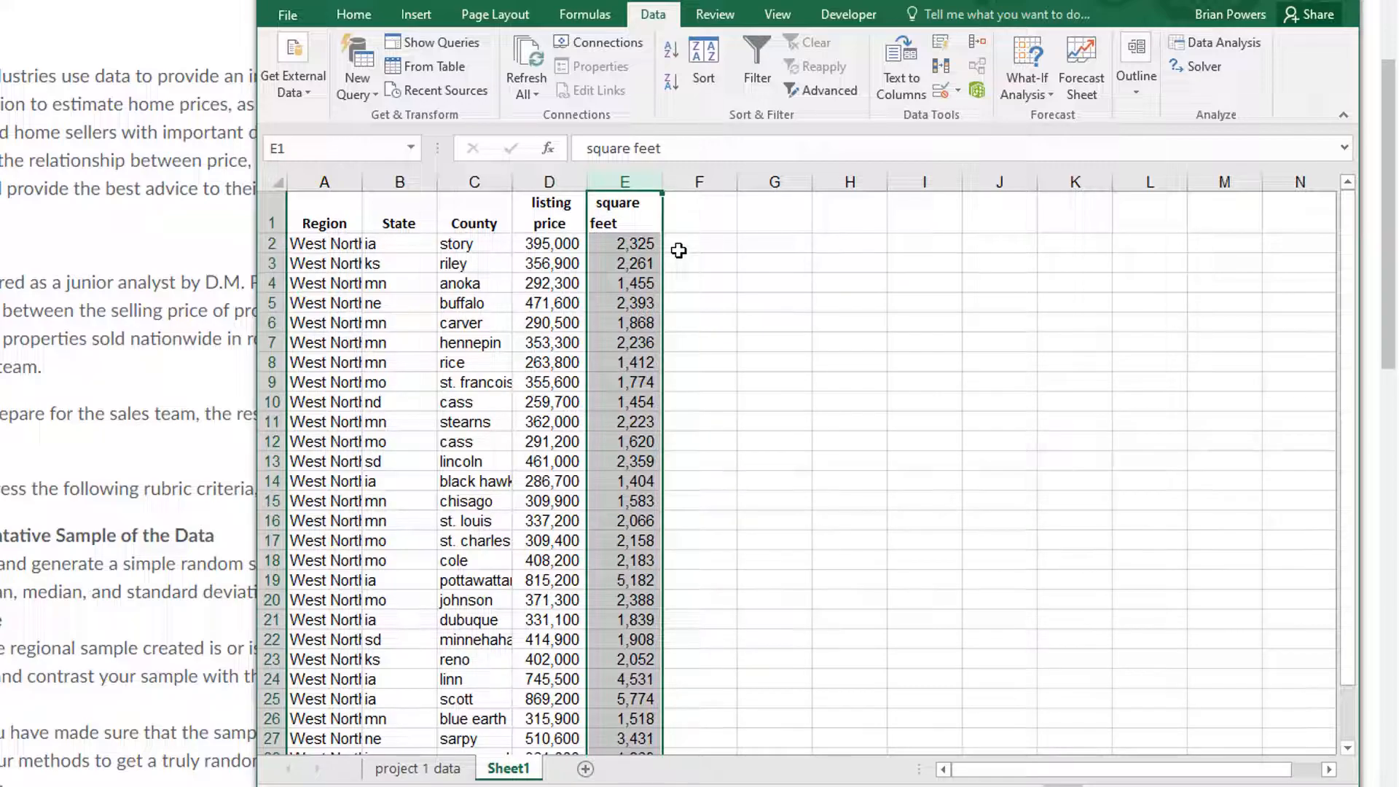
{"action": "left_click", "coordinate": [623, 182]}
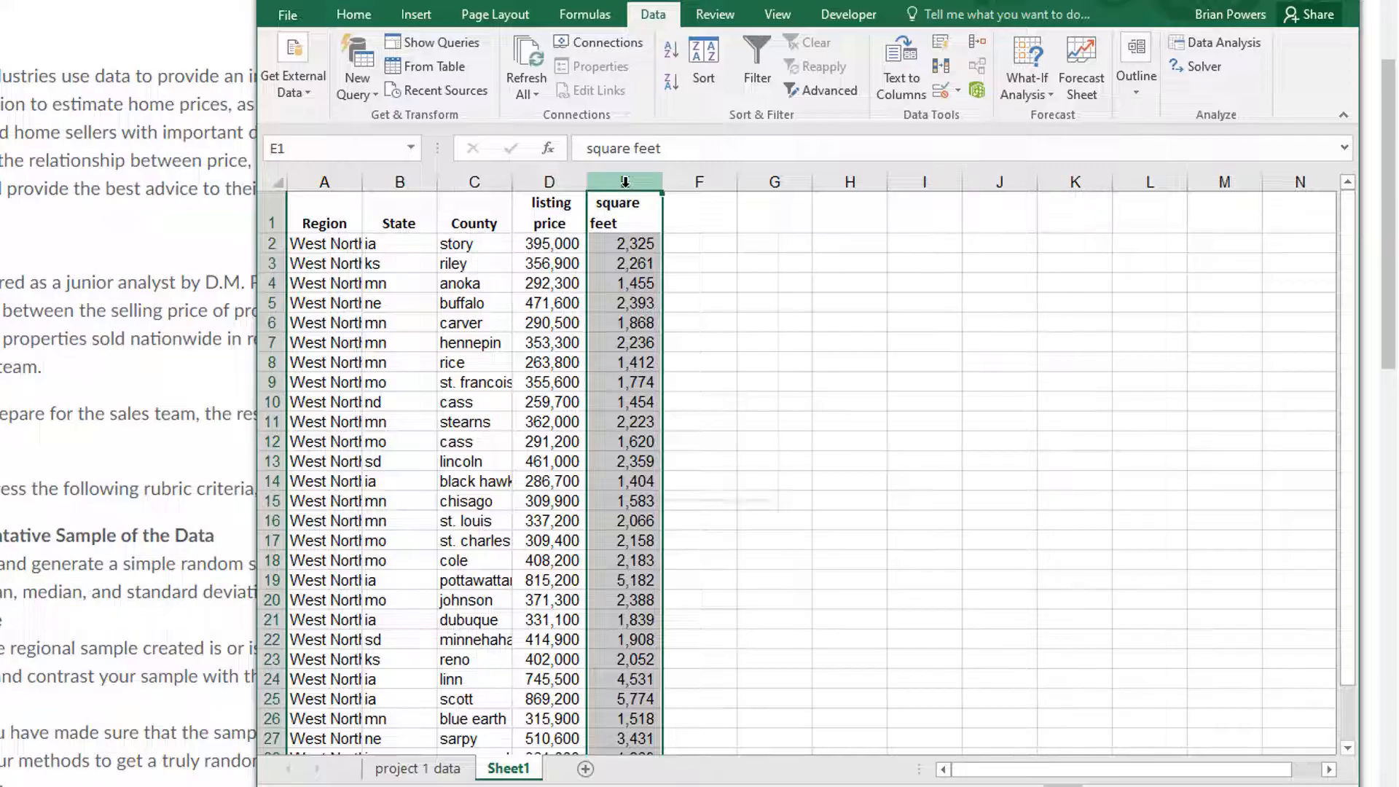
{"action": "right_click", "coordinate": [624, 180]}
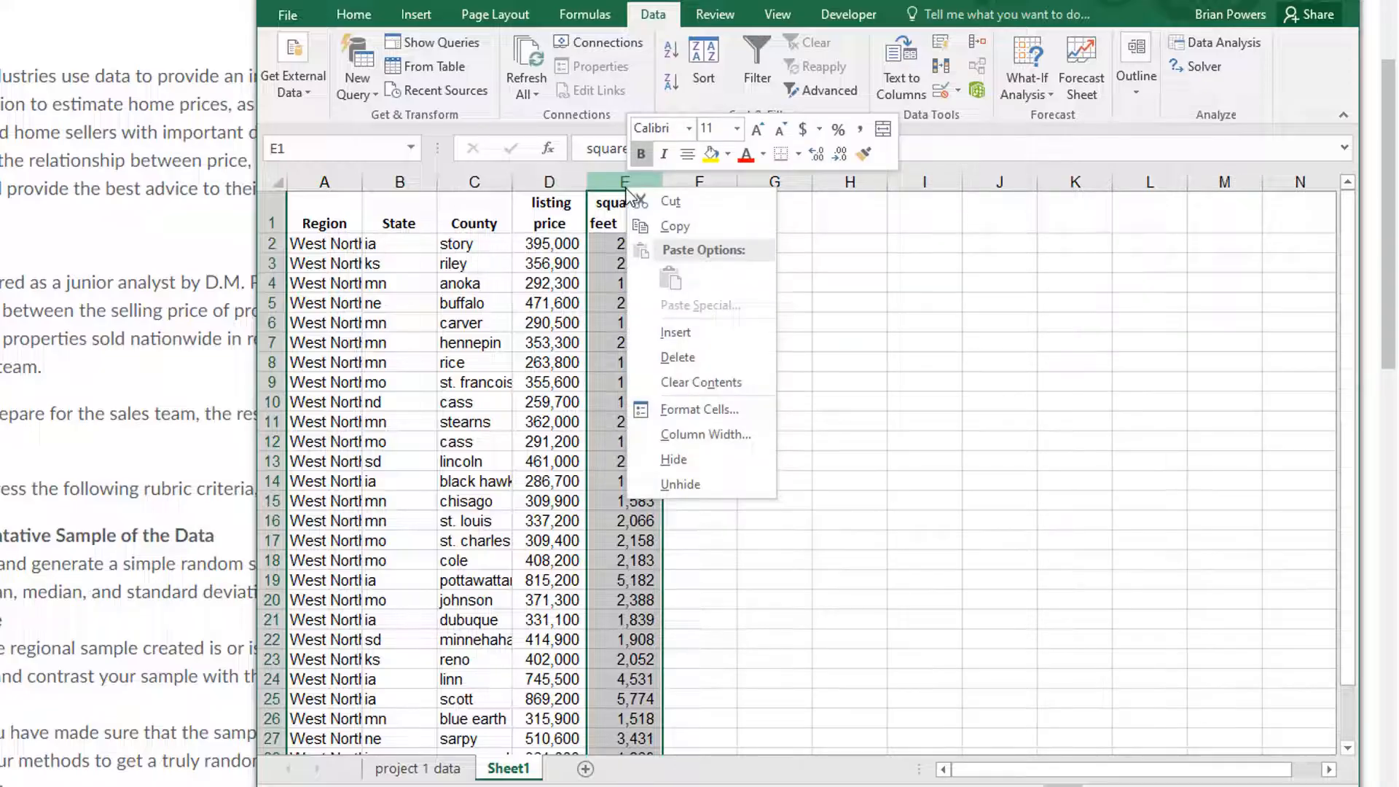
{"action": "mouse_move", "coordinate": [675, 226]}
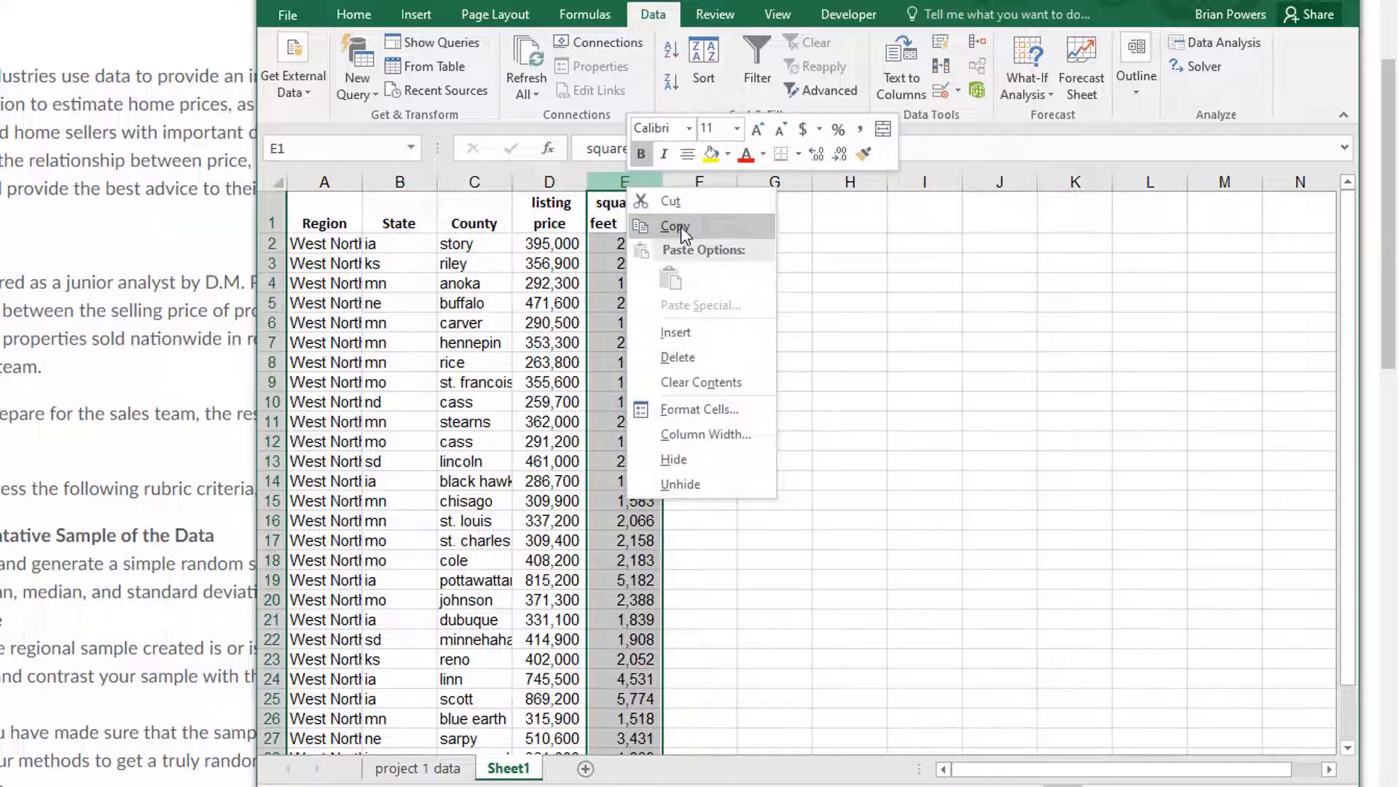
{"action": "mouse_move", "coordinate": [683, 201]}
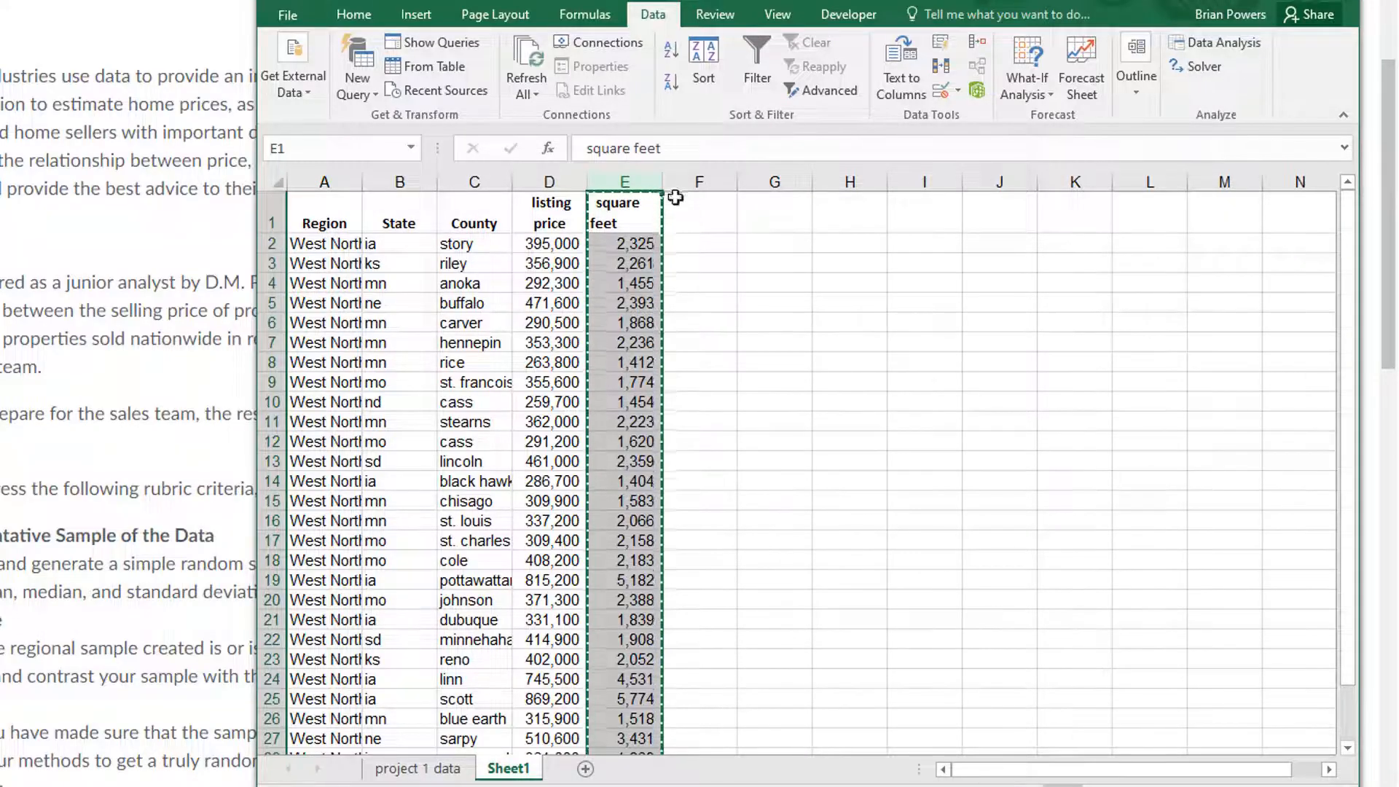
{"action": "mouse_move", "coordinate": [548, 182]}
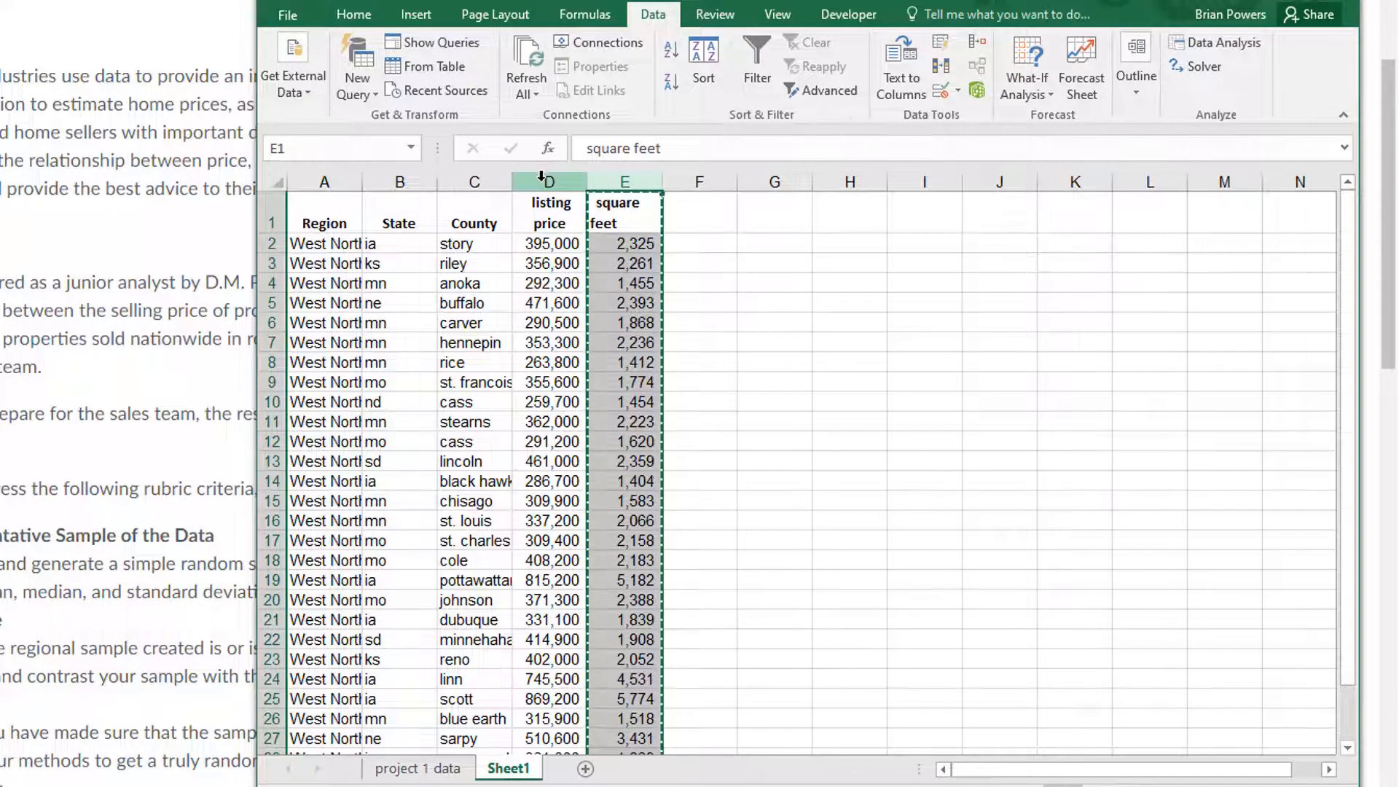
Insert the cut square feet column ahead of listing price in column D
{"action": "right_click", "coordinate": [548, 182]}
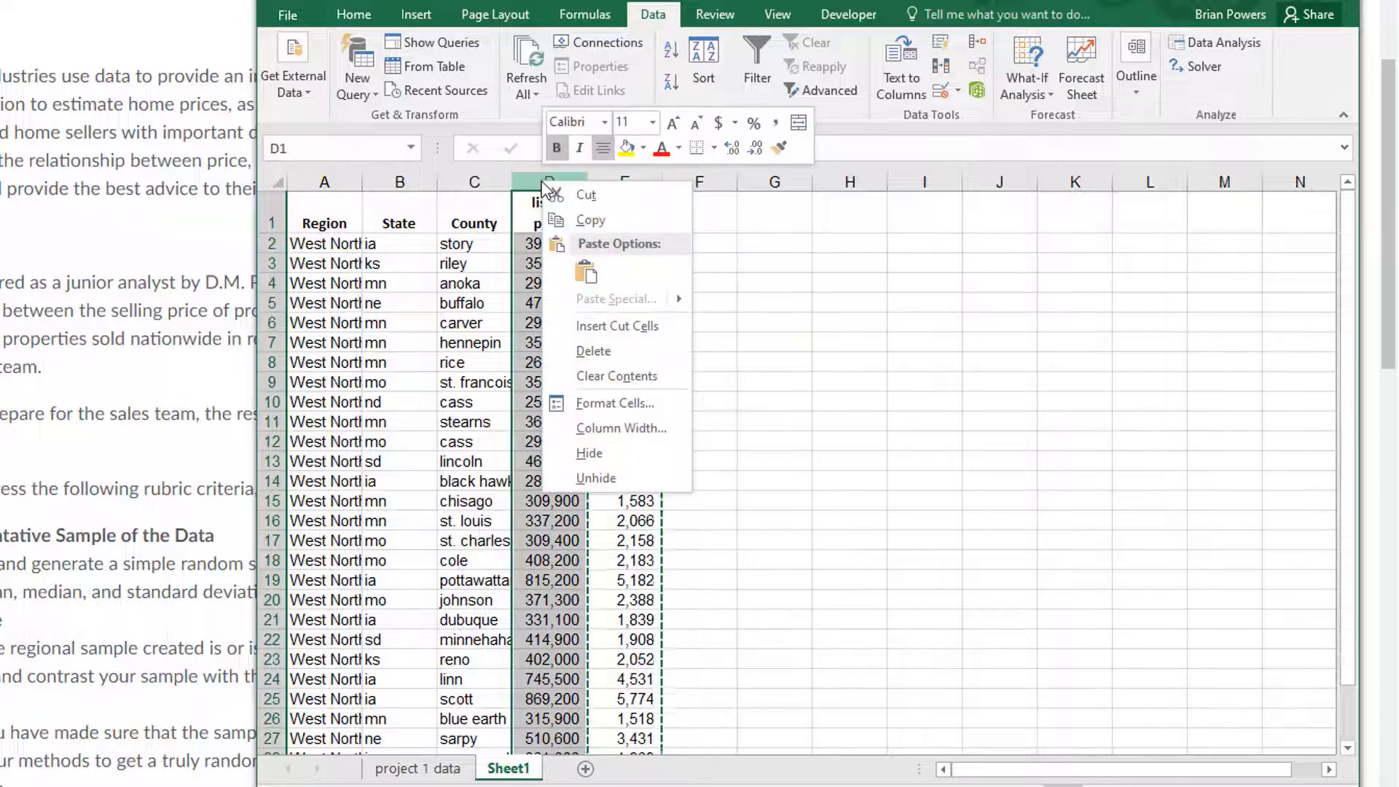
{"action": "mouse_move", "coordinate": [618, 325]}
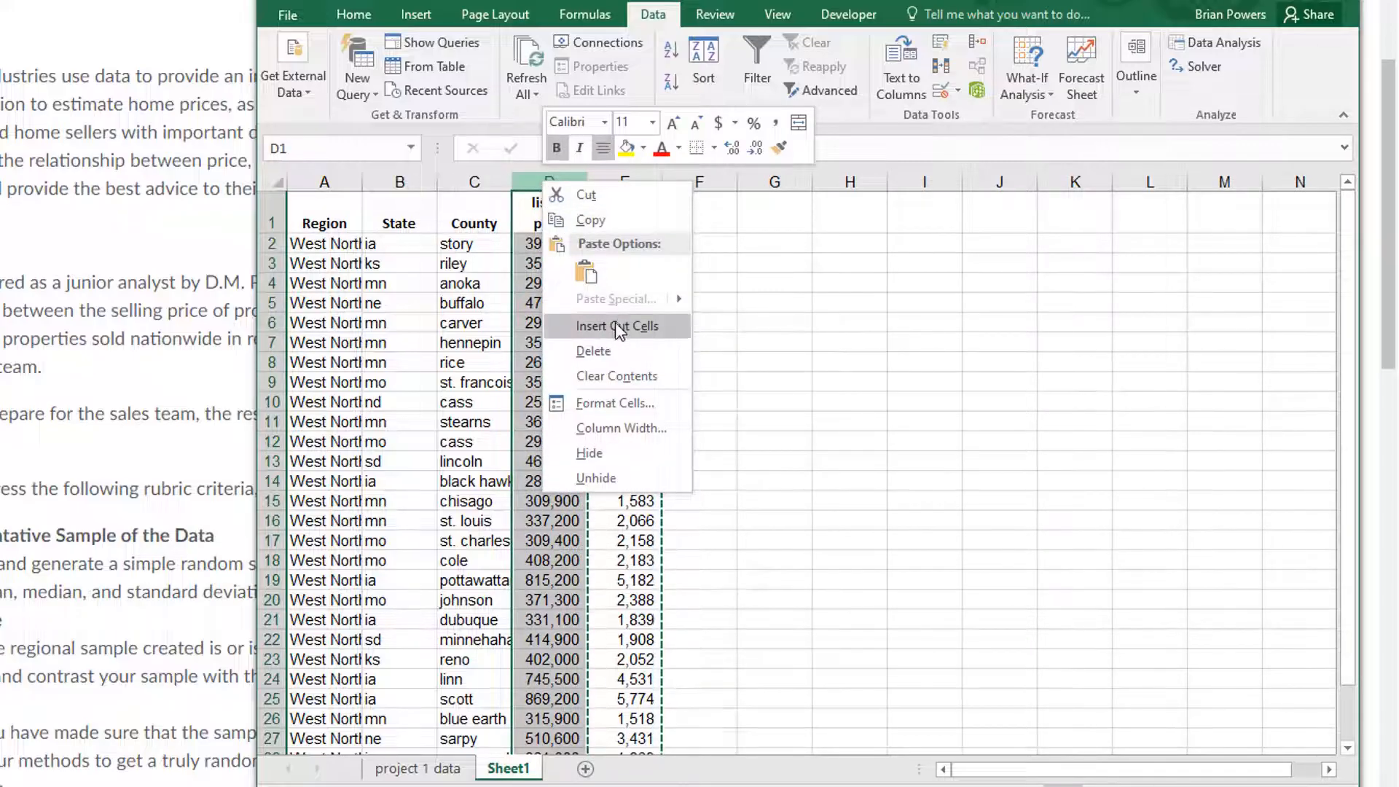
{"action": "left_click", "coordinate": [620, 325]}
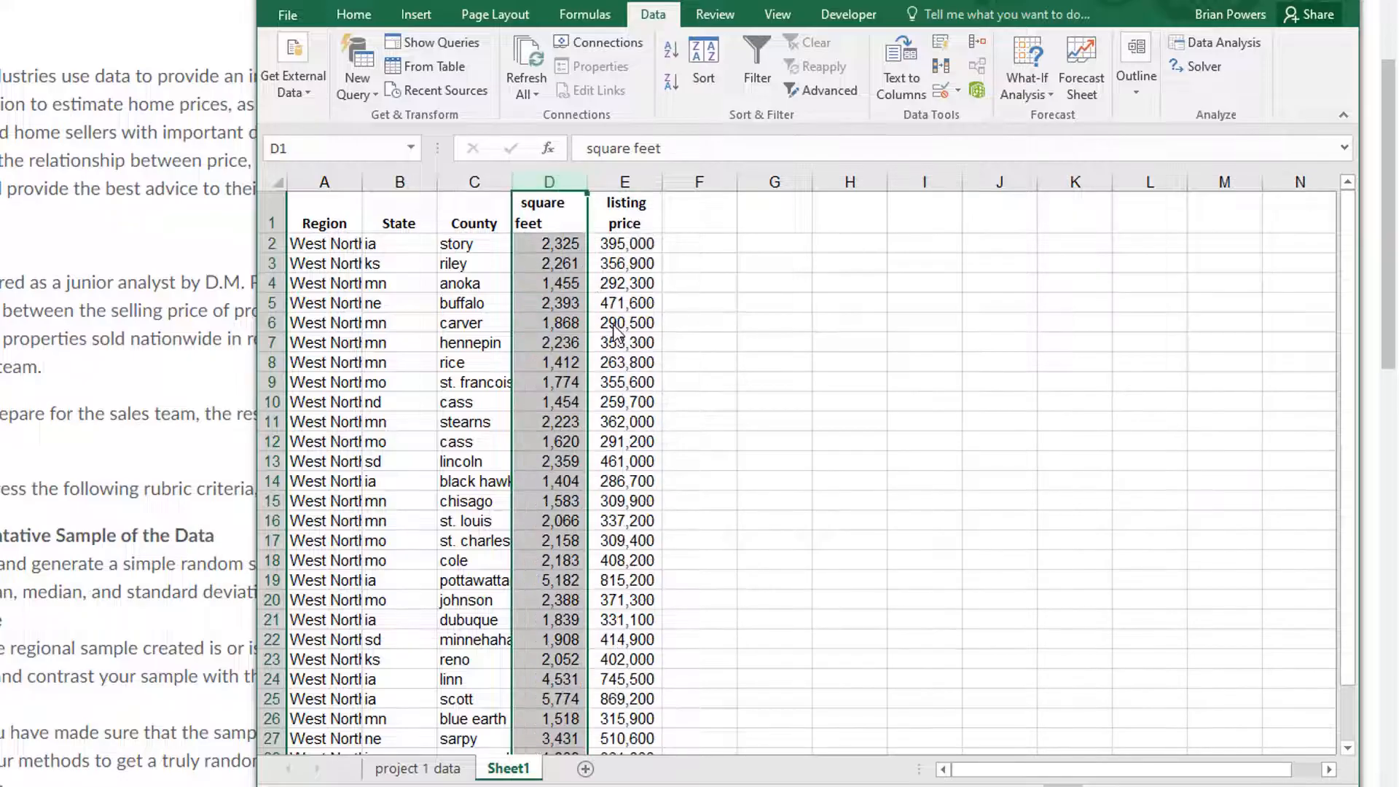
{"action": "mouse_move", "coordinate": [647, 271]}
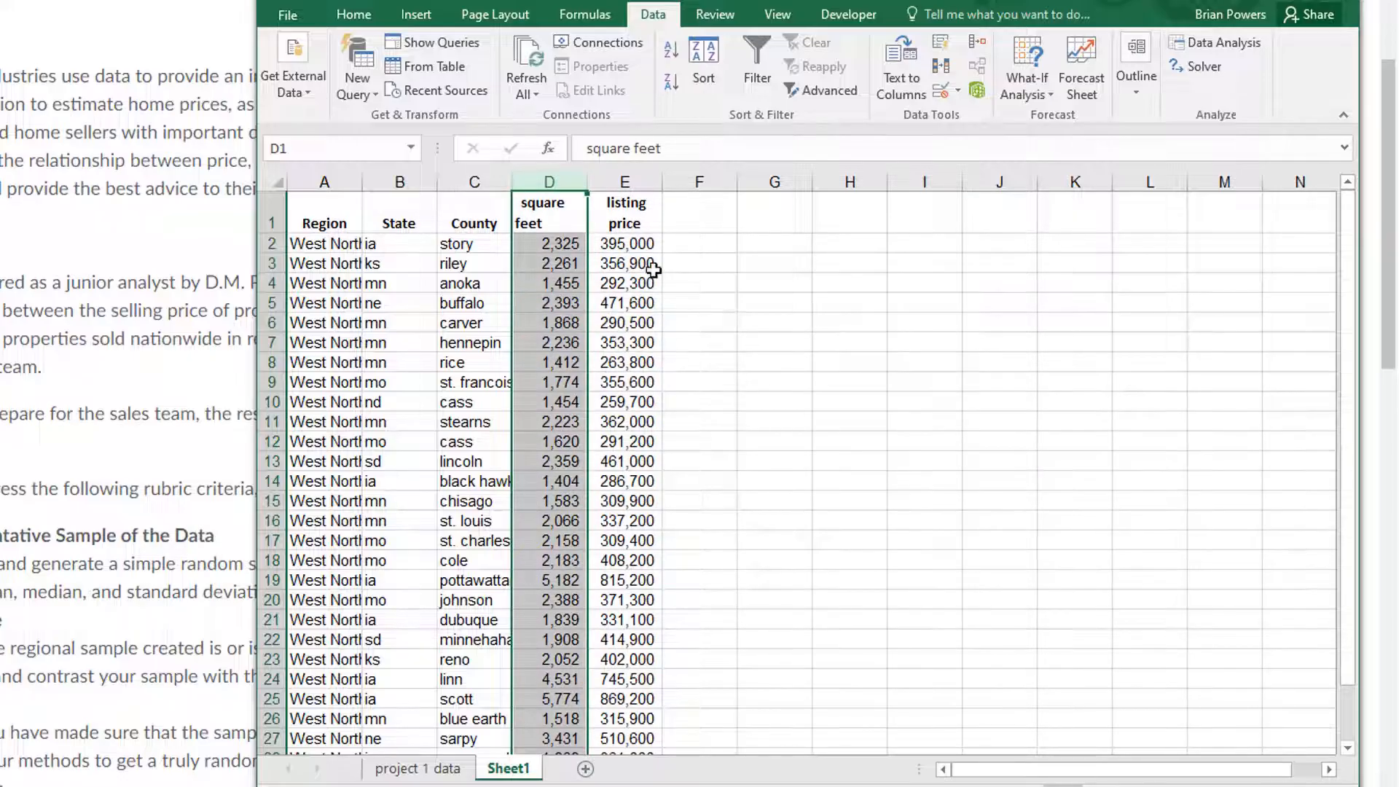
{"action": "left_click", "coordinate": [698, 322]}
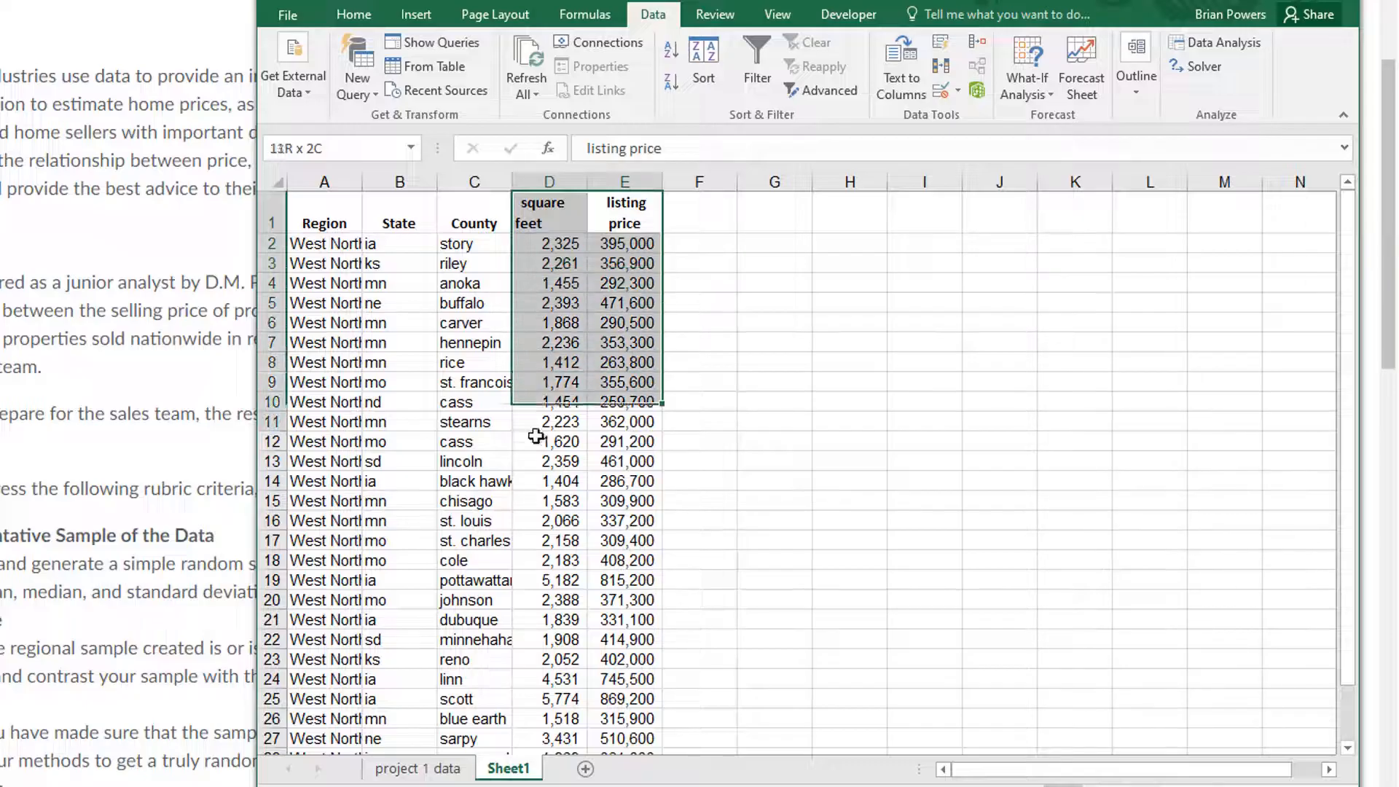
Select the square feet and listing price columns D1:E31, headings included
{"action": "left_click", "coordinate": [625, 210]}
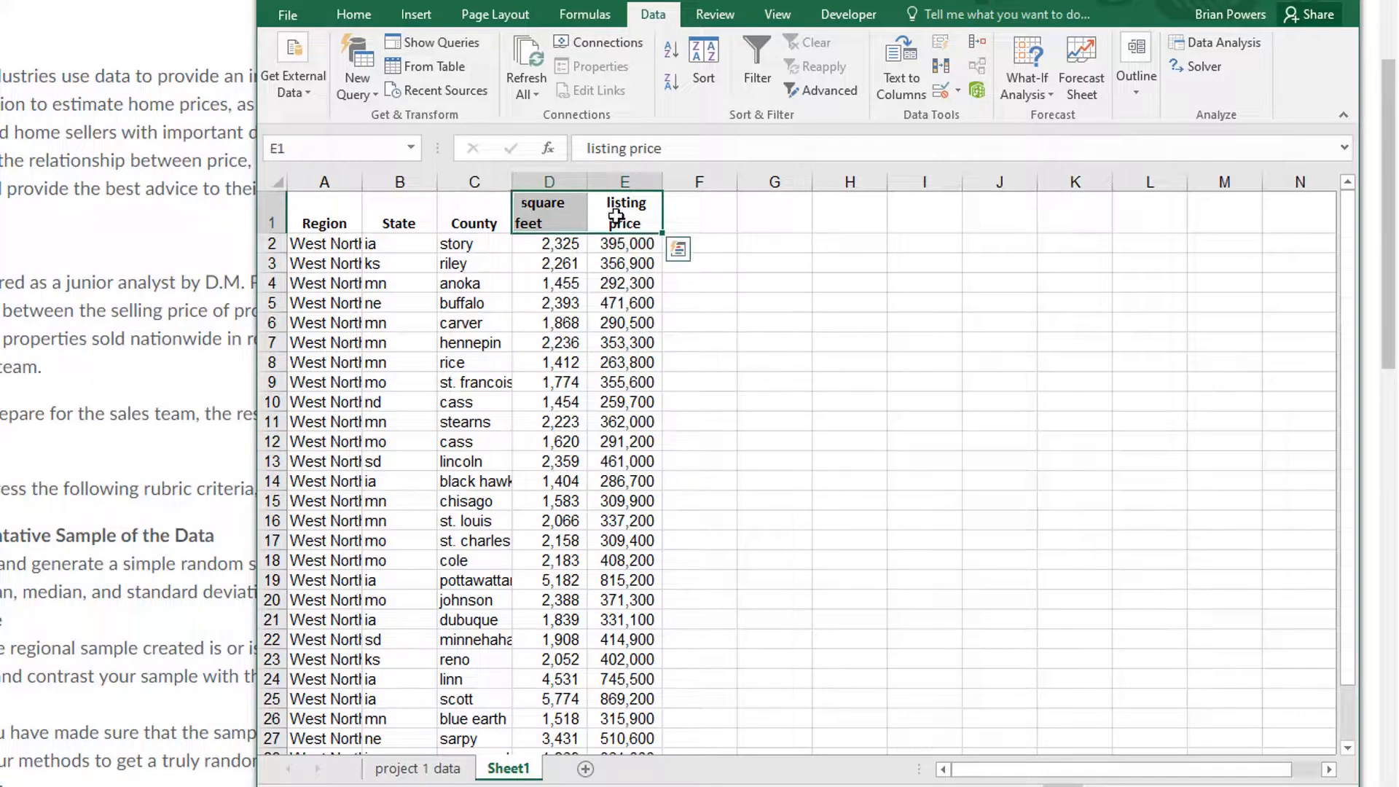
{"action": "left_click", "coordinate": [549, 211]}
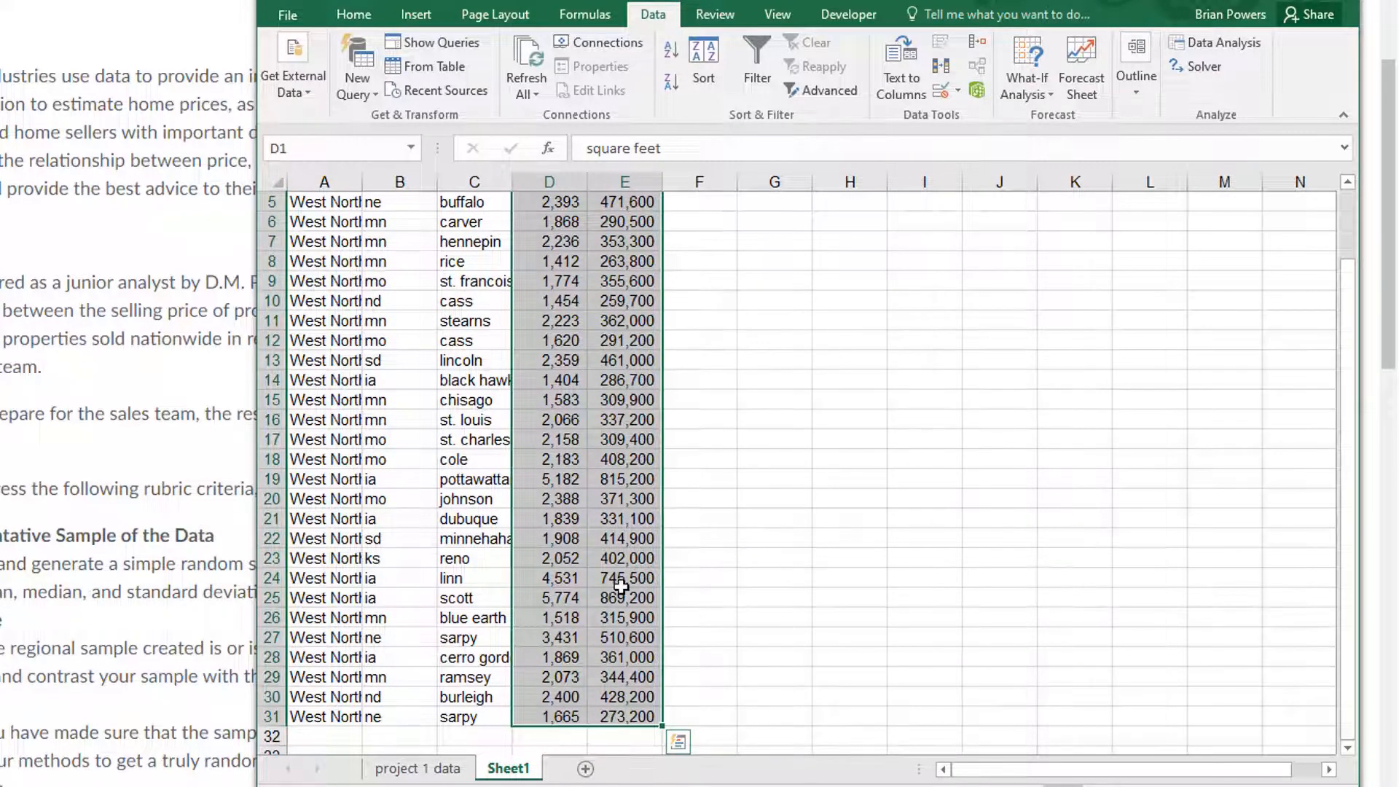
{"action": "scroll", "scroll_direction": "up", "scroll_amount": 3}
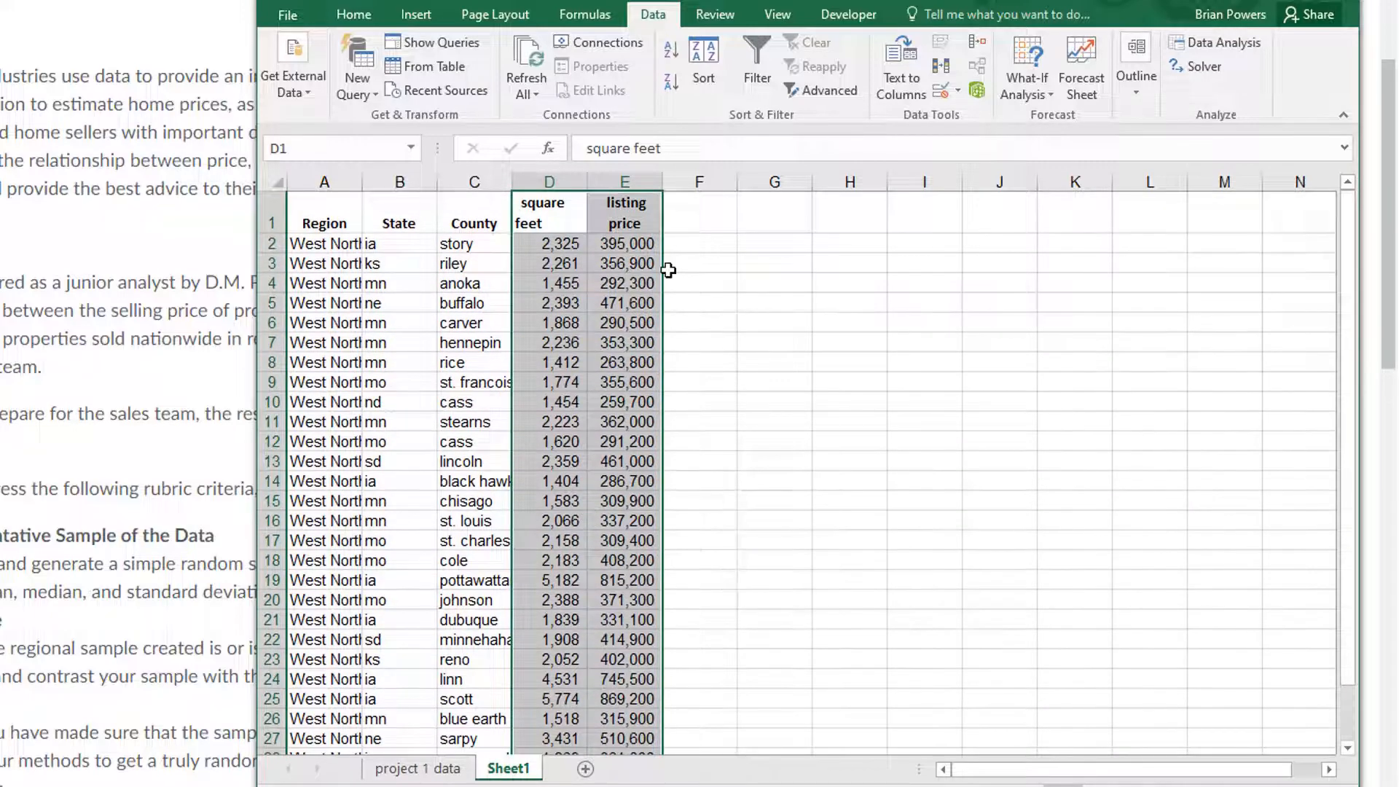
{"action": "mouse_move", "coordinate": [500, 138]}
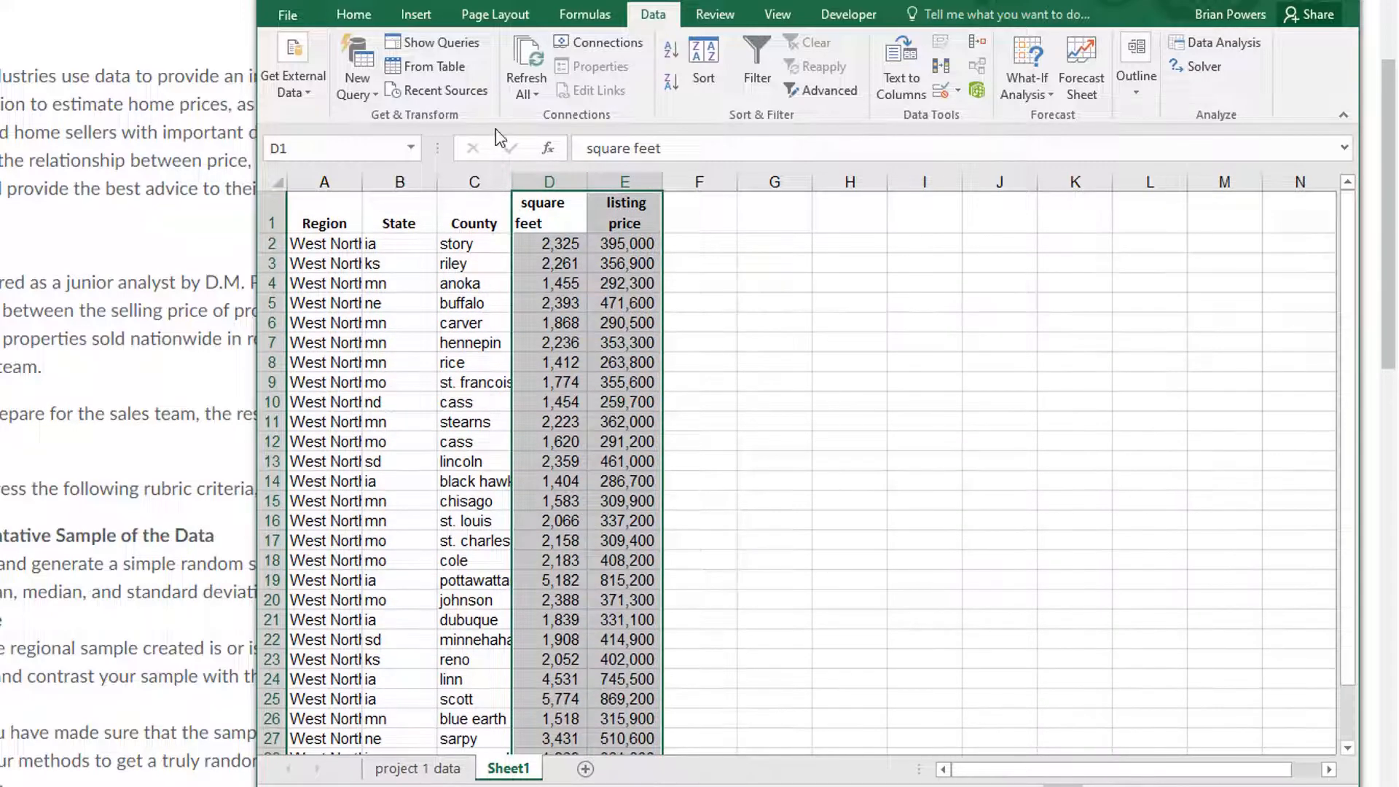
Insert a plain scatter chart of listing price against square feet
{"action": "left_click", "coordinate": [415, 15]}
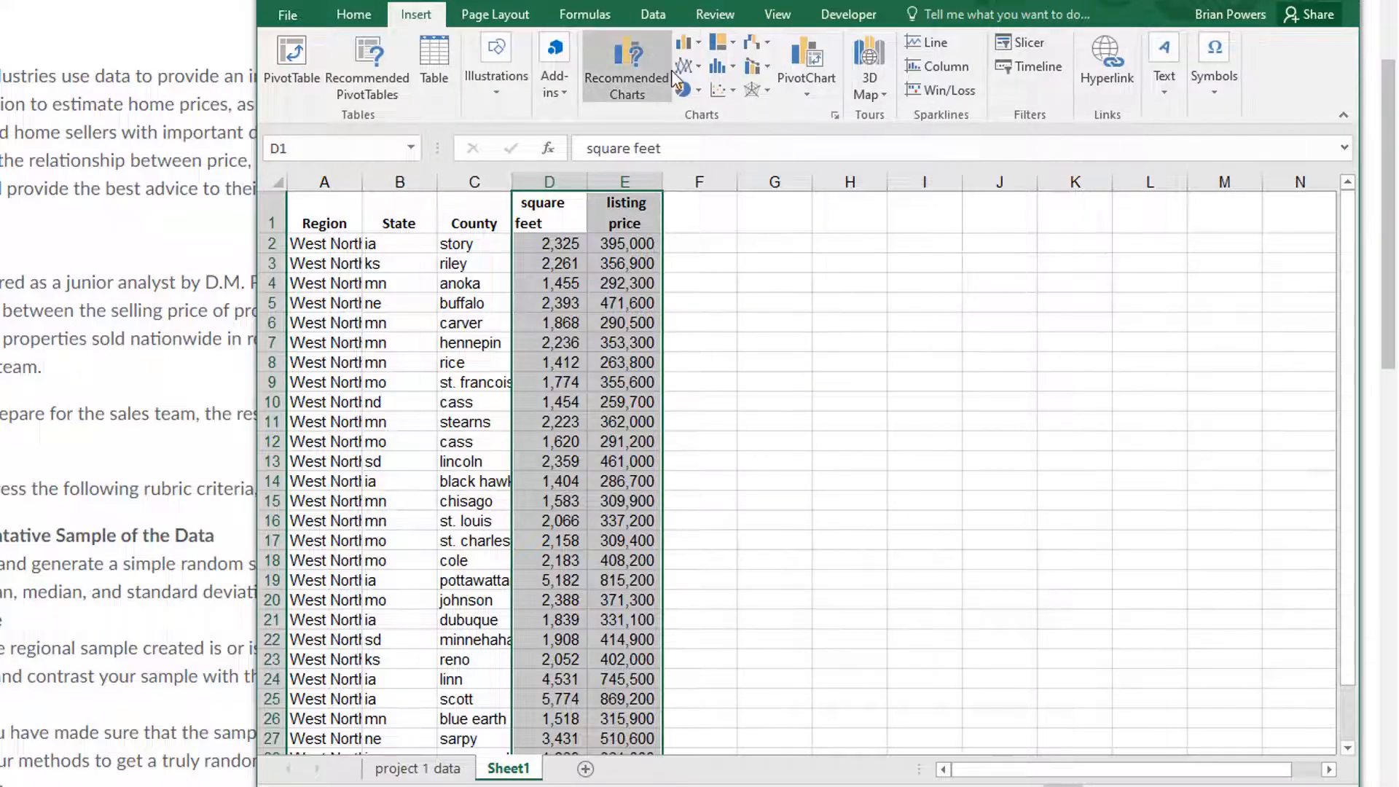
{"action": "mouse_move", "coordinate": [719, 90]}
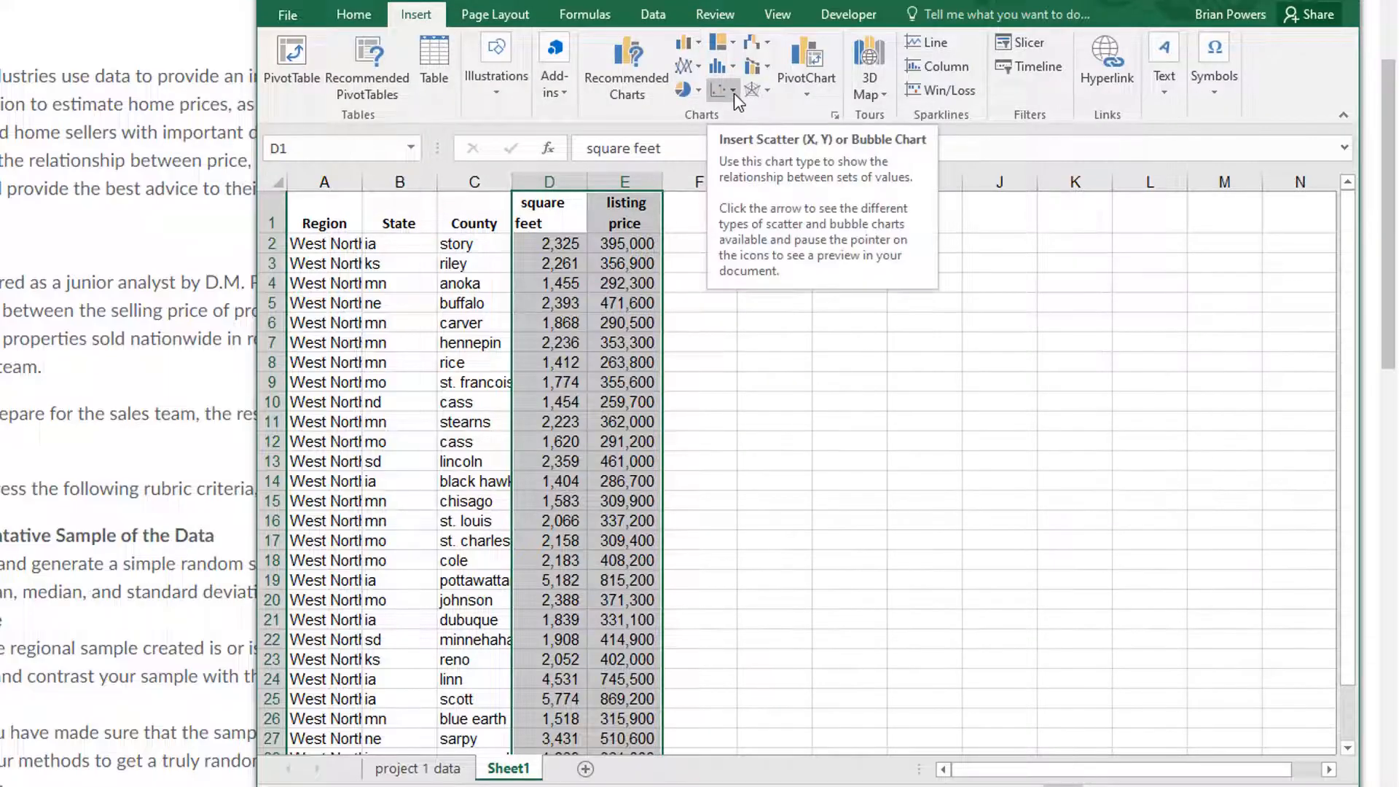
{"action": "left_click", "coordinate": [723, 91]}
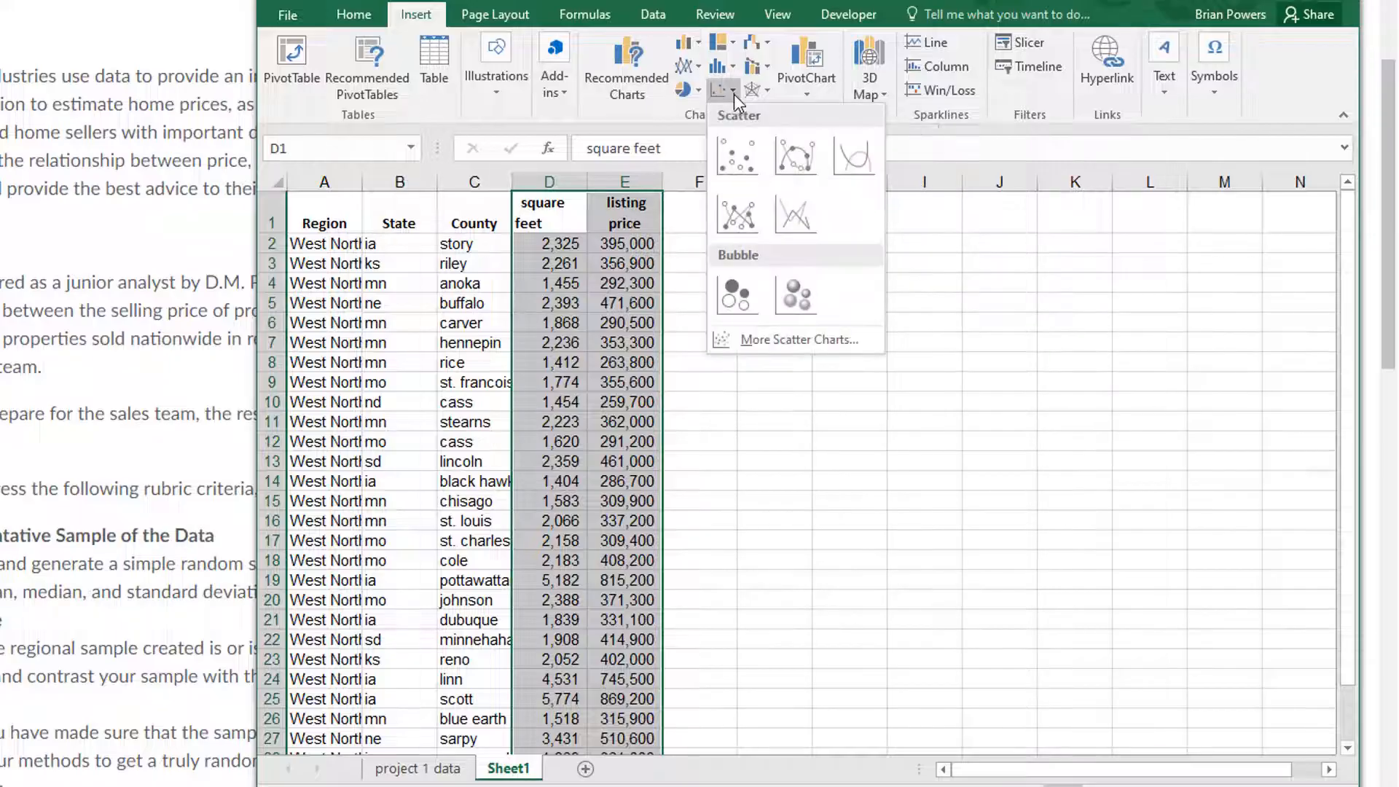
{"action": "left_click", "coordinate": [738, 154]}
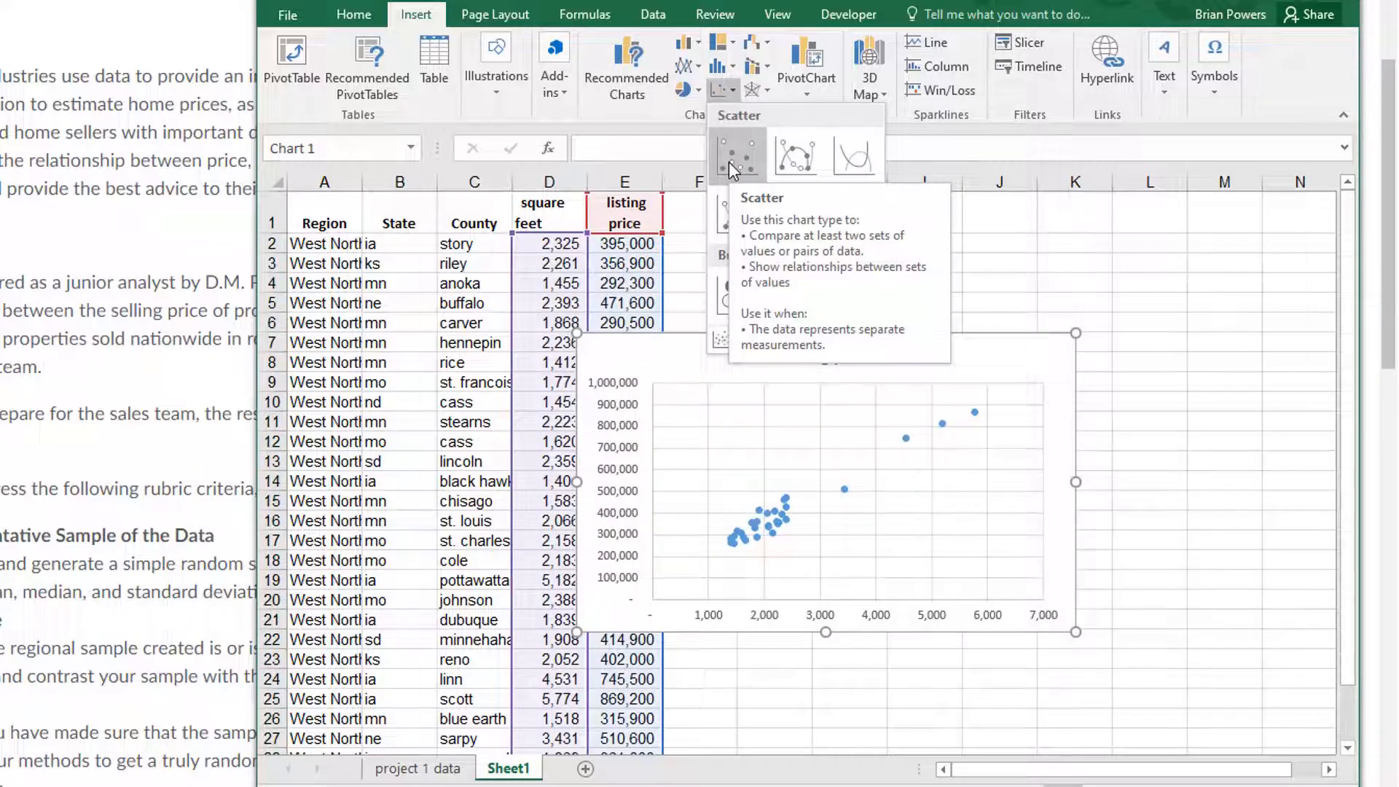
{"action": "left_click", "coordinate": [737, 155]}
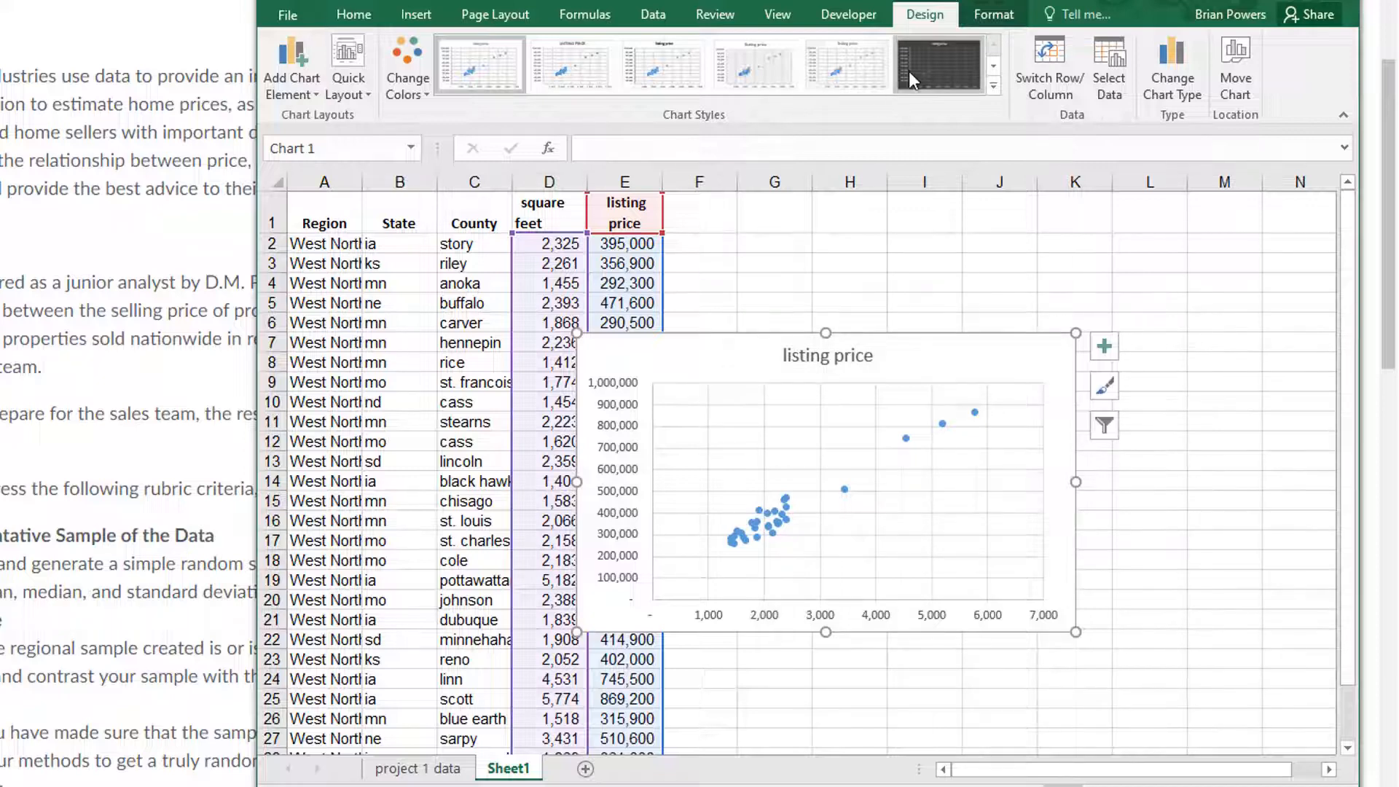
Move the scatter chart to sit to the right of the data columns
{"action": "left_click", "coordinate": [939, 64]}
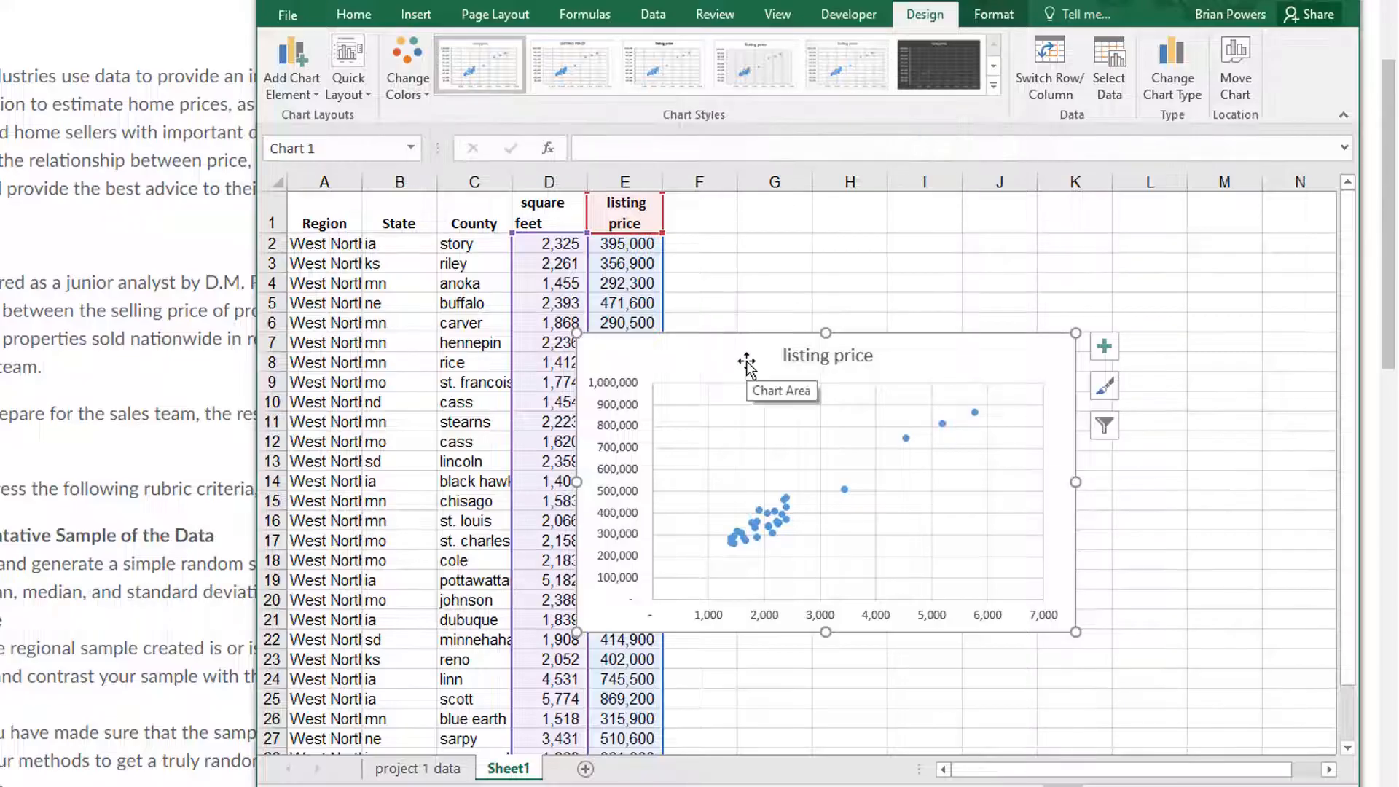
{"action": "mouse_move", "coordinate": [935, 492]}
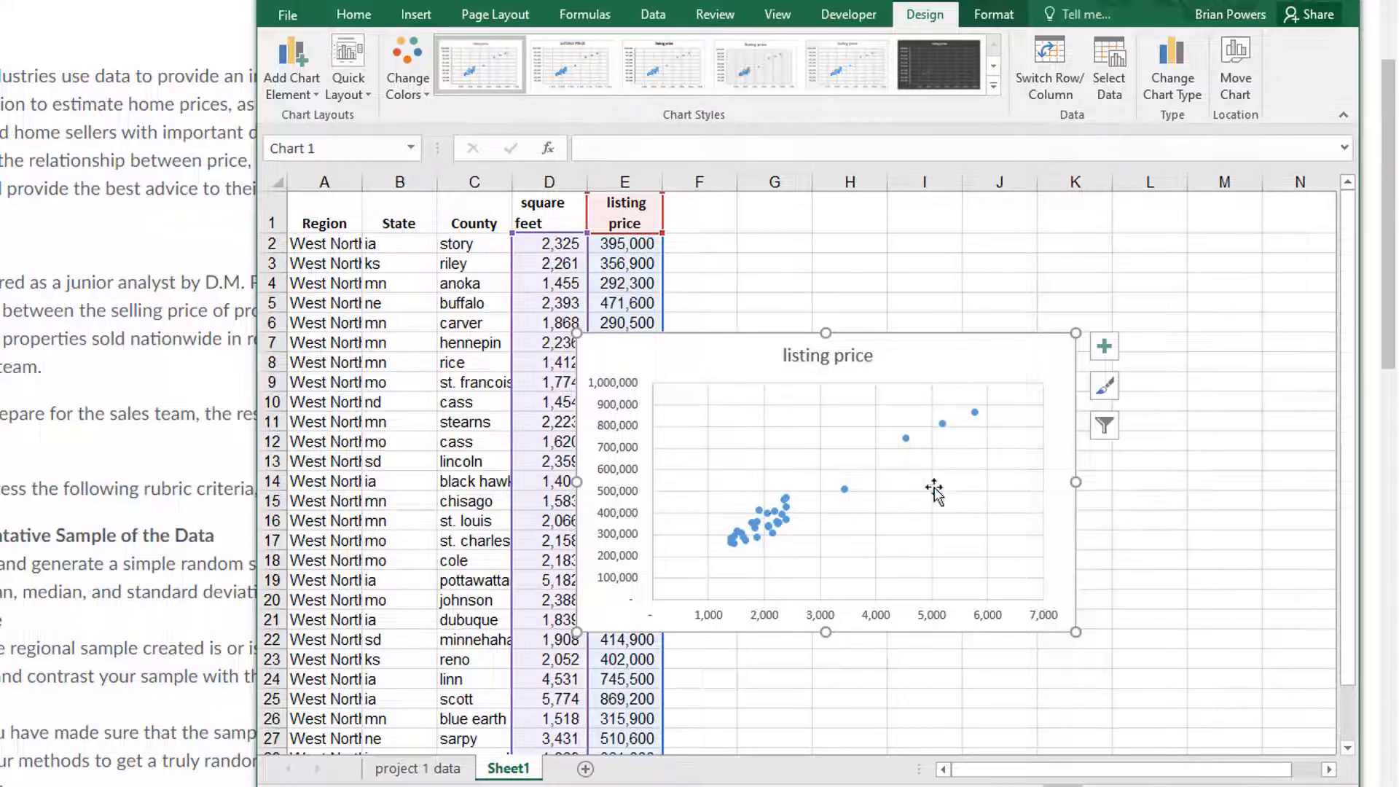
{"action": "mouse_move", "coordinate": [1047, 567]}
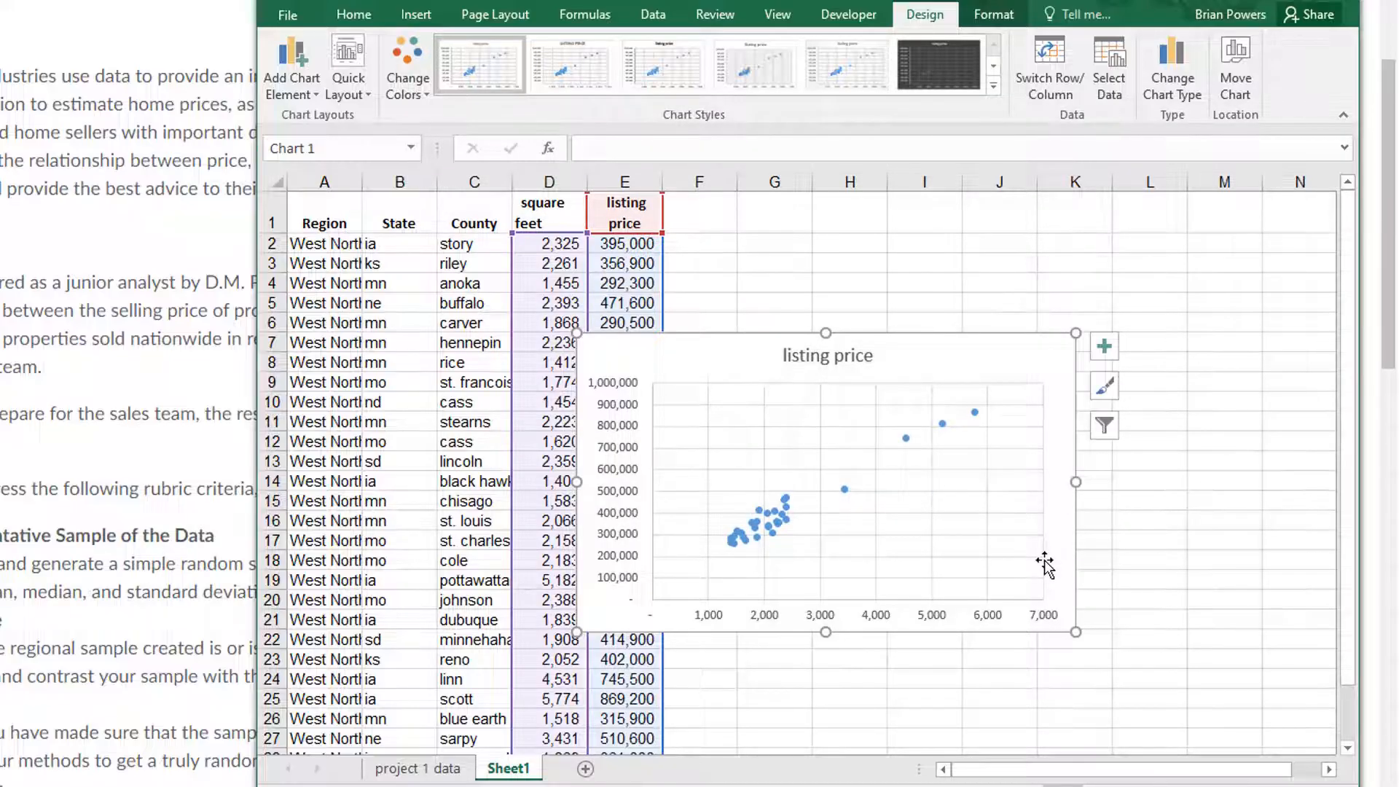
{"action": "mouse_move", "coordinate": [933, 352]}
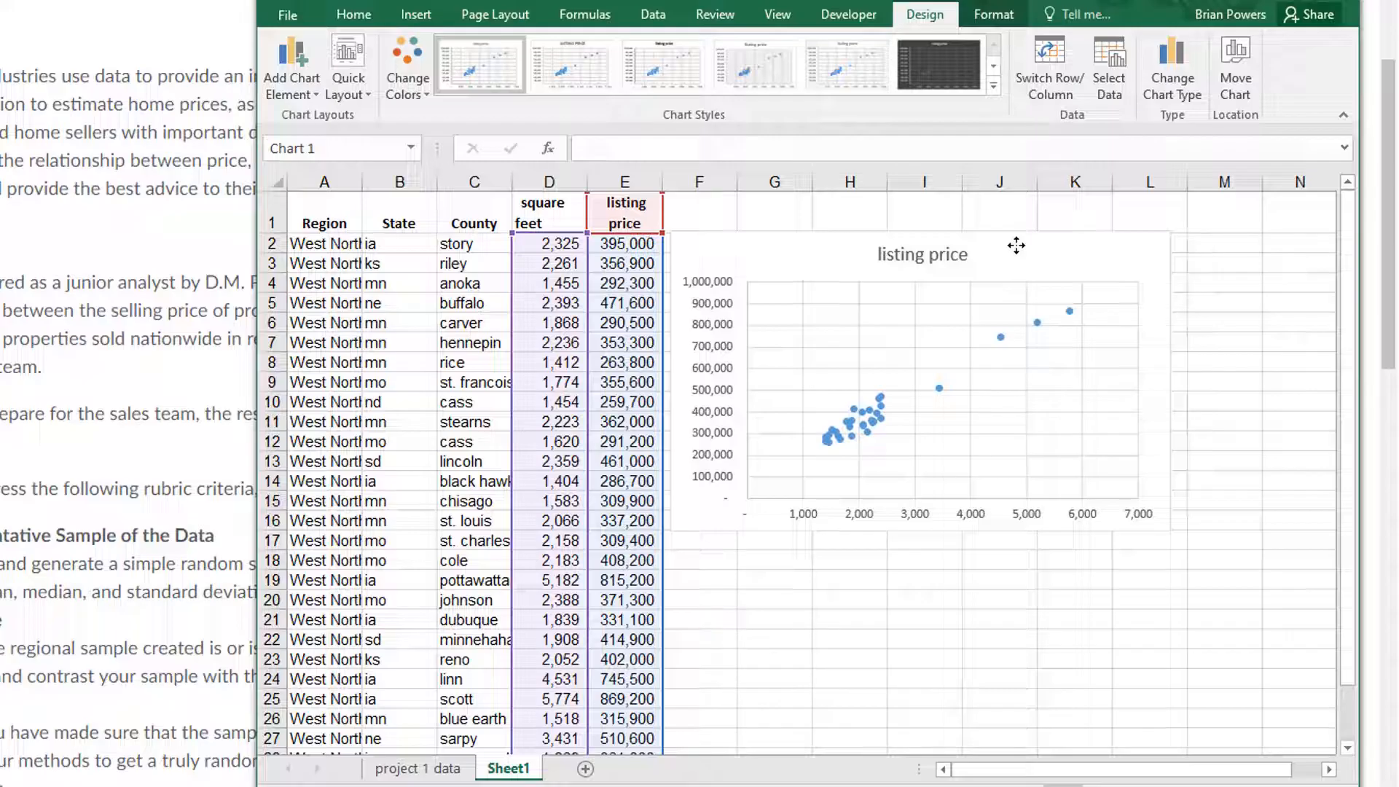
{"action": "left_click", "coordinate": [921, 384]}
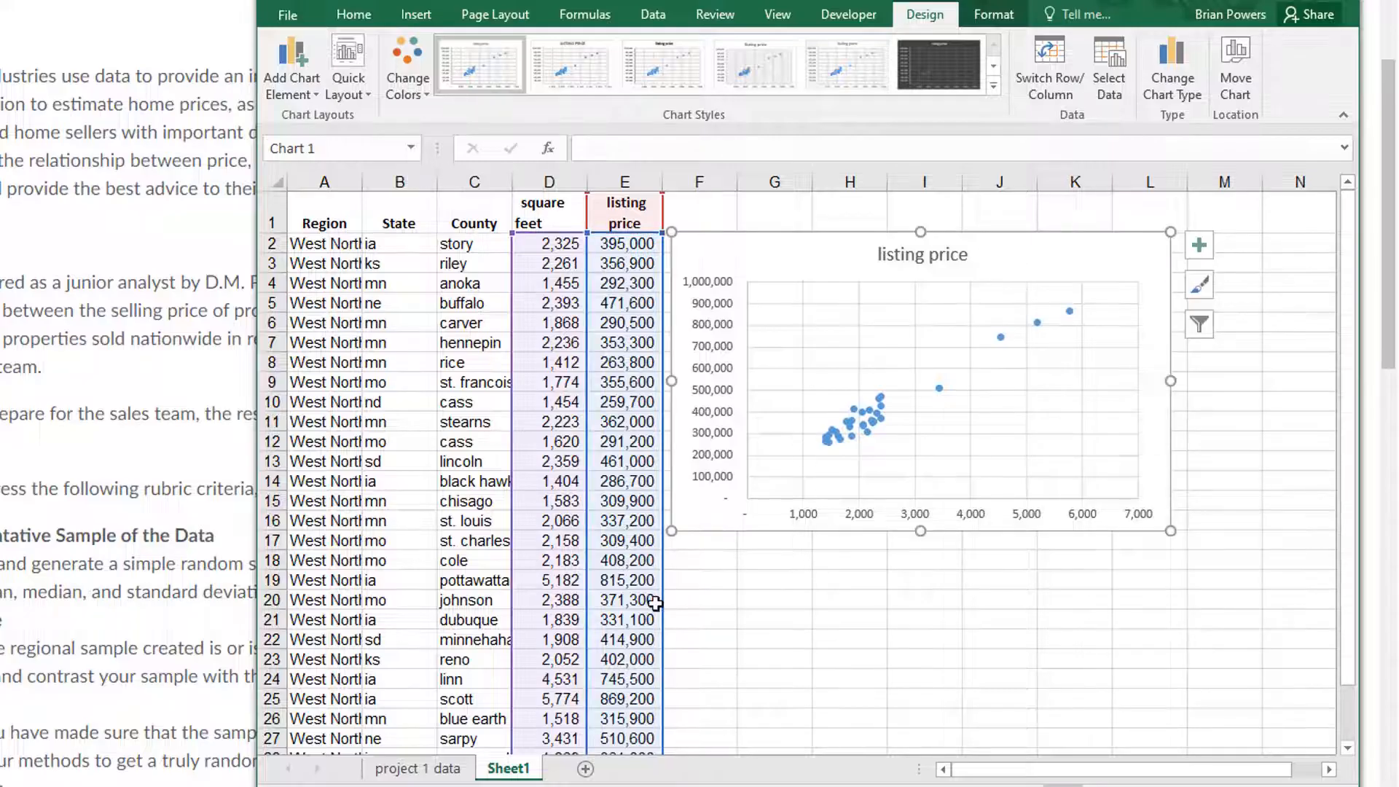
{"action": "mouse_move", "coordinate": [949, 533]}
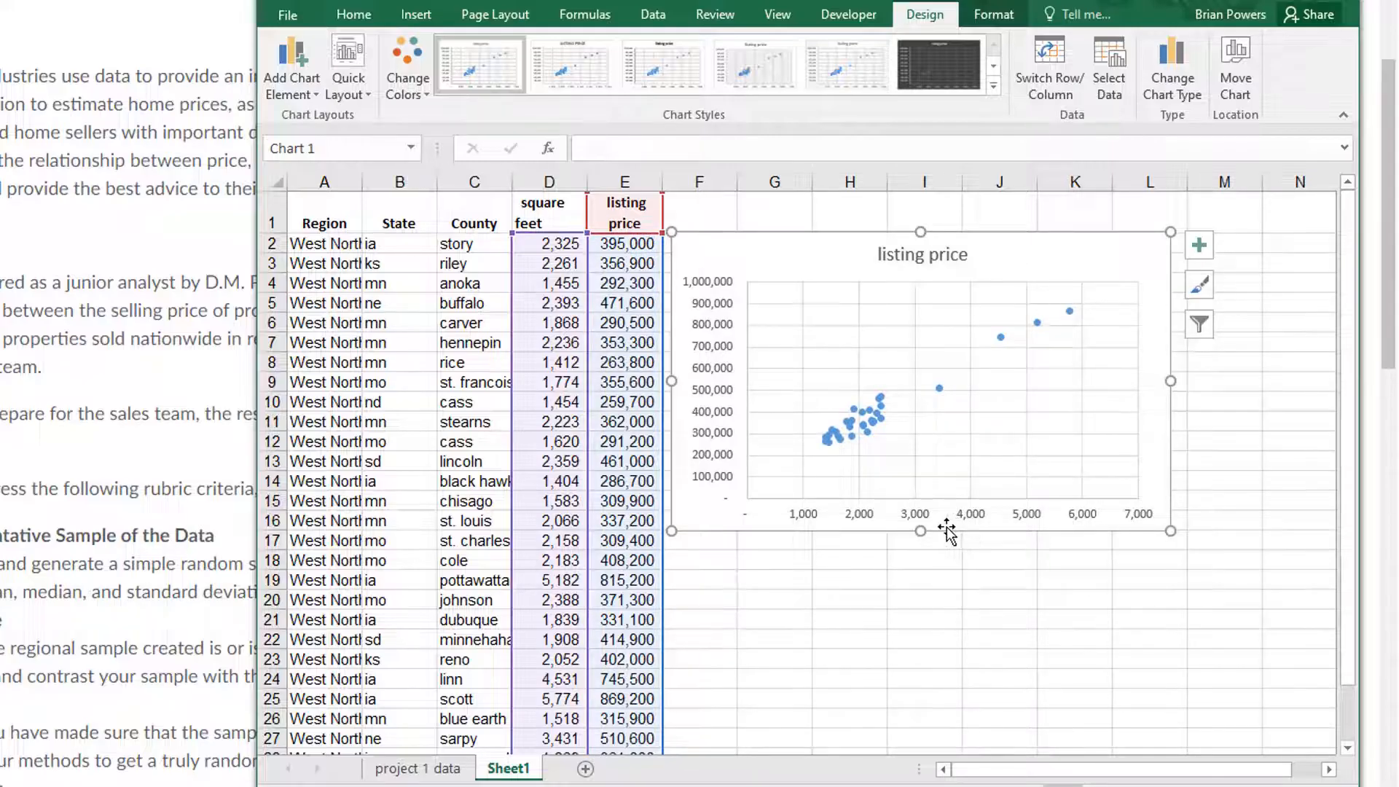
{"action": "mouse_move", "coordinate": [722, 350]}
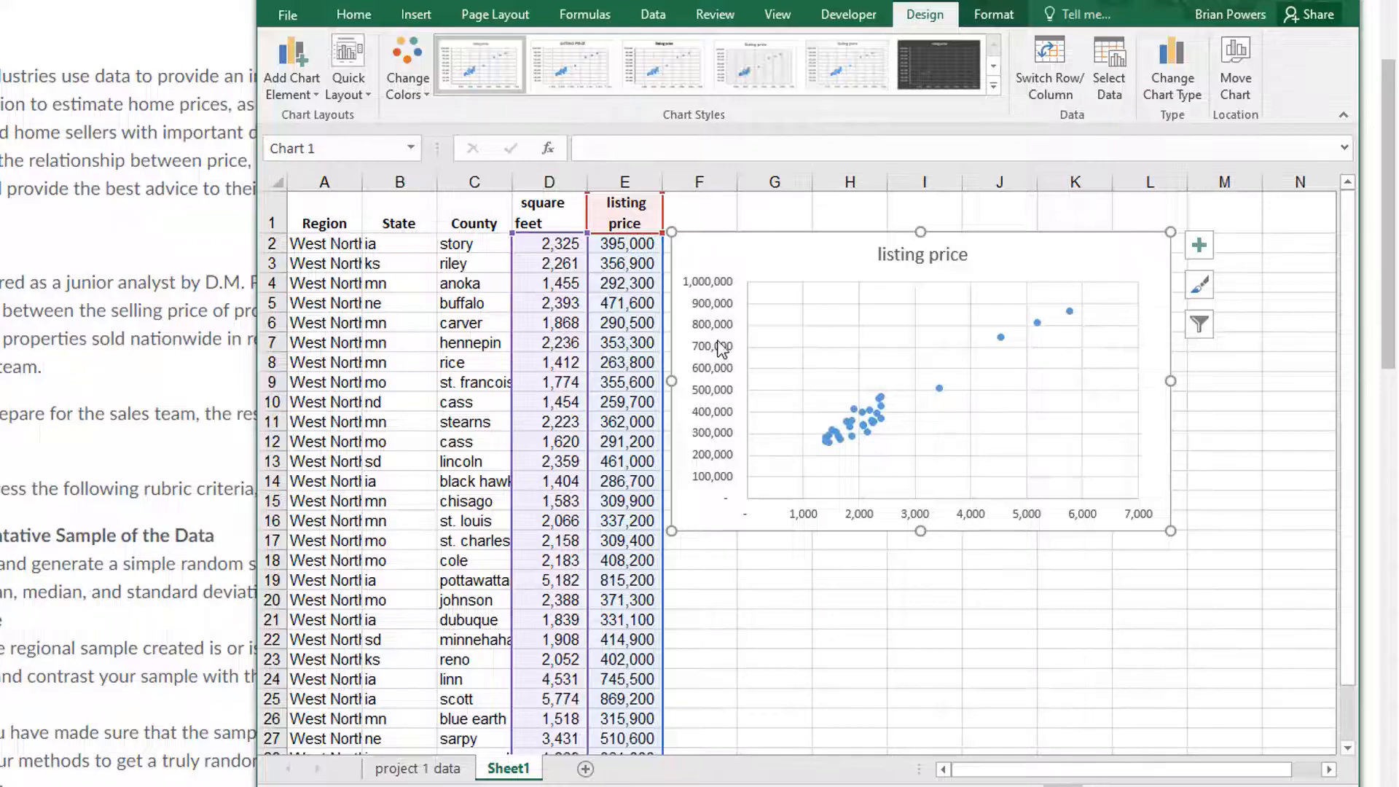
{"action": "mouse_move", "coordinate": [1032, 592]}
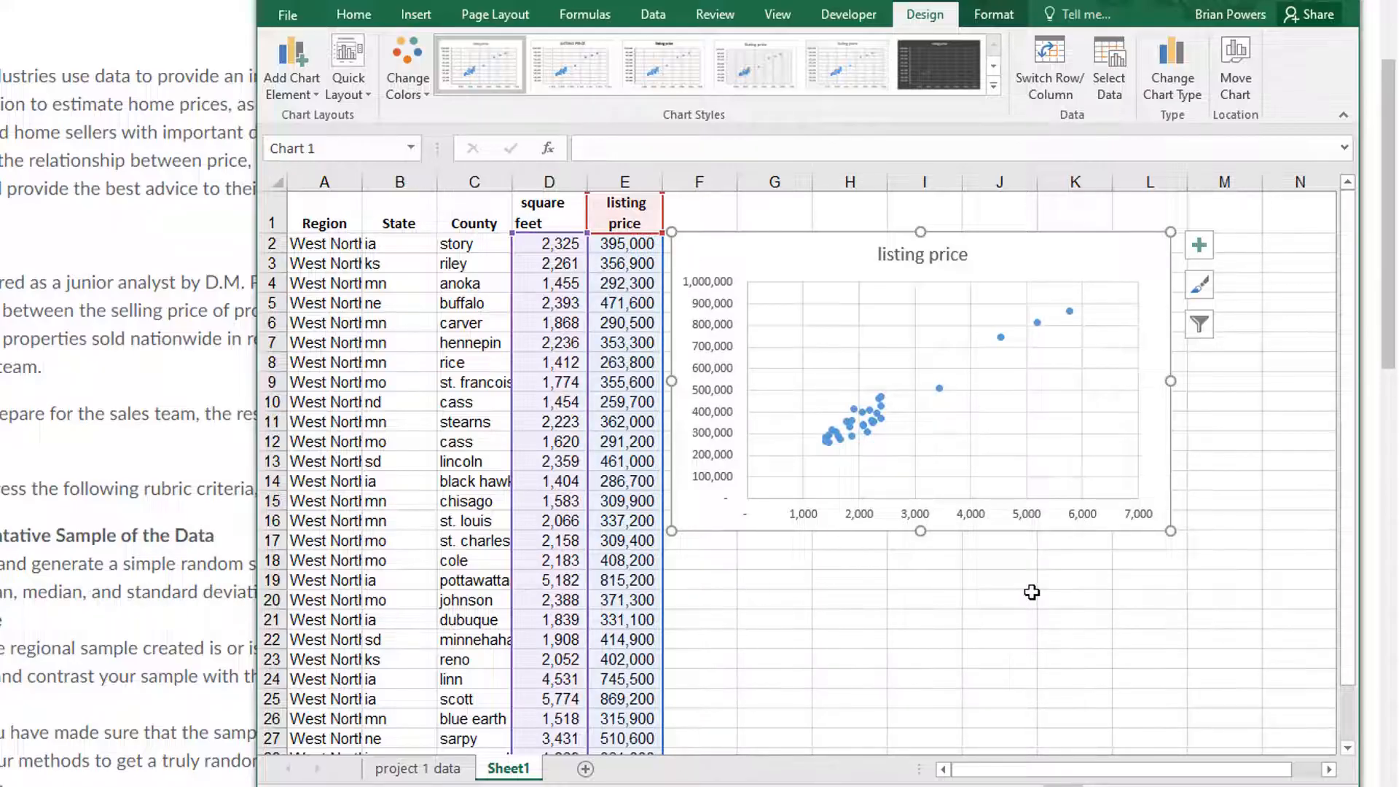
{"action": "mouse_move", "coordinate": [946, 315]}
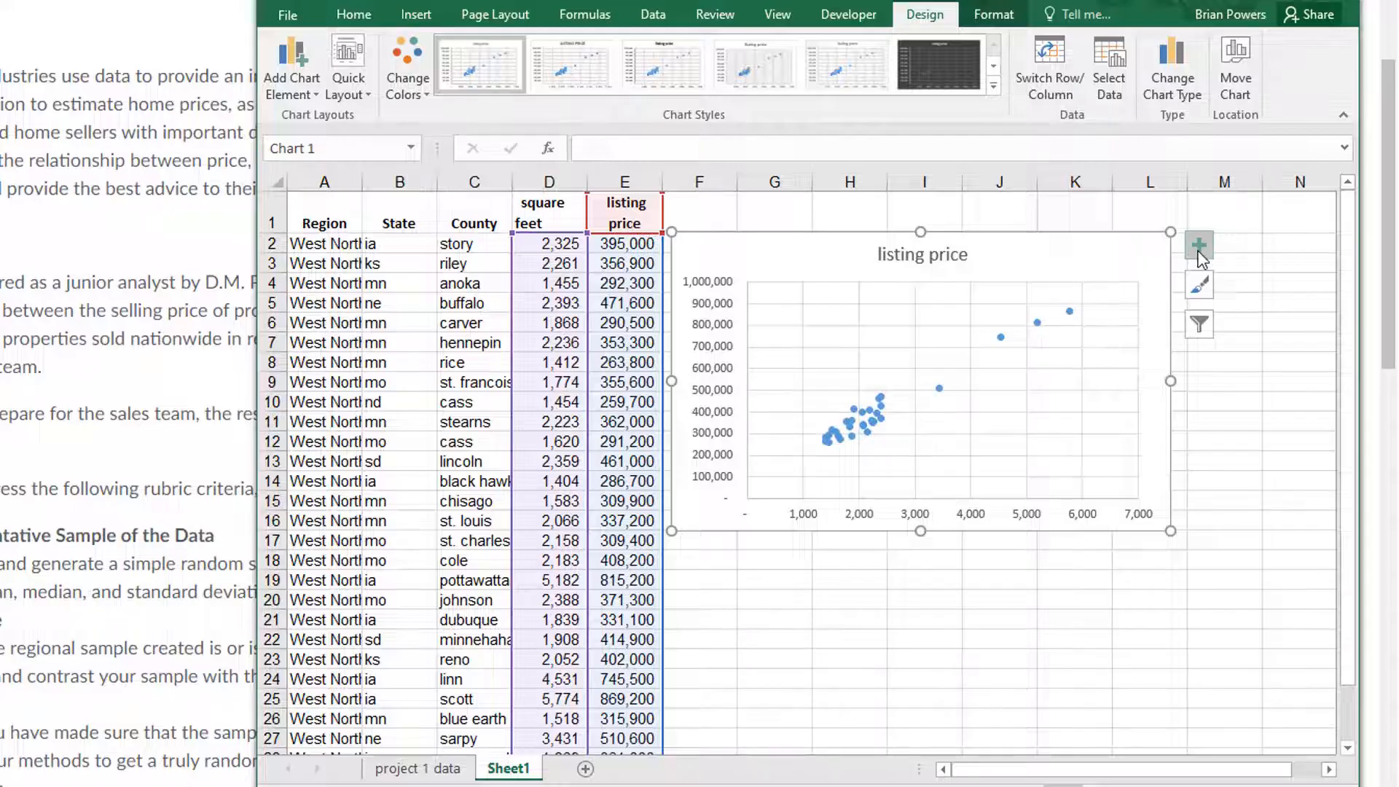
Add a trendline to the scatterplot via Chart Elements and open its further options
{"action": "left_click", "coordinate": [1200, 245]}
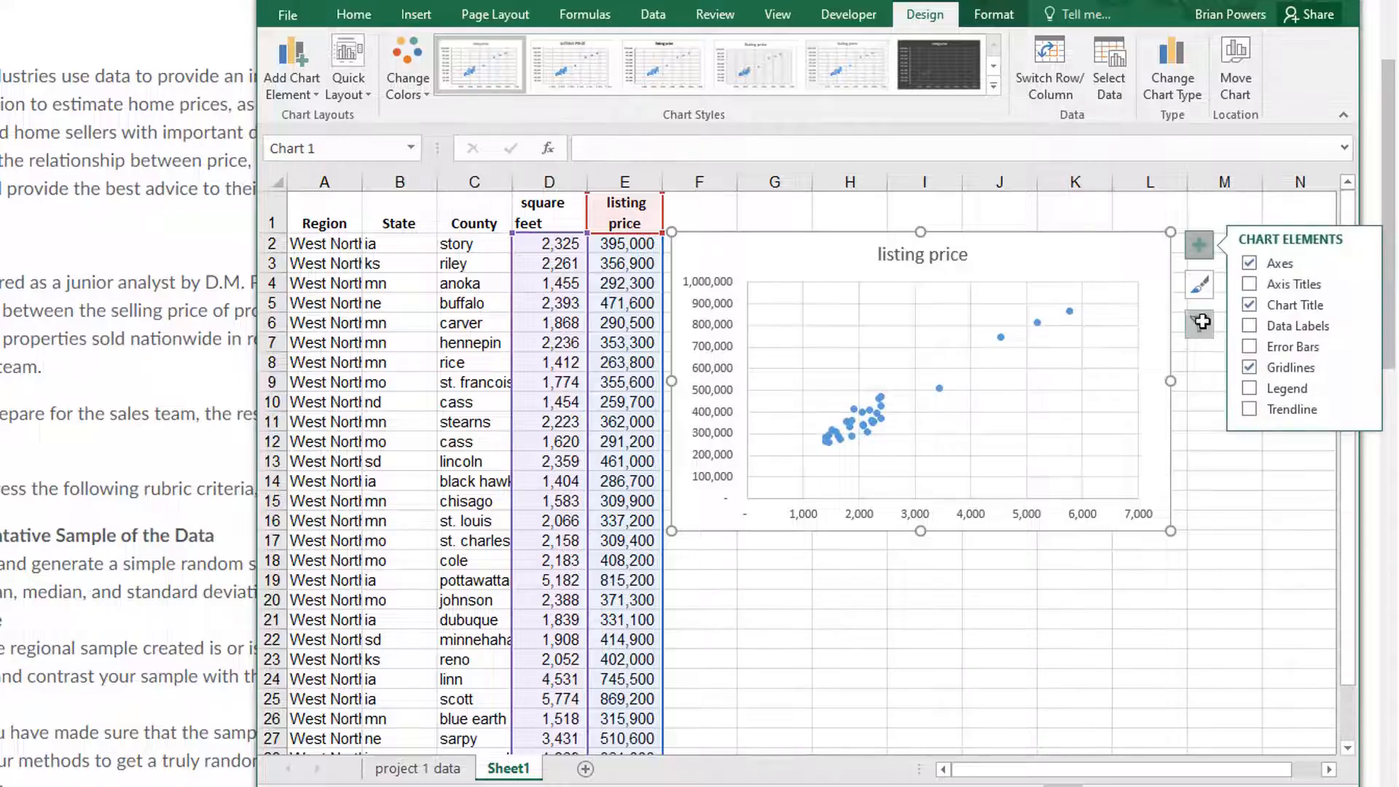
{"action": "left_click", "coordinate": [1249, 408]}
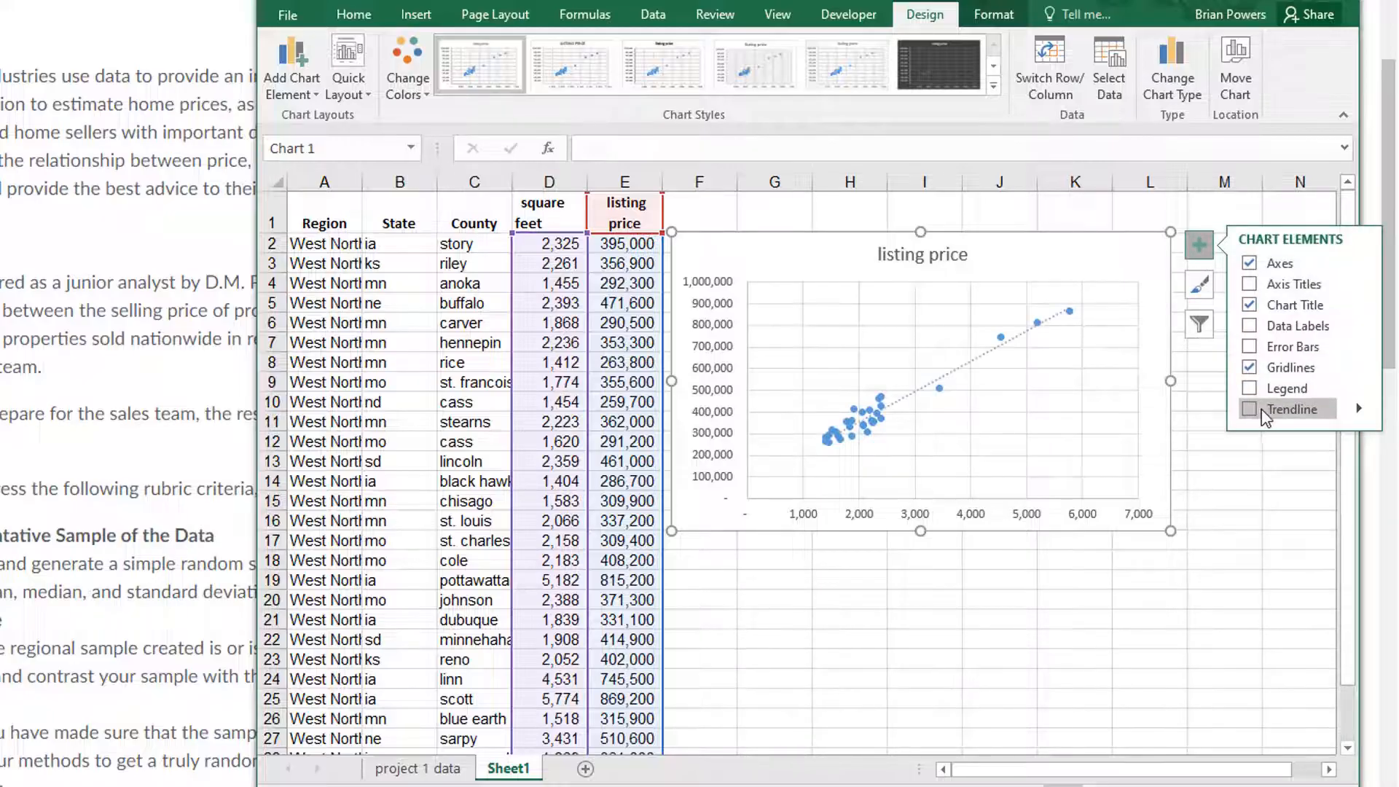
{"action": "left_click", "coordinate": [1250, 408]}
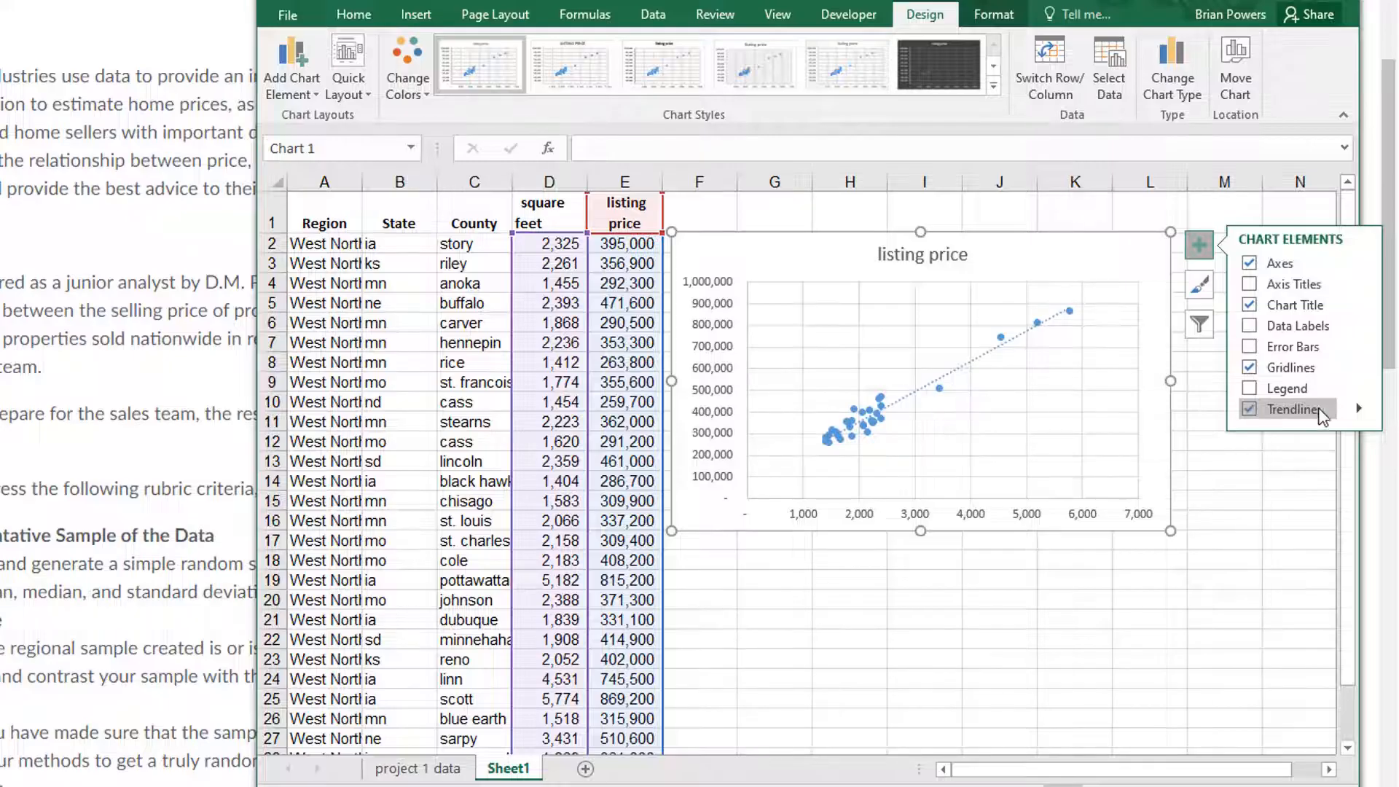
{"action": "mouse_move", "coordinate": [1361, 415]}
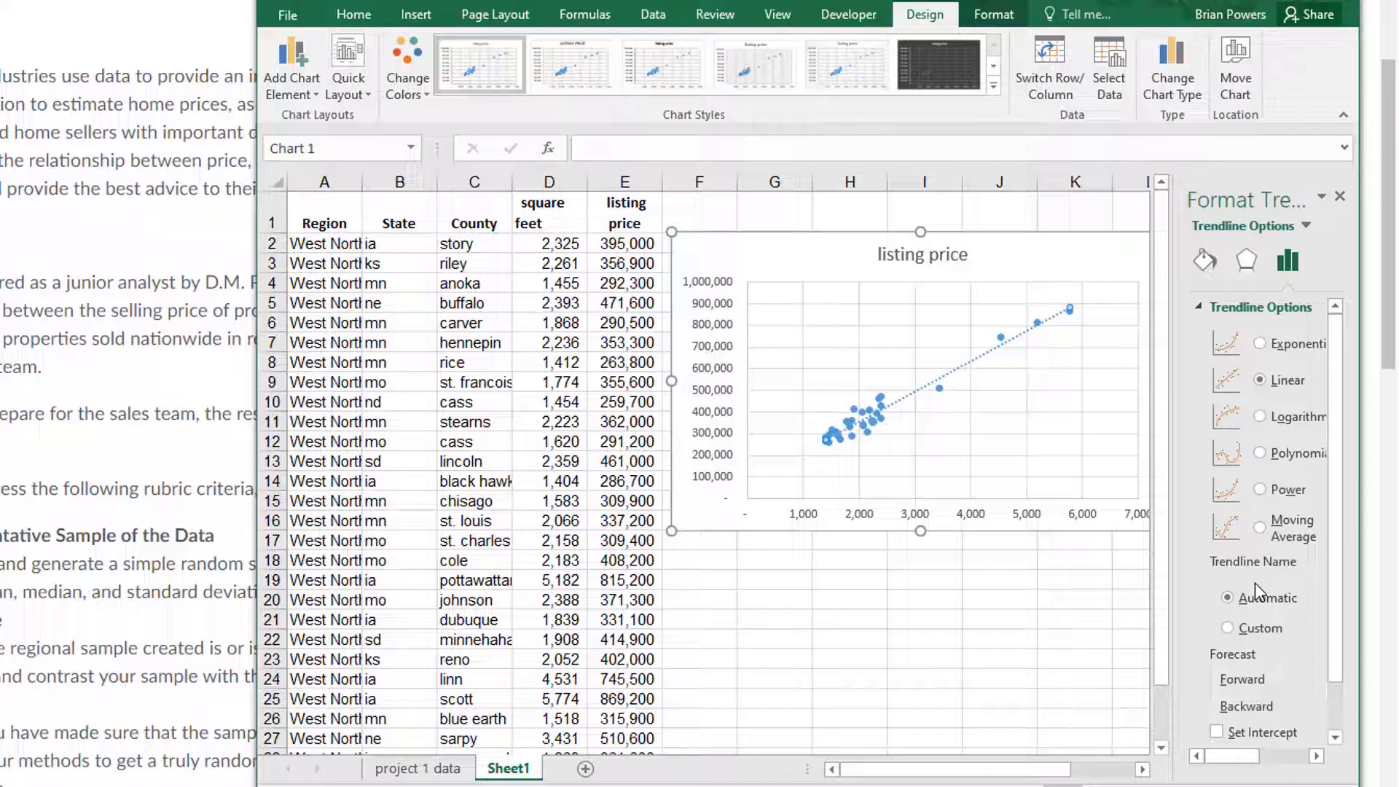
Display the trendline equation y = 140.13x + 75374 and R² = 0.9477 on the chart
{"action": "scroll", "scroll_direction": "down", "scroll_amount": 3}
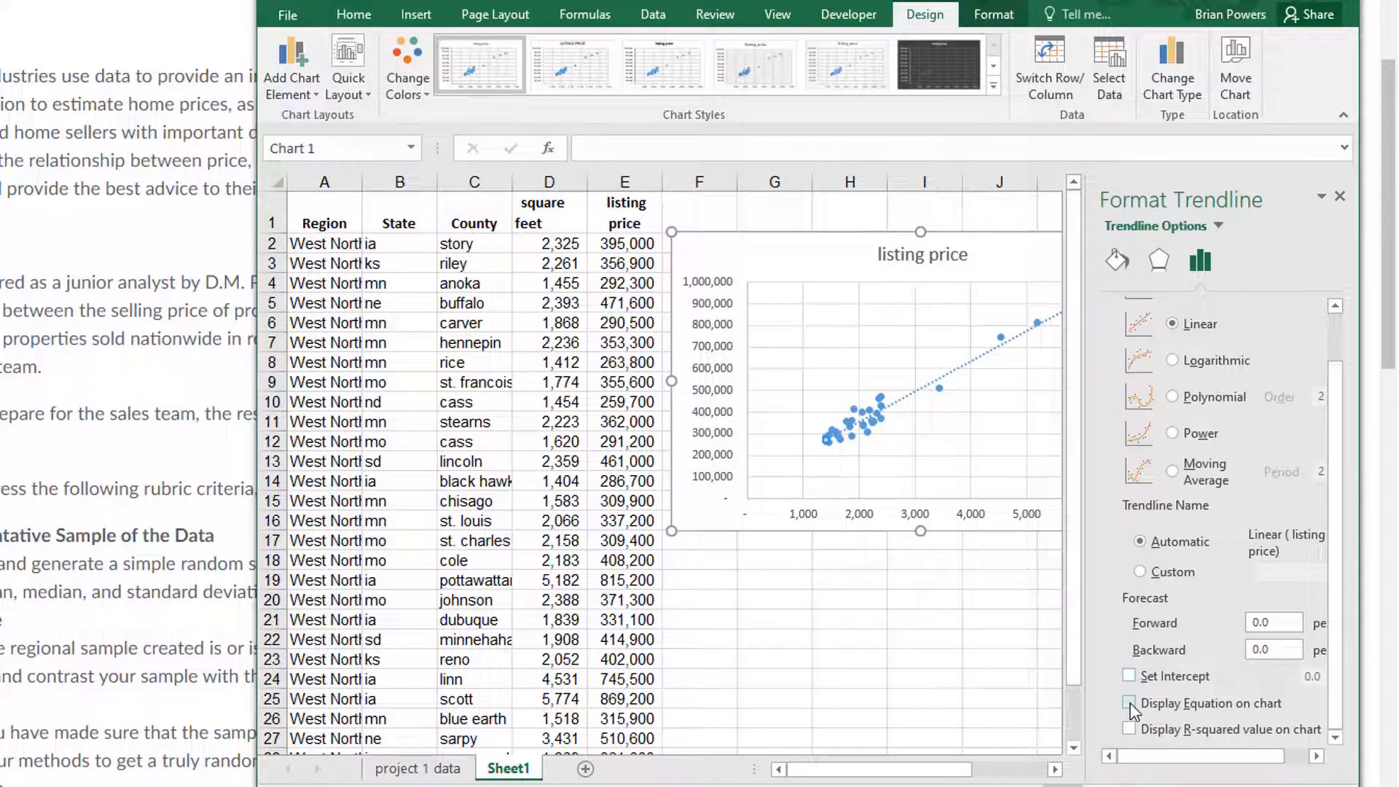
{"action": "left_click", "coordinate": [1130, 702]}
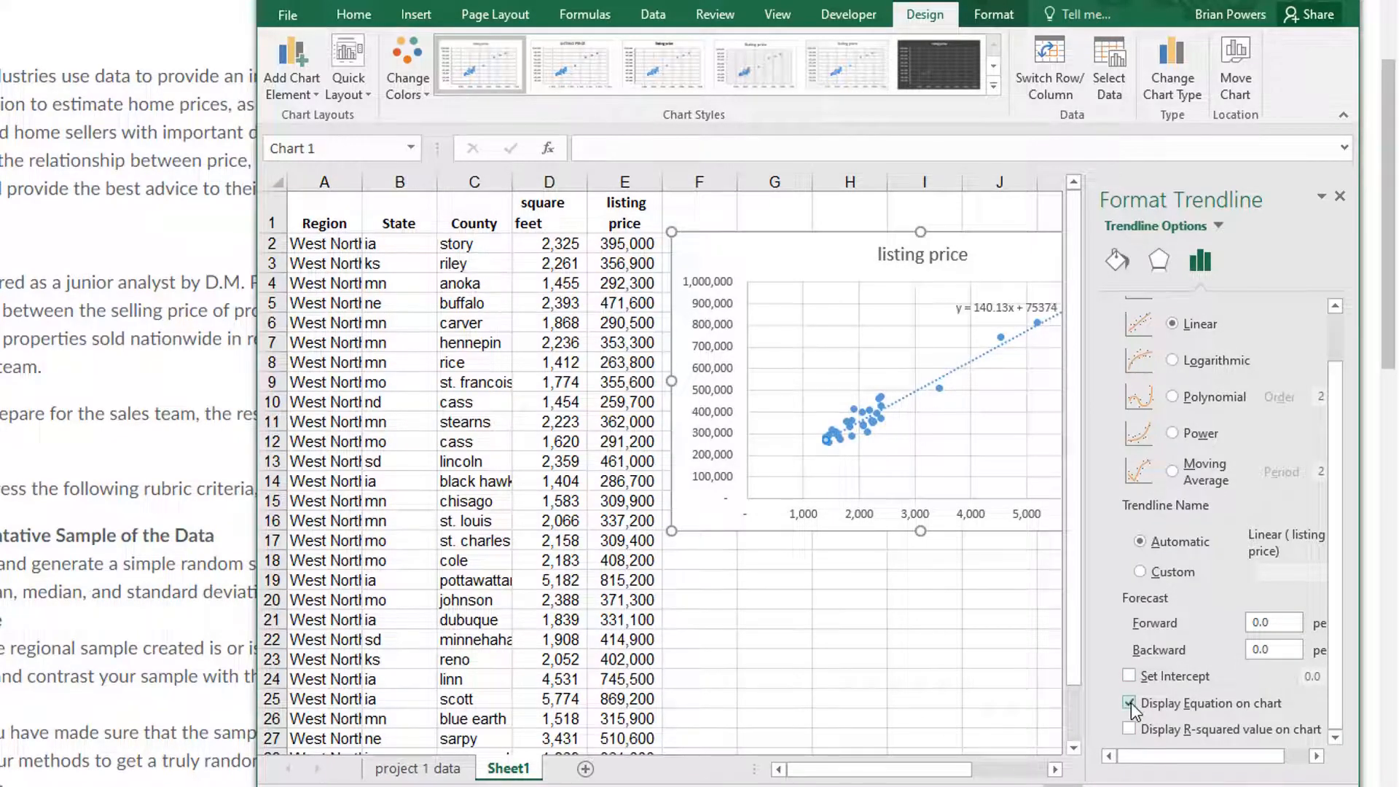
{"action": "left_click", "coordinate": [1130, 729]}
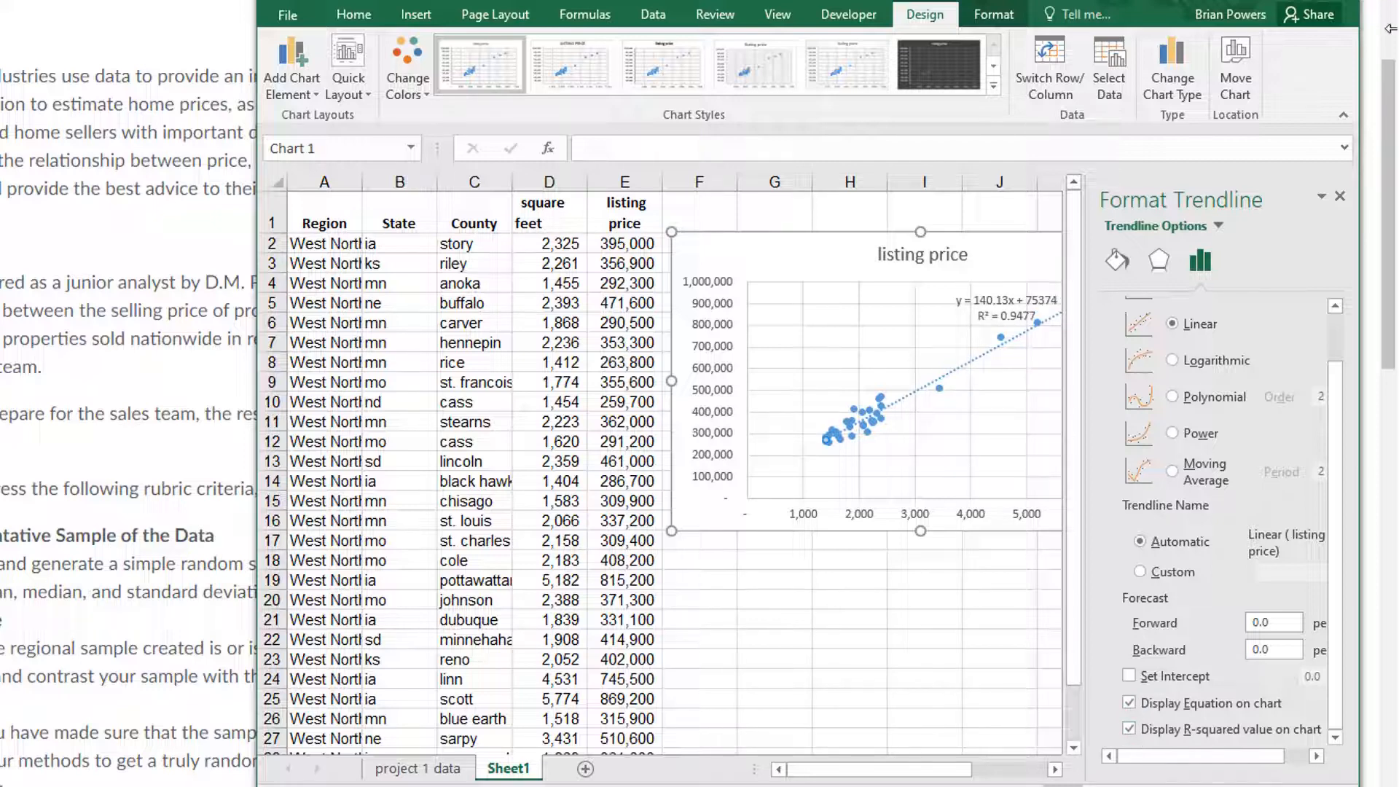
{"action": "mouse_move", "coordinate": [1341, 198]}
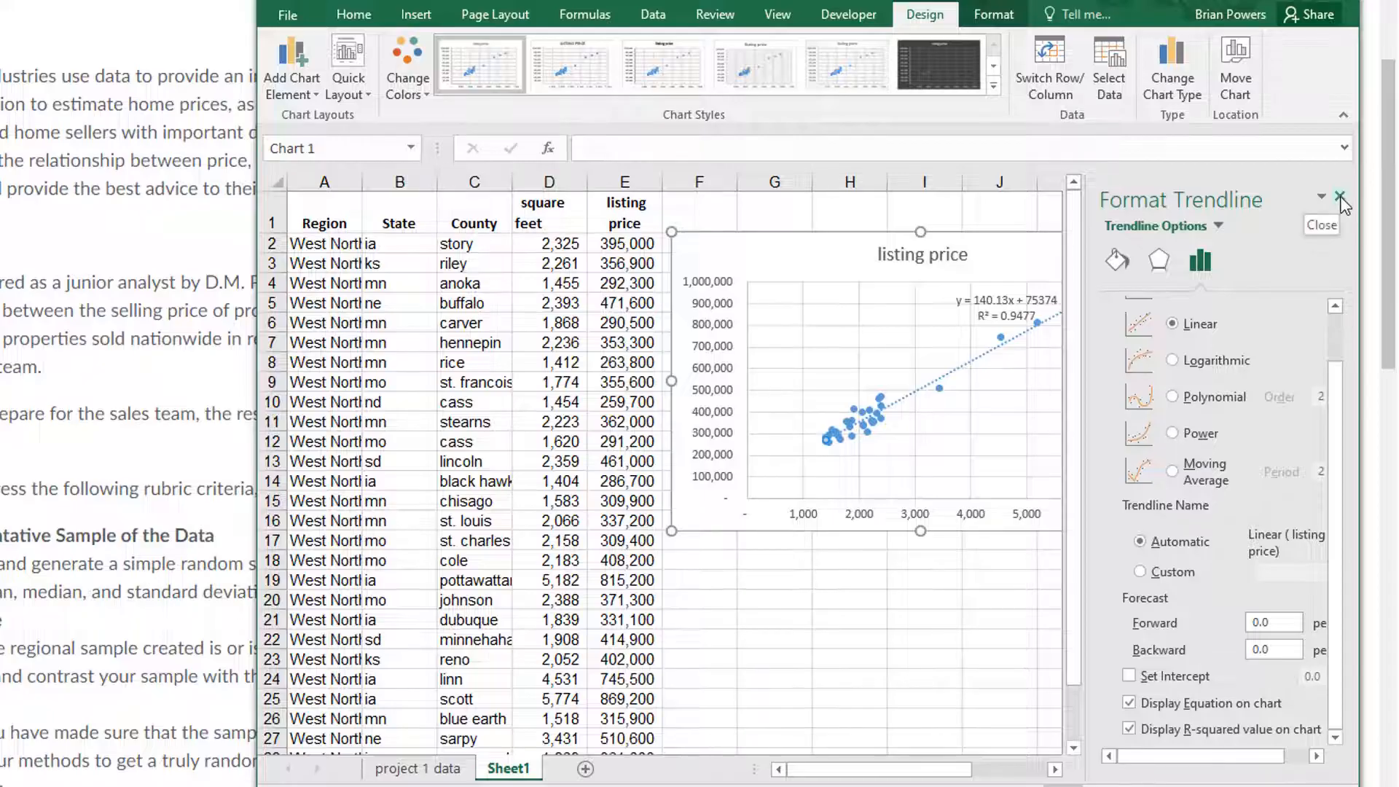
{"action": "left_click", "coordinate": [1341, 197]}
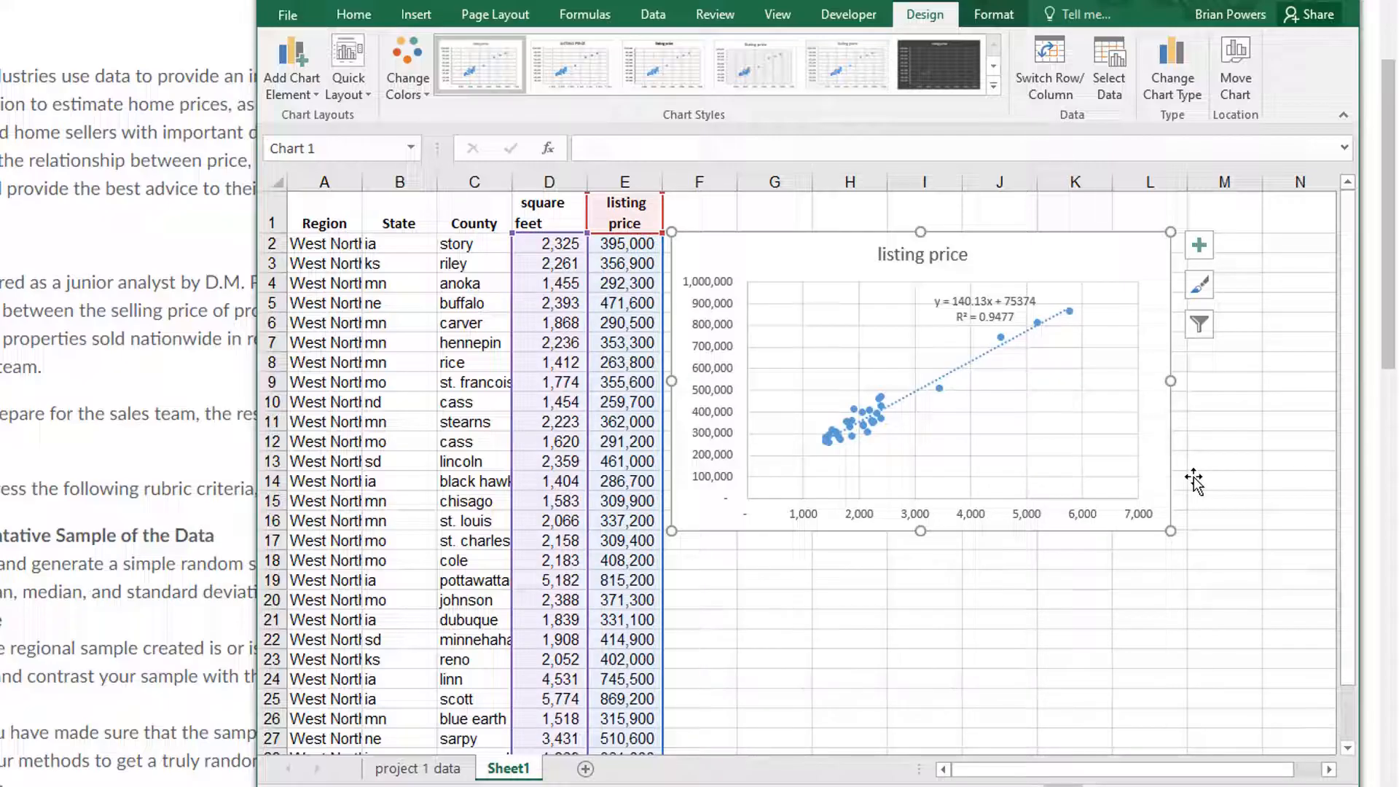
{"action": "mouse_move", "coordinate": [973, 379]}
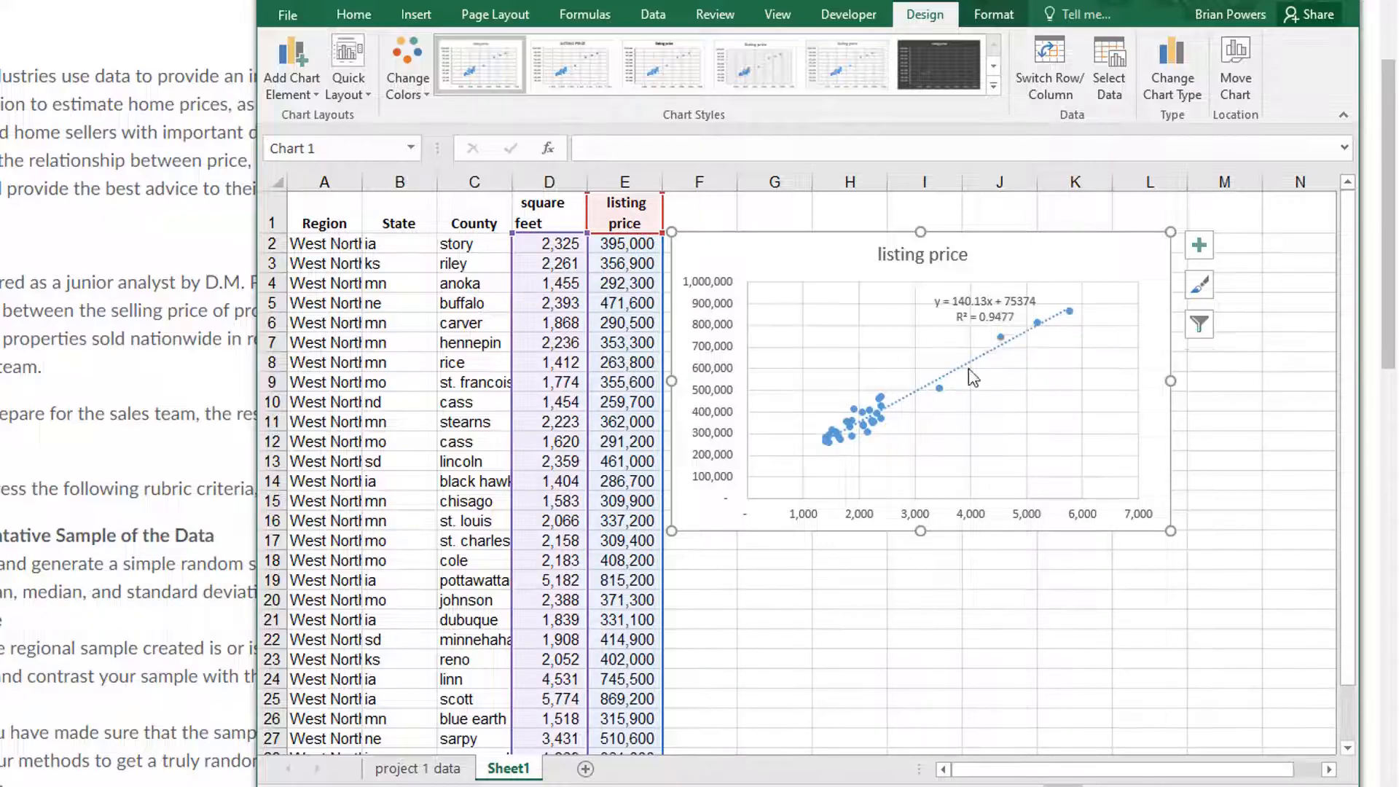
{"action": "mouse_move", "coordinate": [802, 592]}
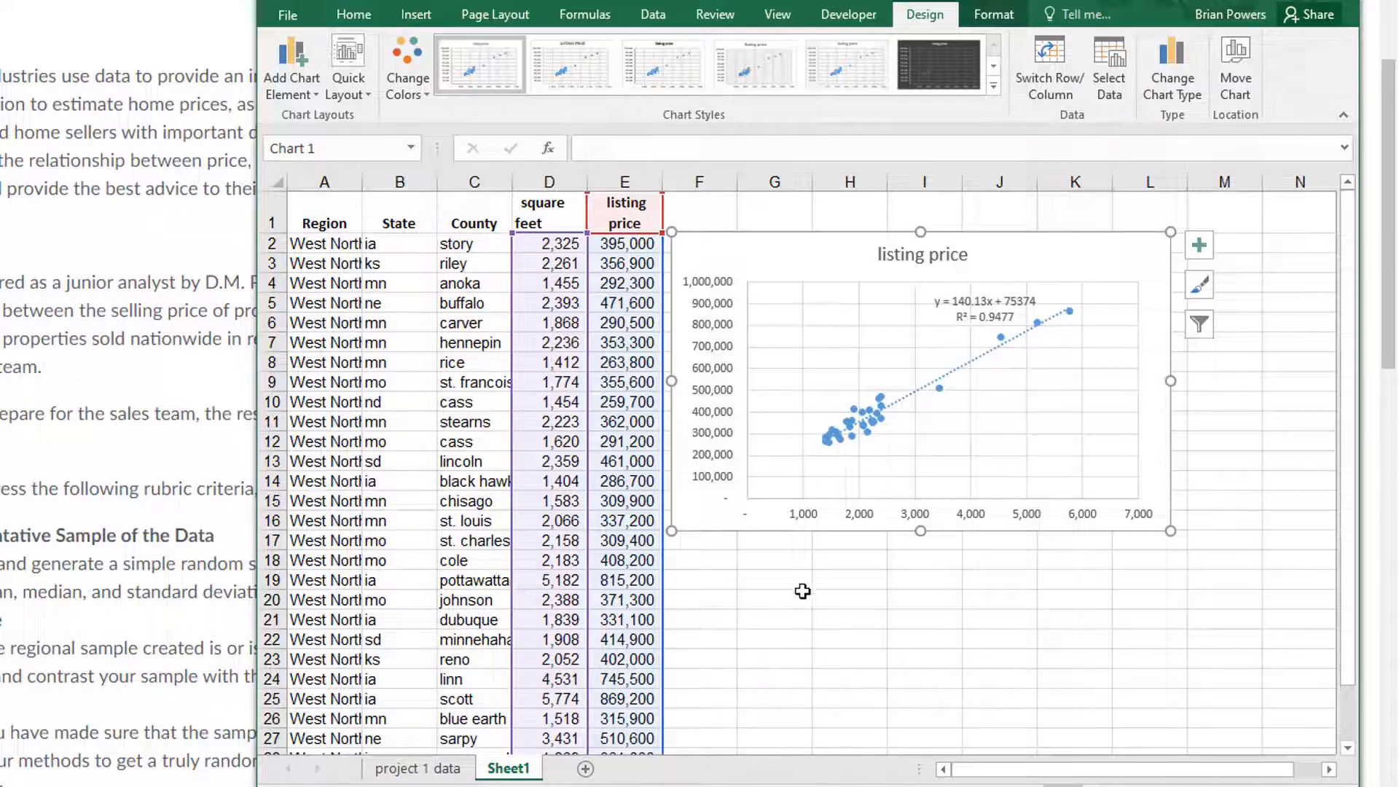
Write the question about the predicted listing price for an 1800 sq ft house below the chart
{"action": "left_click", "coordinate": [772, 582]}
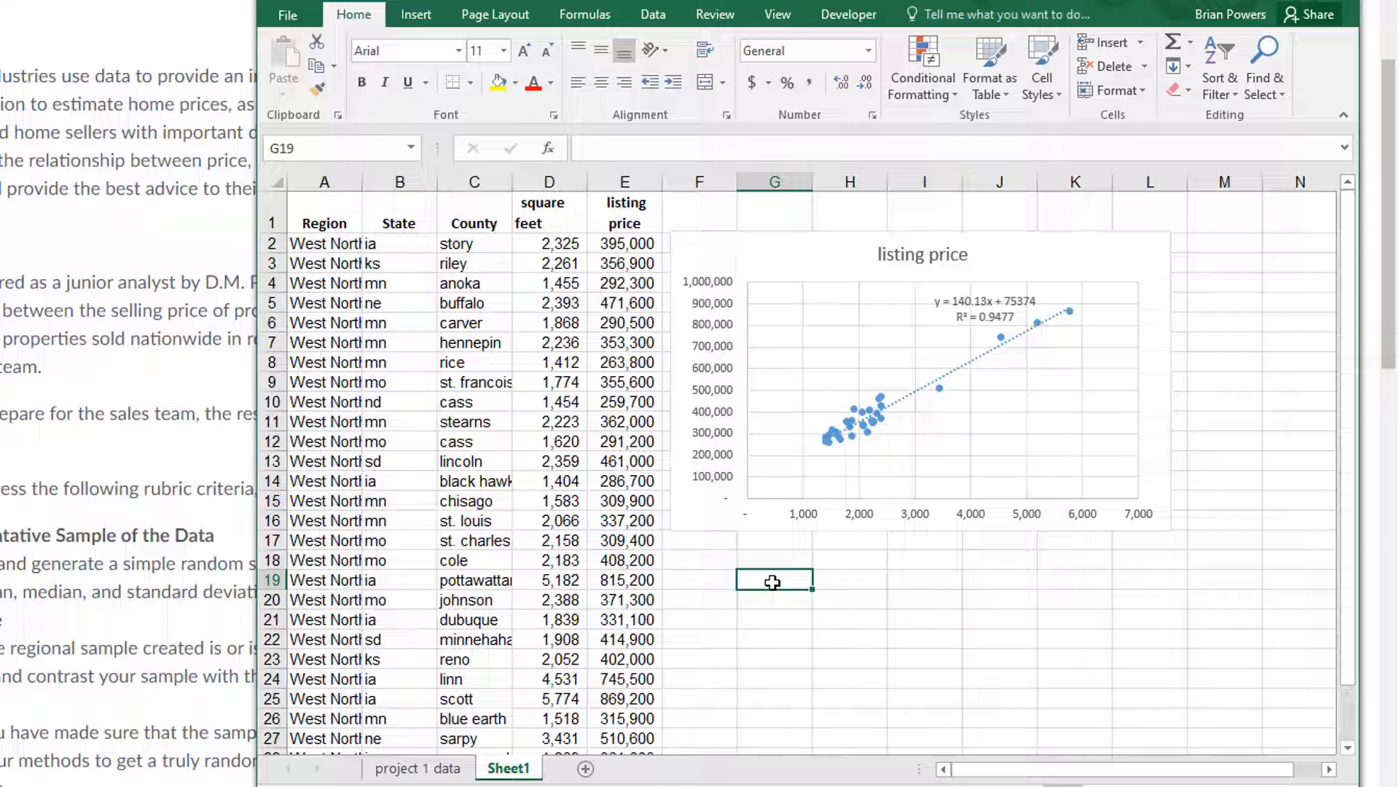
{"action": "type", "text": "What is th"}
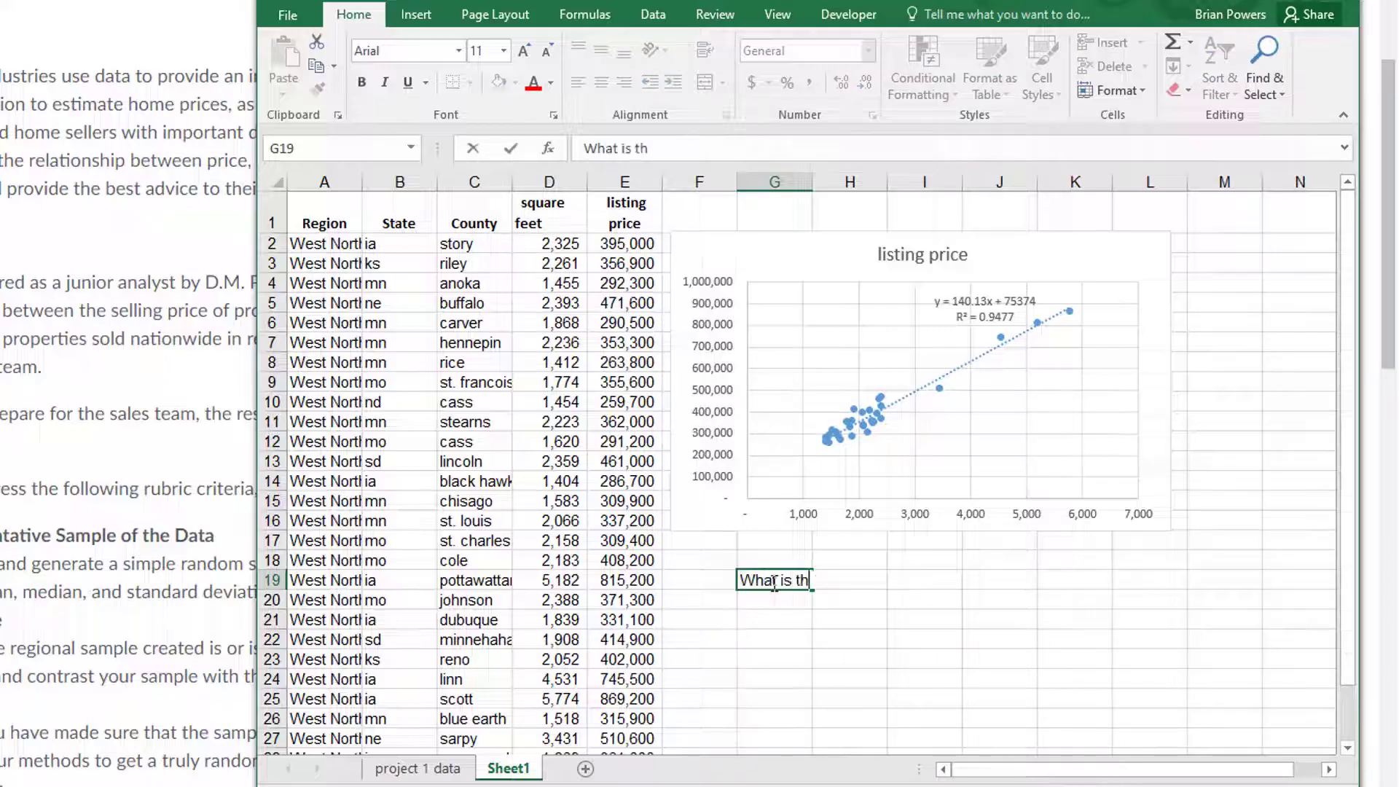
{"action": "type", "text": "e predicted listing price for an"}
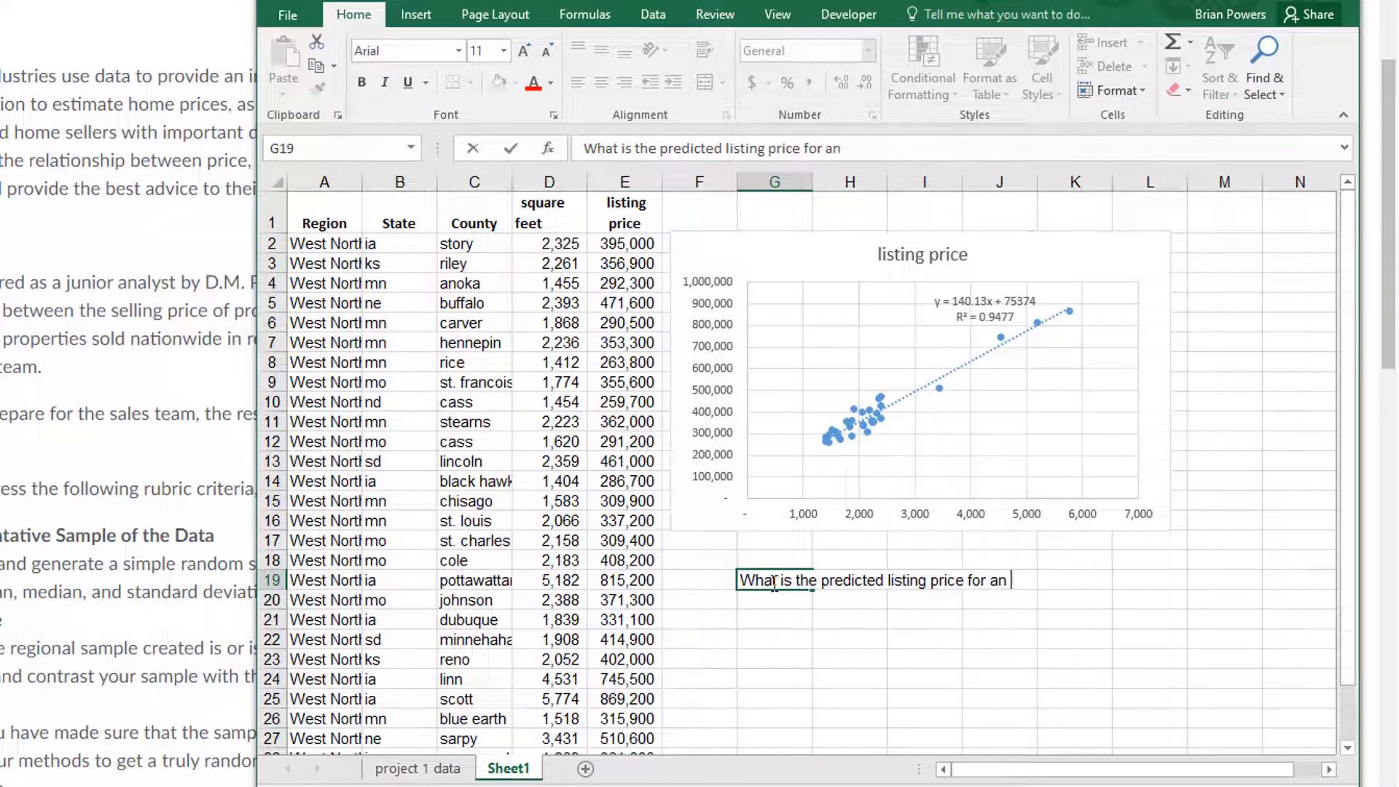
{"action": "type", "text": "1800 square foot house?"}
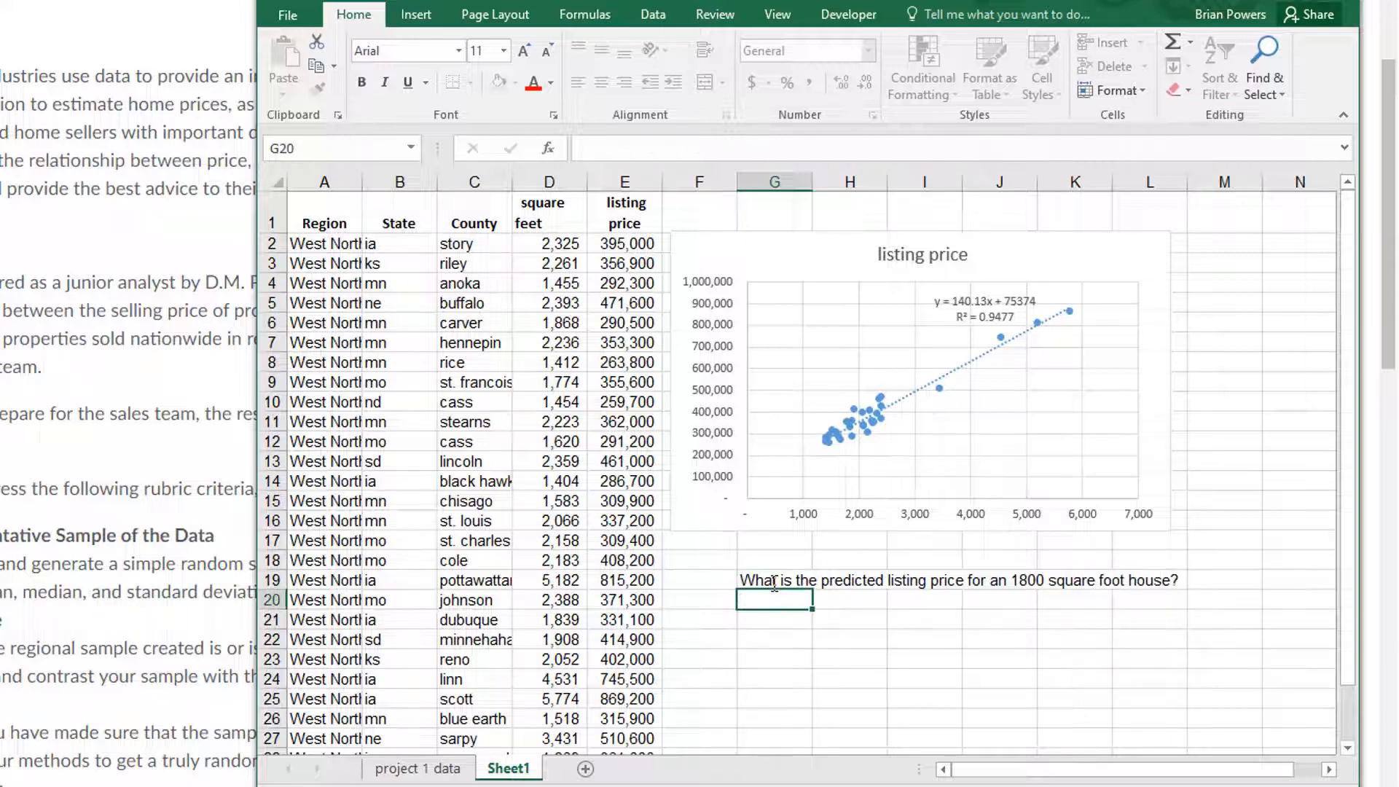
{"action": "mouse_move", "coordinate": [1069, 709]}
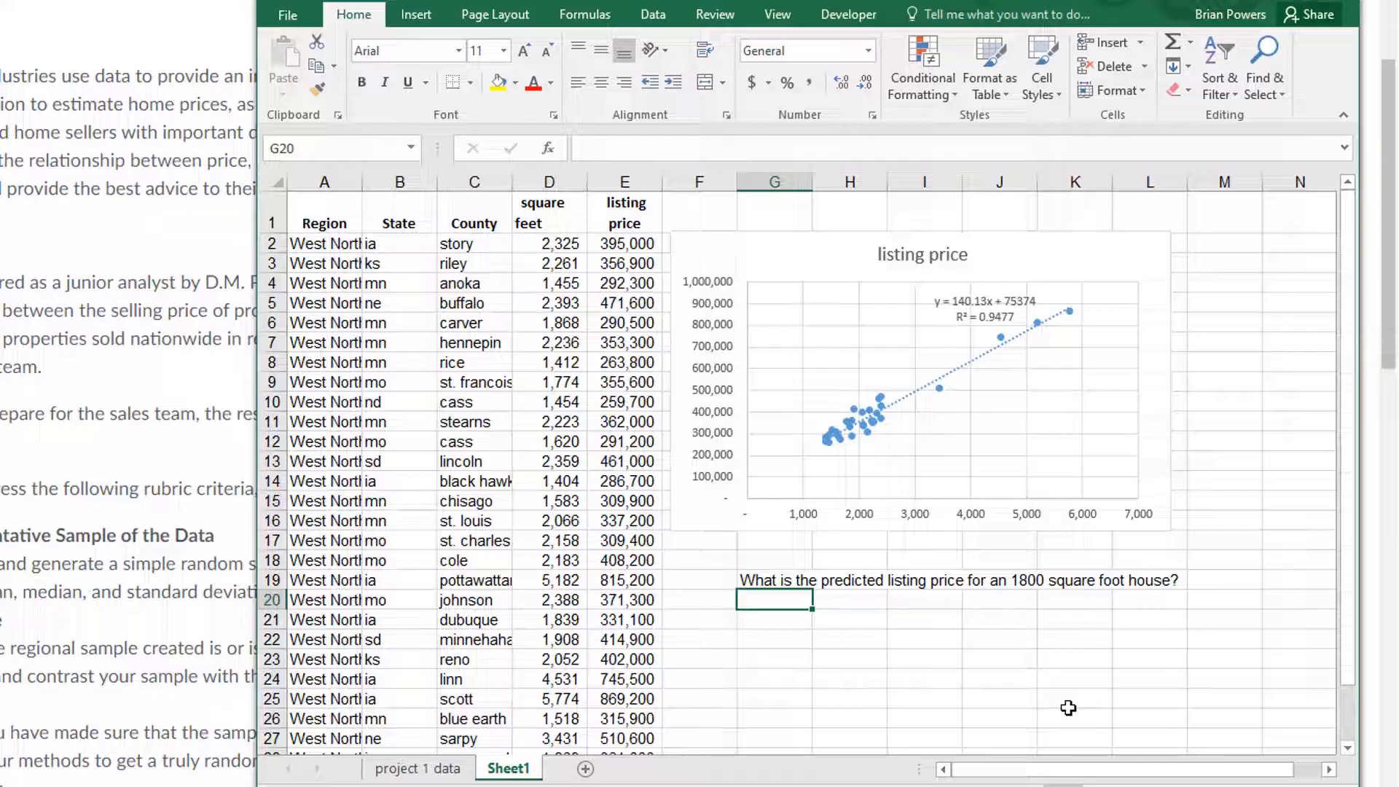
{"action": "mouse_move", "coordinate": [1115, 539]}
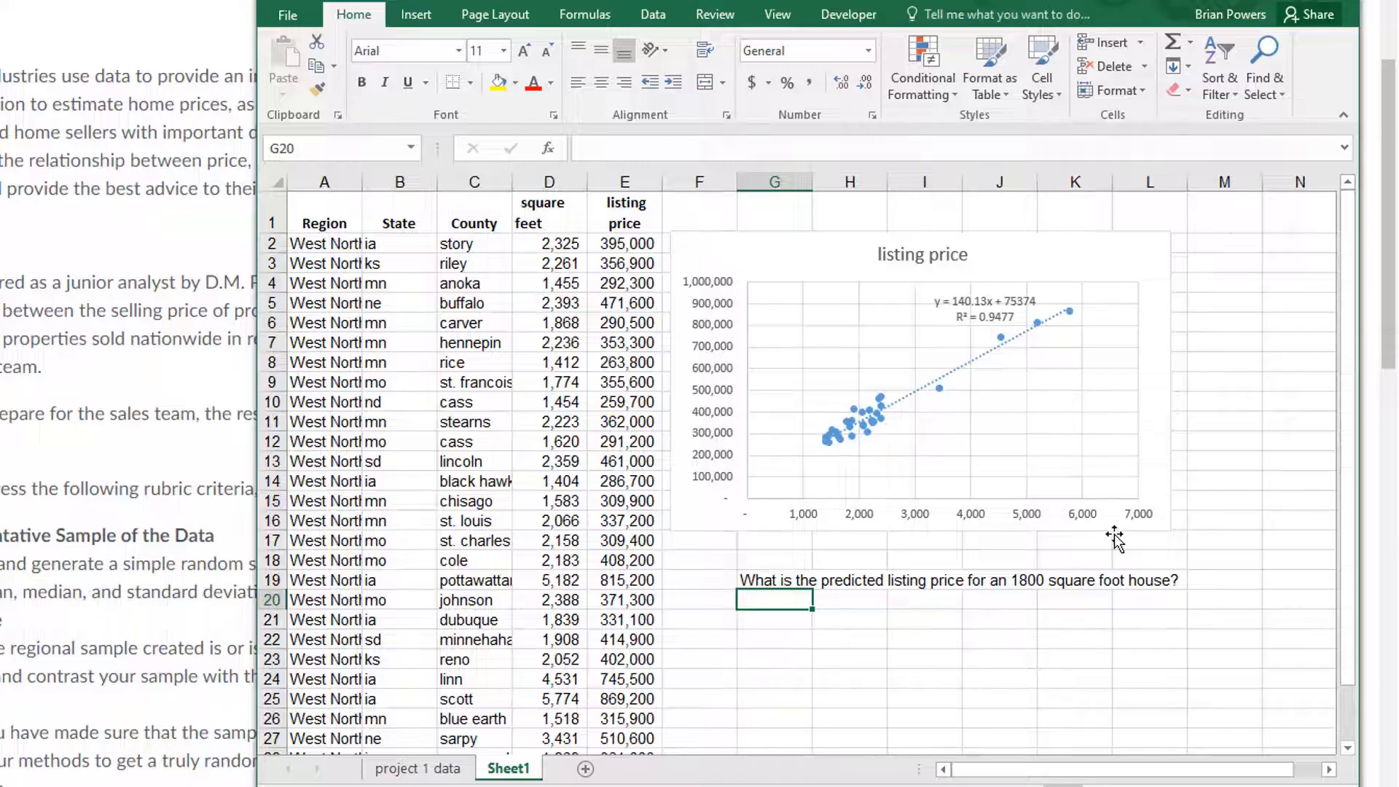
Compute the predicted price with =140.13*1800+75374, giving 327608
{"action": "type", "text": "="}
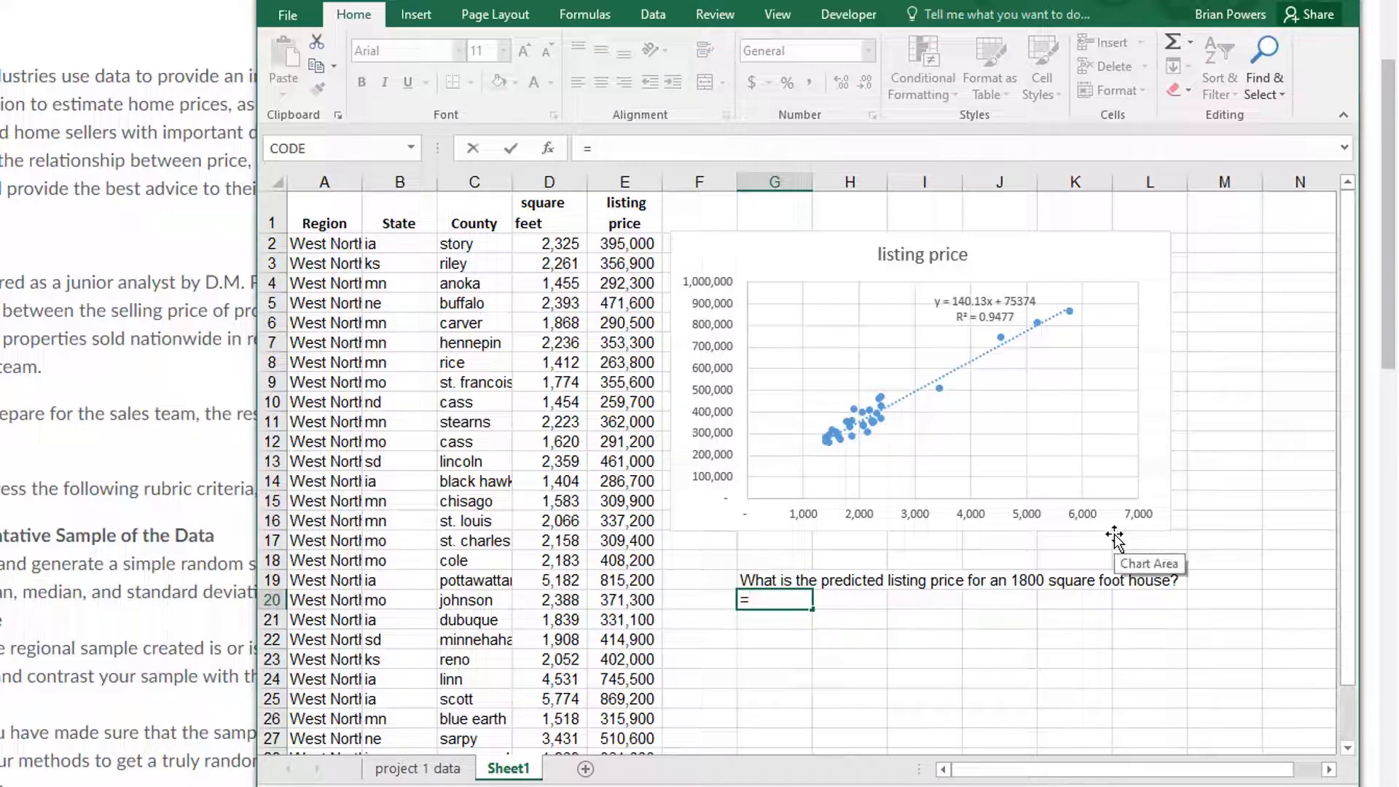
{"action": "mouse_move", "coordinate": [962, 315]}
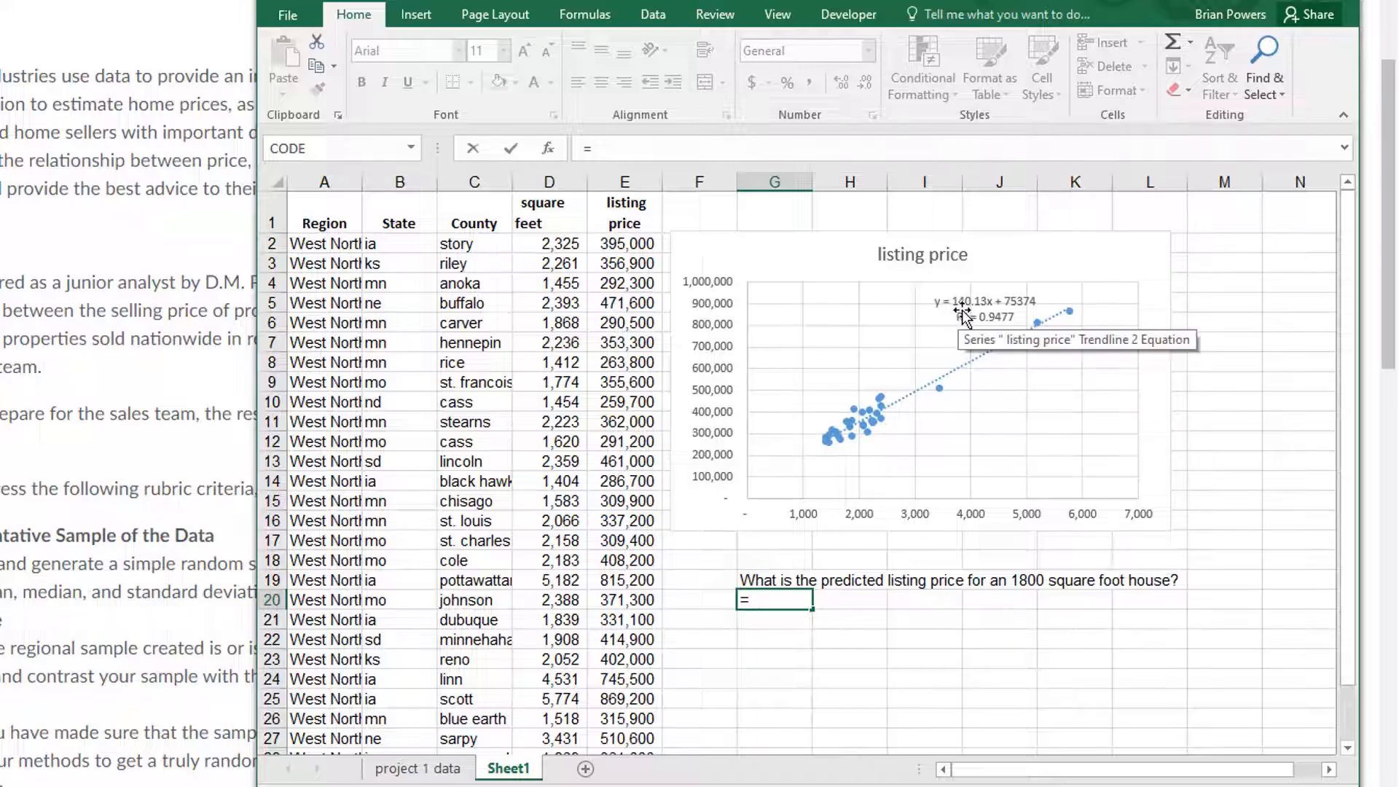
{"action": "mouse_move", "coordinate": [1135, 675]}
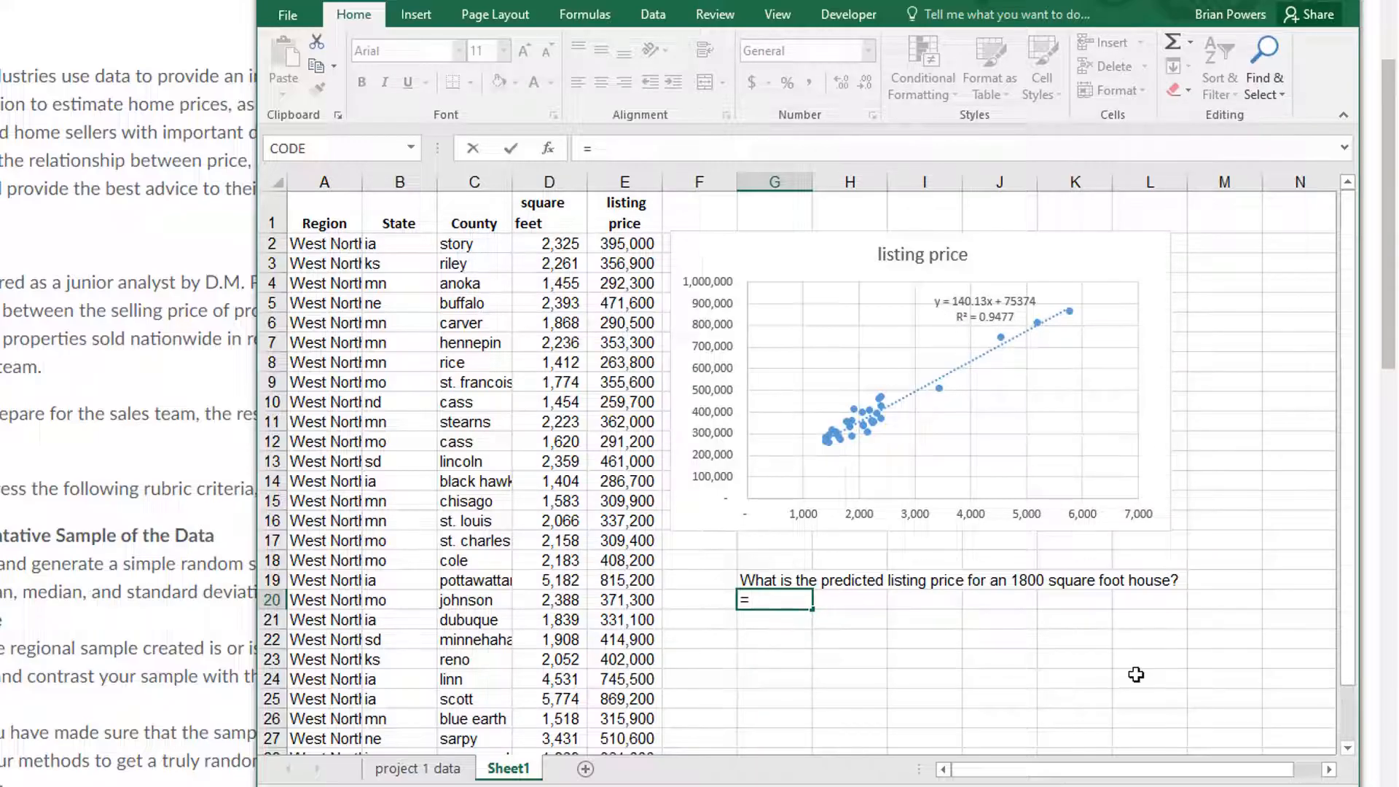
{"action": "type", "text": "140"}
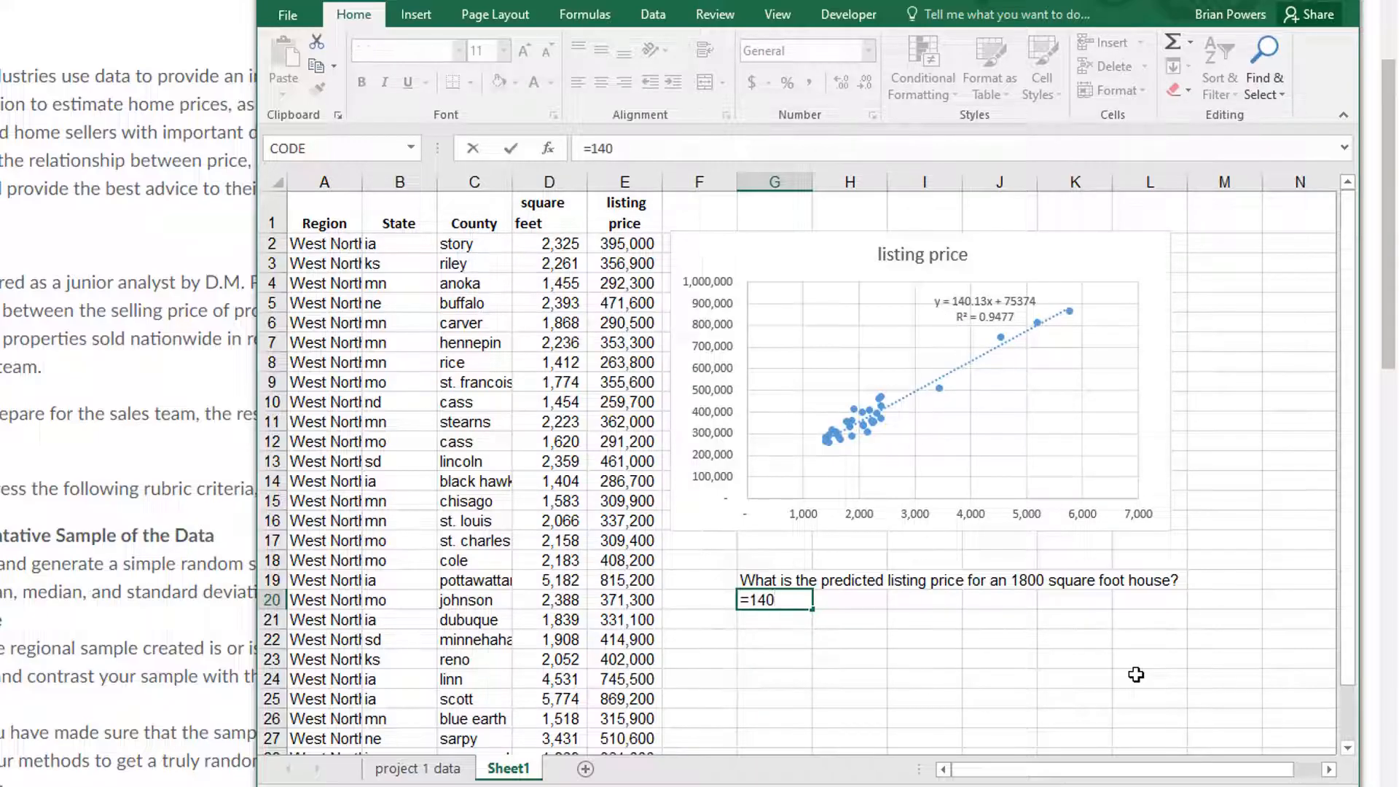
{"action": "type", "text": ".13*1"}
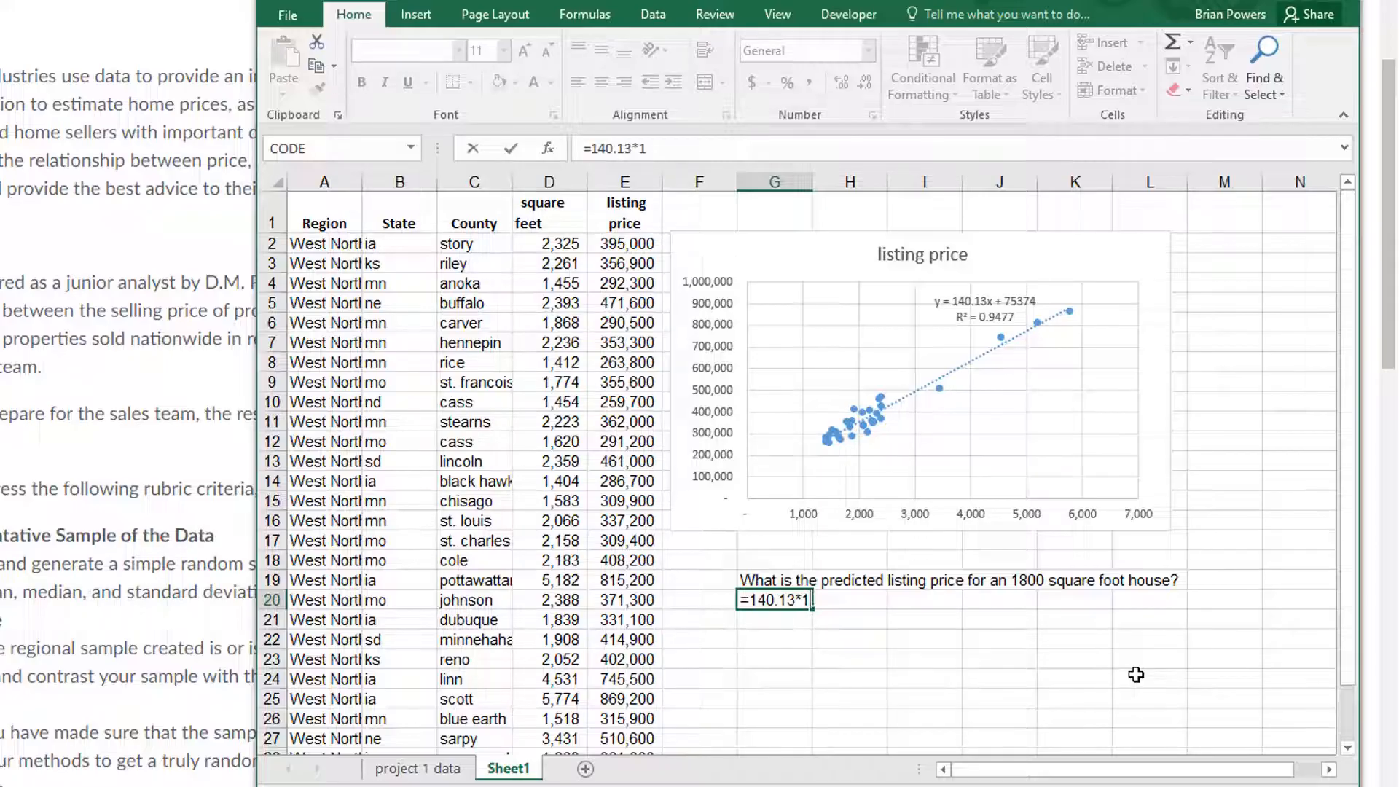
{"action": "type", "text": "800"}
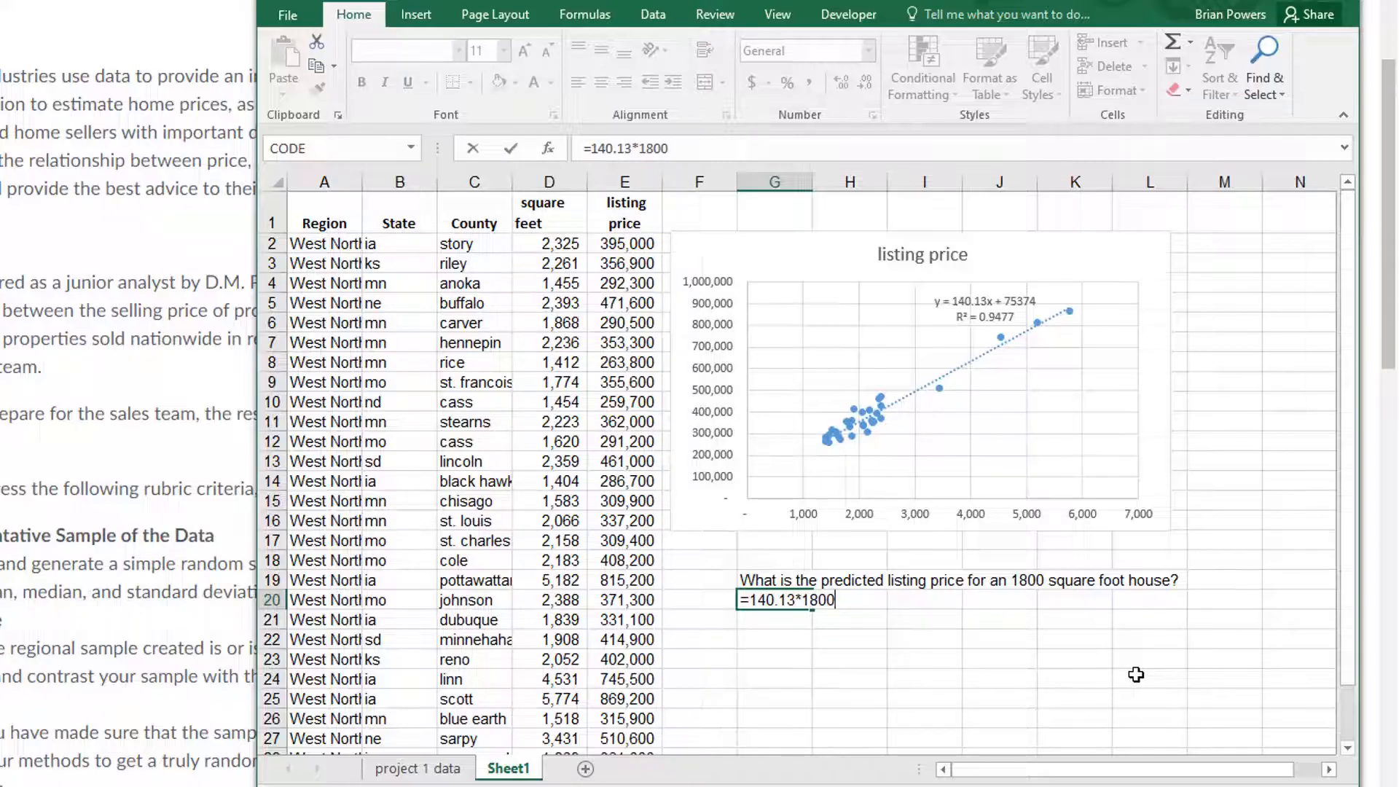
{"action": "type", "text": "+"}
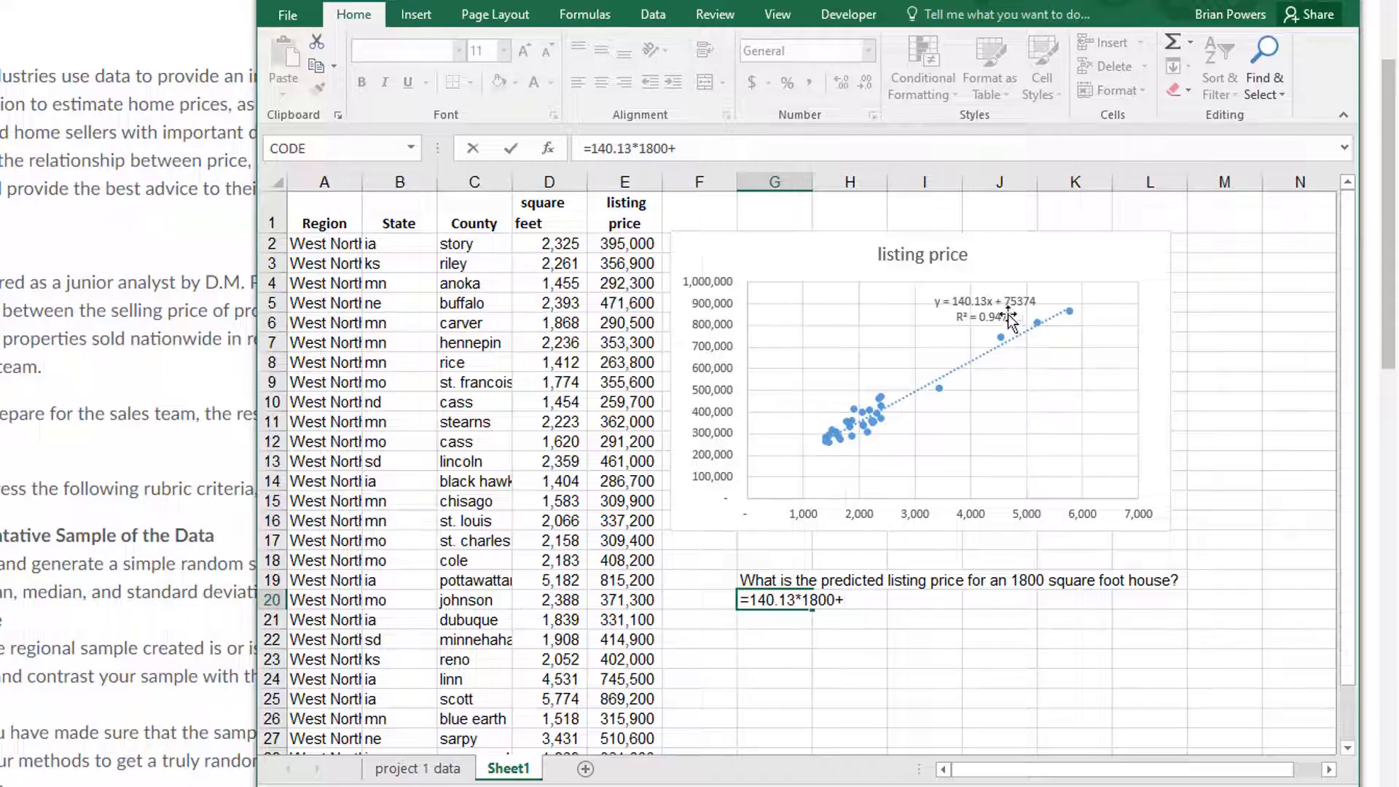
{"action": "mouse_move", "coordinate": [1000, 316]}
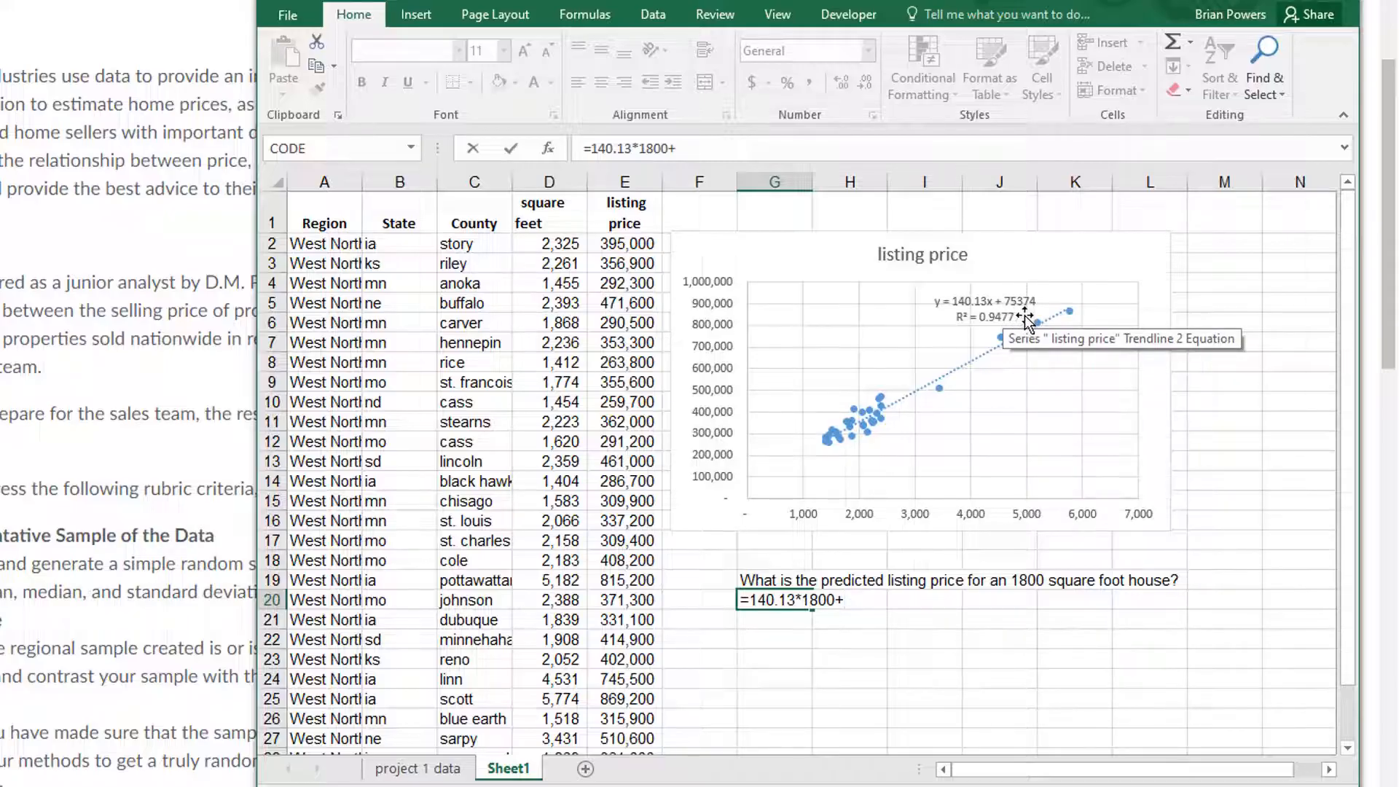
{"action": "type", "text": "+75"}
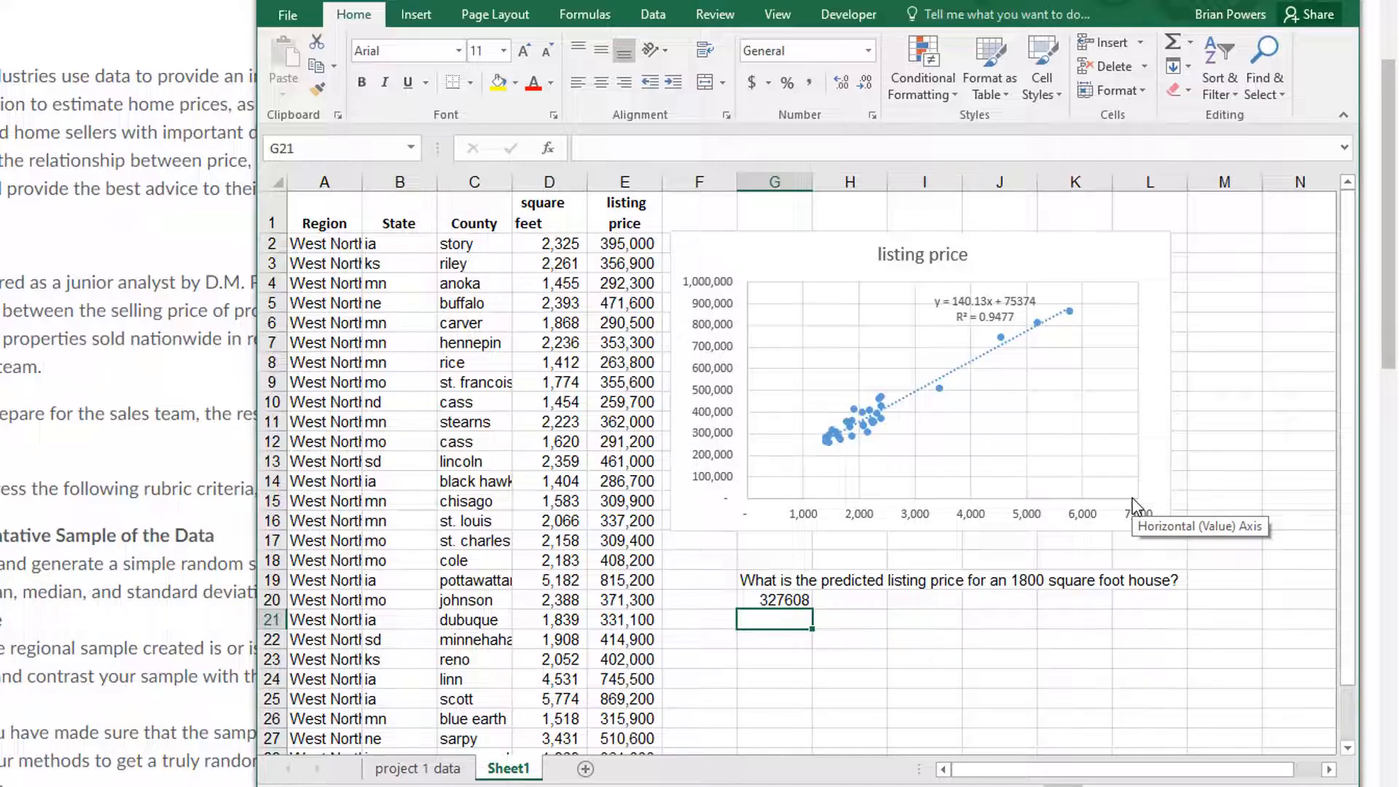
{"action": "mouse_move", "coordinate": [800, 631]}
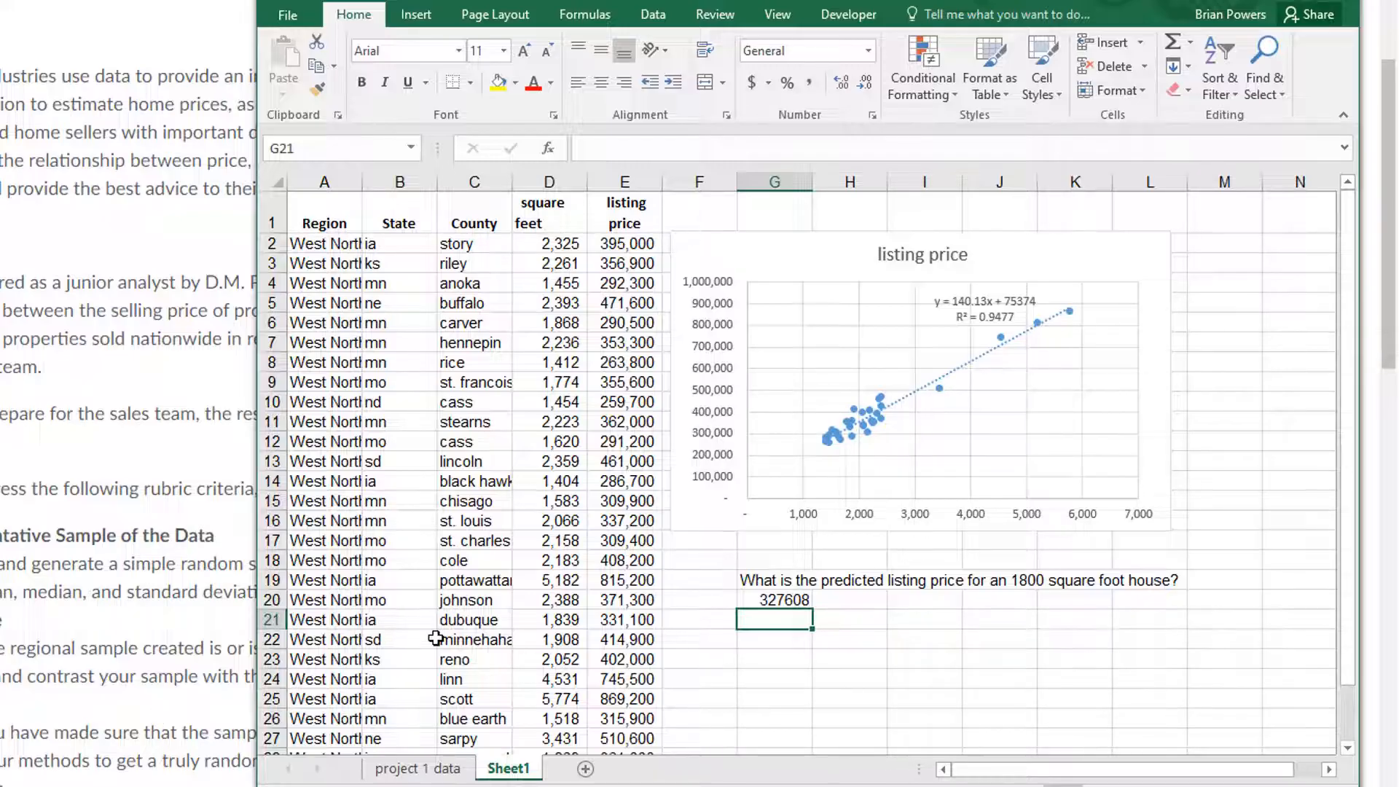
{"action": "scroll", "scroll_direction": "down", "scroll_amount": 3}
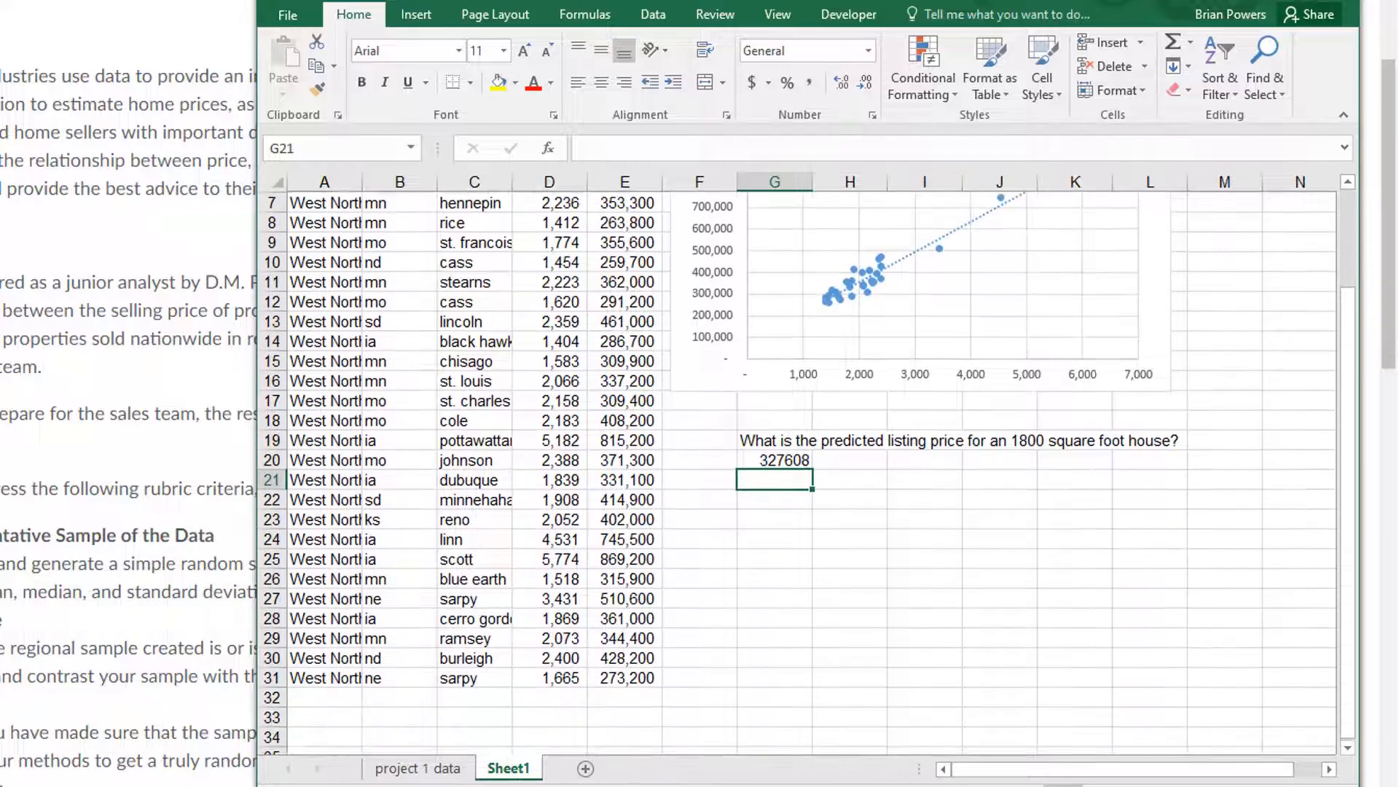
{"action": "scroll", "scroll_direction": "up", "scroll_amount": 3}
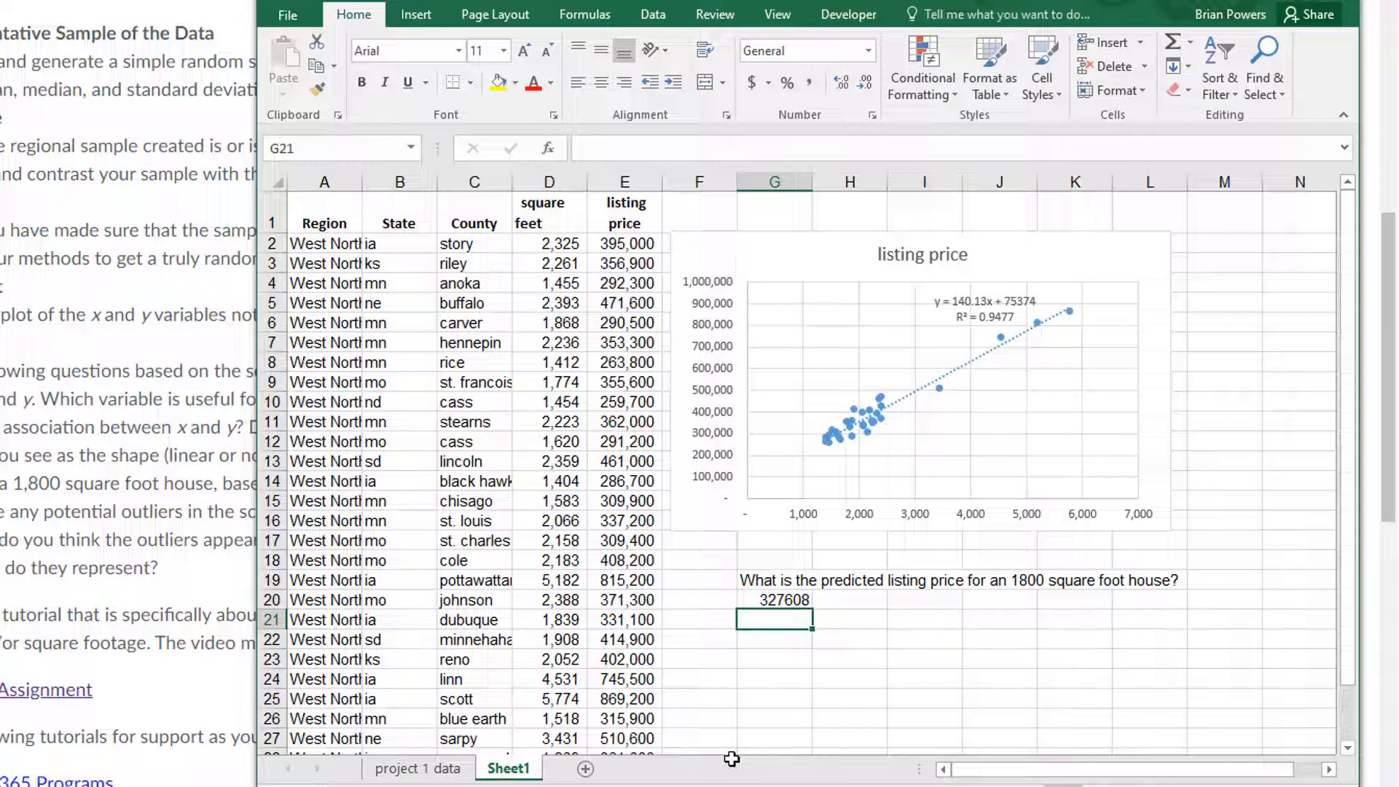
{"action": "mouse_move", "coordinate": [733, 763]}
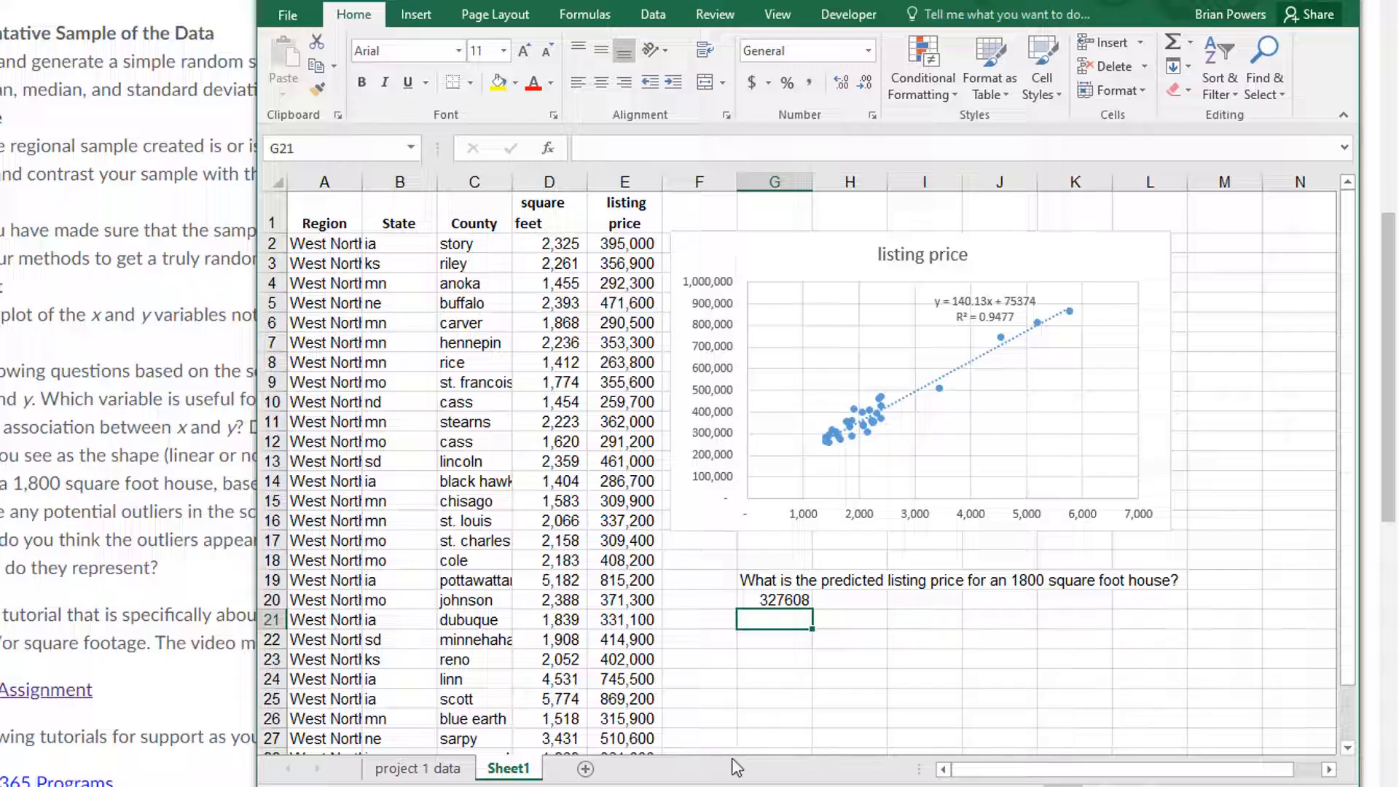
{"action": "left_click", "coordinate": [921, 384]}
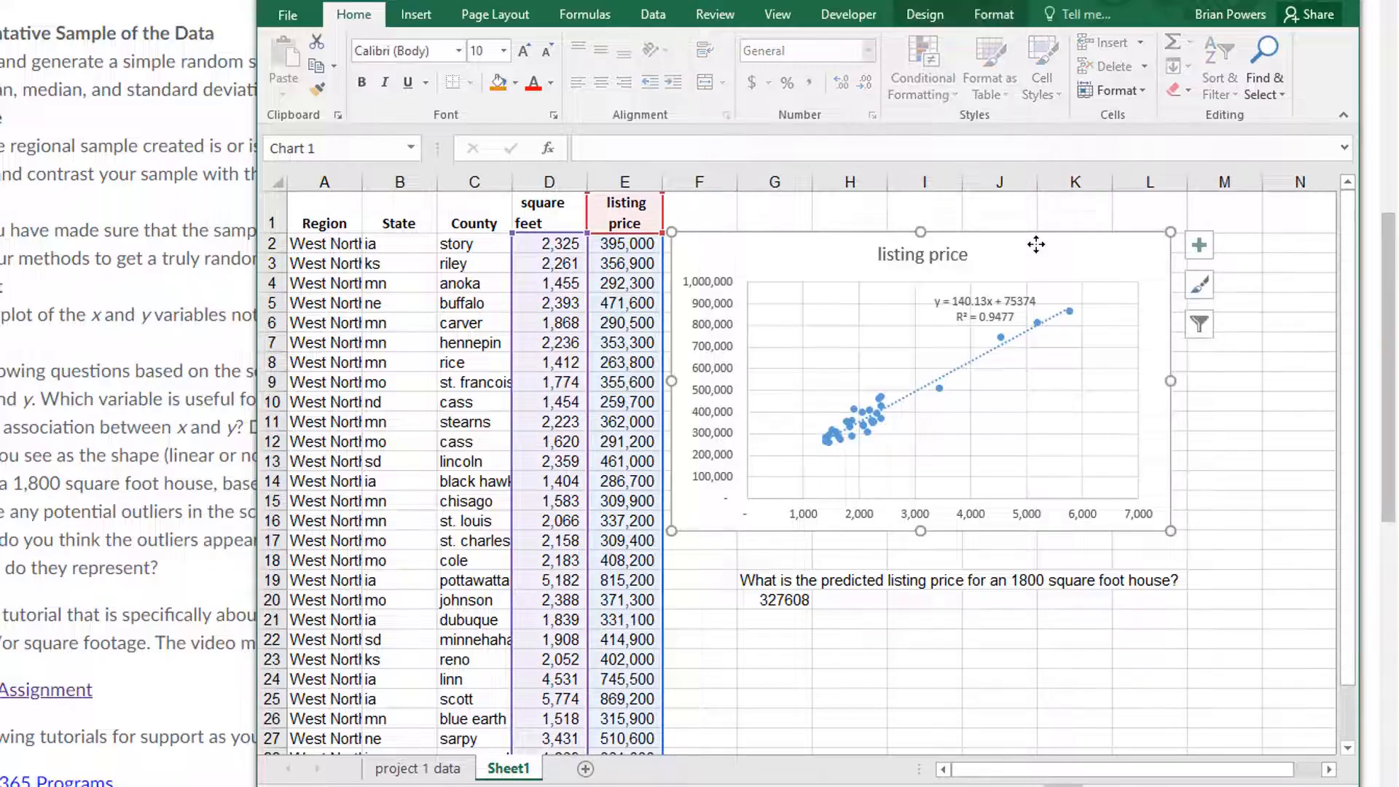
{"action": "left_click", "coordinate": [1264, 282]}
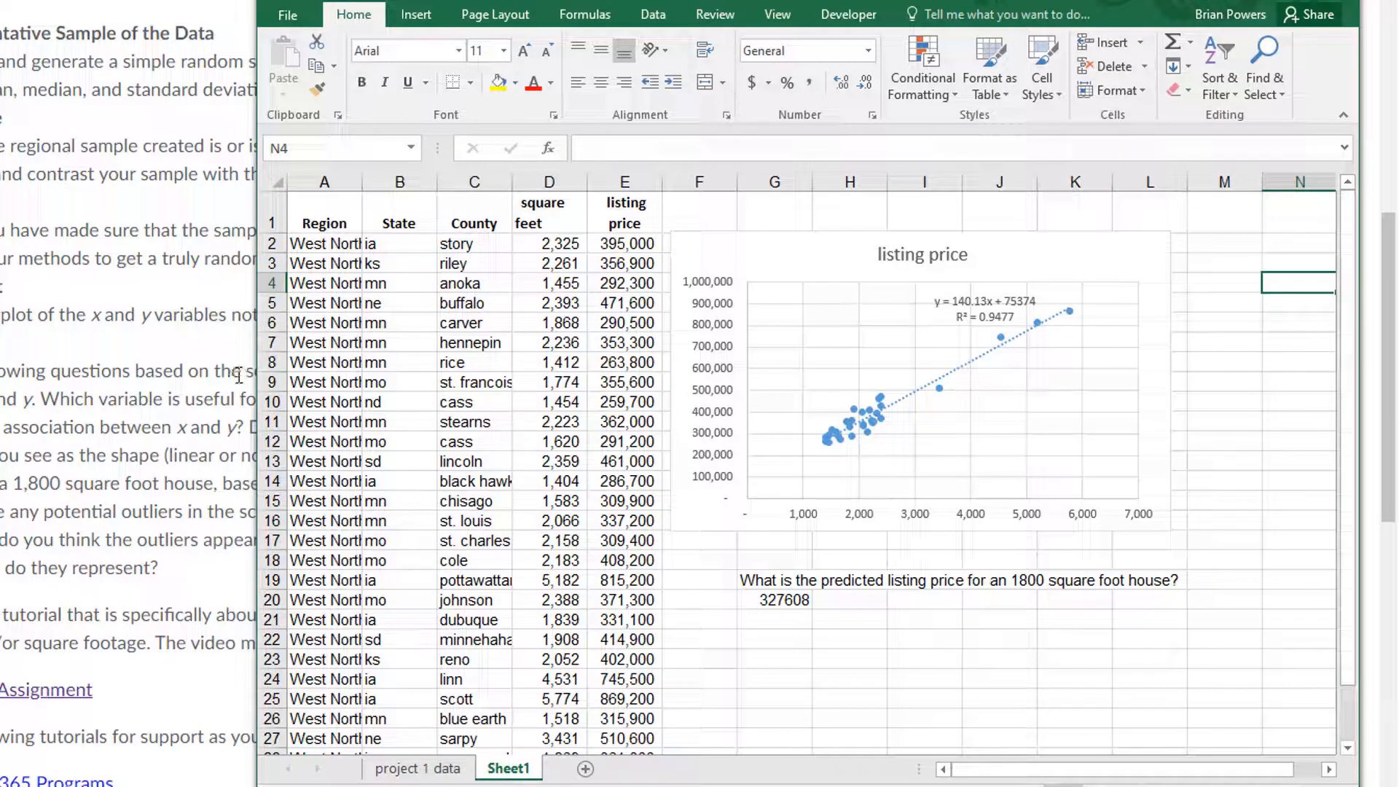
{"action": "mouse_move", "coordinate": [769, 431]}
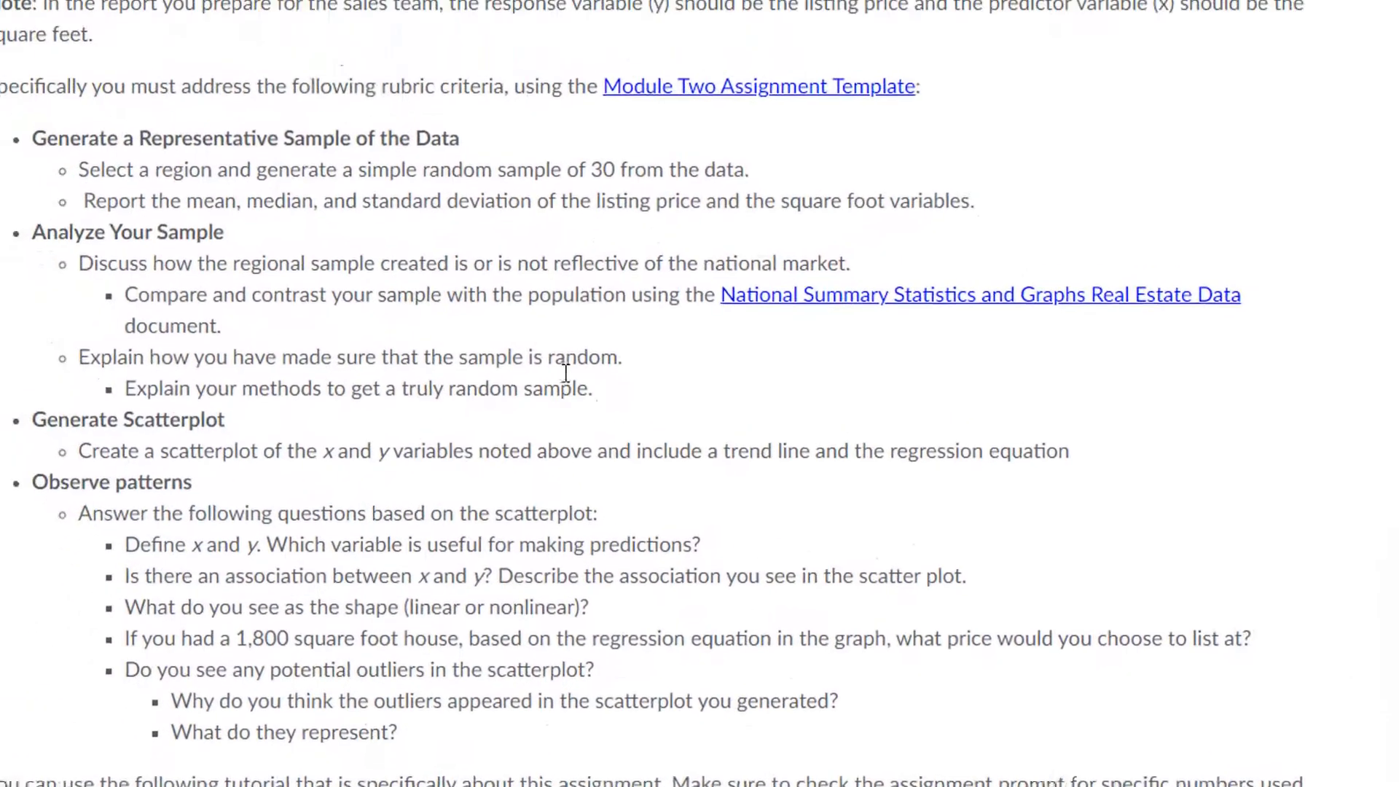
Scroll the Brightspace assignment page toward the Module Two Assignment Template link
{"action": "scroll", "scroll_direction": "up", "scroll_amount": 3}
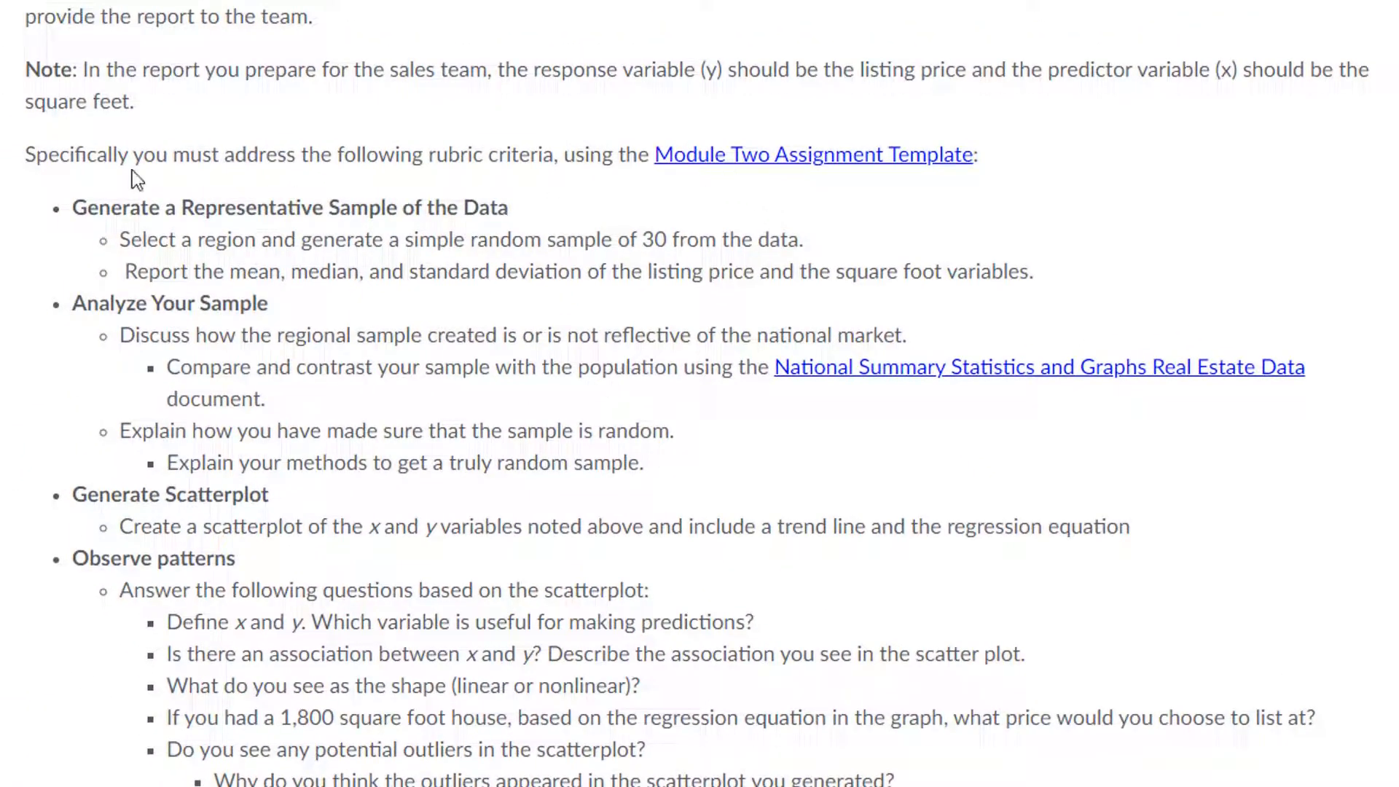
{"action": "mouse_move", "coordinate": [727, 168]}
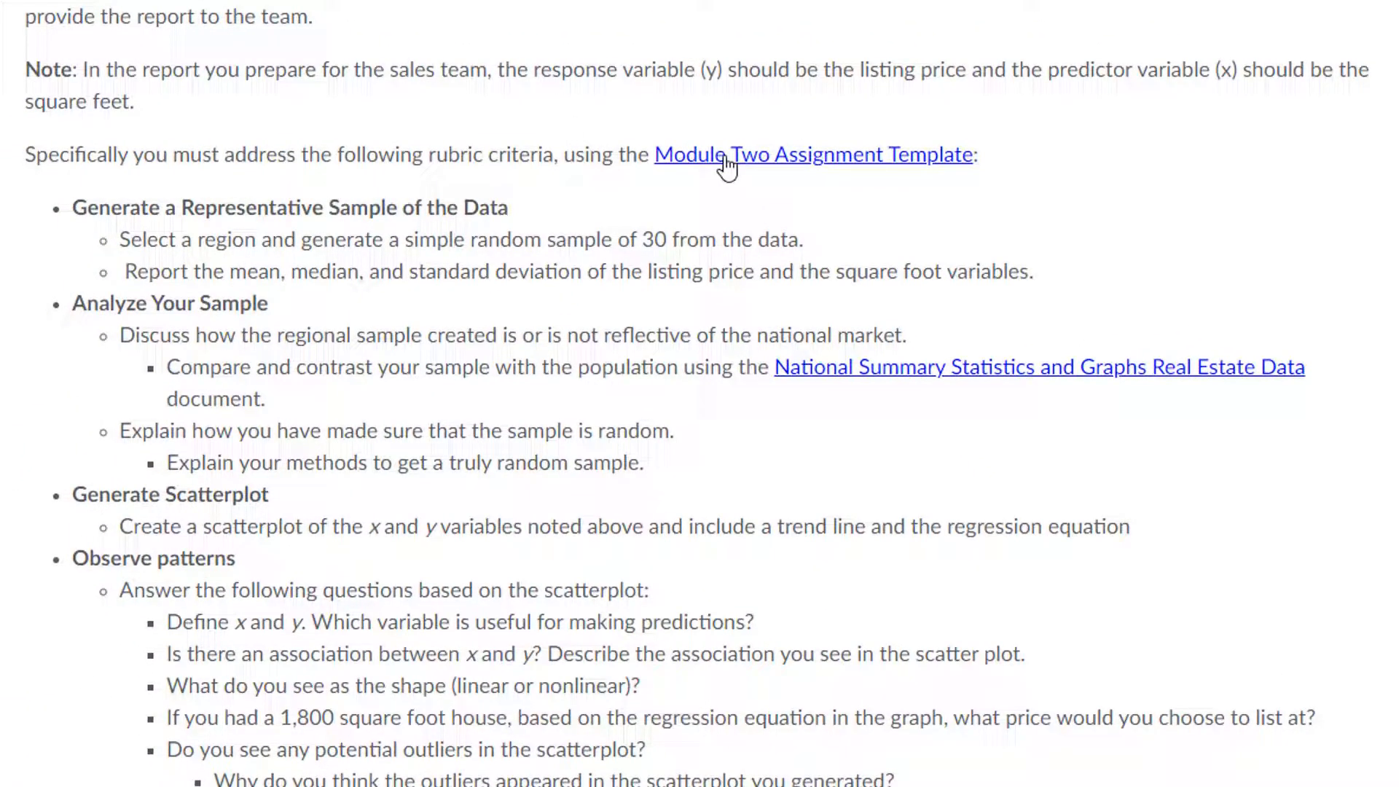
{"action": "mouse_move", "coordinate": [865, 166]}
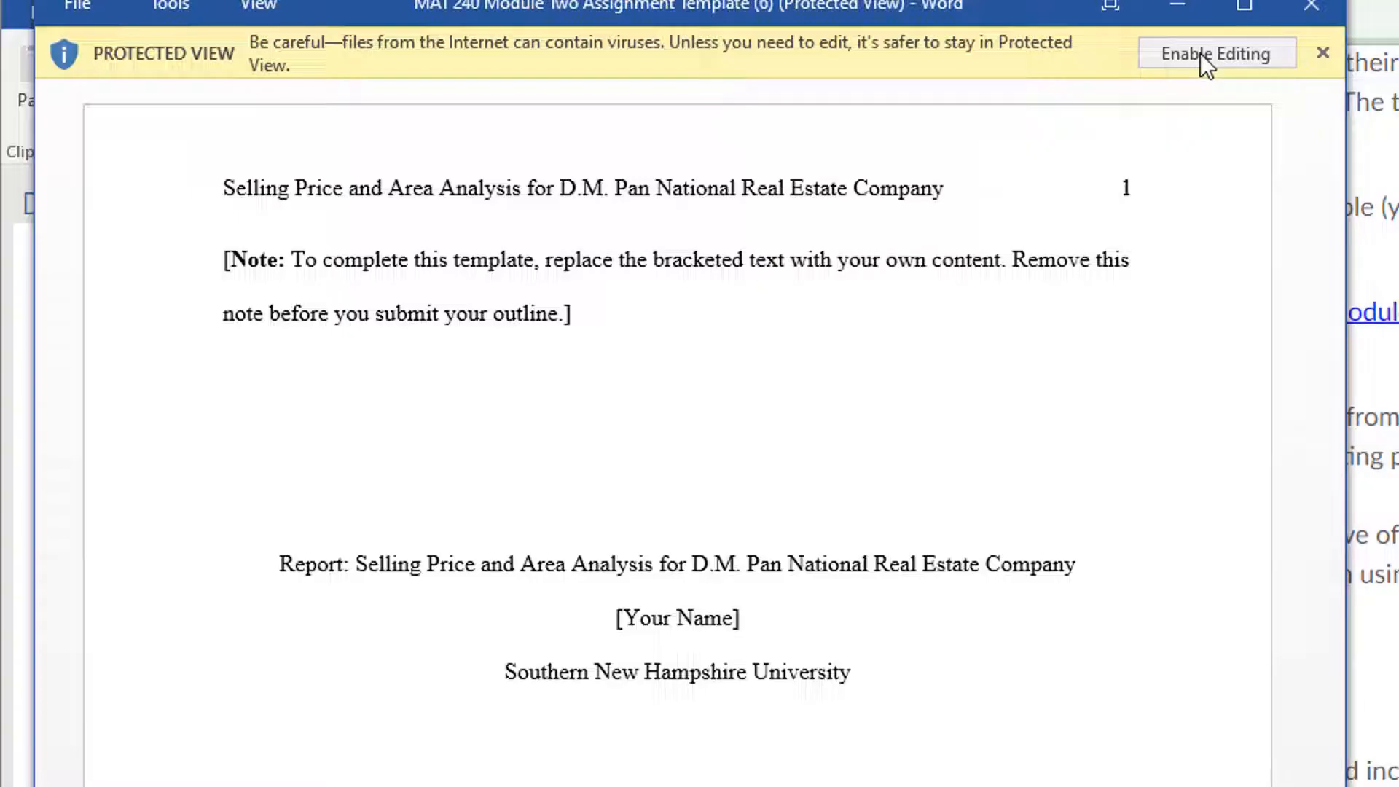
Enable editing and replace the title-page name placeholder with 'Brian Powe'
{"action": "left_click", "coordinate": [1215, 52]}
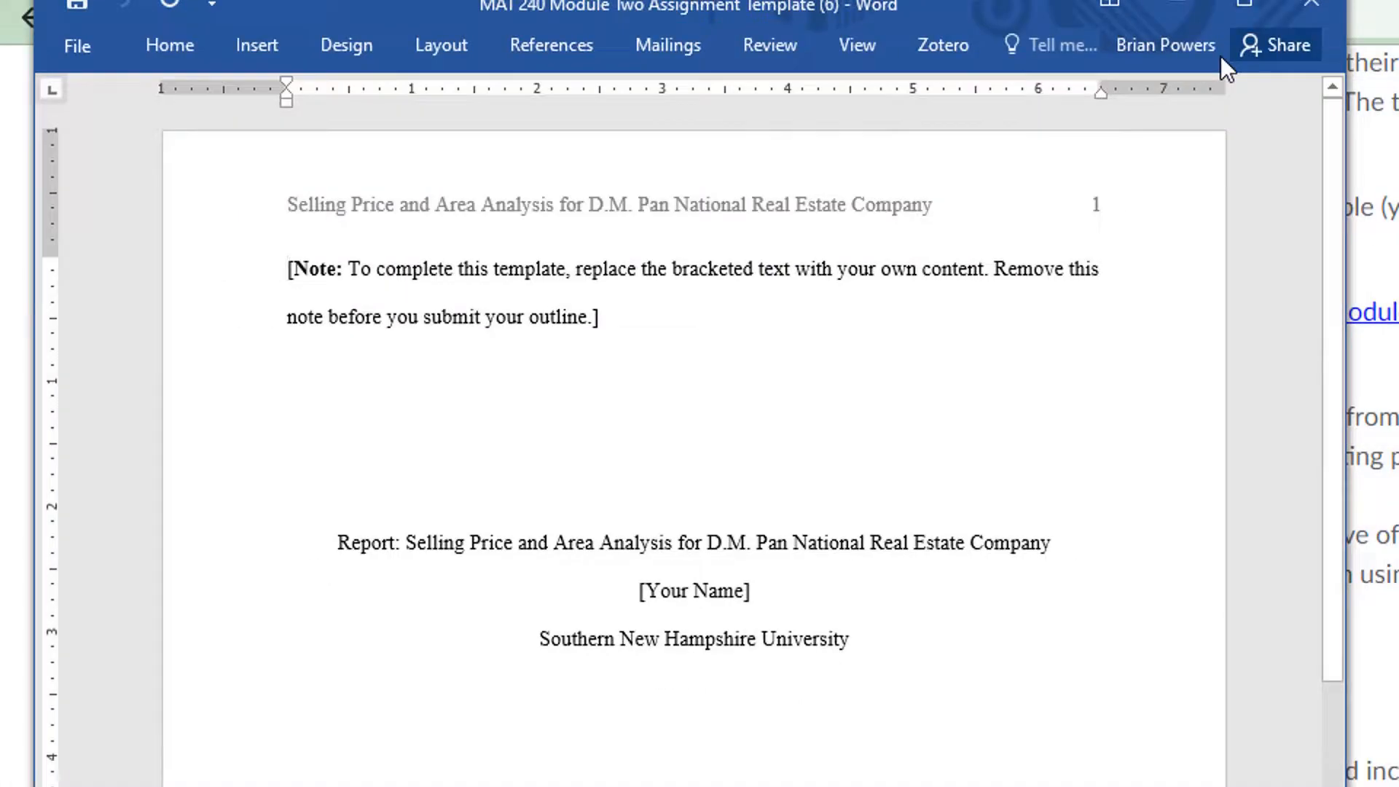
{"action": "mouse_move", "coordinate": [834, 22]}
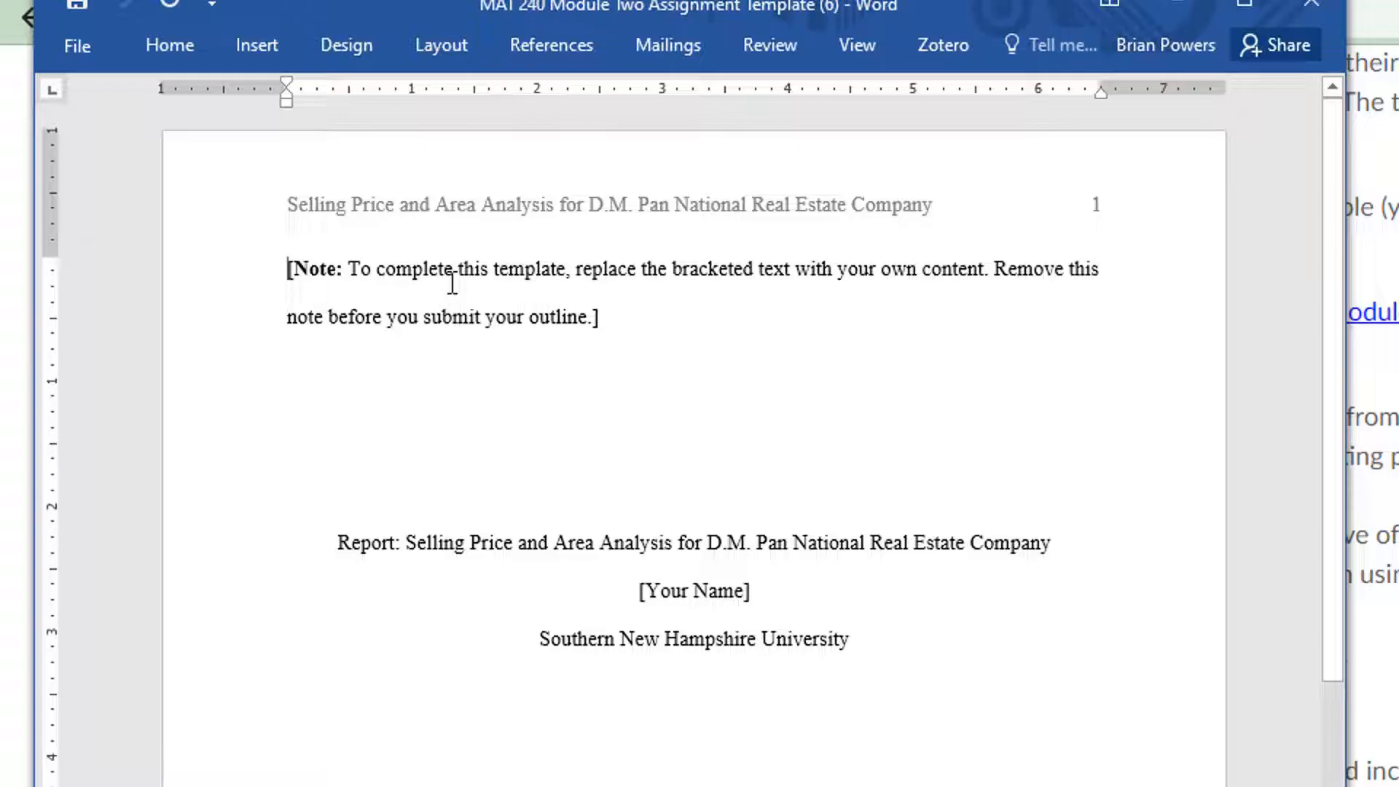
{"action": "mouse_move", "coordinate": [249, 273]}
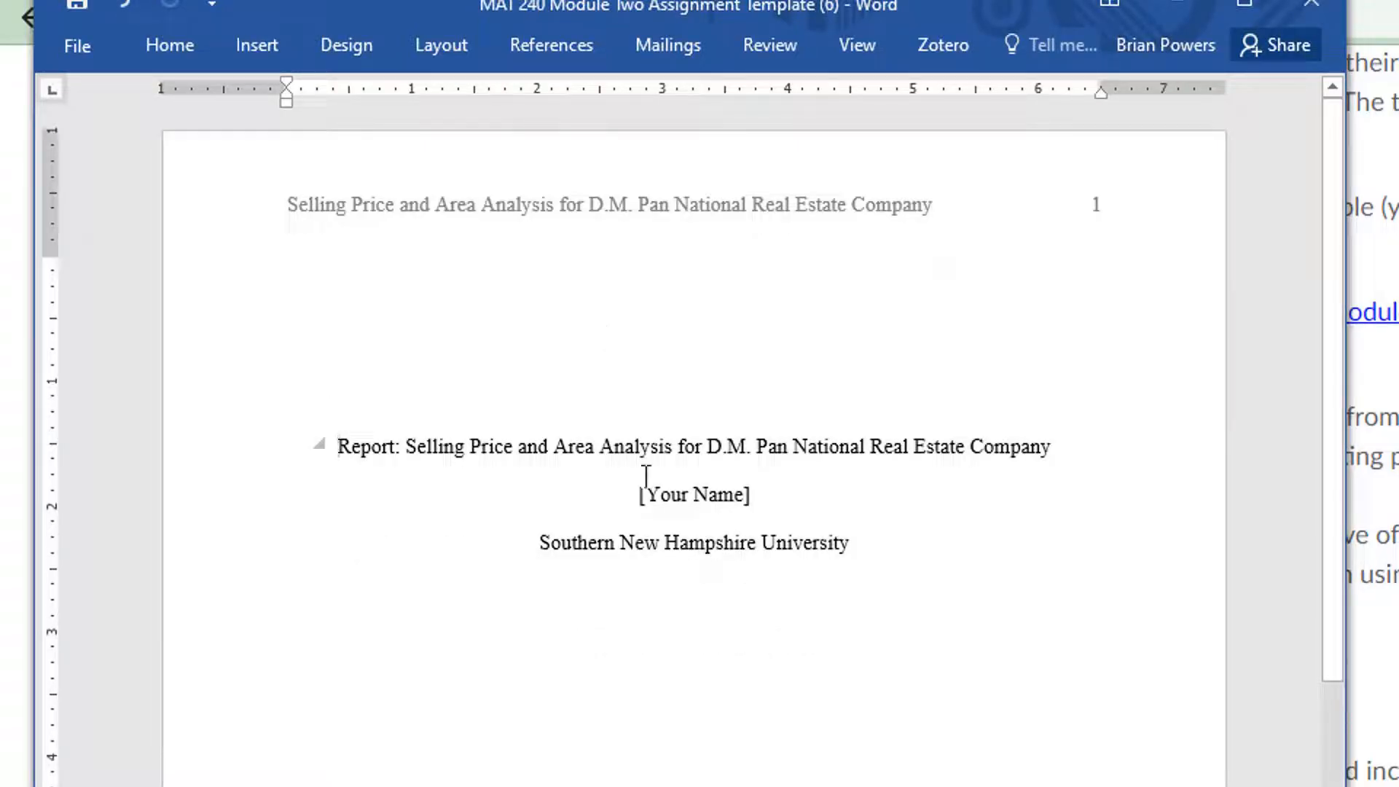
{"action": "double_click", "coordinate": [693, 494]}
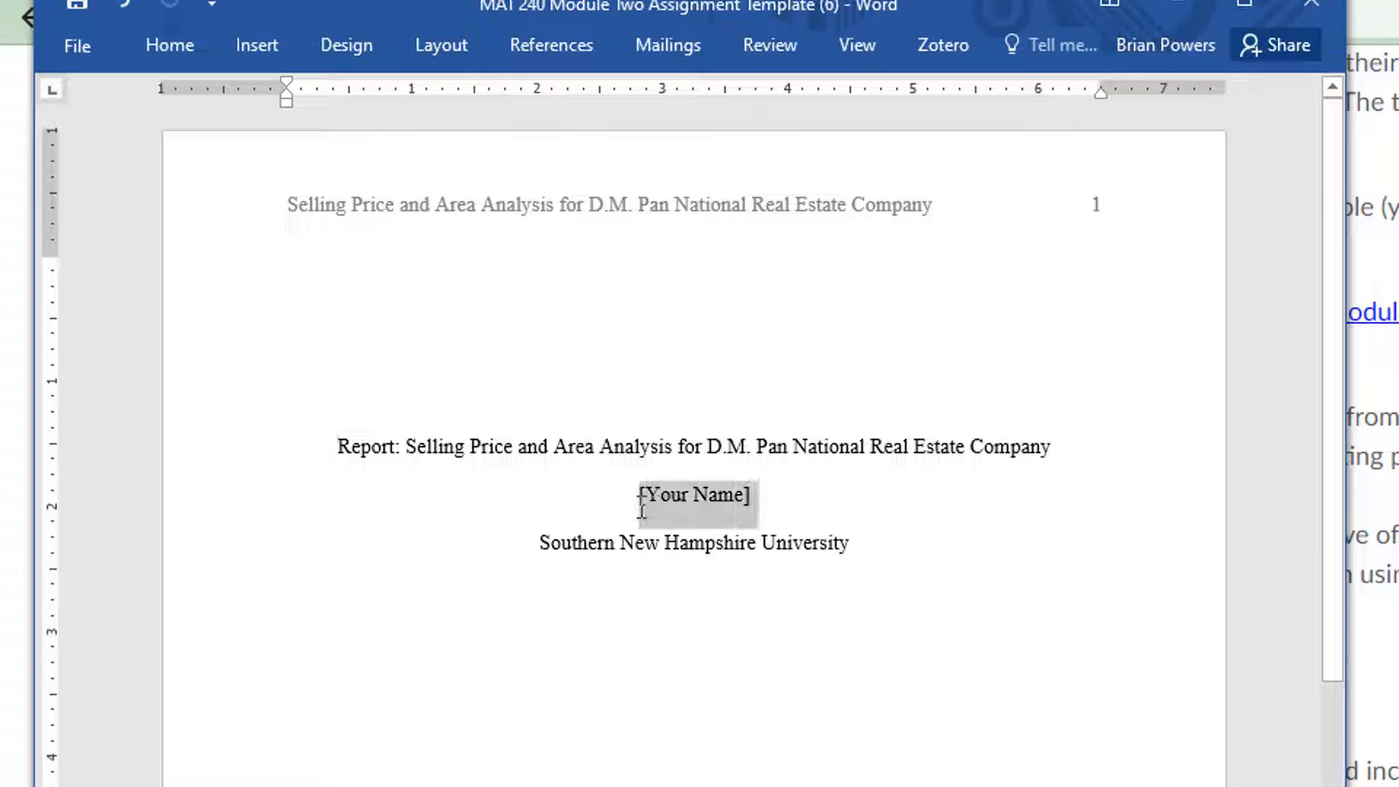
{"action": "type", "text": "Brian Powers"}
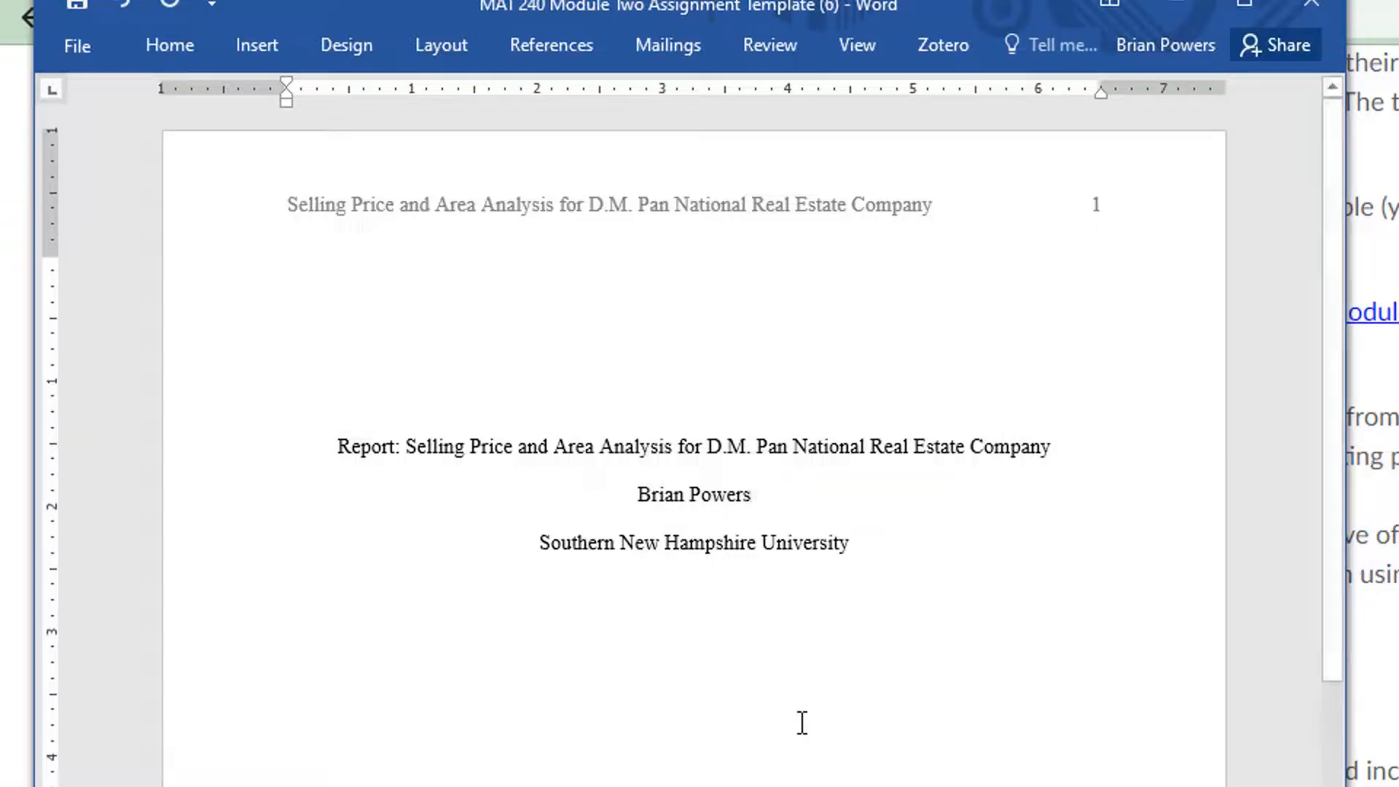
{"action": "scroll", "scroll_direction": "up", "scroll_amount": 3}
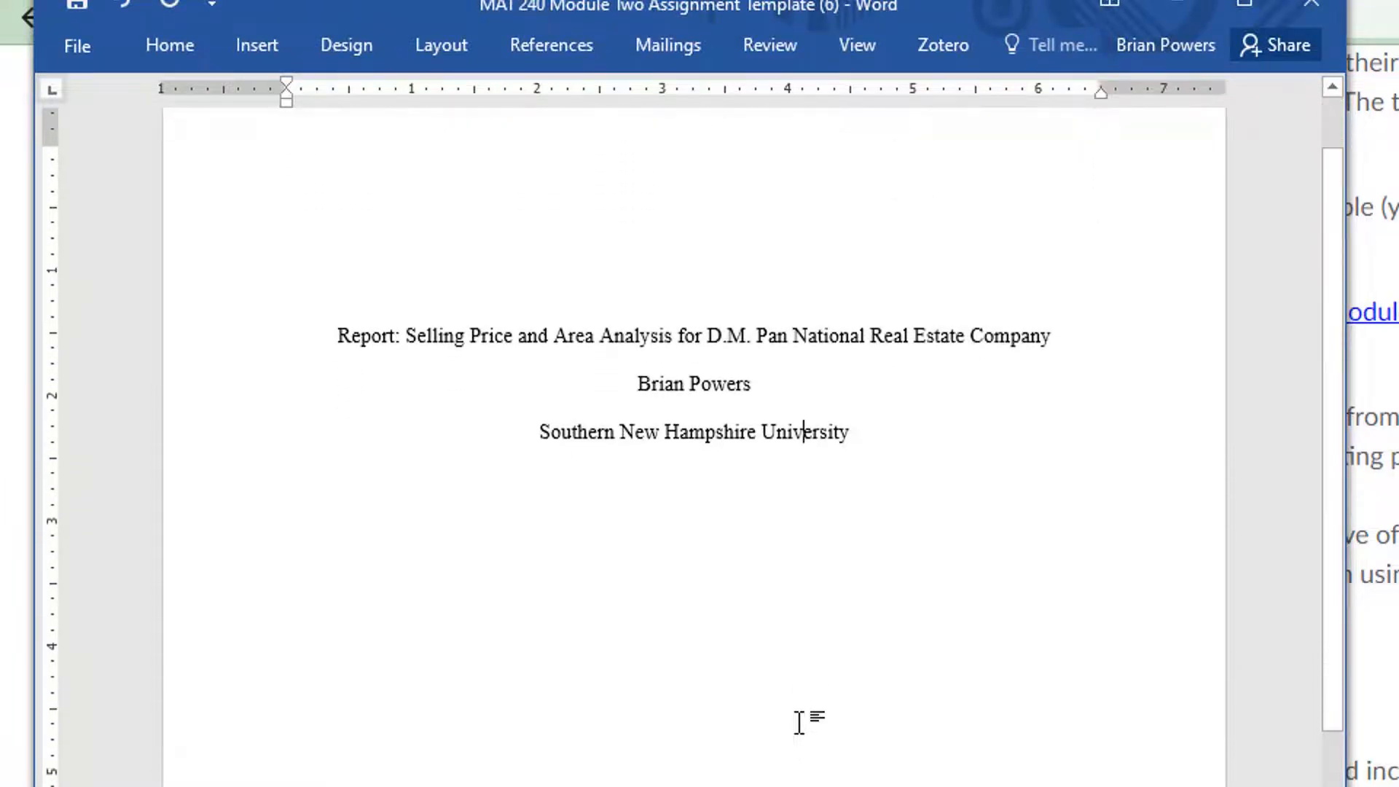
{"action": "scroll", "scroll_direction": "down", "scroll_amount": 3}
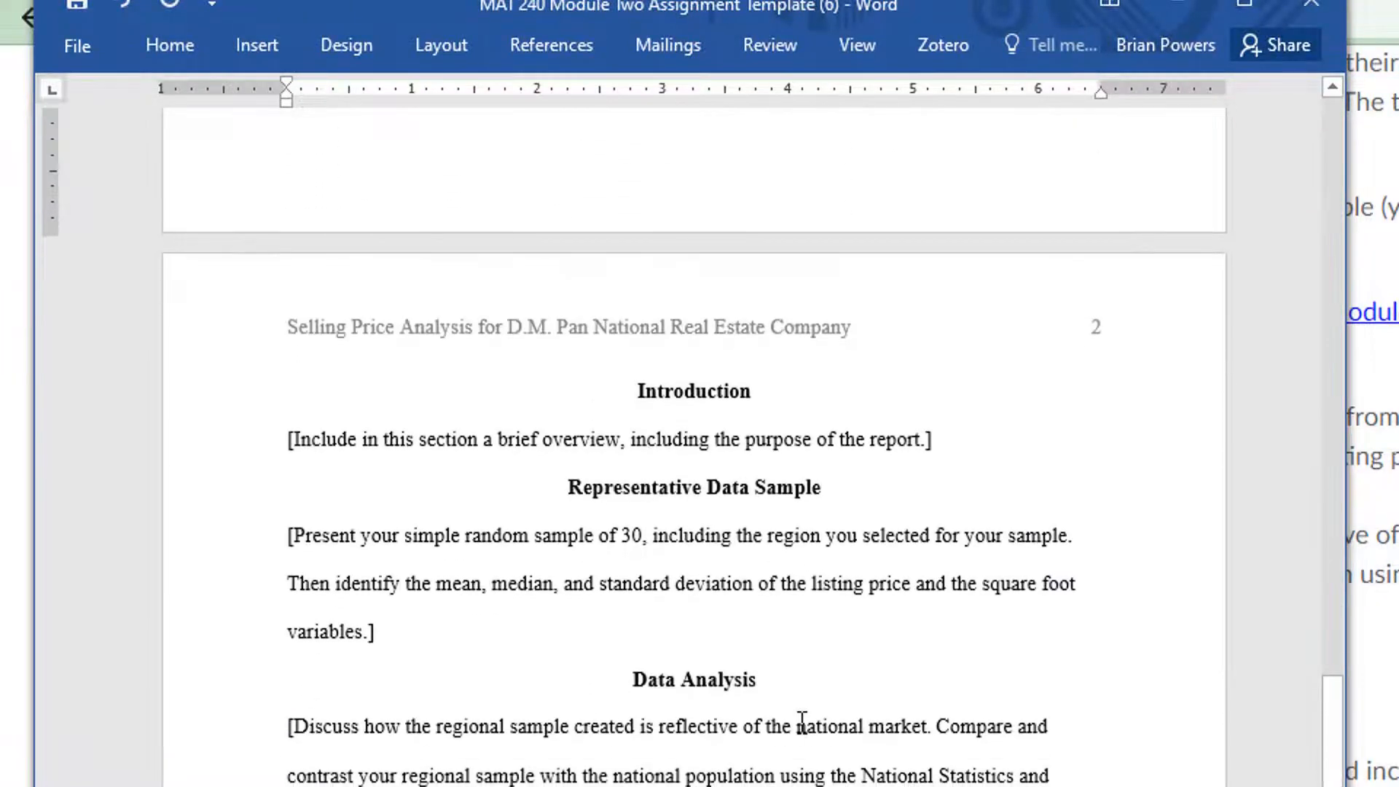
Delete the placeholder paragraph under Representative Data Sample, leaving an empty line for content
{"action": "left_click", "coordinate": [292, 439]}
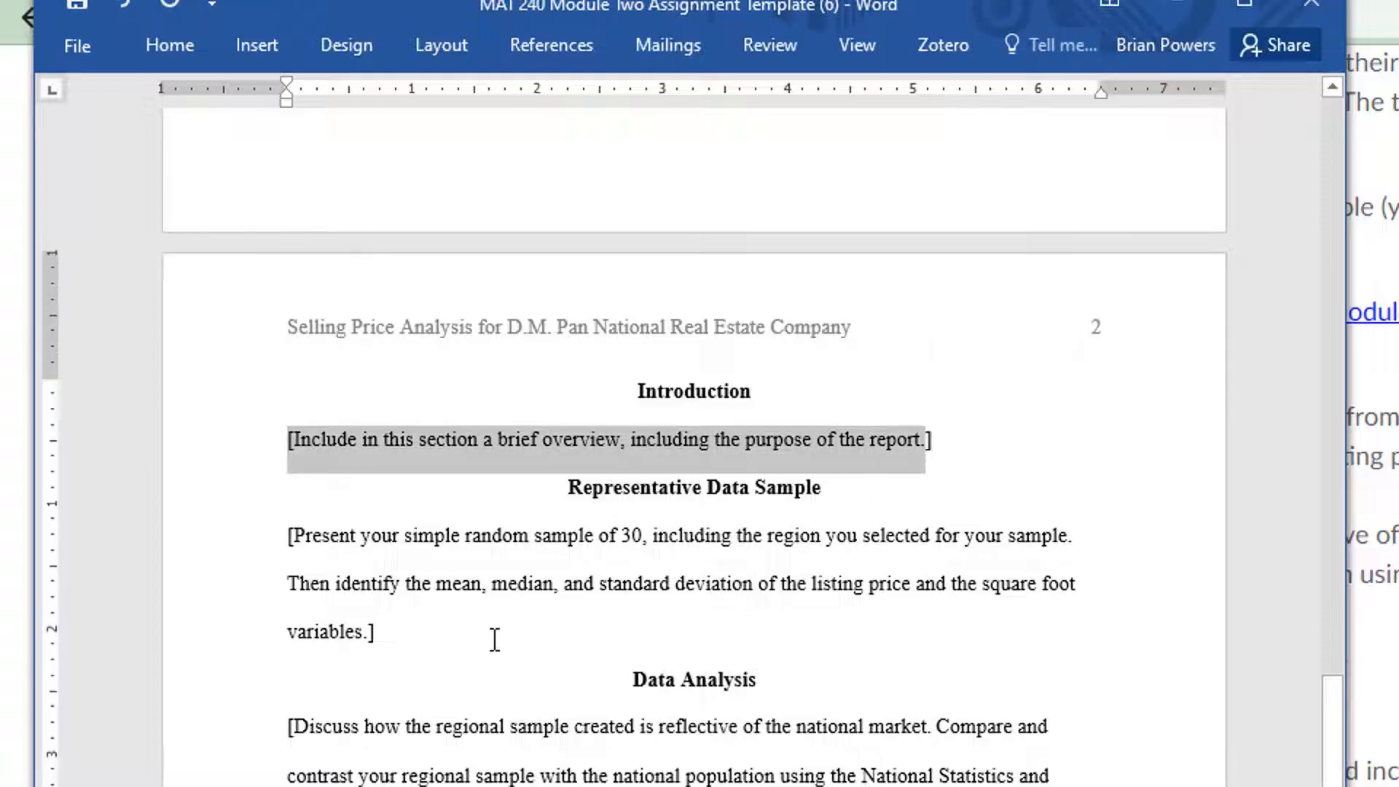
{"action": "mouse_move", "coordinate": [495, 531]}
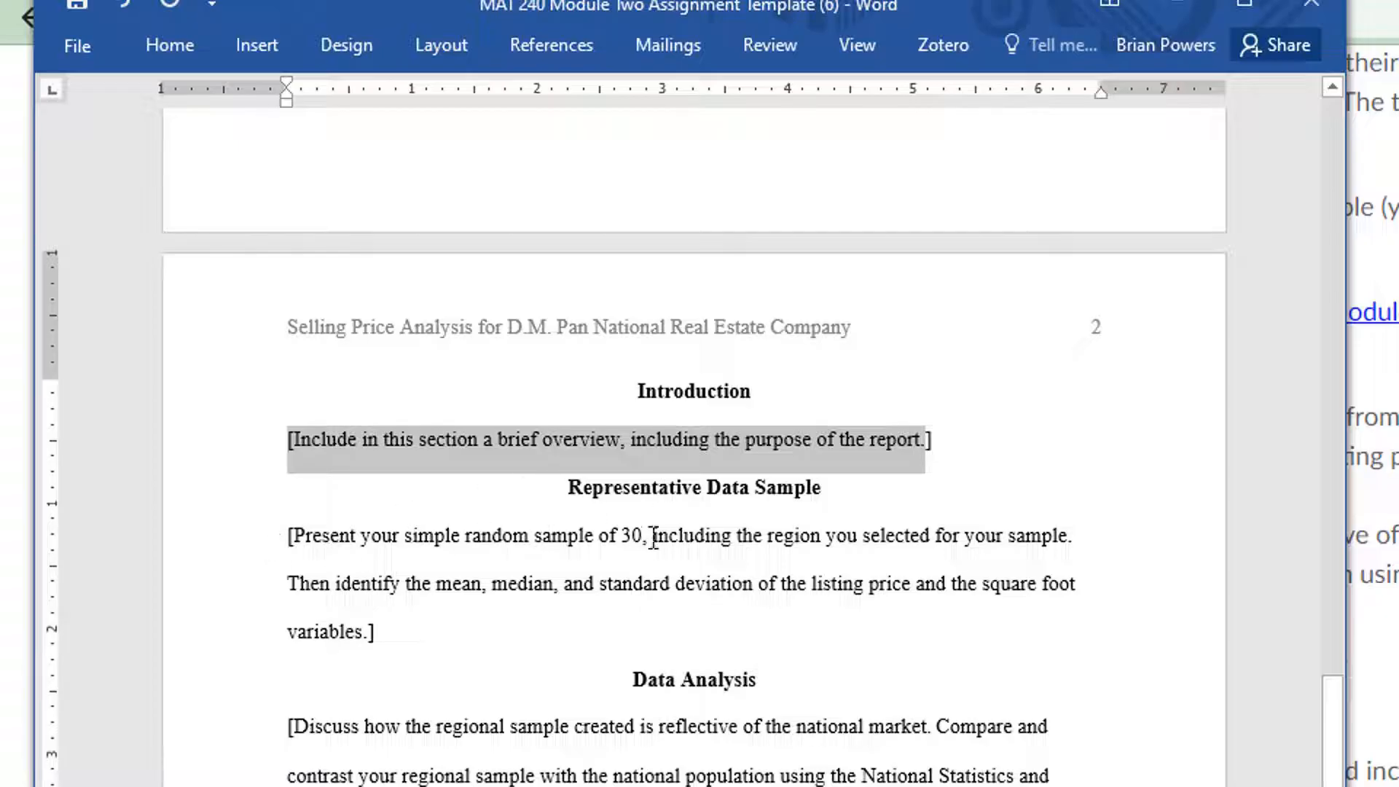
{"action": "mouse_move", "coordinate": [761, 583]}
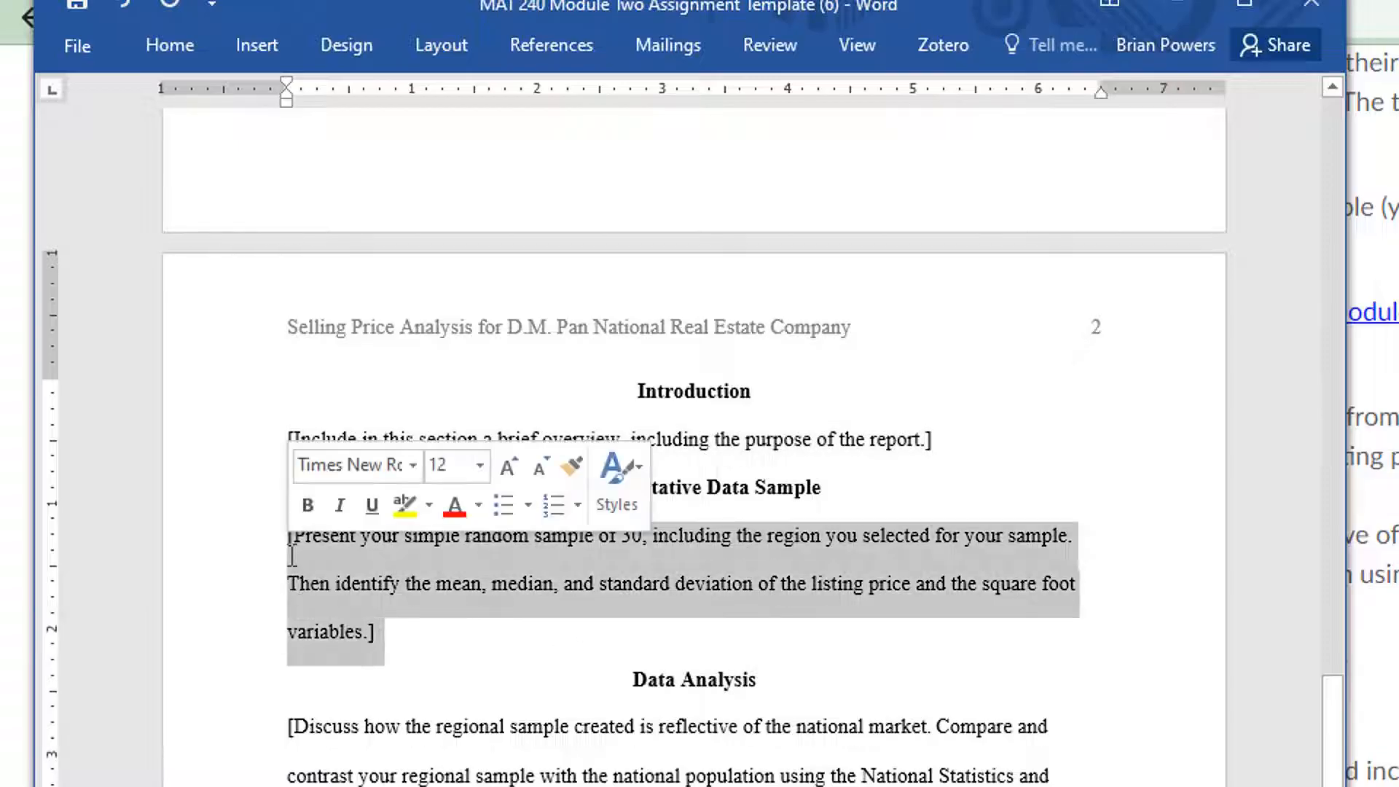
{"action": "key", "text": "delete"}
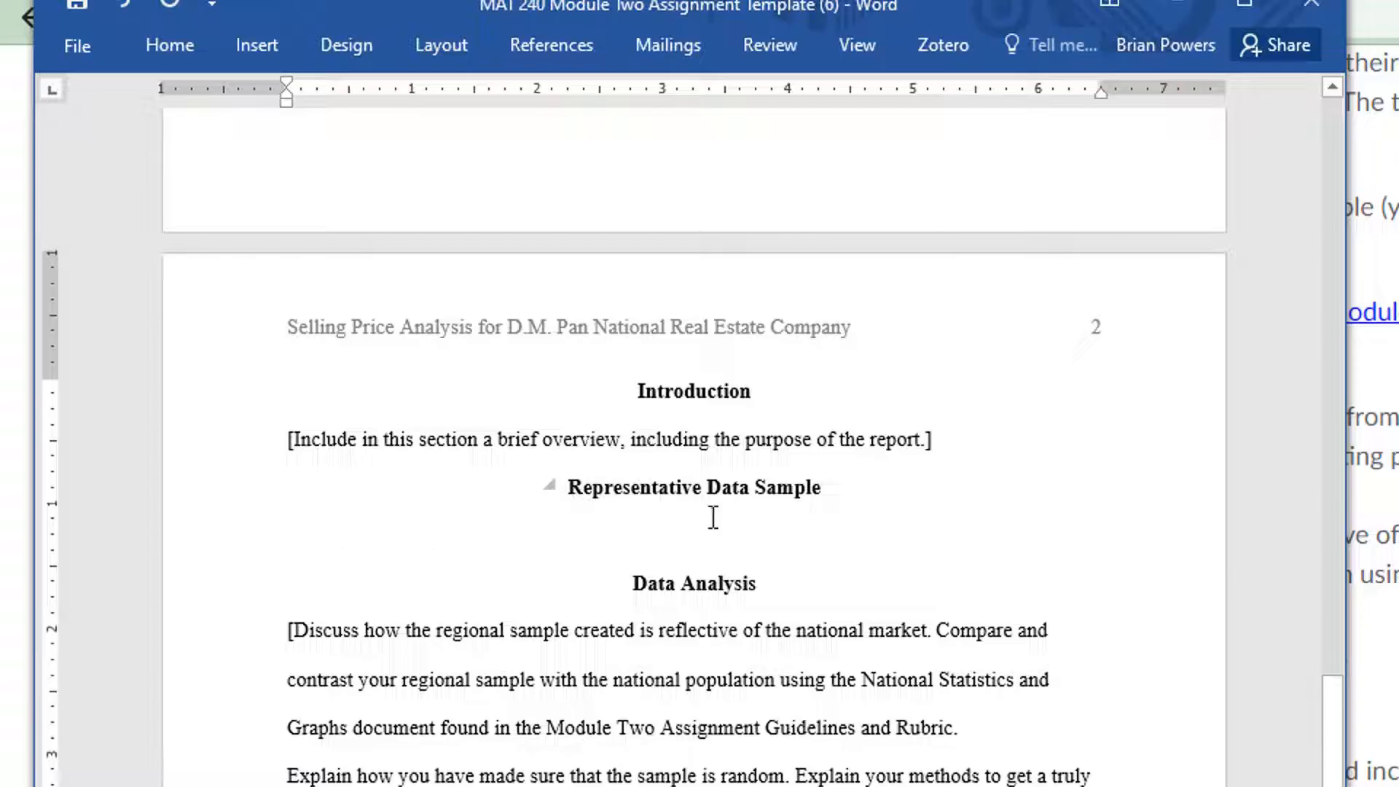
{"action": "left_click", "coordinate": [288, 534]}
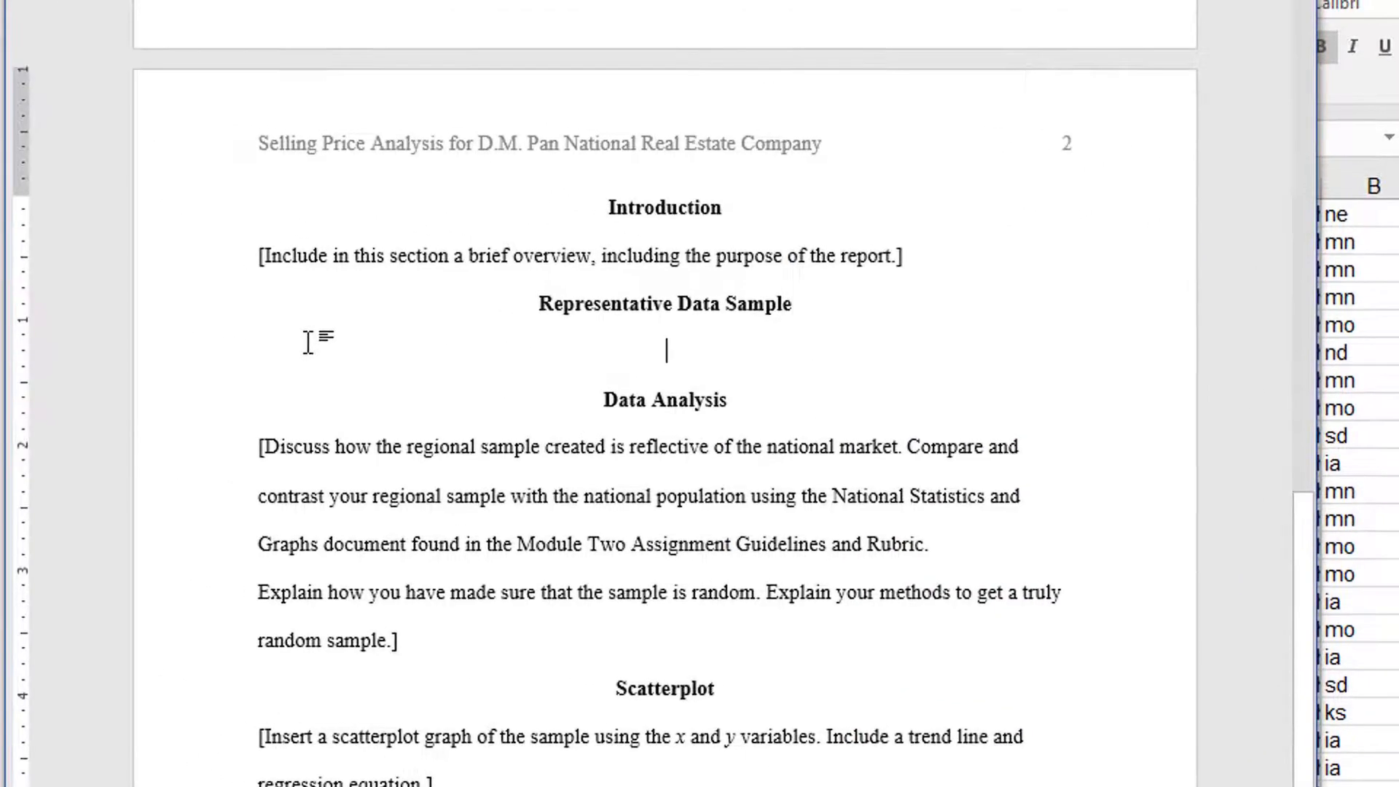
{"action": "mouse_move", "coordinate": [274, 358]}
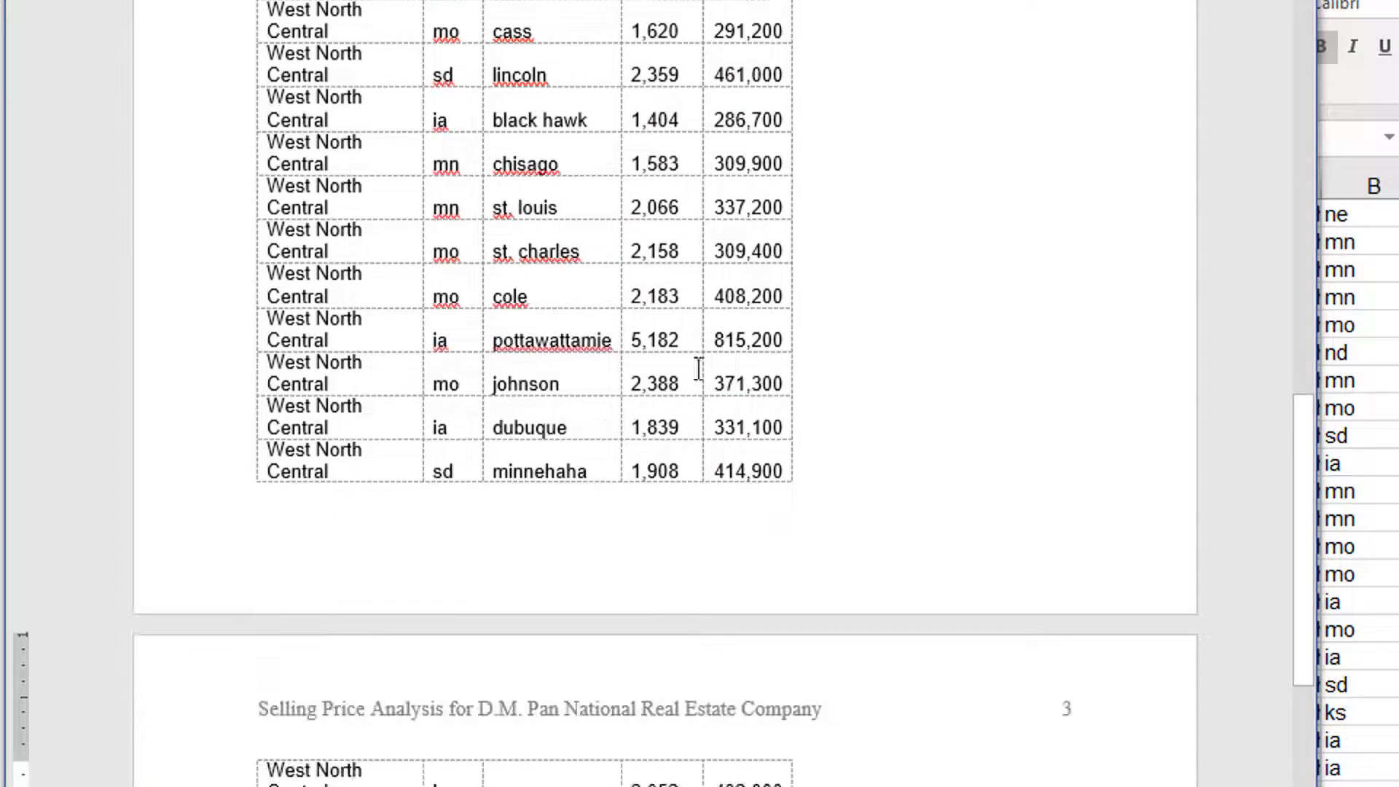
Scroll through the pasted 30-row sample table under Representative Data Sample
{"action": "scroll", "scroll_direction": "up", "scroll_amount": 3}
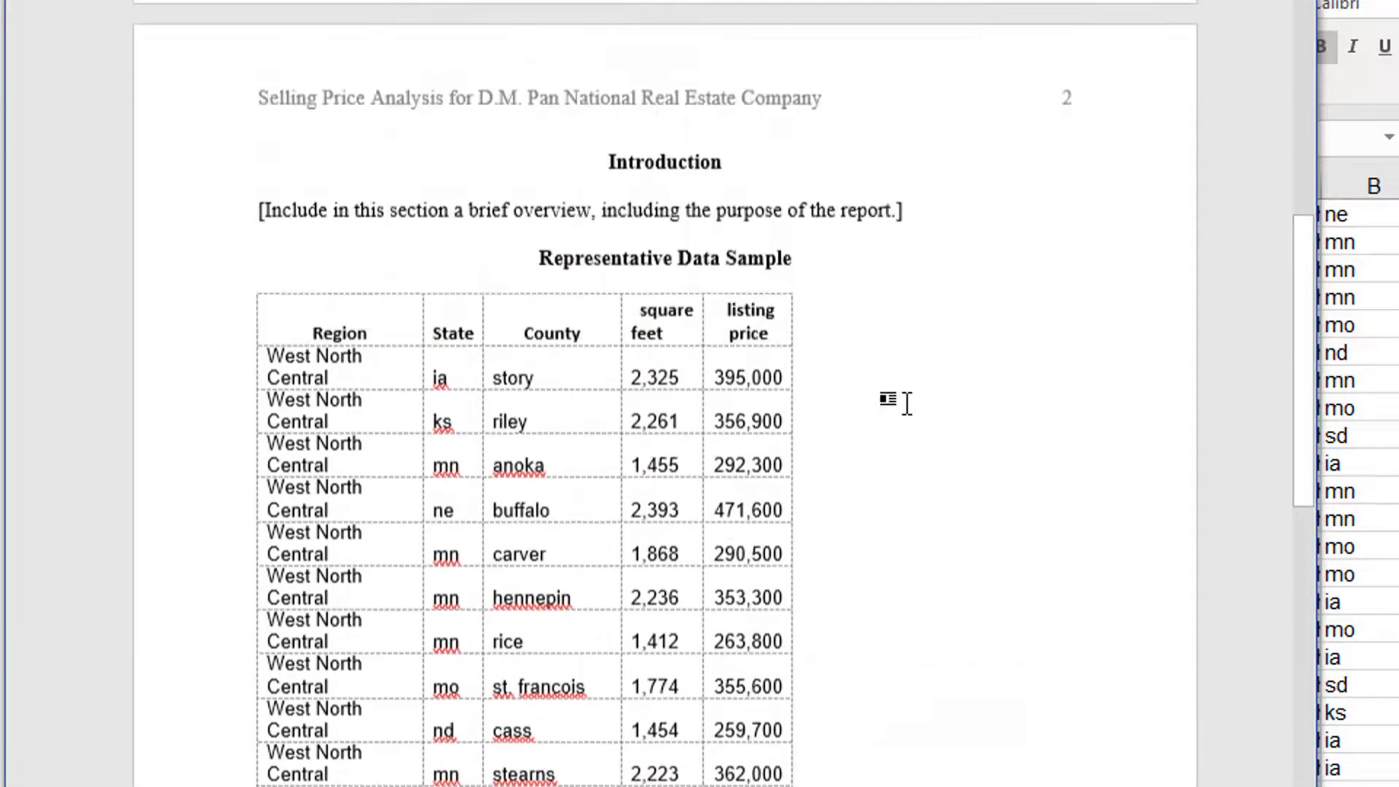
{"action": "scroll", "scroll_direction": "down", "scroll_amount": 3}
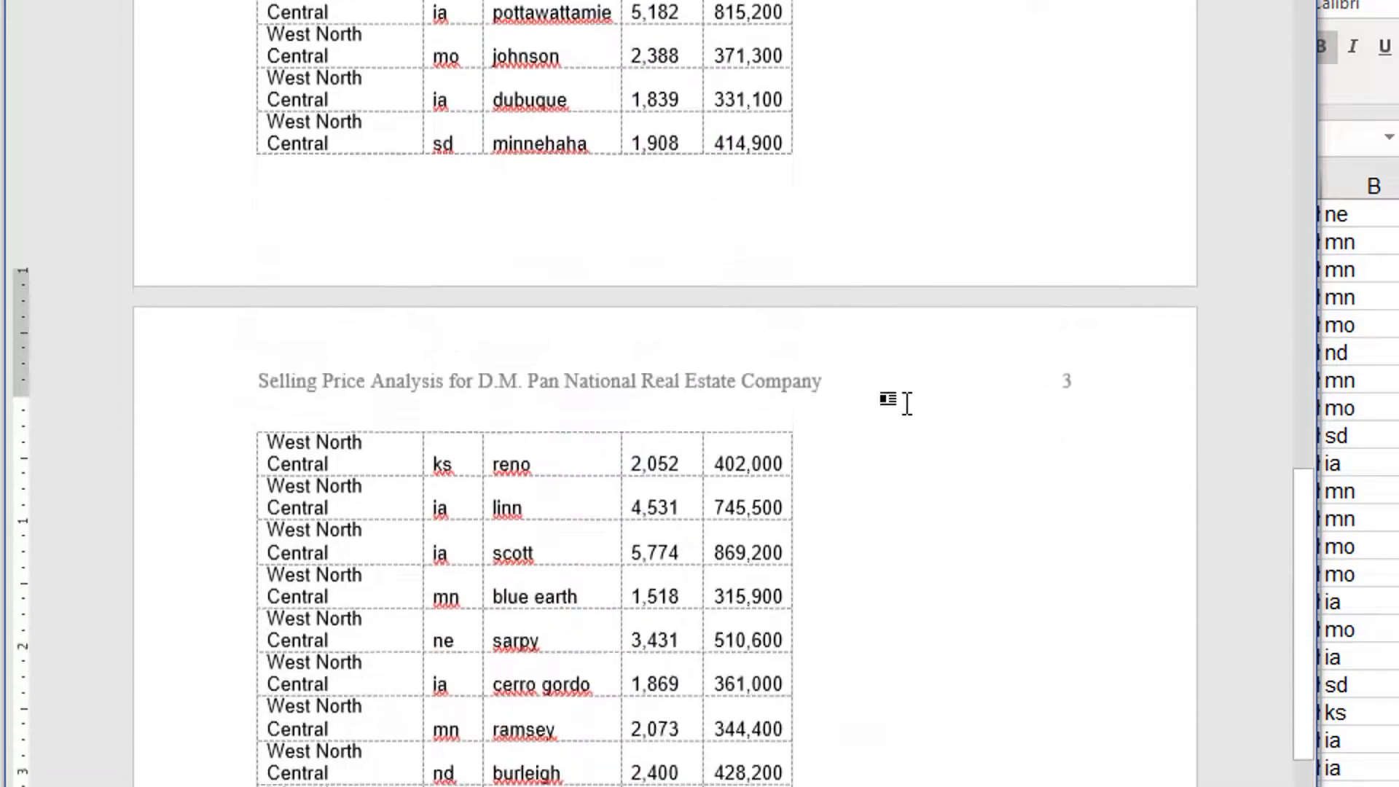
{"action": "scroll", "scroll_direction": "down", "scroll_amount": 3}
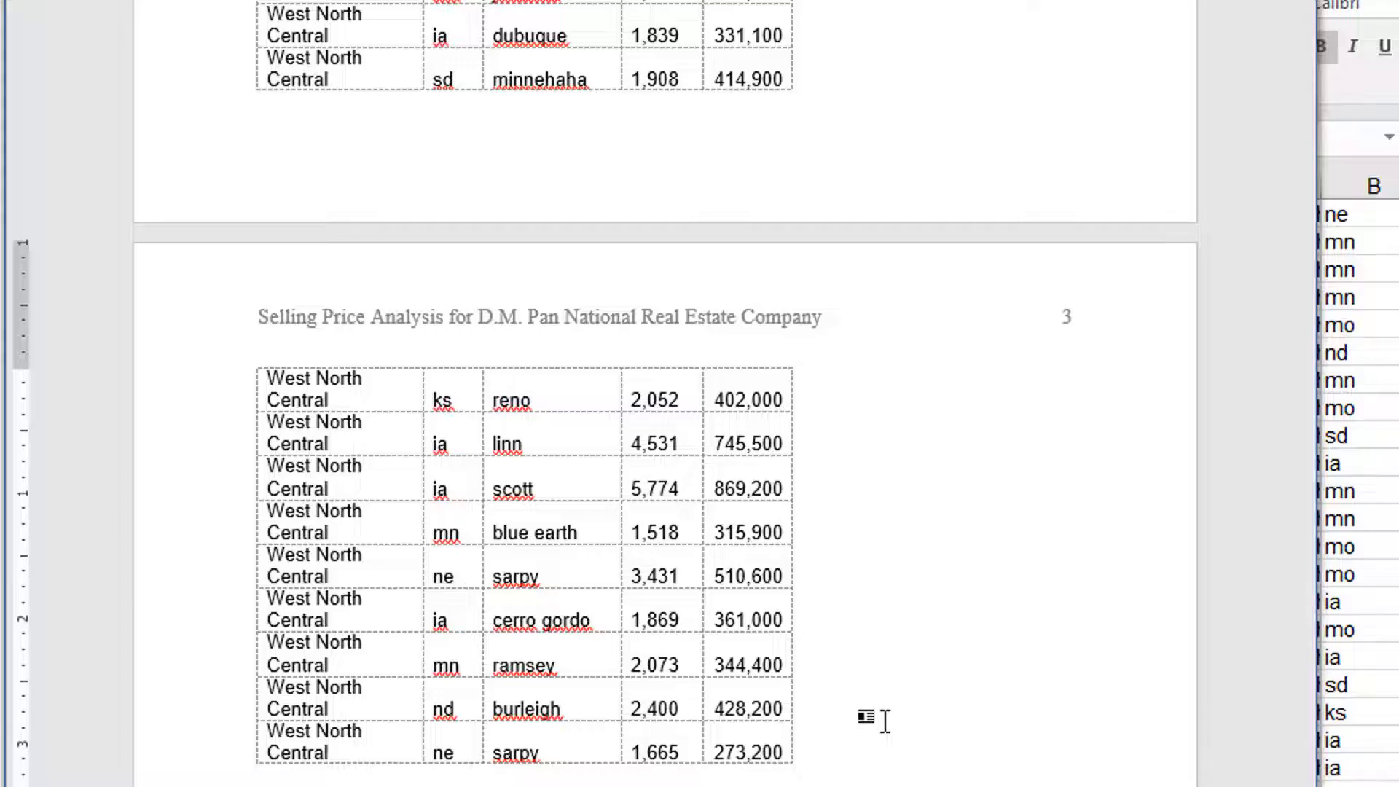
{"action": "scroll", "scroll_direction": "down", "scroll_amount": 3}
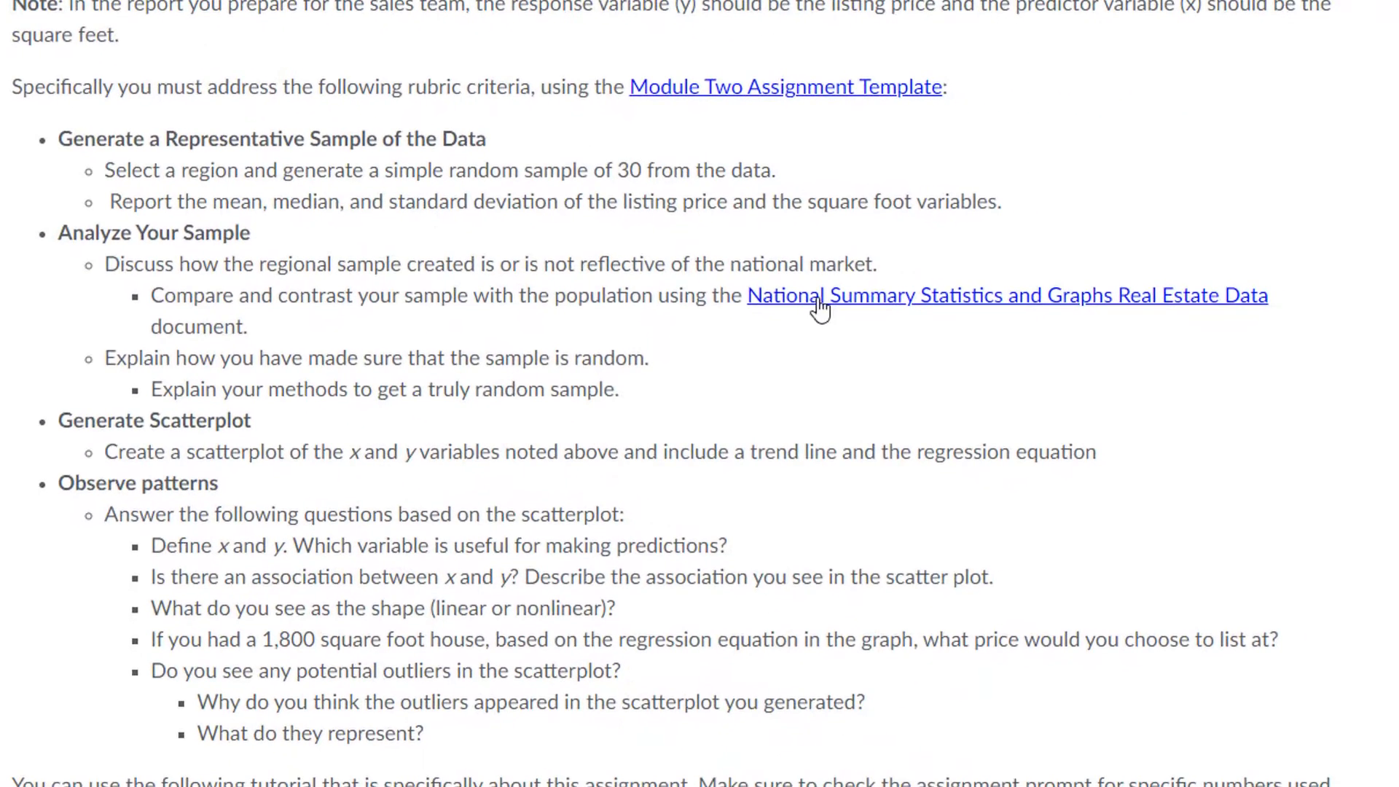
{"action": "mouse_move", "coordinate": [1069, 315]}
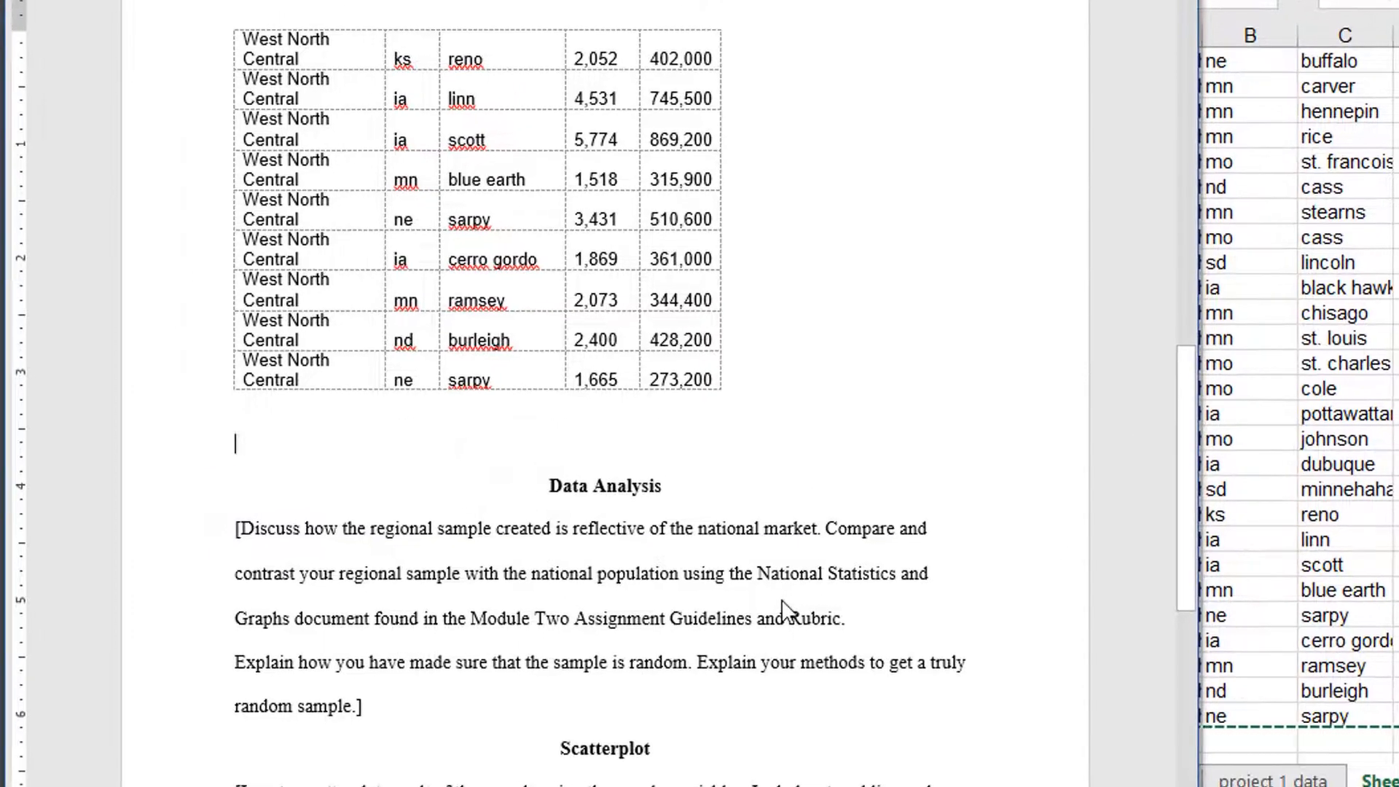
{"action": "mouse_move", "coordinate": [614, 602]}
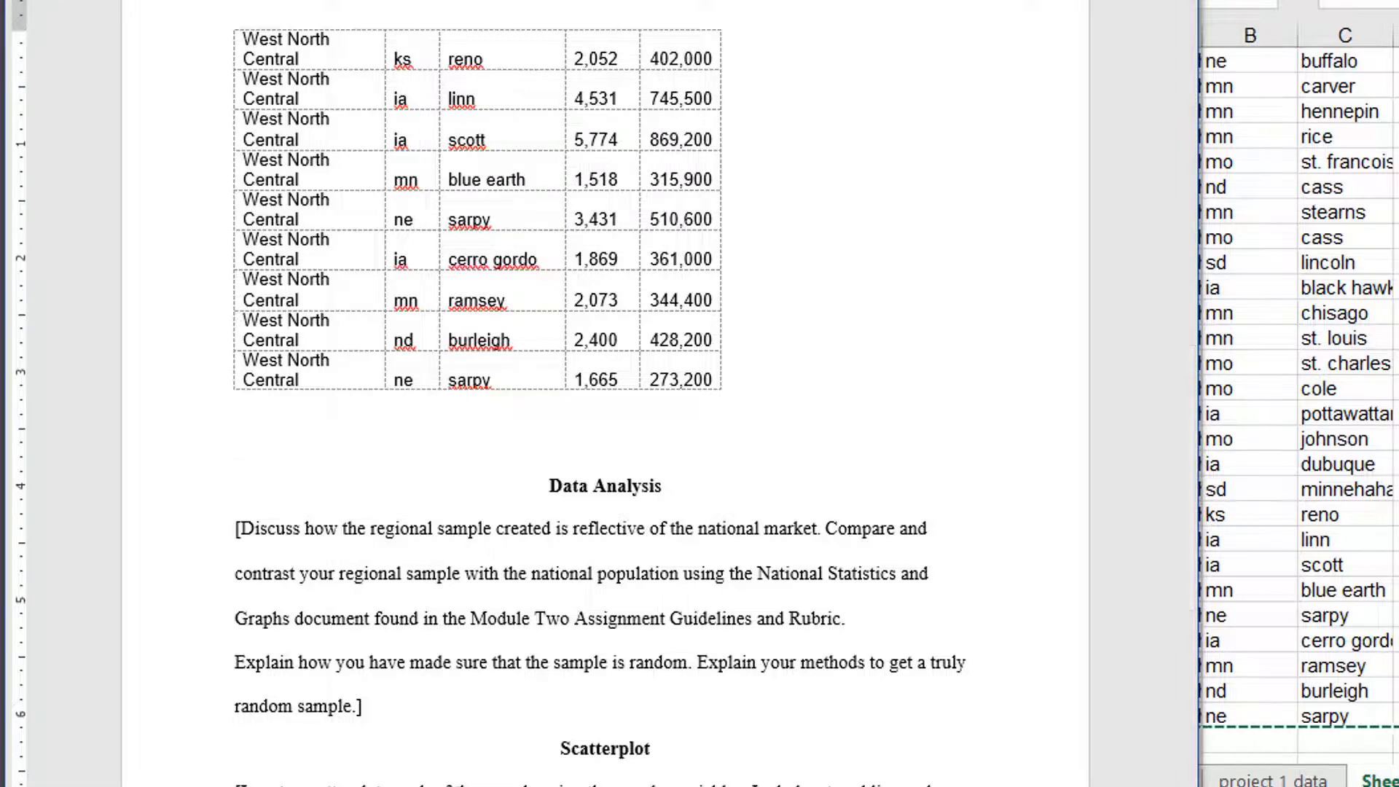
Switch back to the Excel sample sheet and select cell C33 below the 30 rows
{"action": "left_click", "coordinate": [235, 443]}
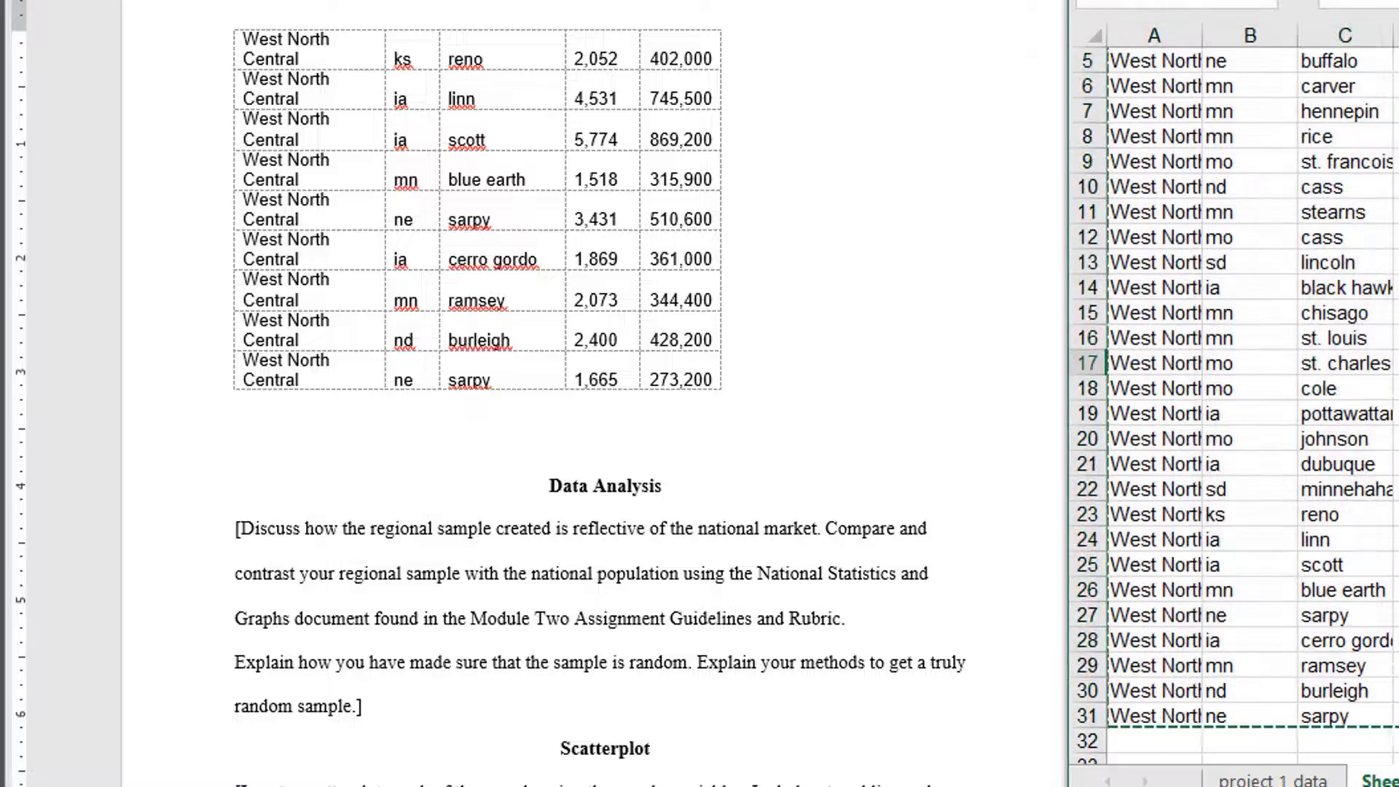
{"action": "left_click", "coordinate": [455, 769]}
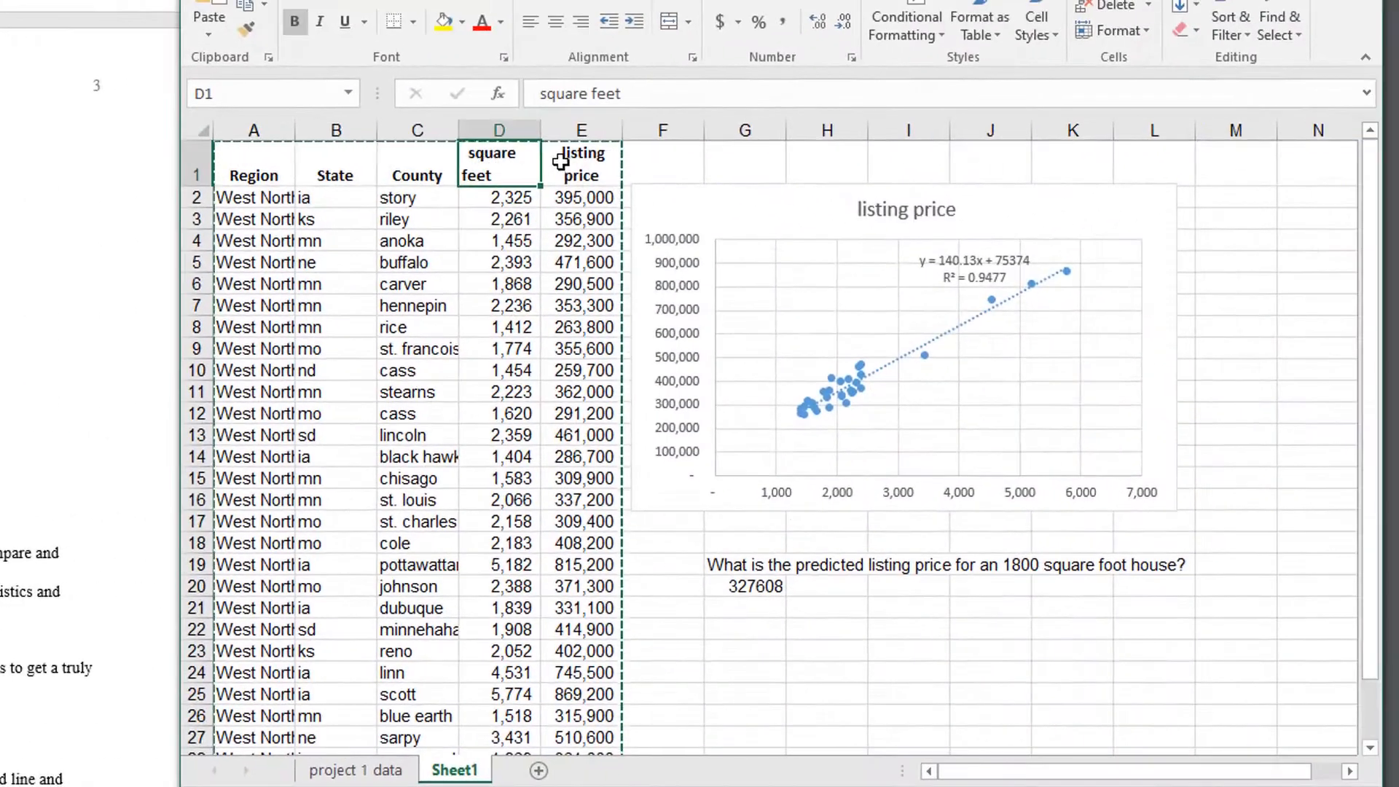
{"action": "scroll", "scroll_direction": "down", "scroll_amount": 3}
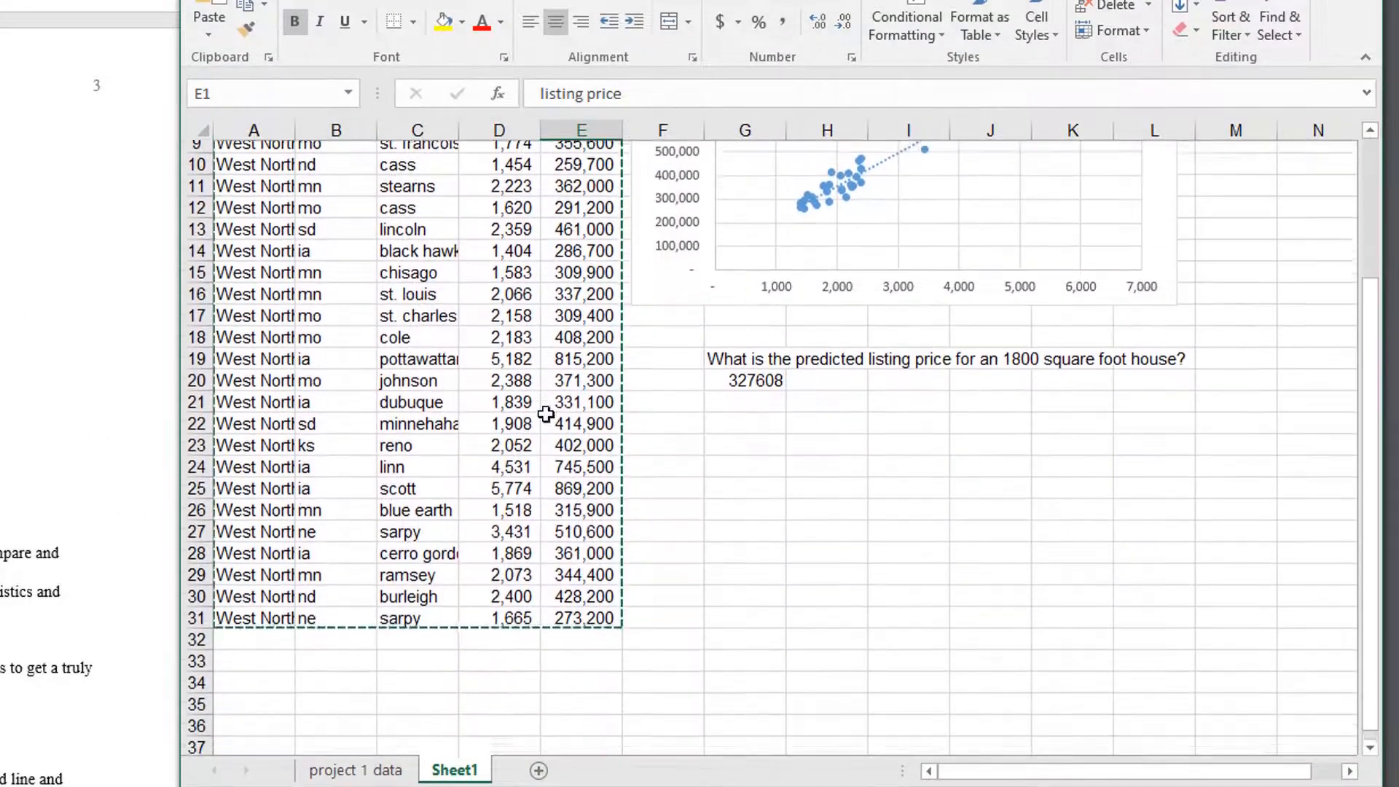
{"action": "left_click", "coordinate": [417, 583]}
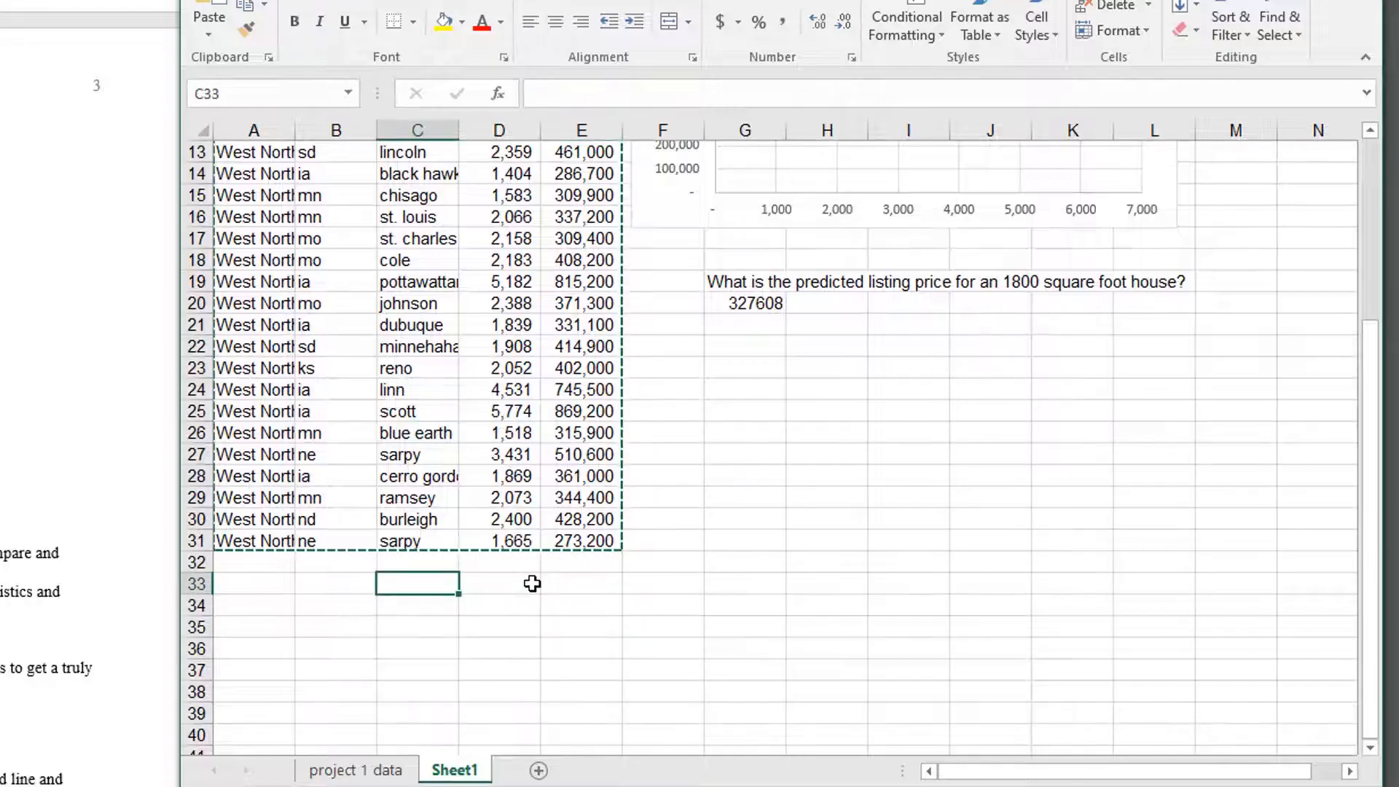
Label the rows below the data 'mean' in C33 and 'stdev' in C34
{"action": "type", "text": "mean"}
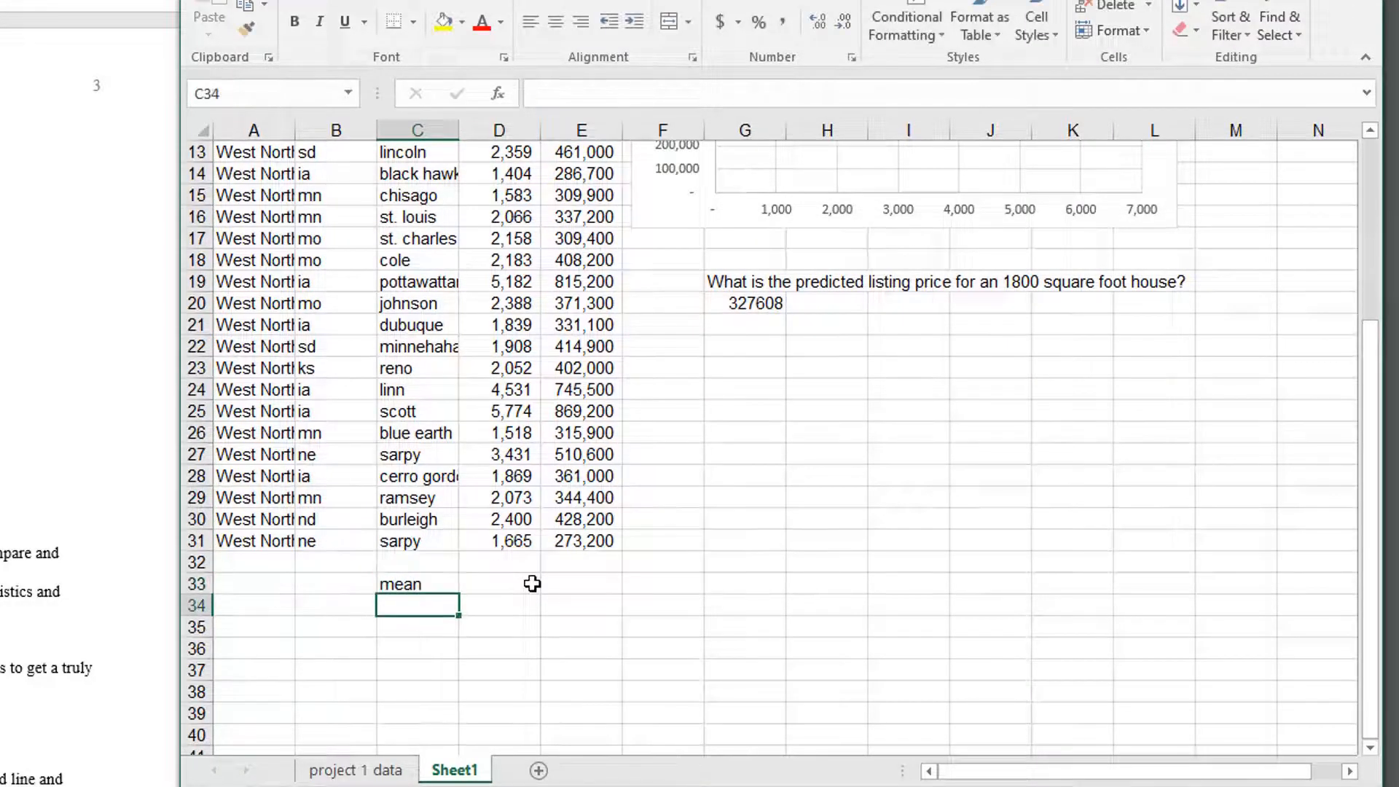
{"action": "type", "text": "stdev"}
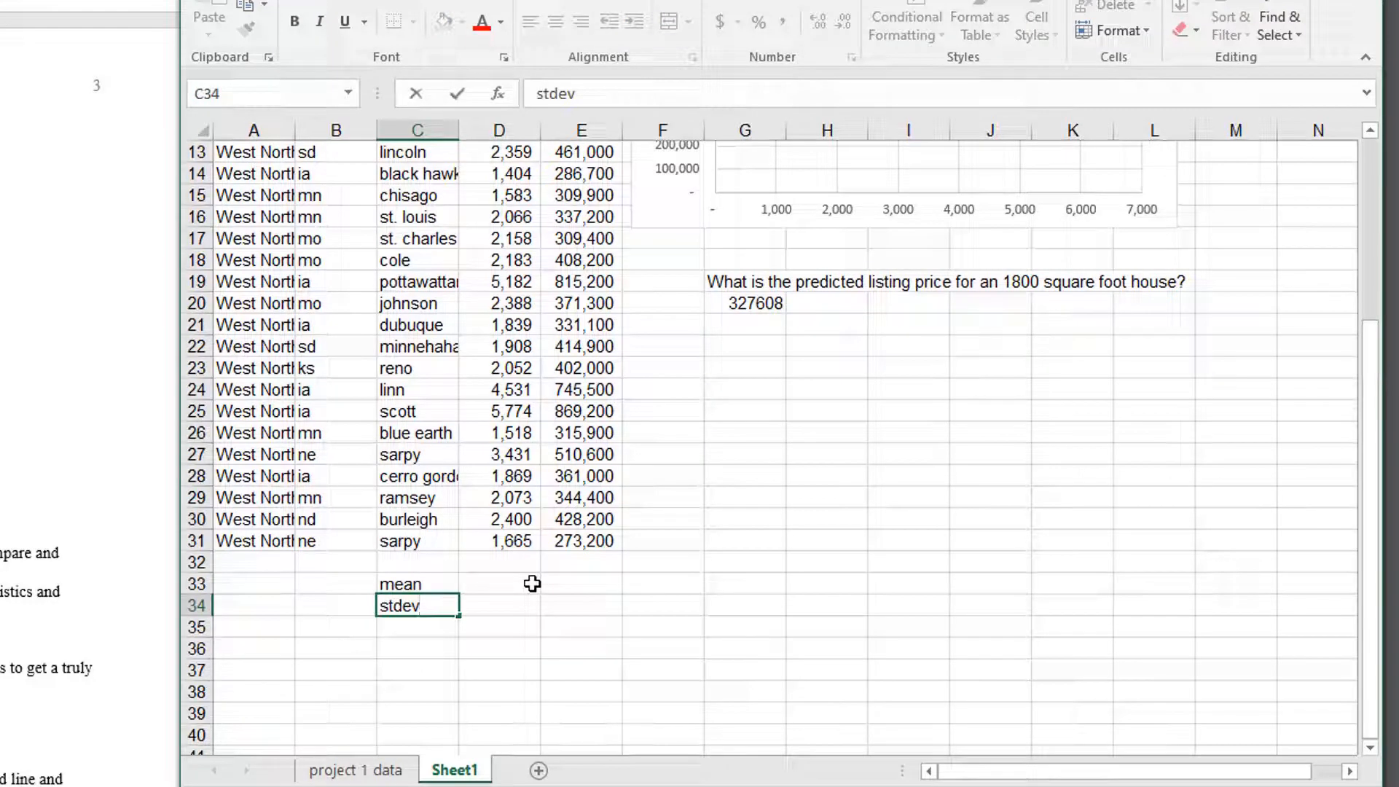
Enter =AVERAGE(D2:D31) in D33 to get the mean square feet
{"action": "left_click", "coordinate": [499, 584]}
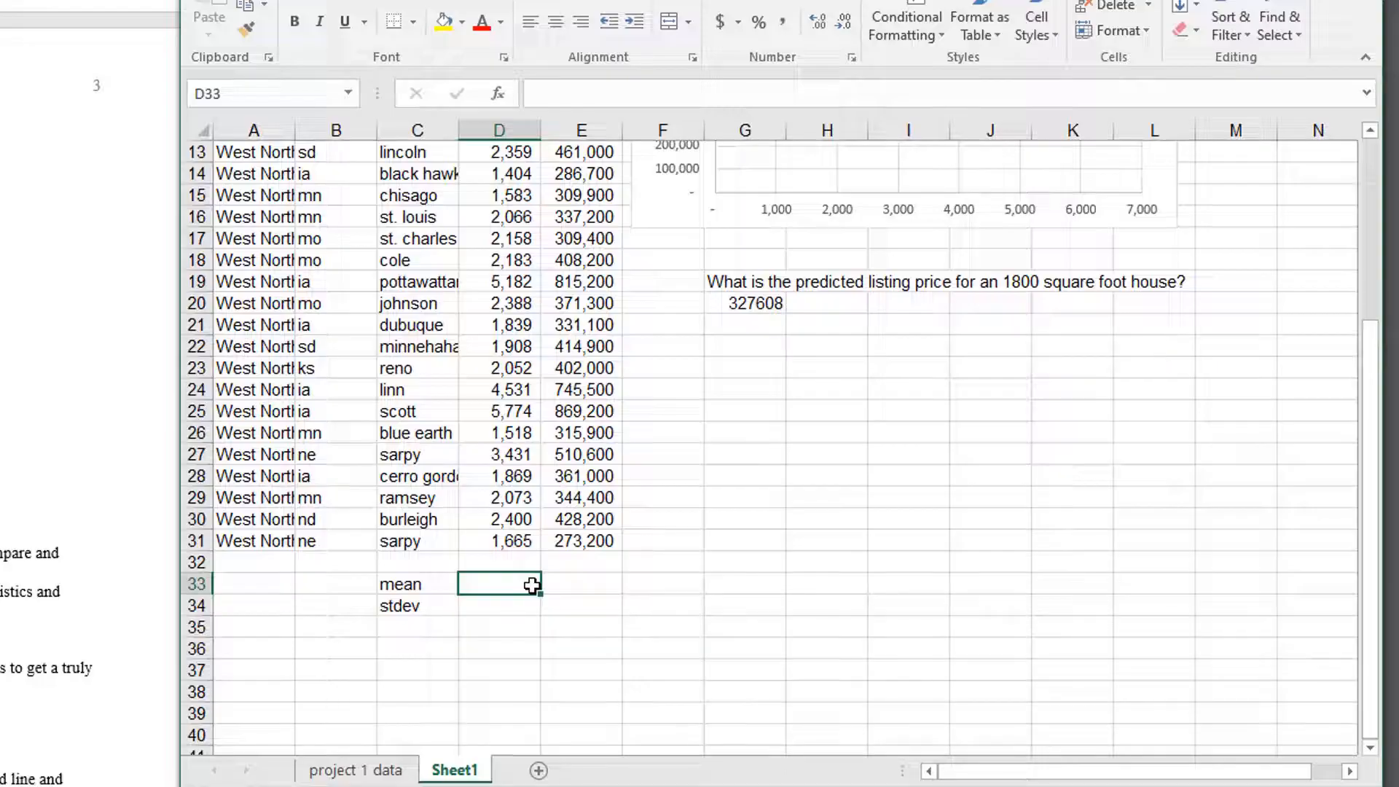
{"action": "type", "text": "="}
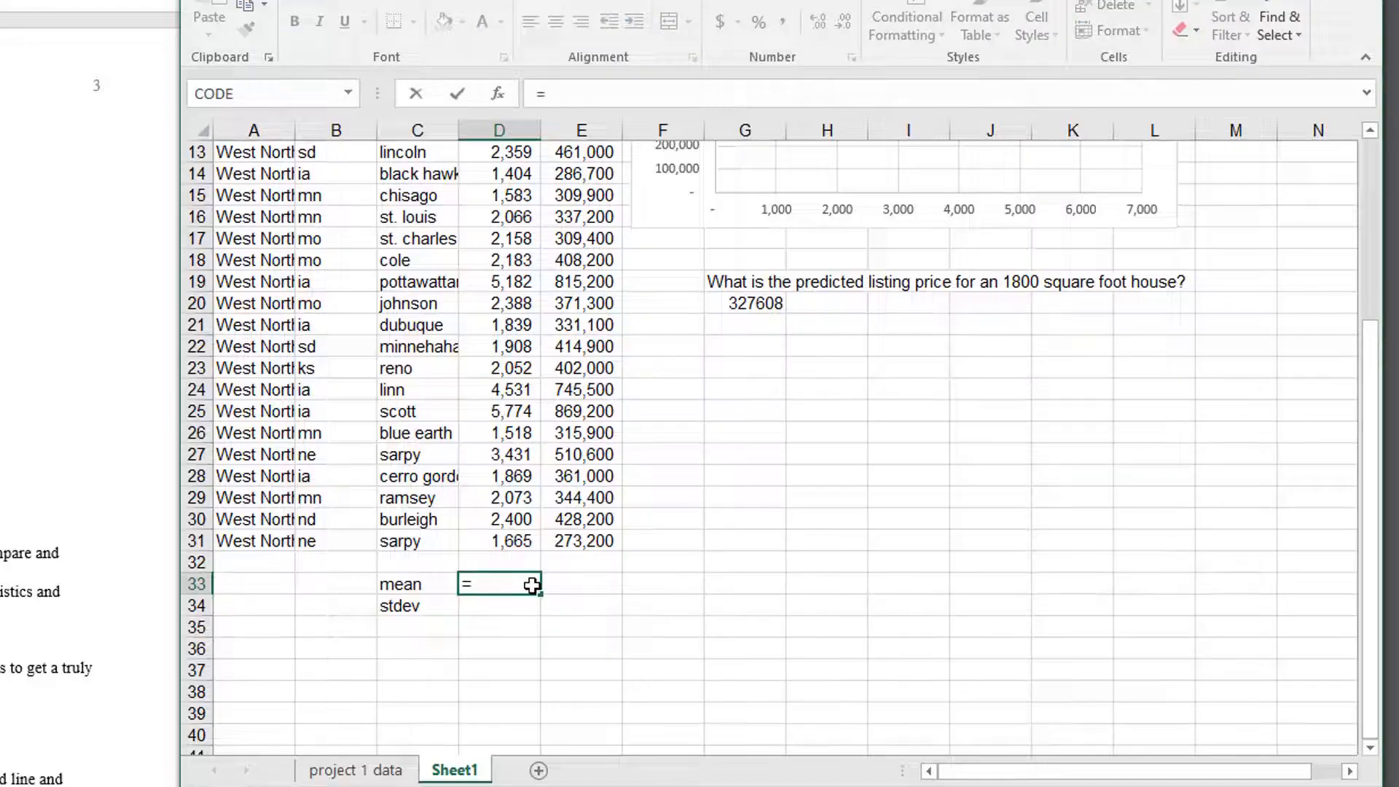
{"action": "type", "text": "=average(D2:D31"}
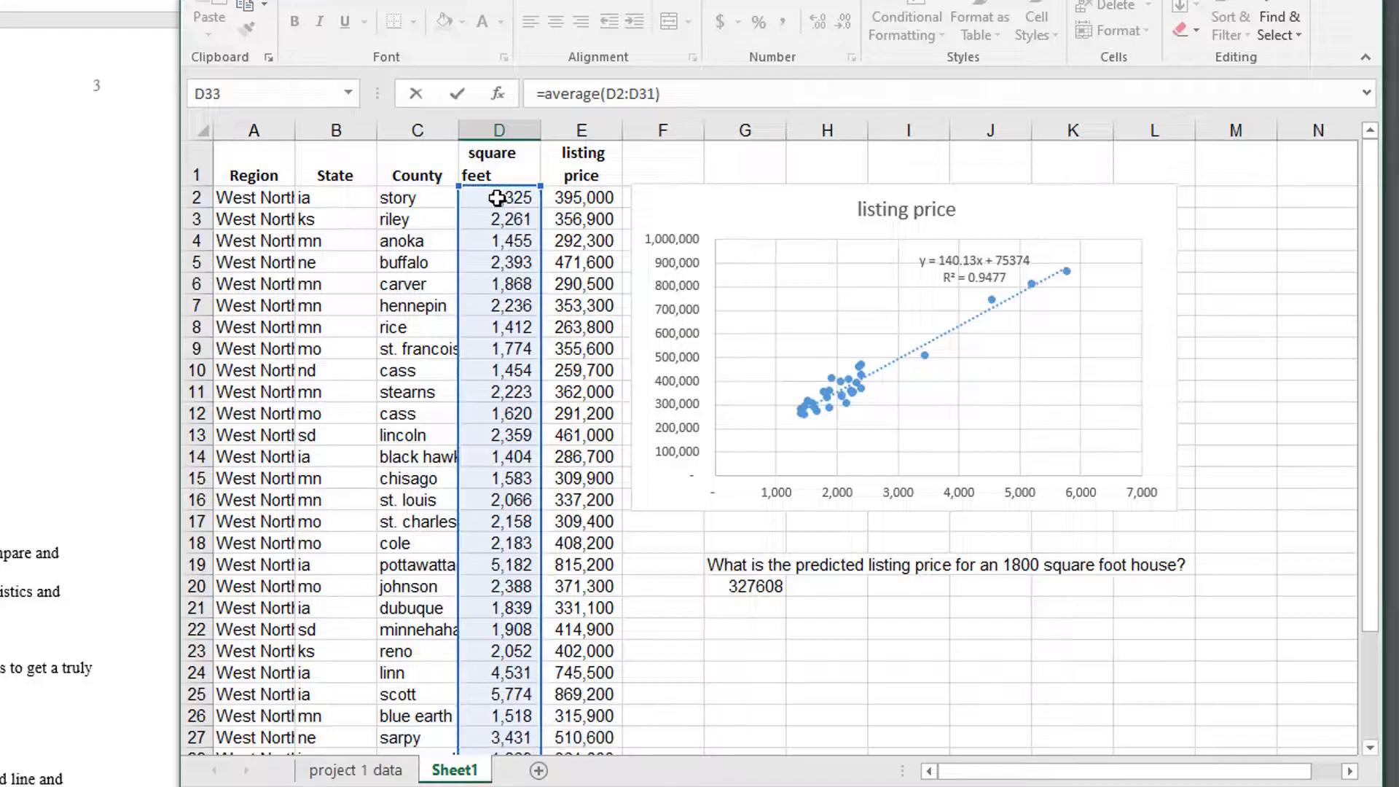
{"action": "key", "text": "Return"}
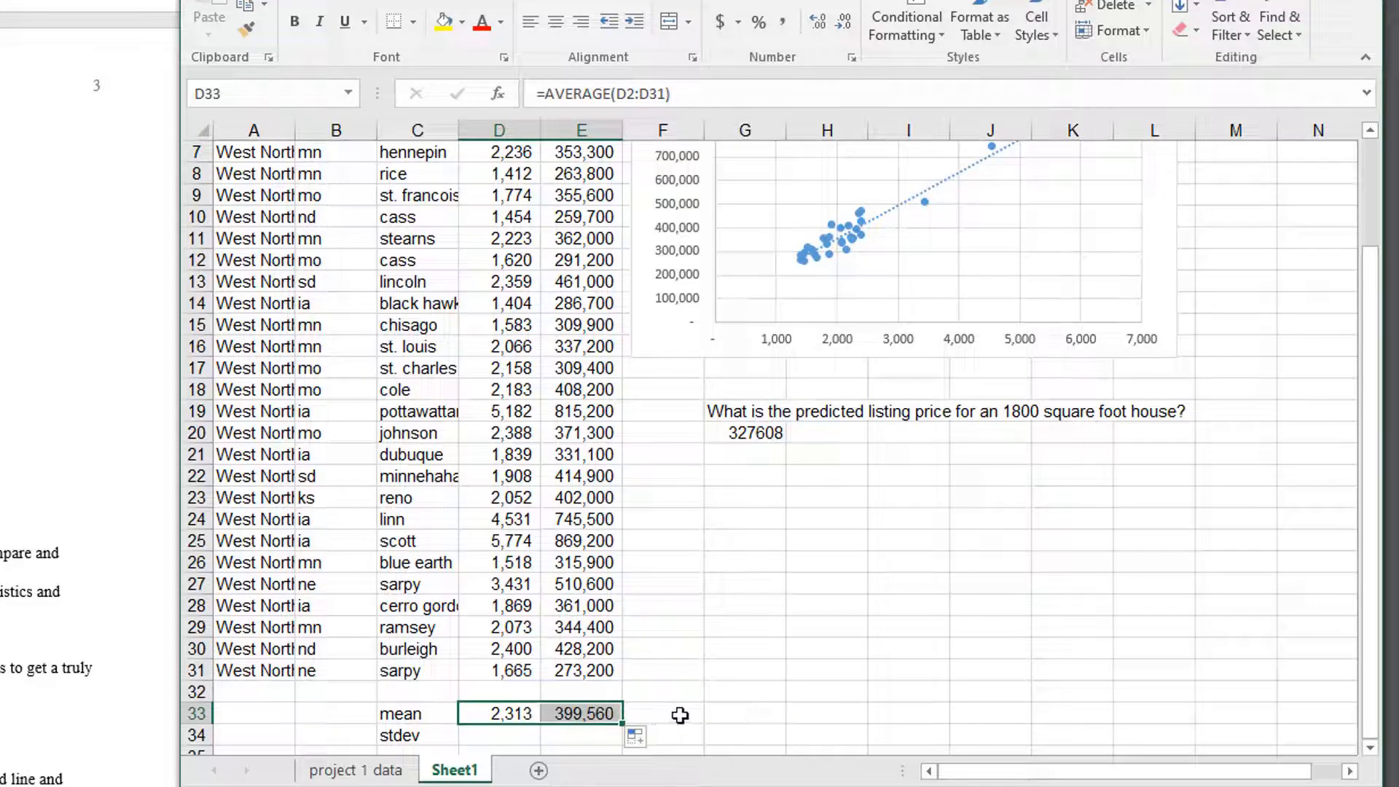
{"action": "mouse_move", "coordinate": [653, 626]}
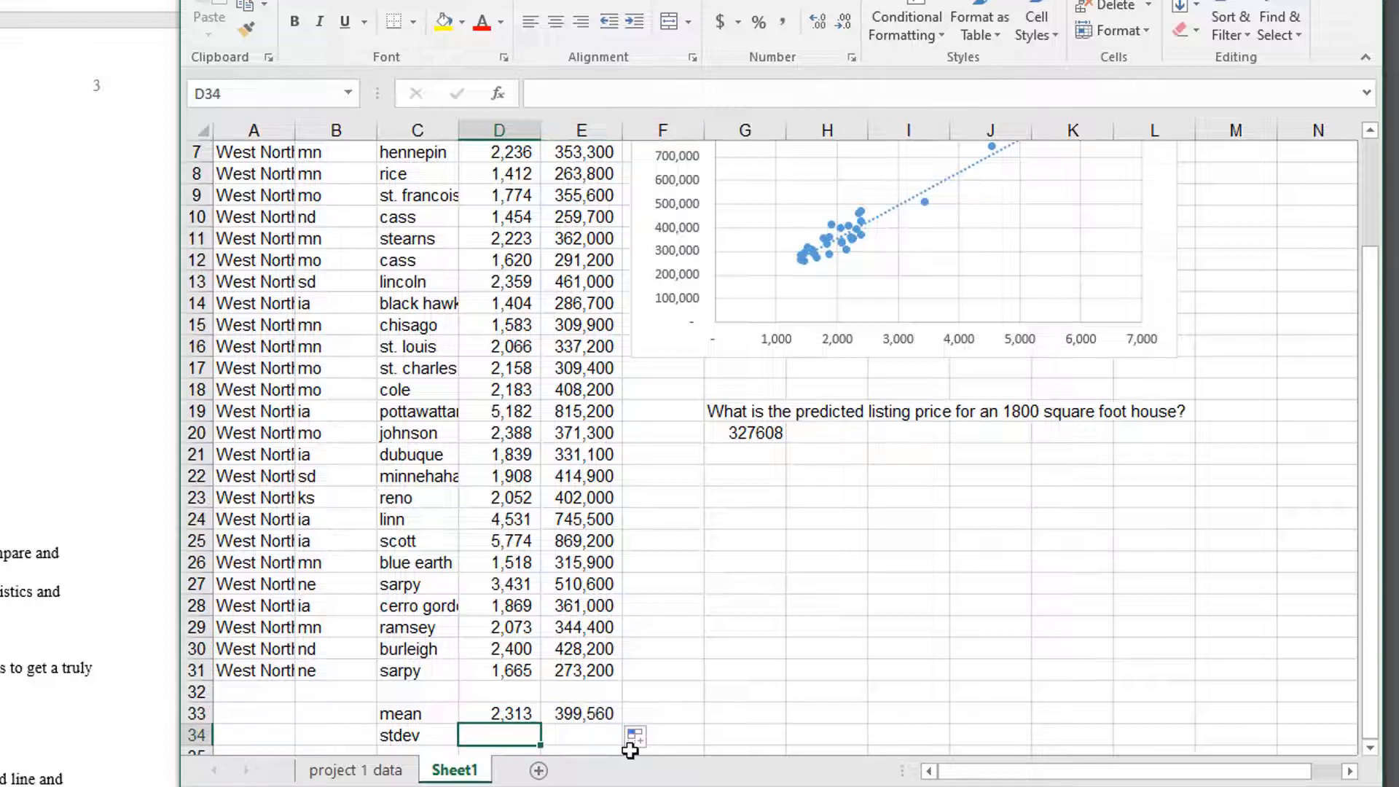
Compute =STDEV.S(D2:D31) in D34 and fill it to E34, giving 1065.072 and 153314.5
{"action": "type", "text": "="}
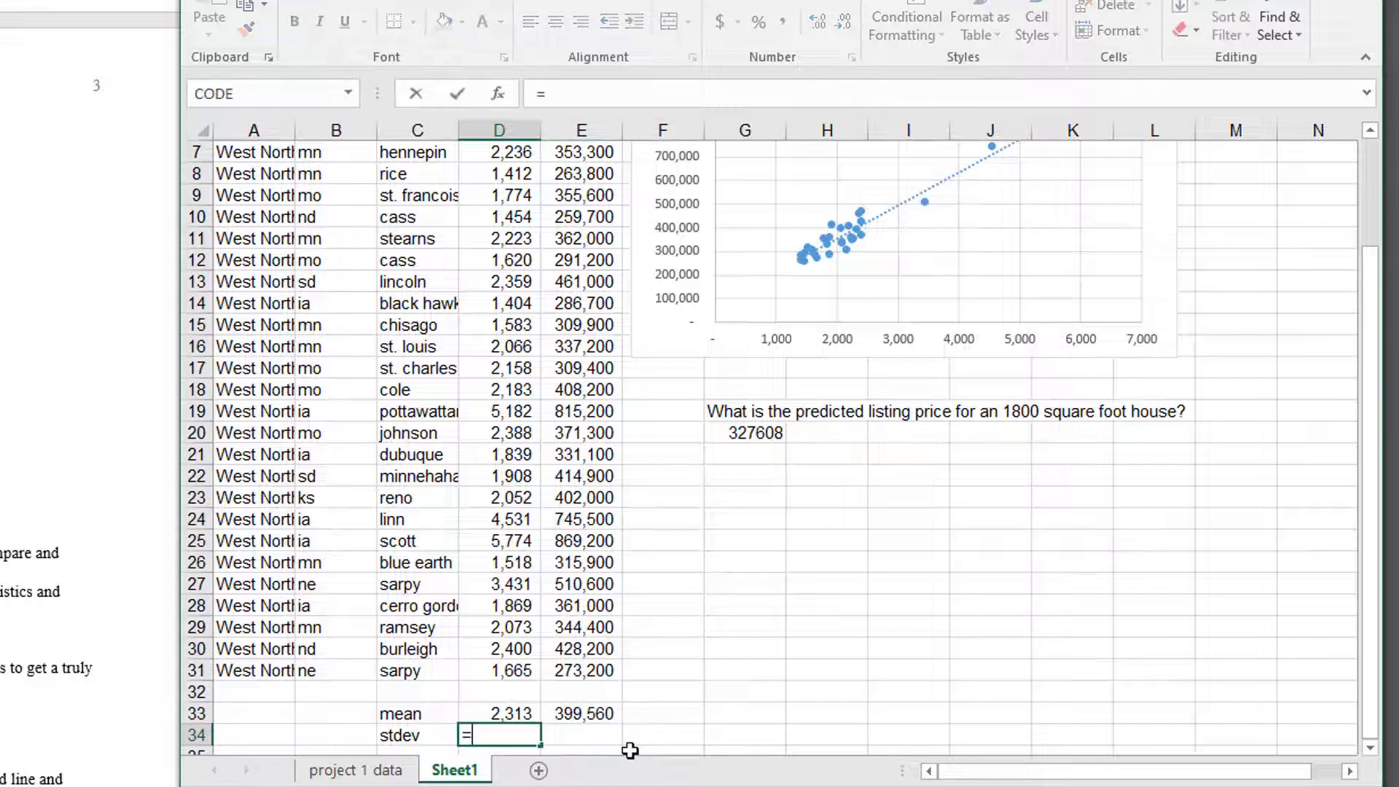
{"action": "type", "text": "stdev"}
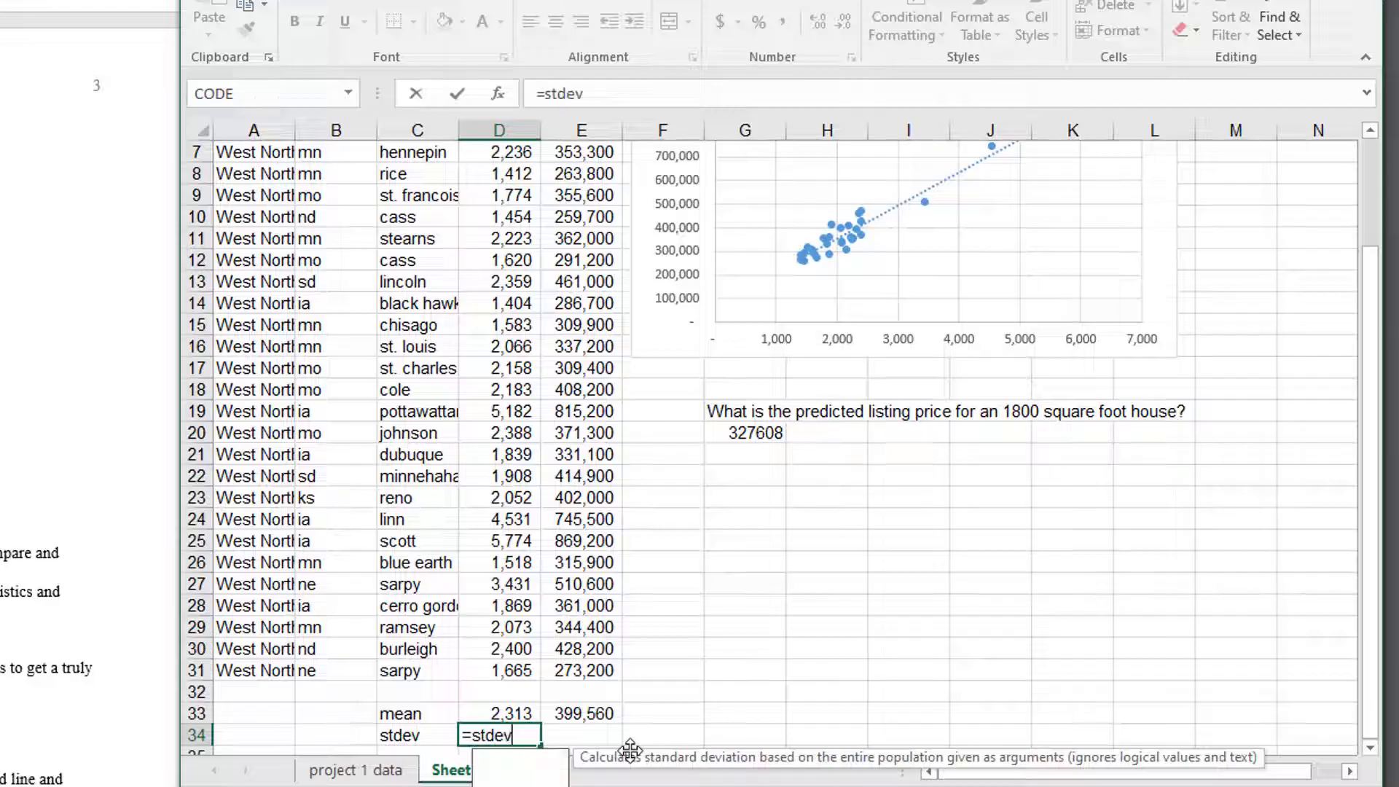
{"action": "type", "text": ".s"}
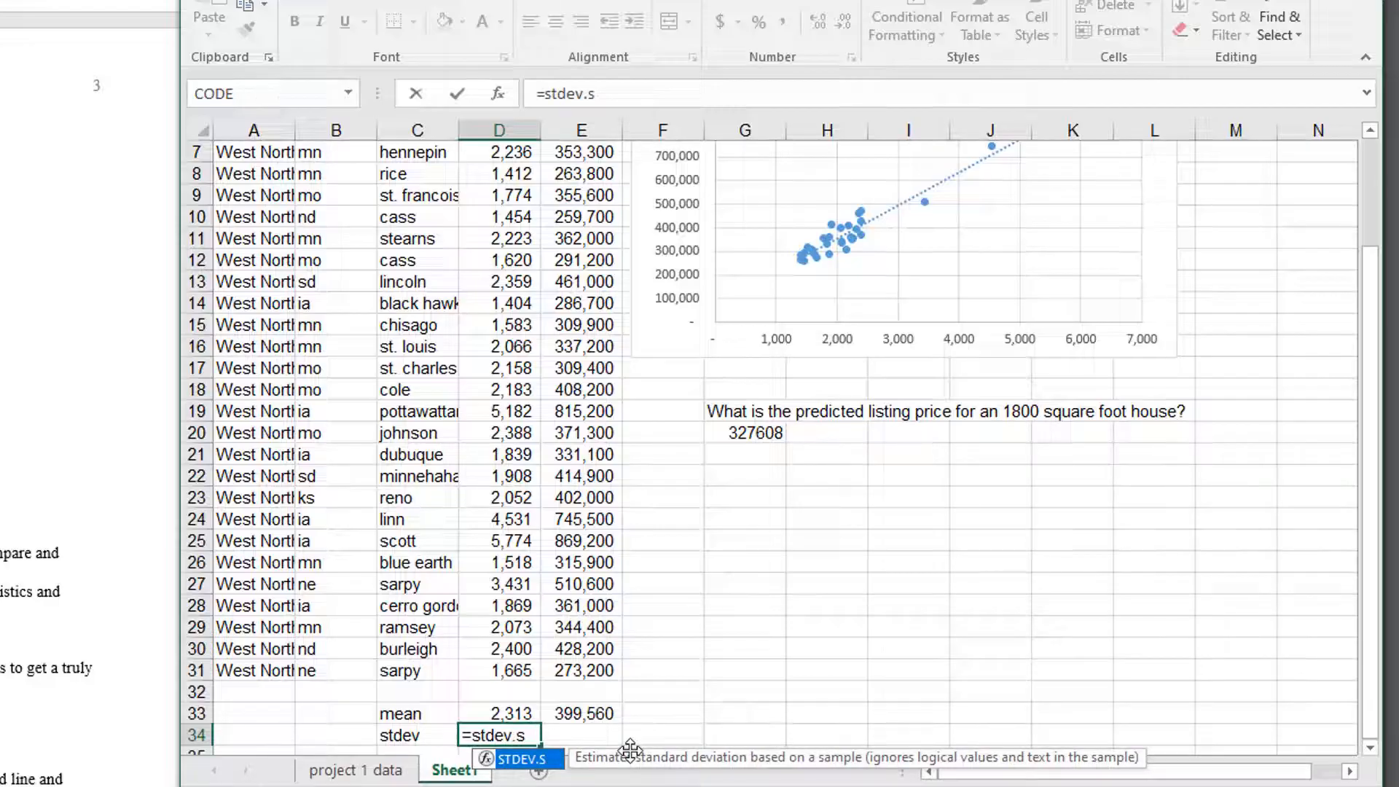
{"action": "type", "text": "(D2:D31"}
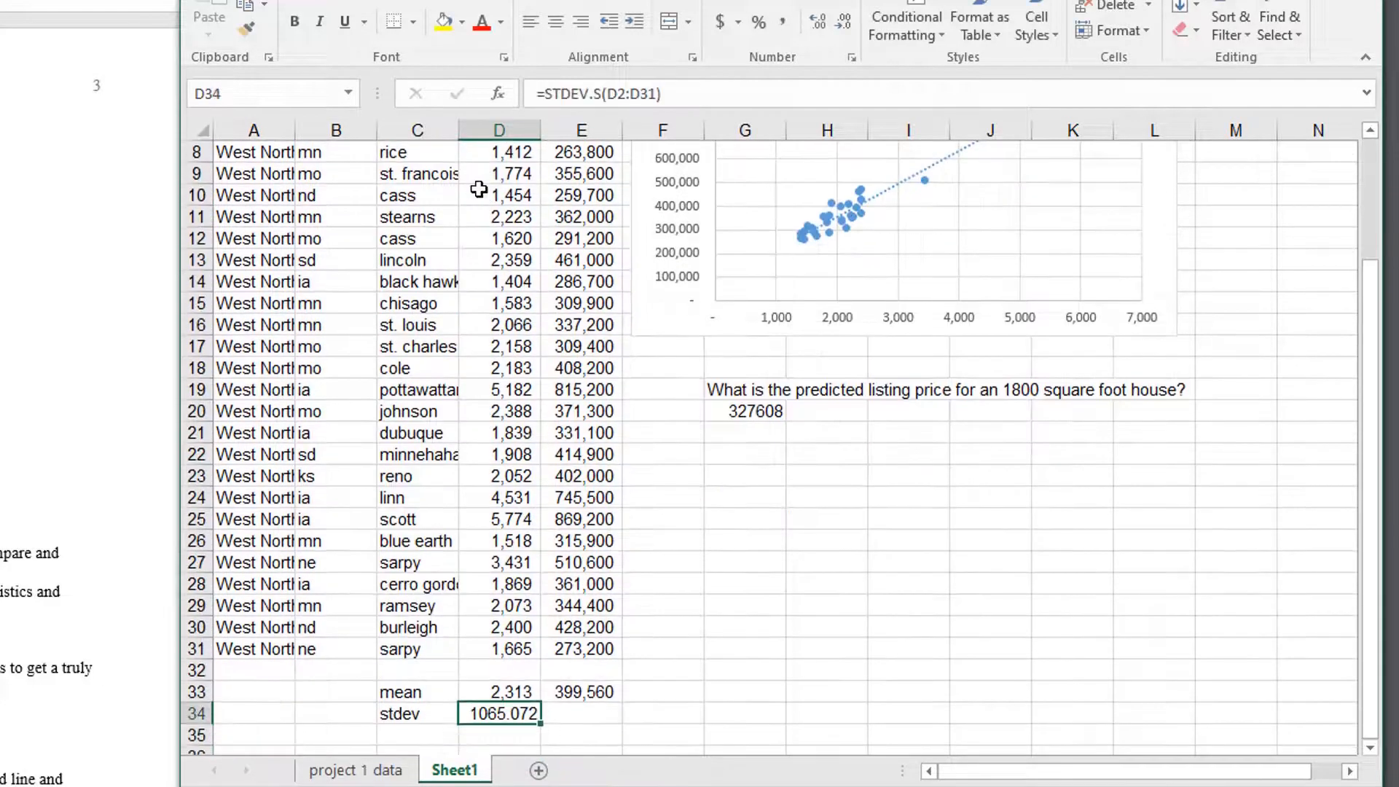
{"action": "mouse_move", "coordinate": [582, 726]}
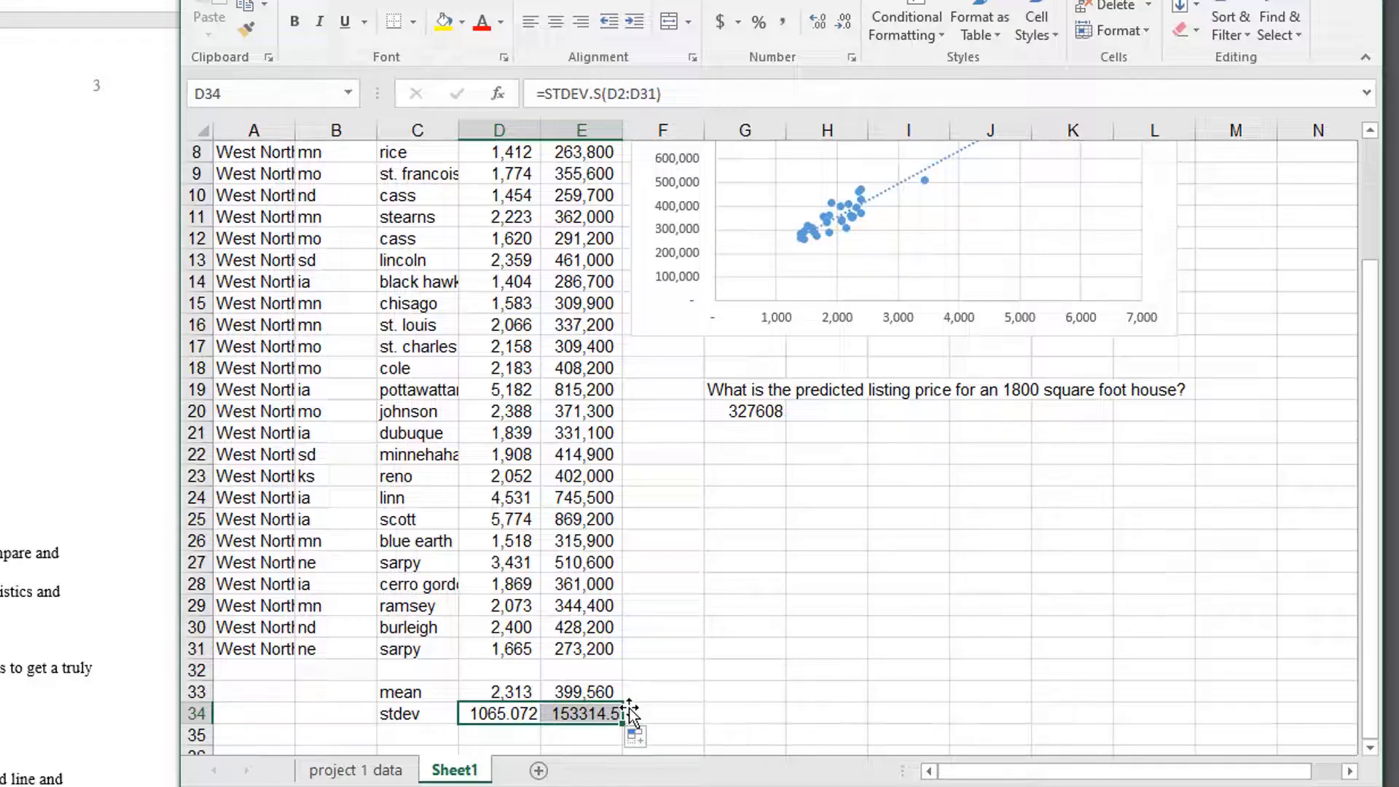
{"action": "mouse_move", "coordinate": [648, 705]}
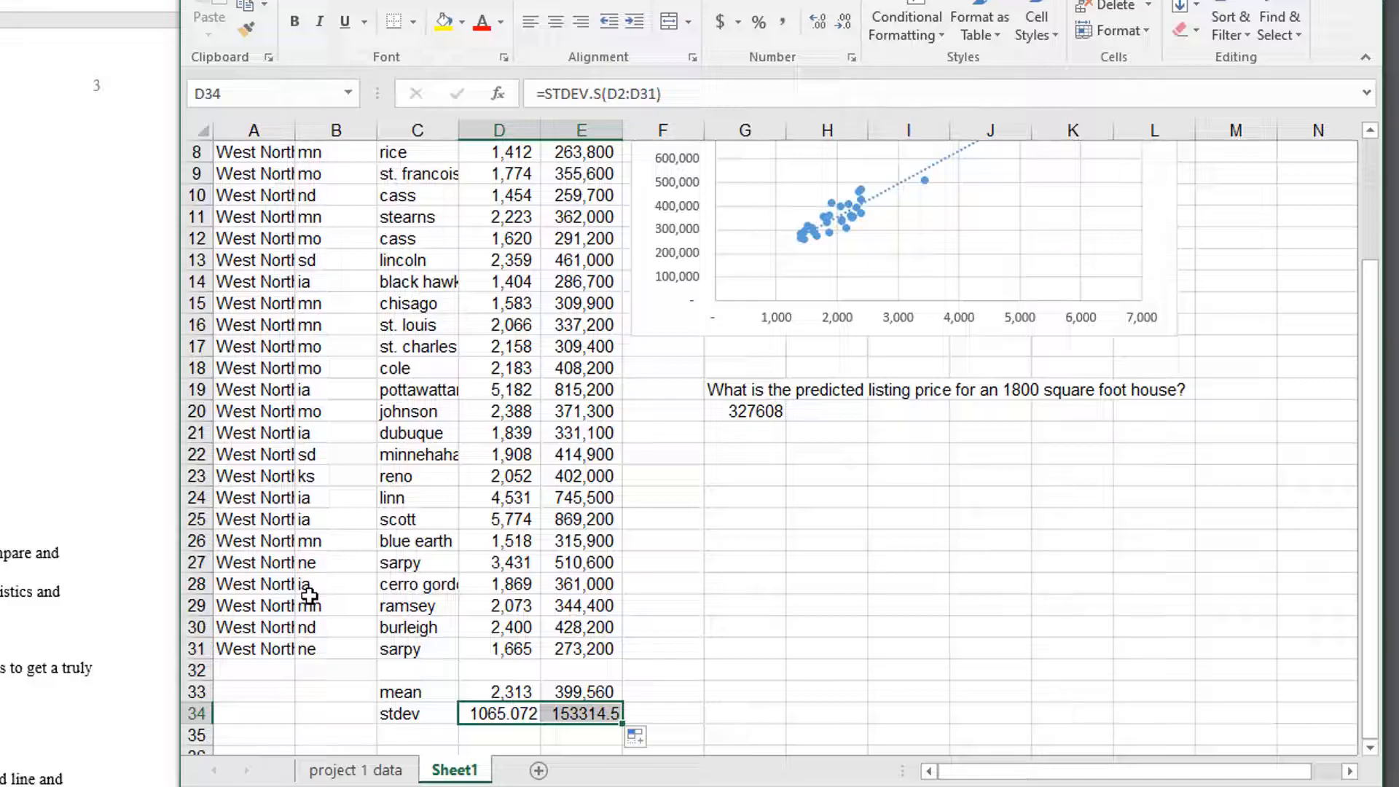
{"action": "mouse_move", "coordinate": [611, 678]}
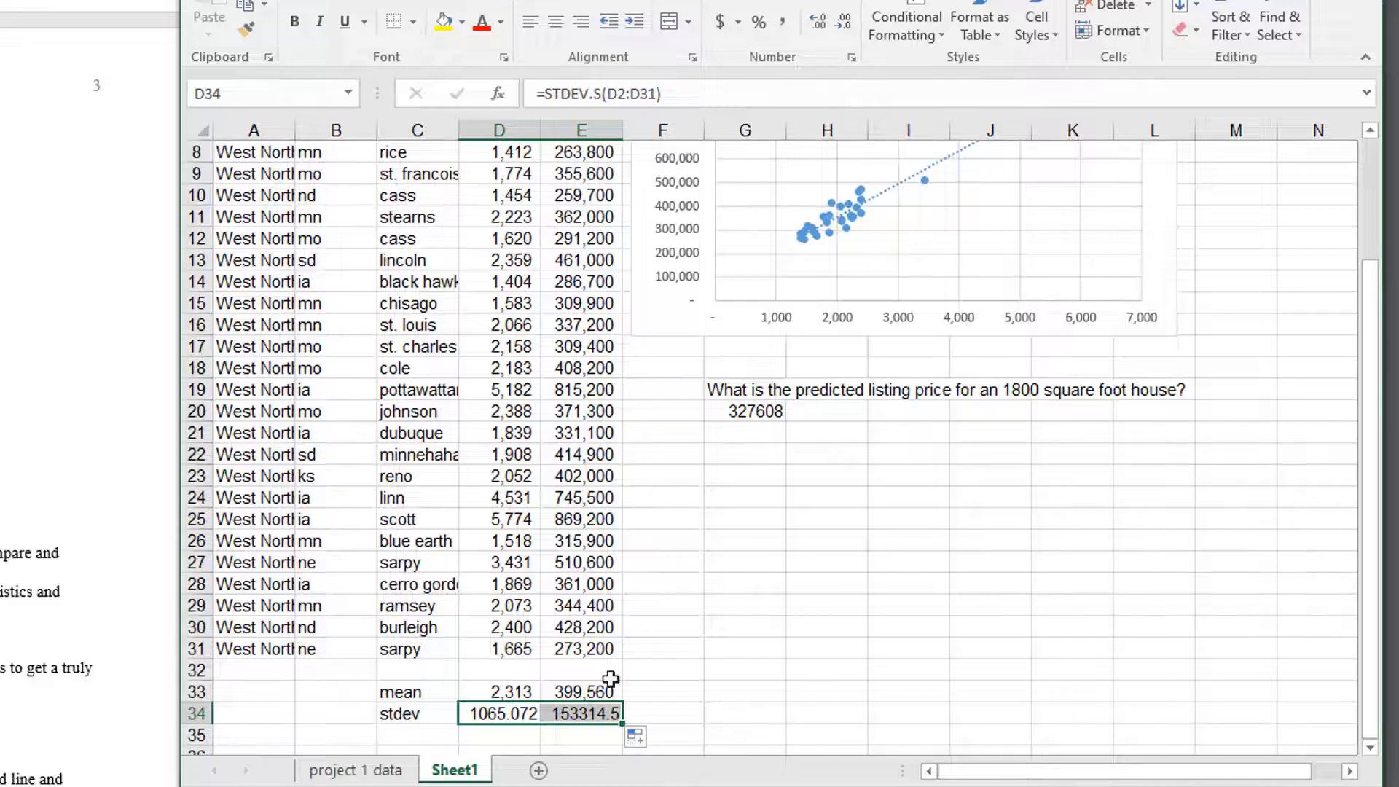
{"action": "left_click", "coordinate": [582, 669]}
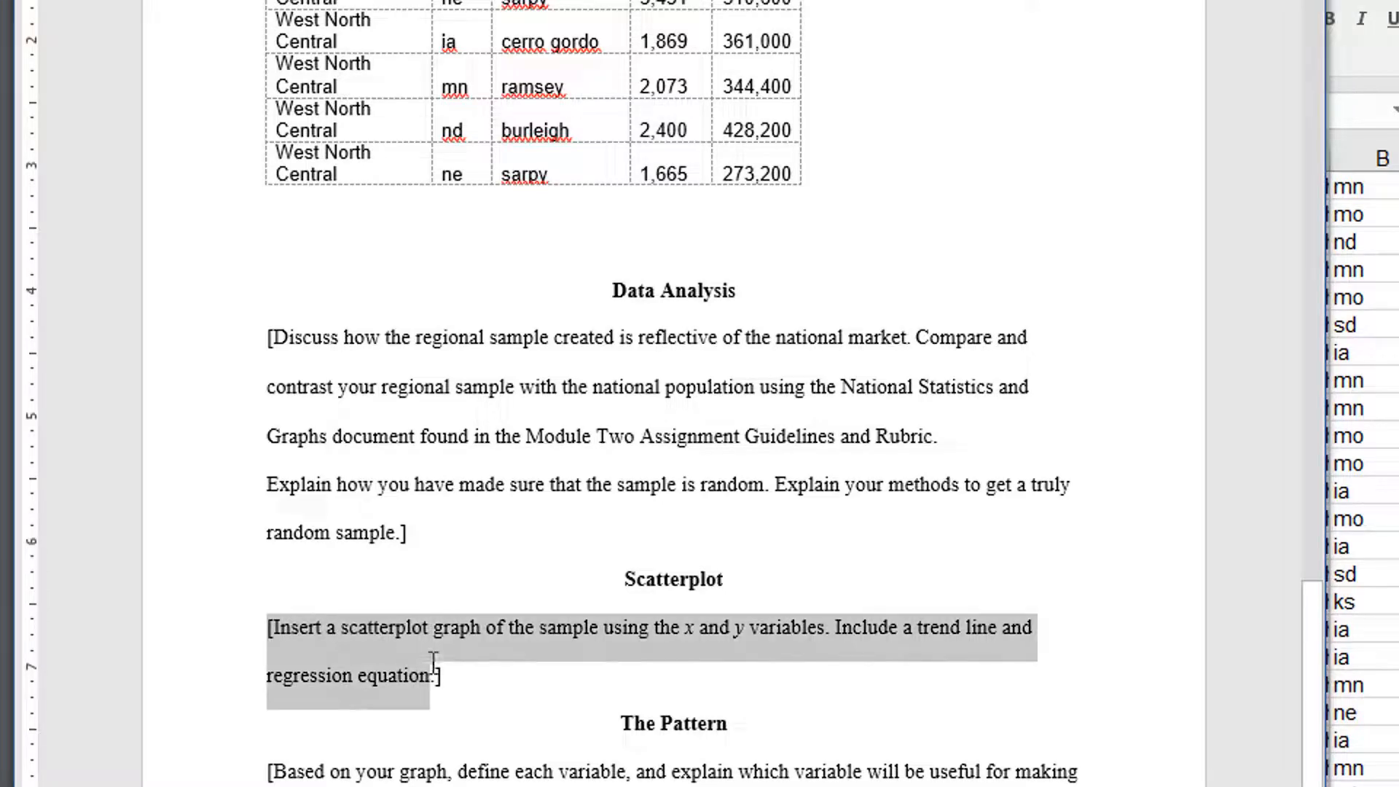
Paste the listing price scatterplot with trendline equation and R² over the placeholder above The Pattern
{"action": "key", "text": "Delete"}
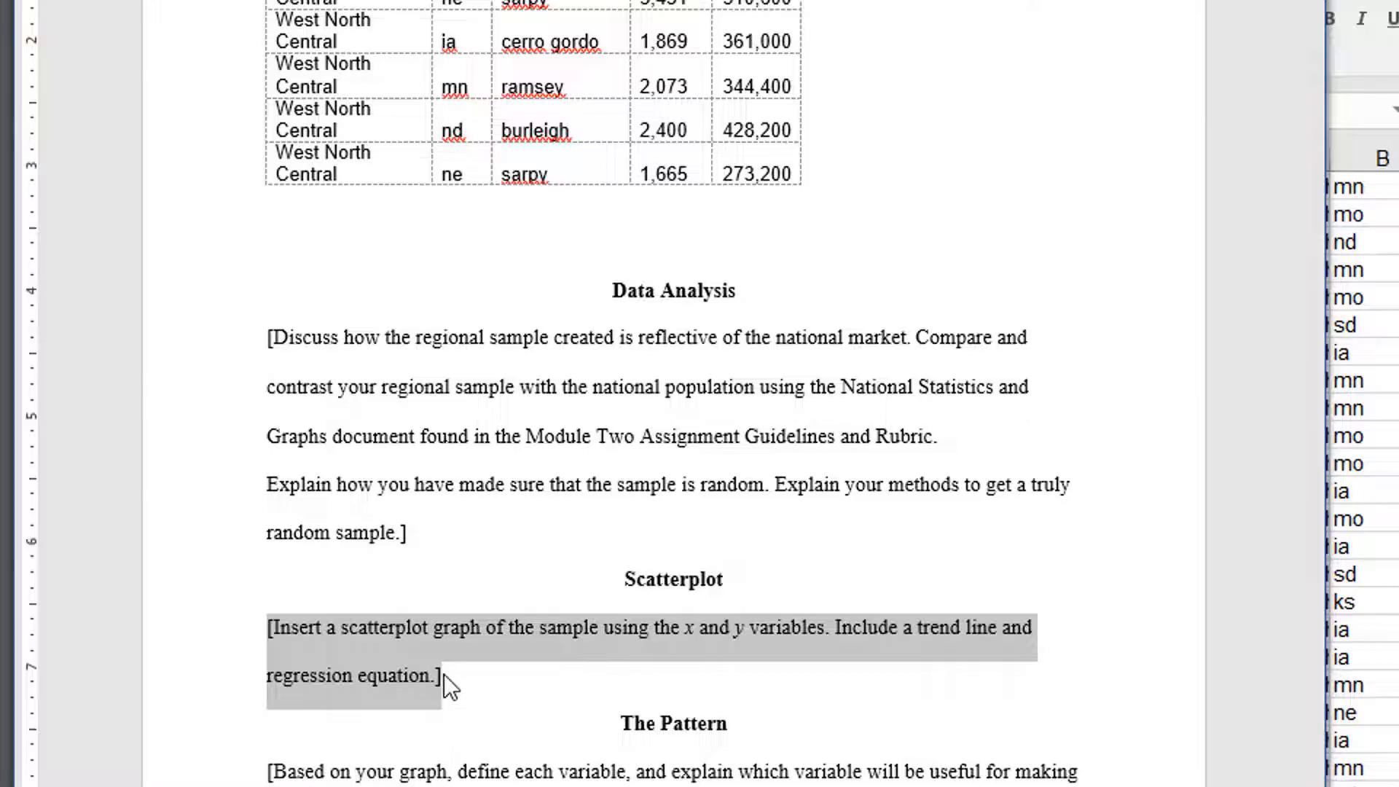
{"action": "key", "text": "delete"}
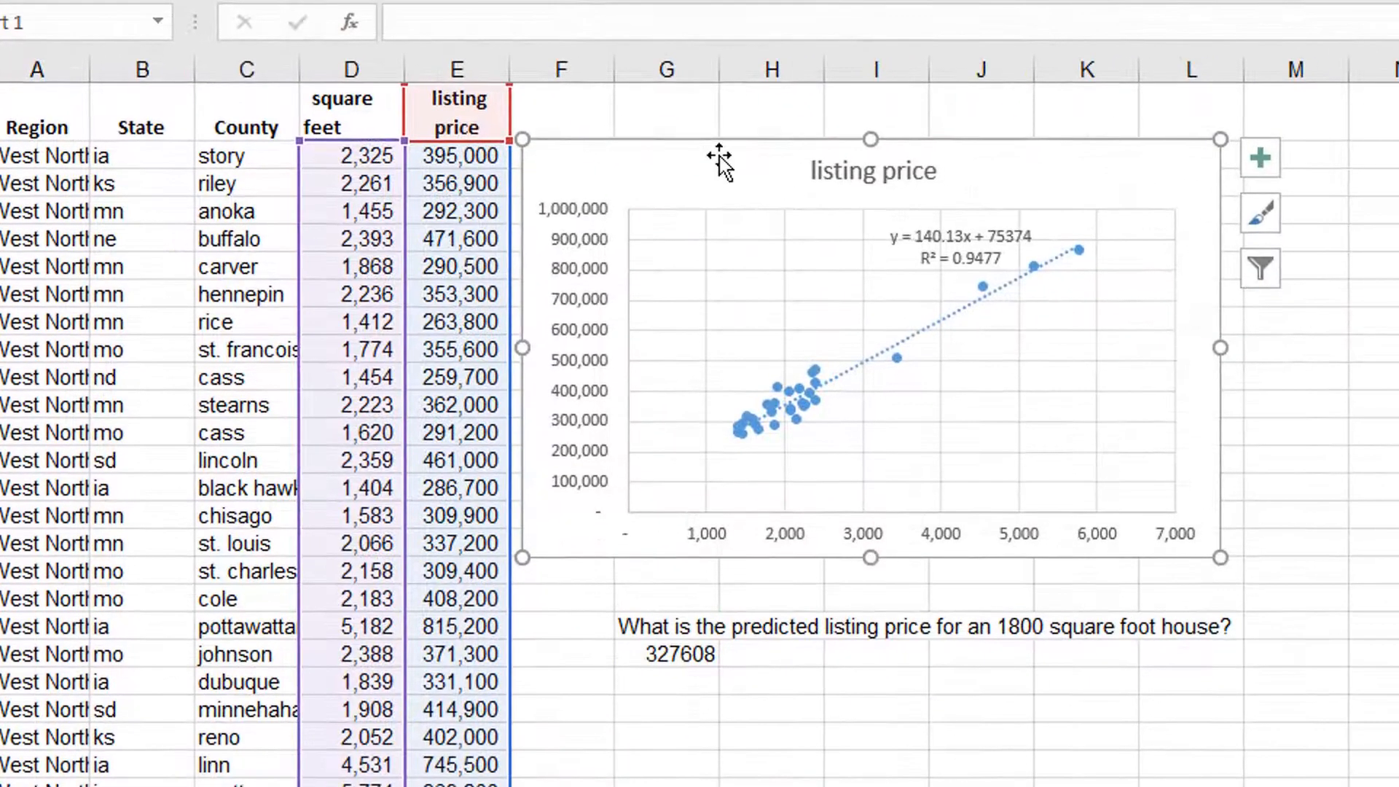
{"action": "mouse_move", "coordinate": [690, 149]}
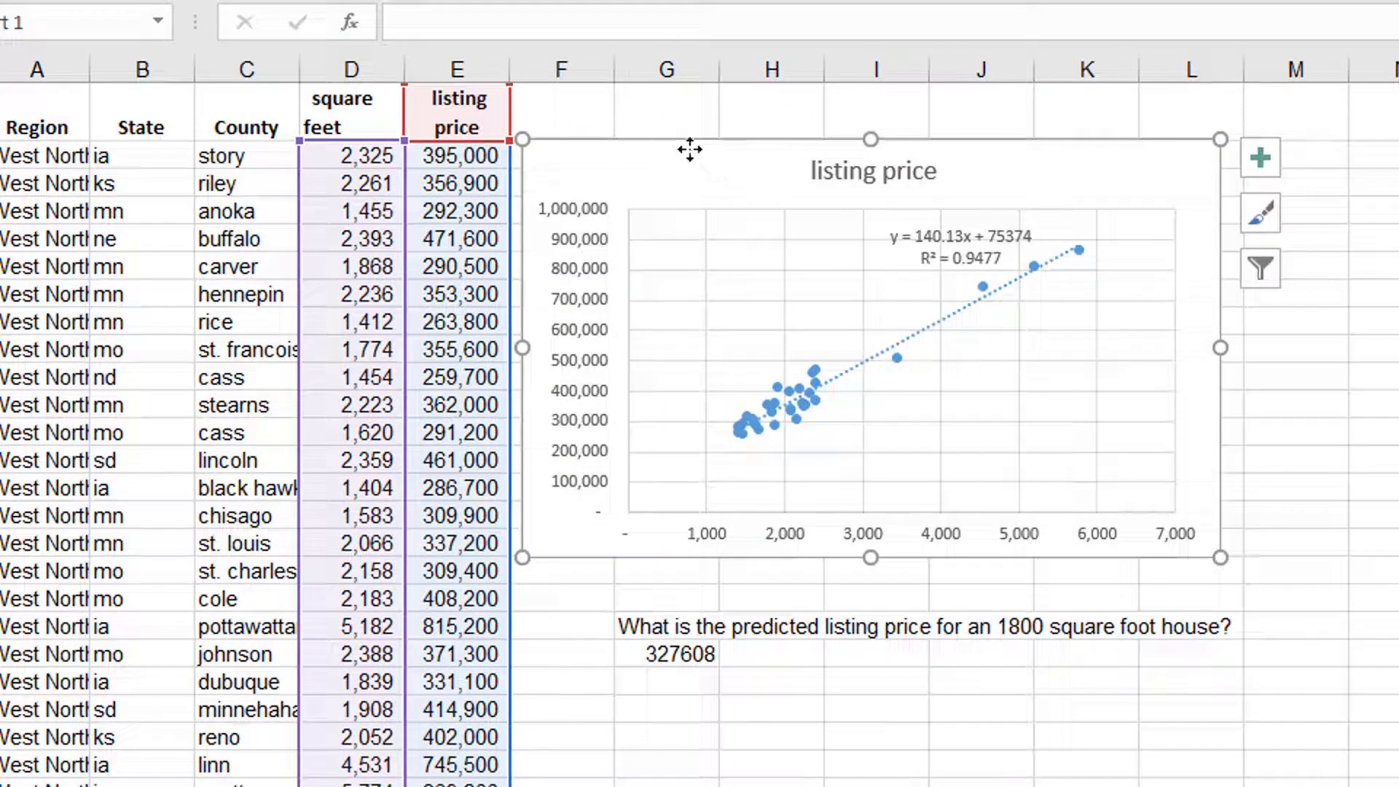
{"action": "mouse_move", "coordinate": [812, 192]}
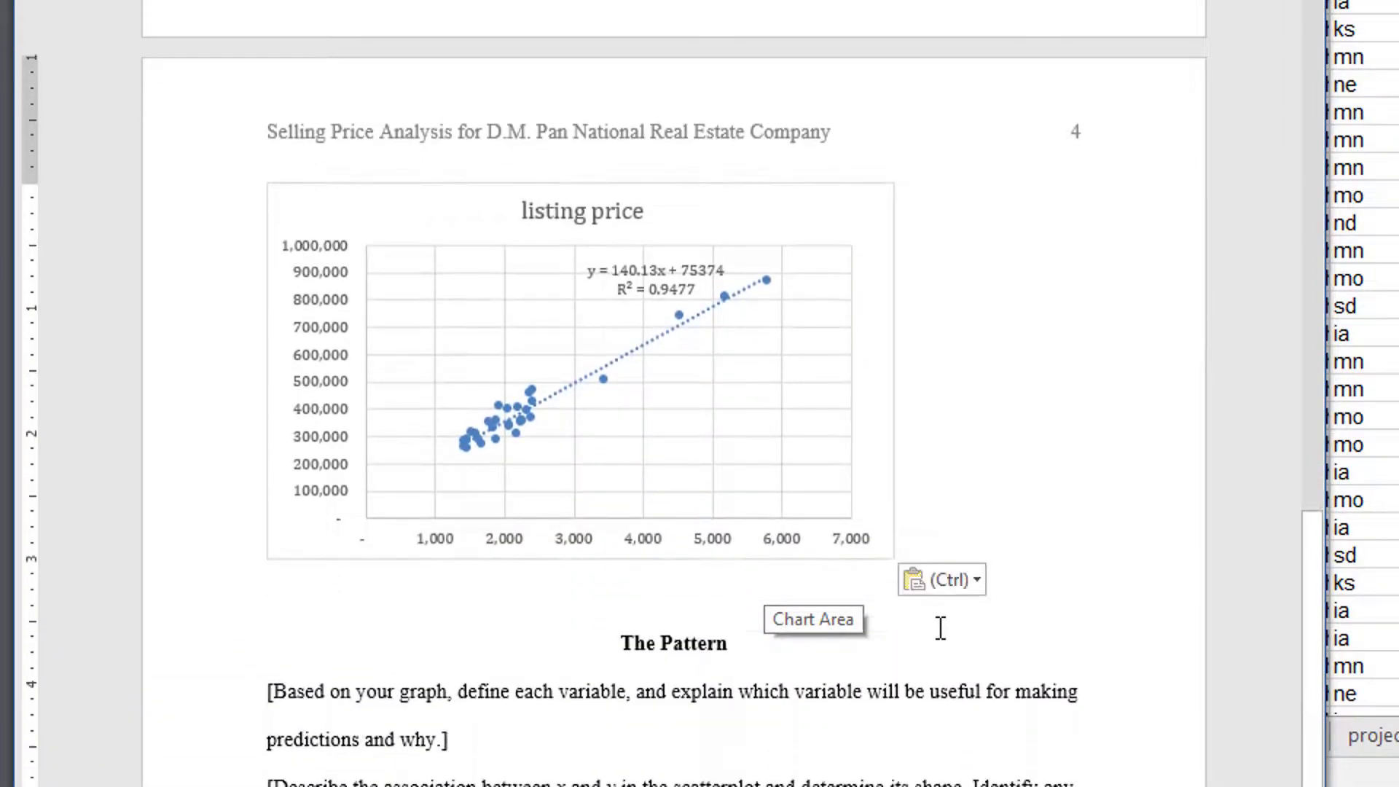
{"action": "scroll", "scroll_direction": "down", "scroll_amount": 3}
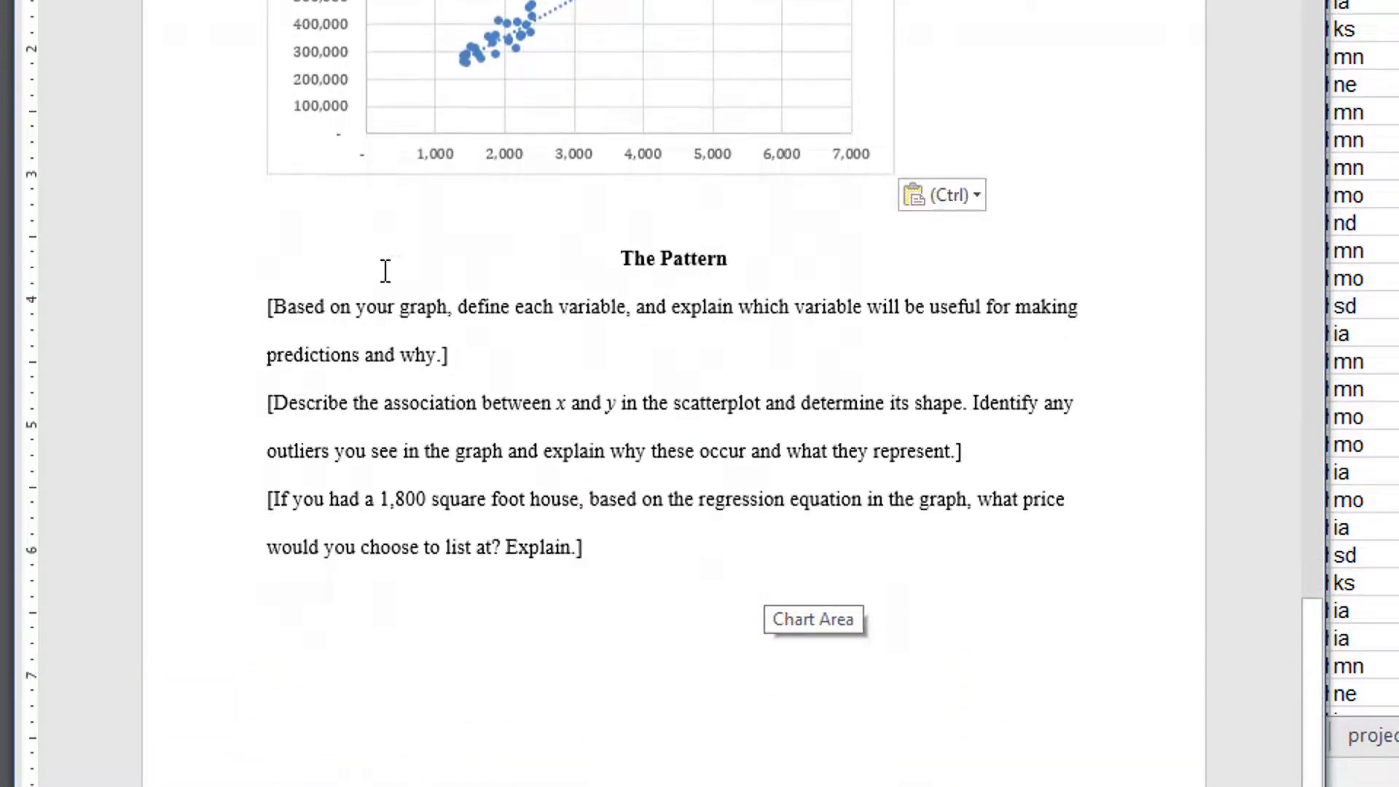
{"action": "mouse_move", "coordinate": [960, 325]}
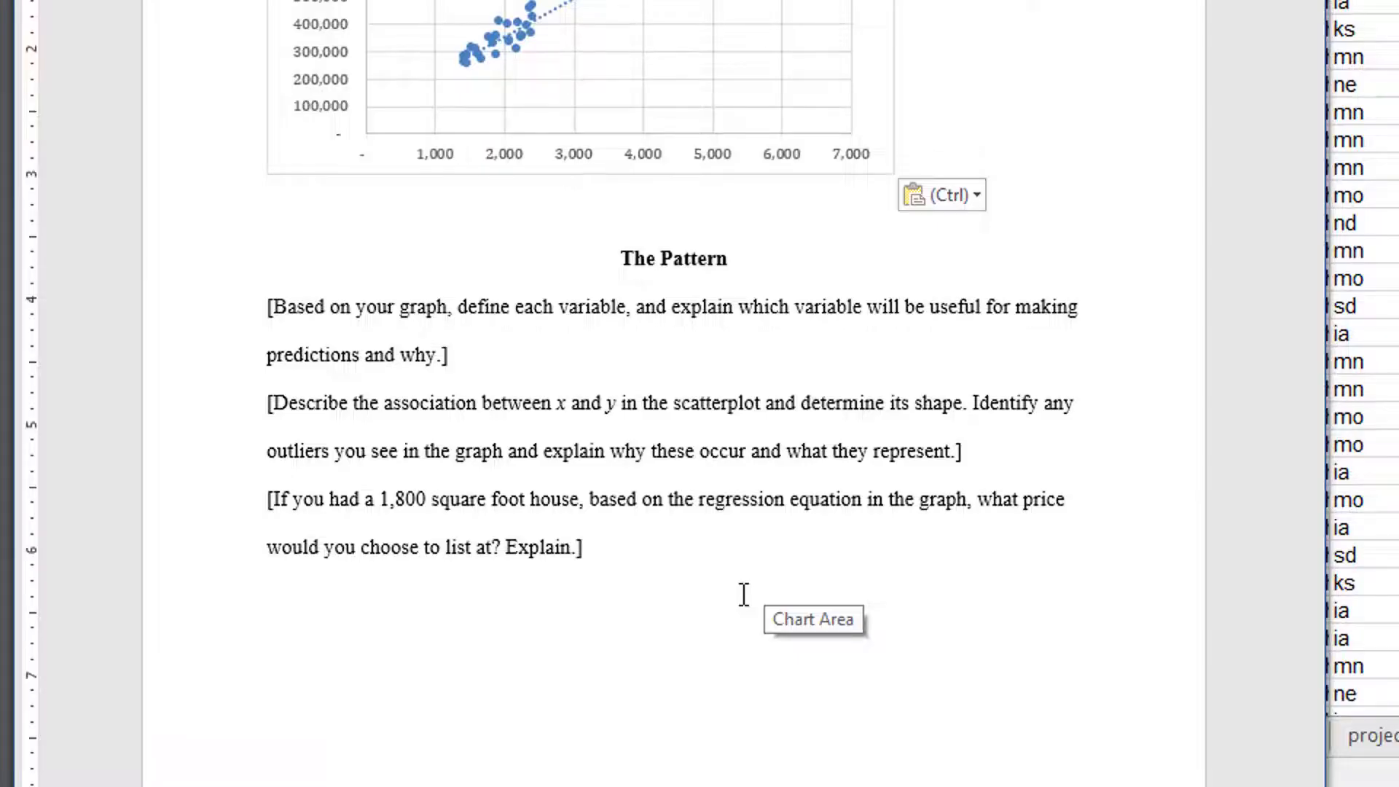
{"action": "mouse_move", "coordinate": [254, 509]}
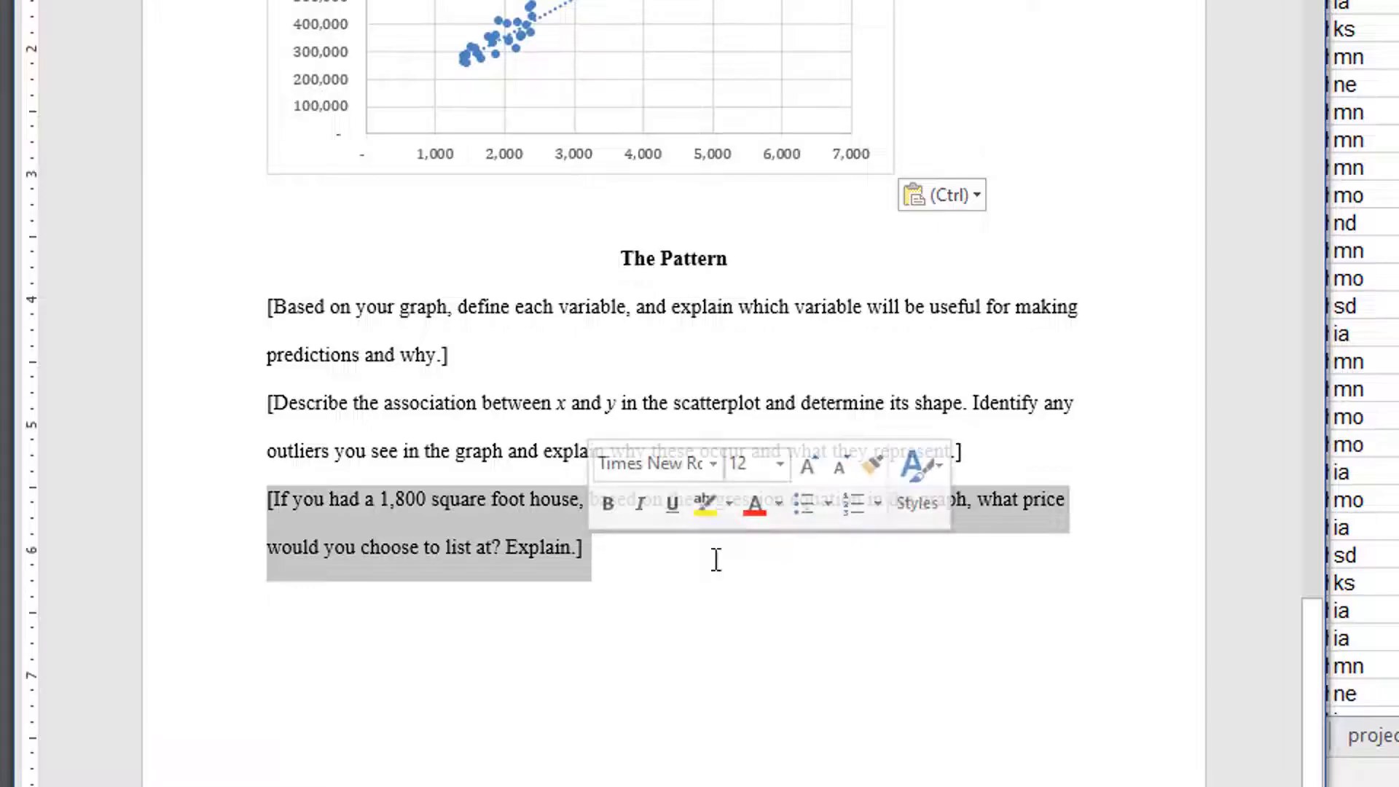
{"action": "left_click", "coordinate": [720, 627]}
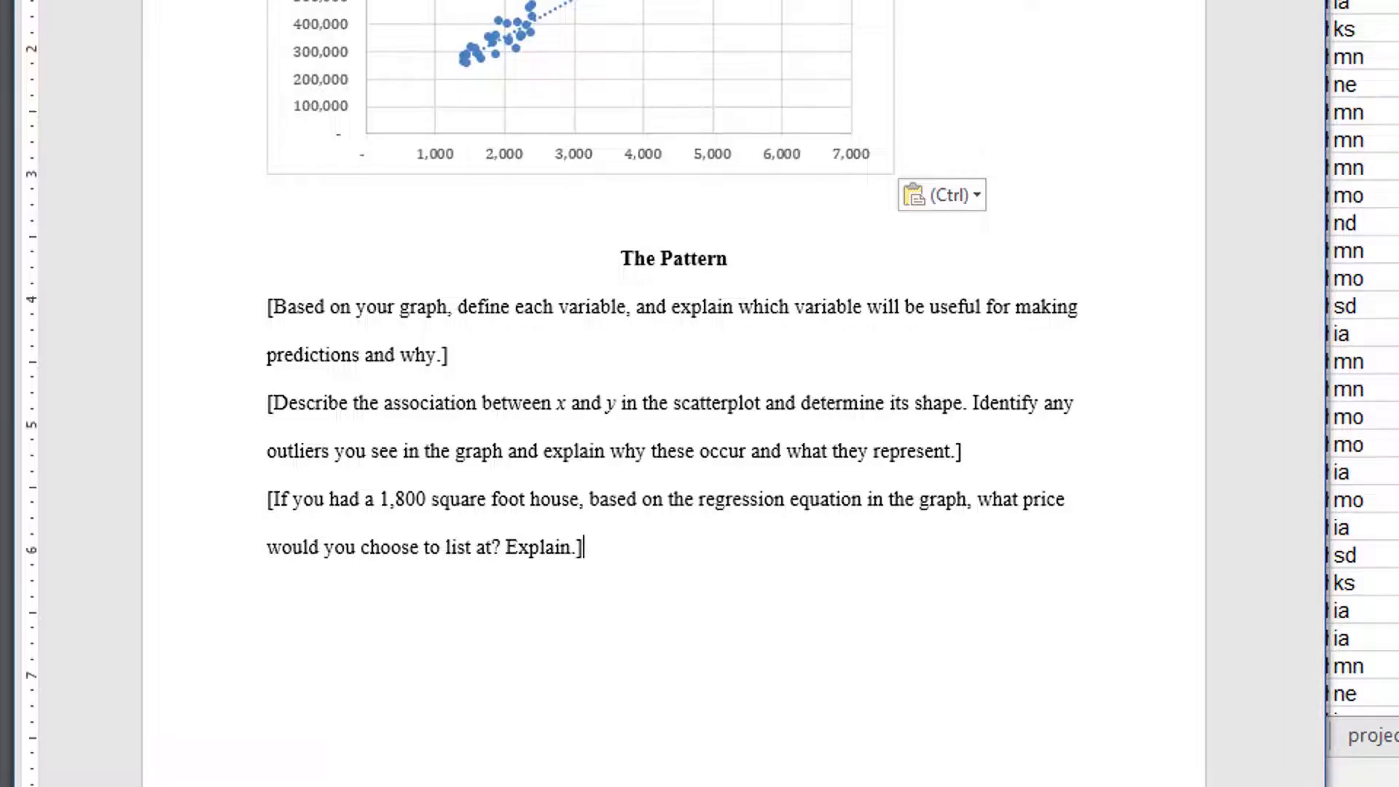
{"action": "mouse_move", "coordinate": [1121, 294]}
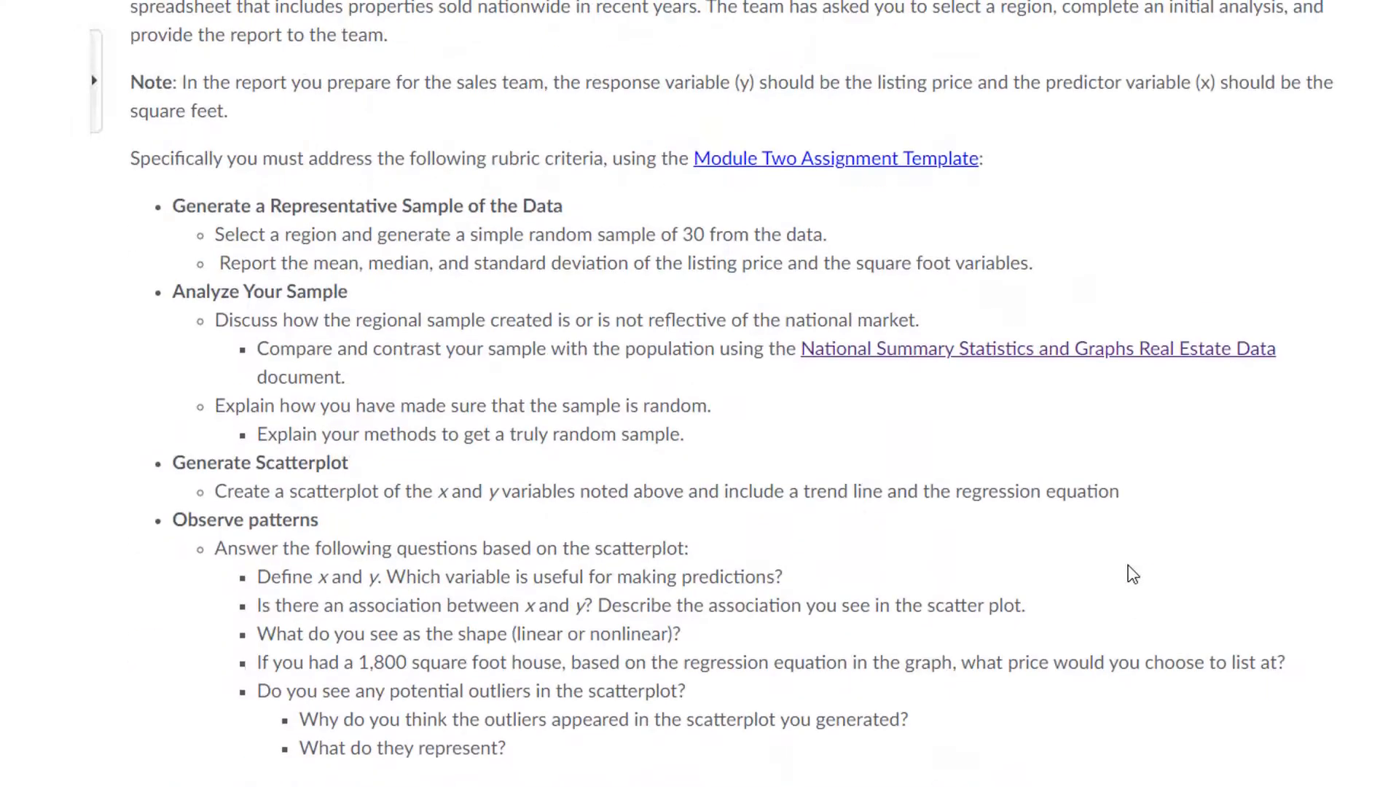
{"action": "scroll", "scroll_direction": "down", "scroll_amount": 3}
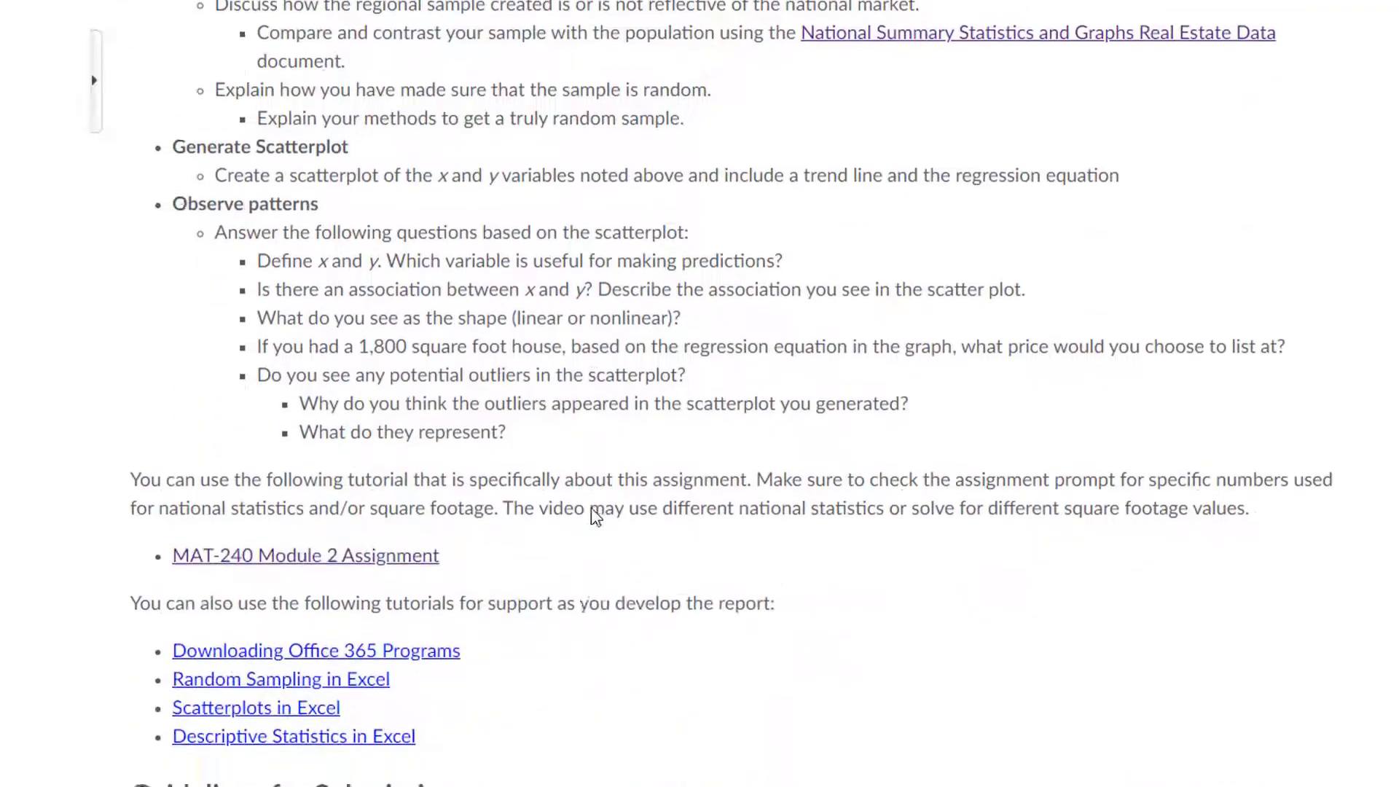
{"action": "scroll", "scroll_direction": "down", "scroll_amount": 3}
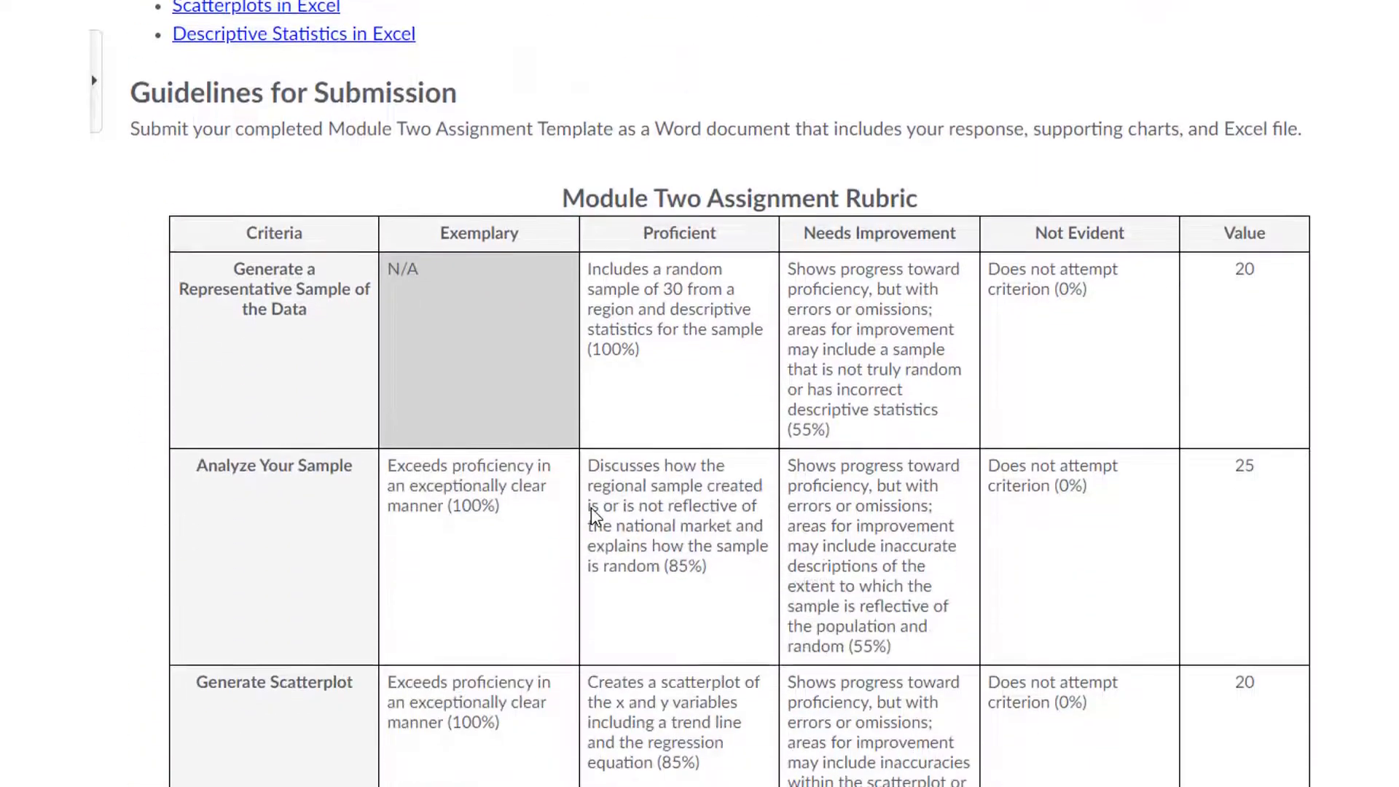
{"action": "mouse_move", "coordinate": [631, 396]}
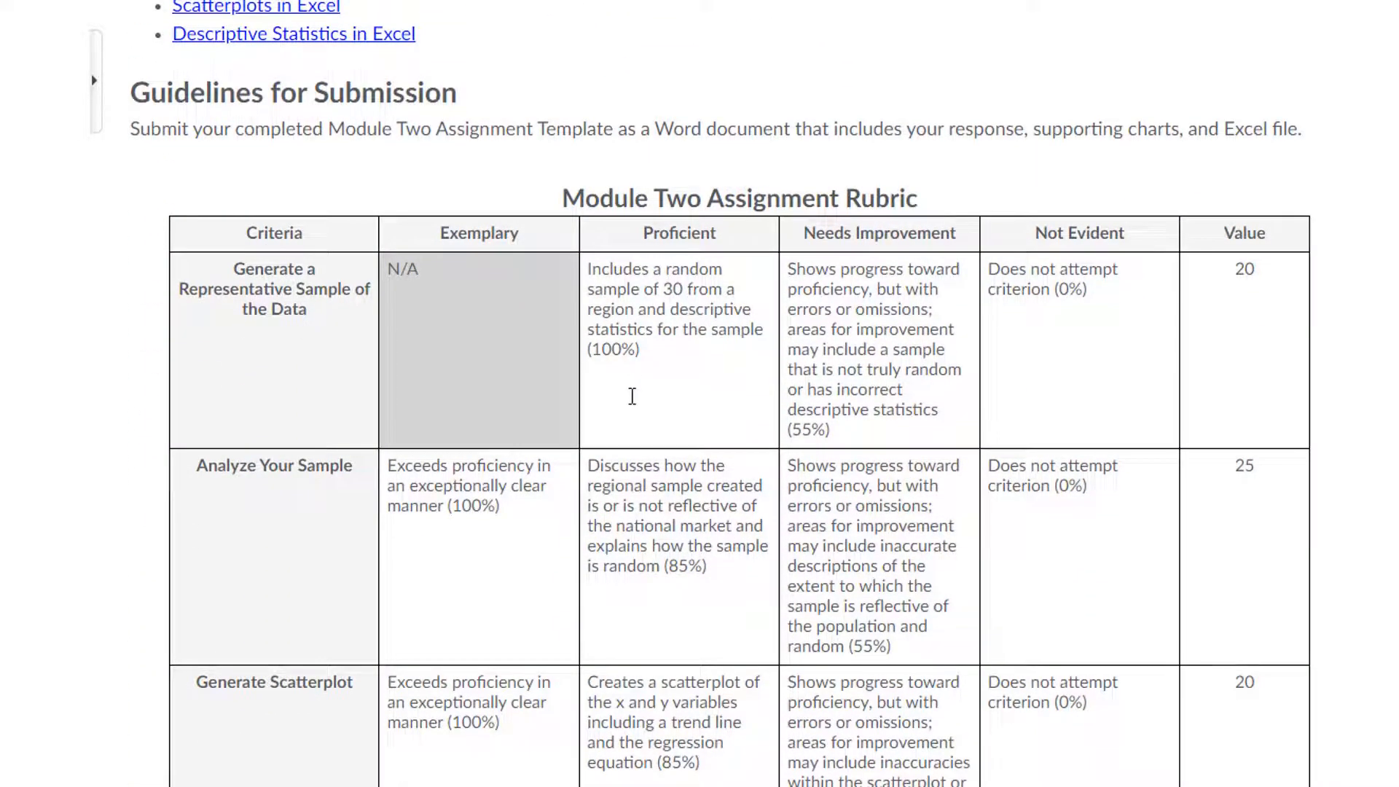
{"action": "scroll", "scroll_direction": "down", "scroll_amount": 3}
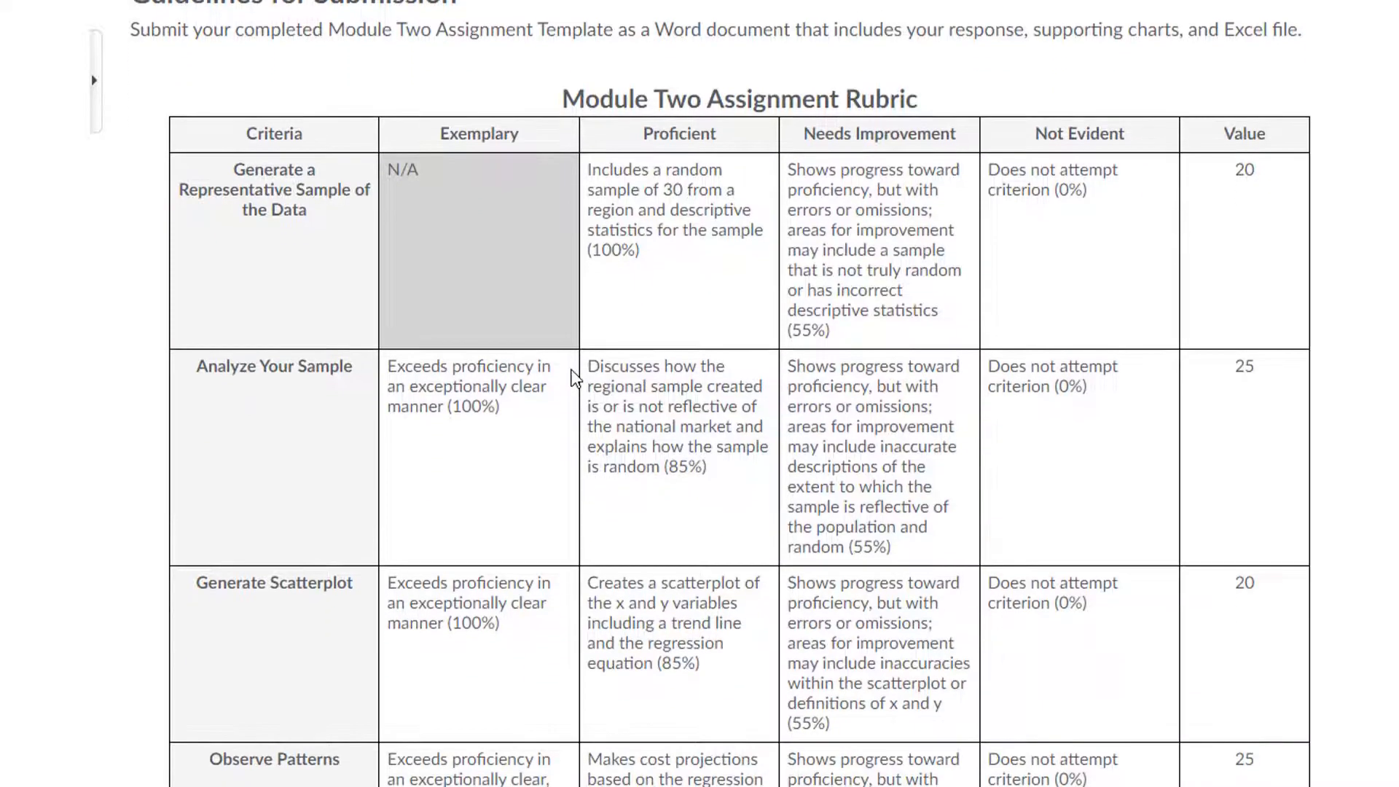
{"action": "mouse_move", "coordinate": [626, 285]}
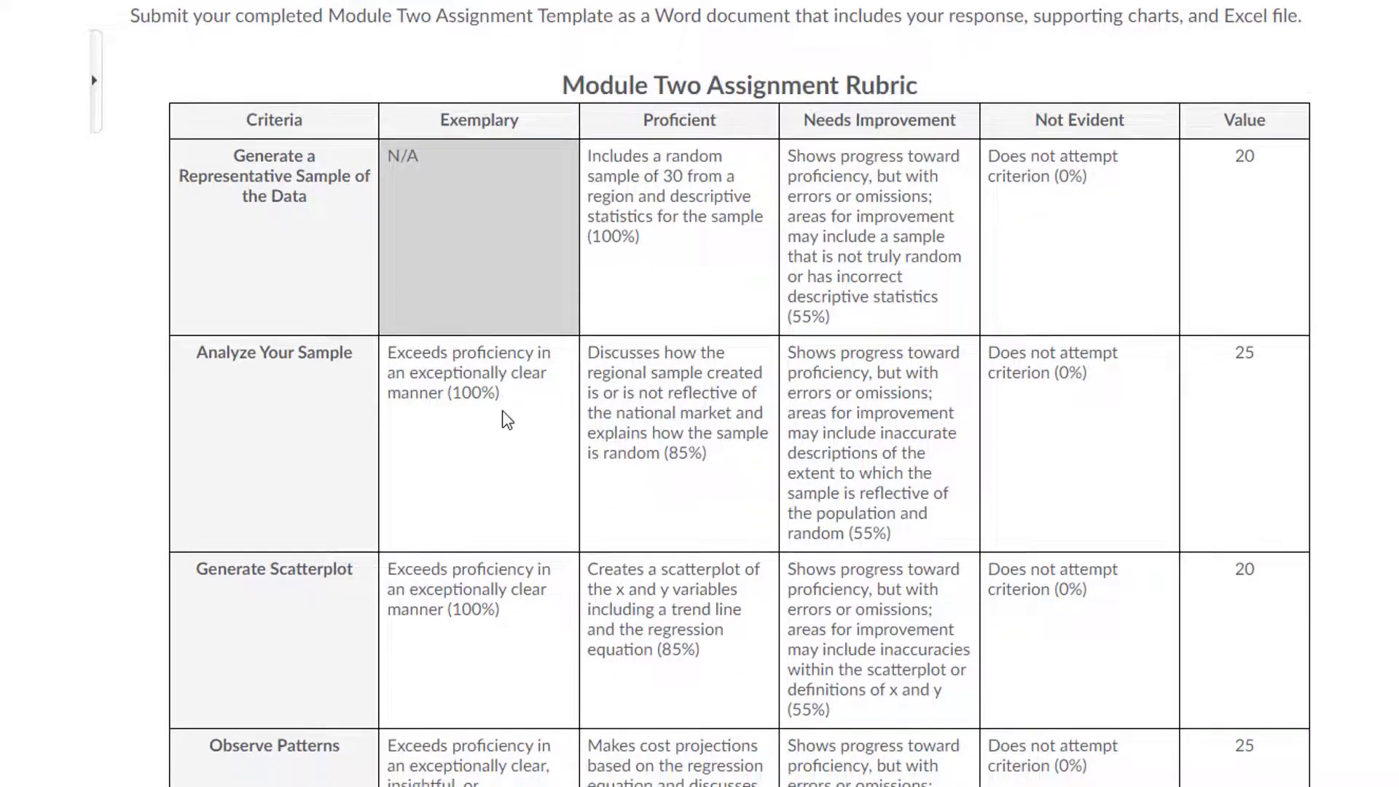
{"action": "scroll", "scroll_direction": "down", "scroll_amount": 3}
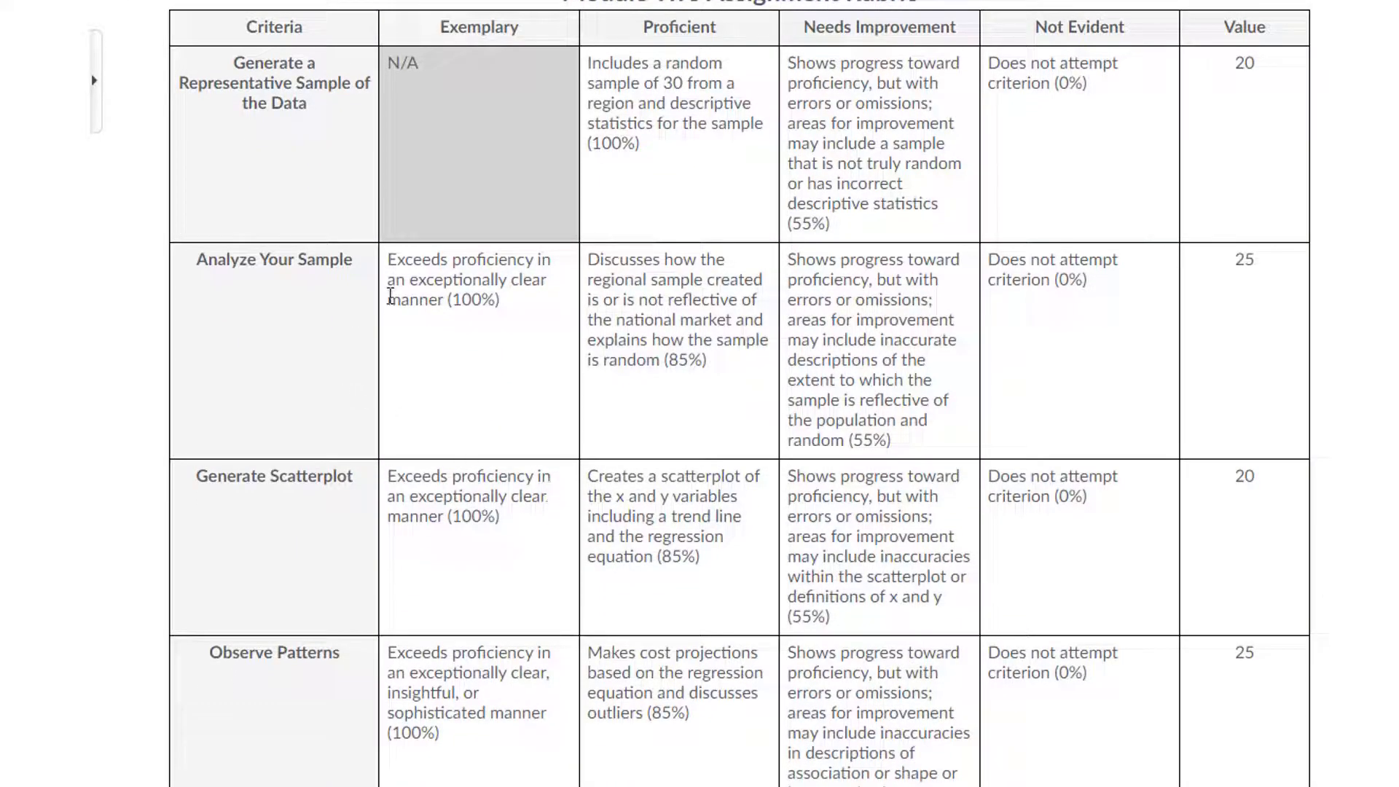
{"action": "mouse_move", "coordinate": [575, 426]}
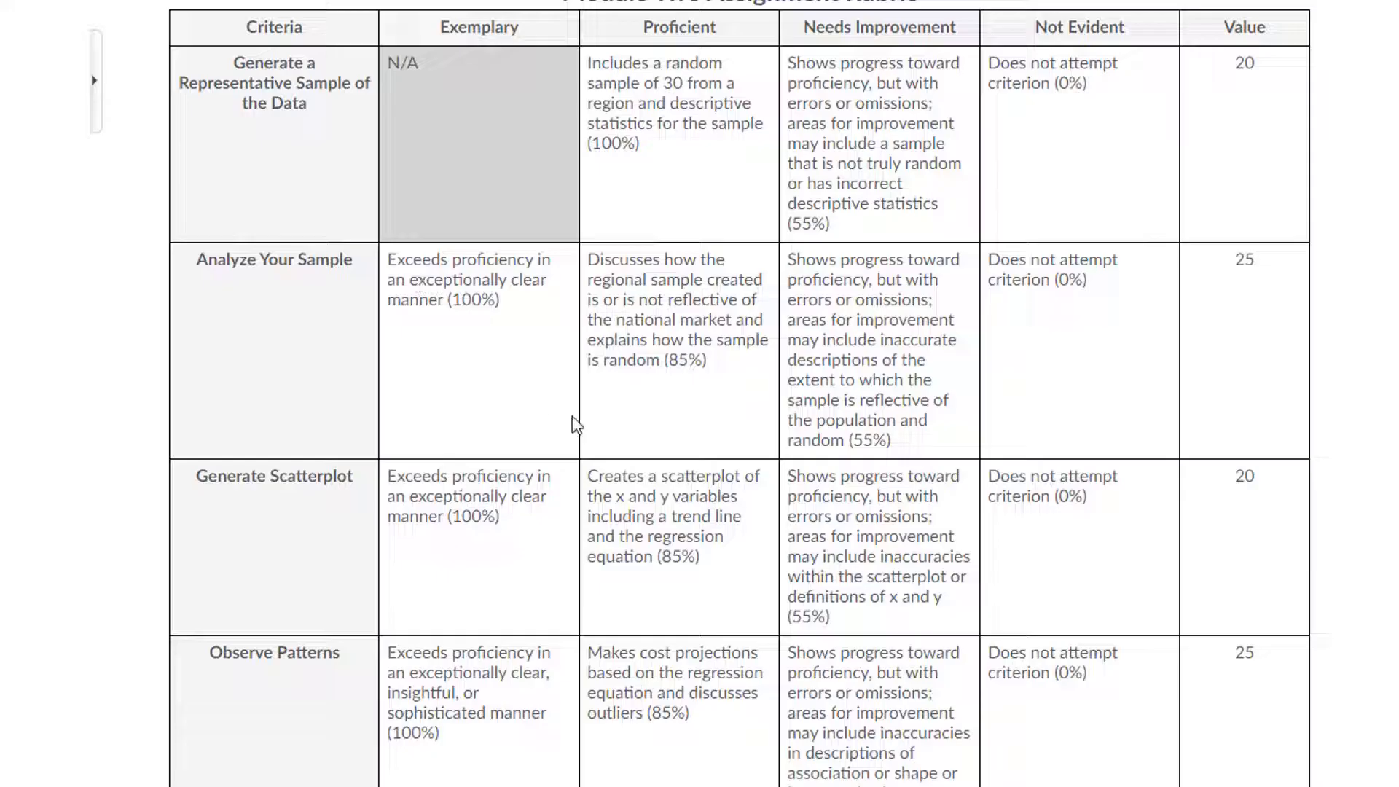
{"action": "mouse_move", "coordinate": [647, 40]}
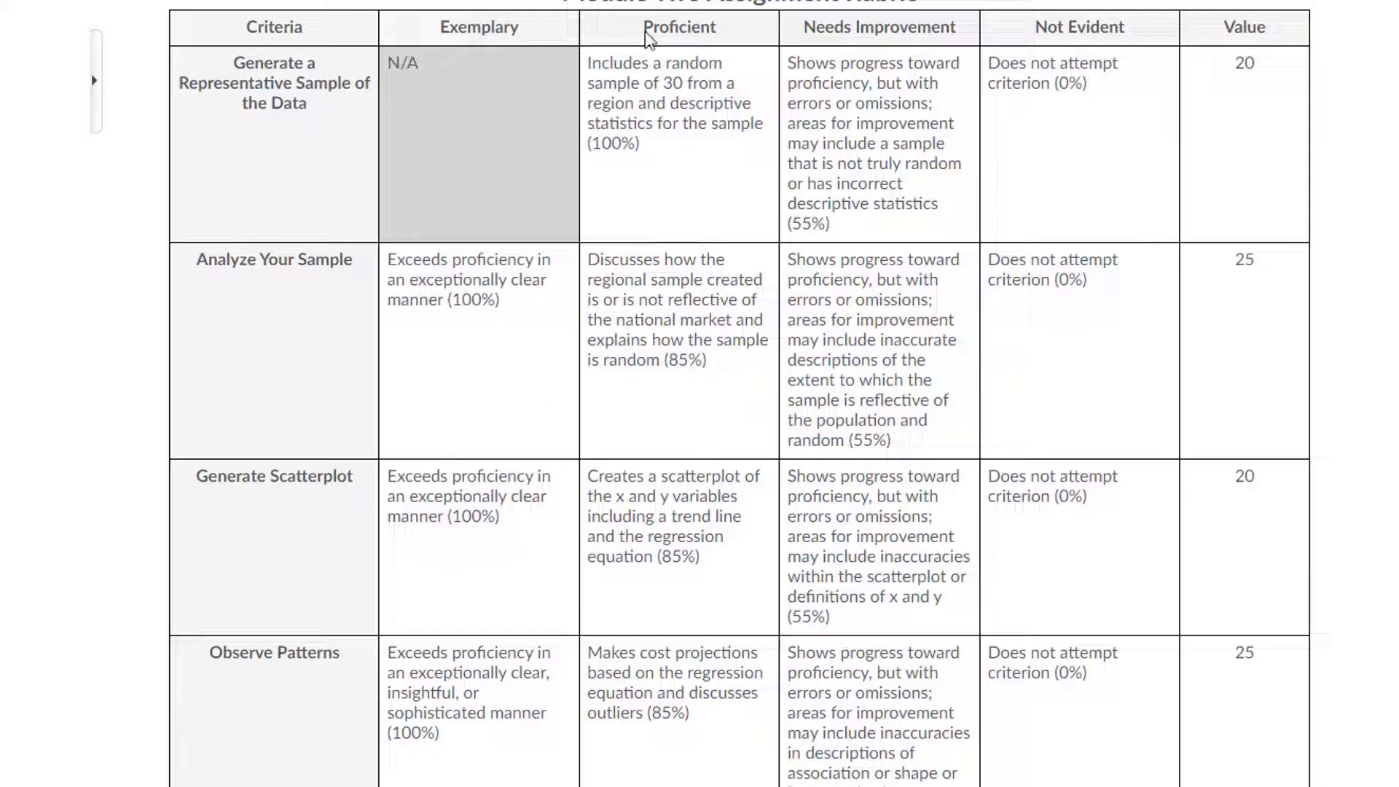
{"action": "mouse_move", "coordinate": [613, 446]}
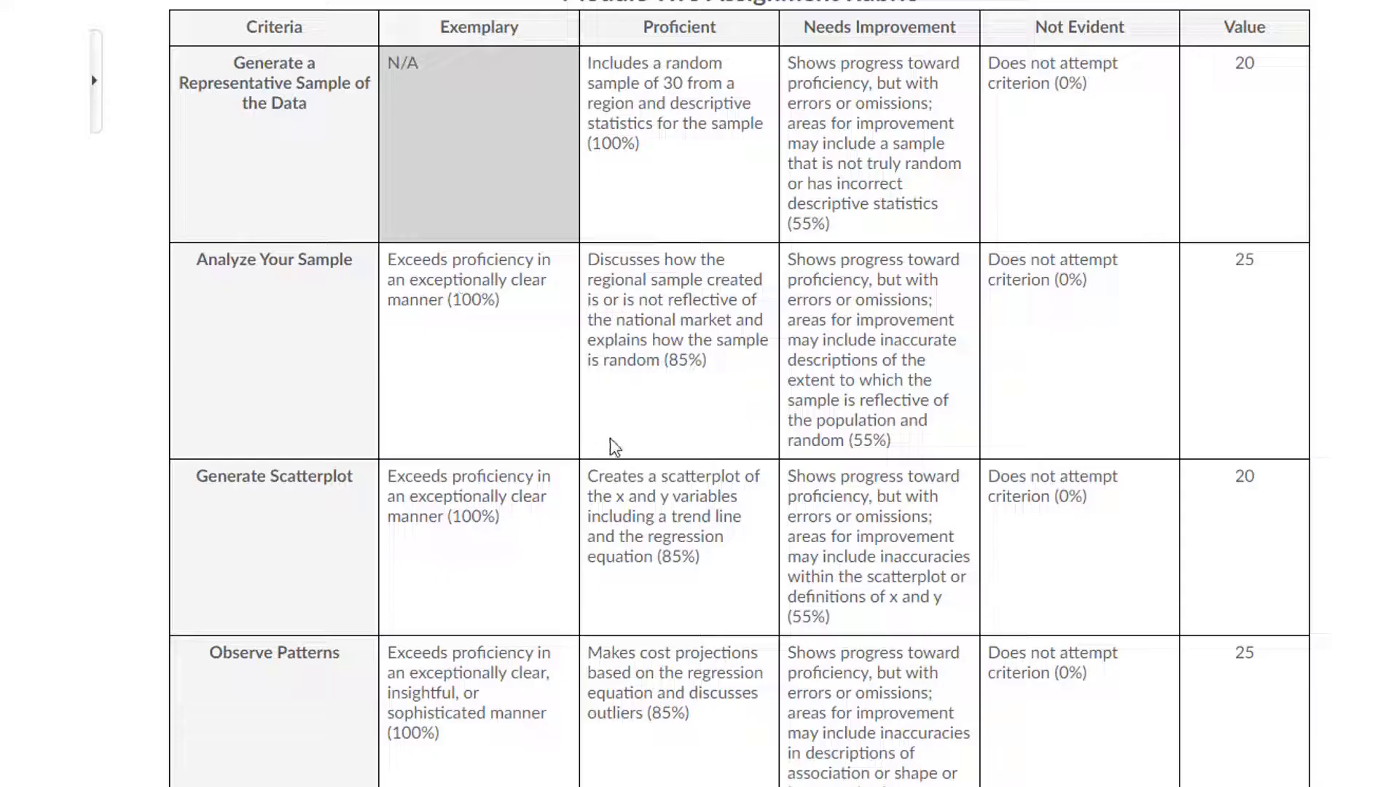
{"action": "scroll", "scroll_direction": "down", "scroll_amount": 3}
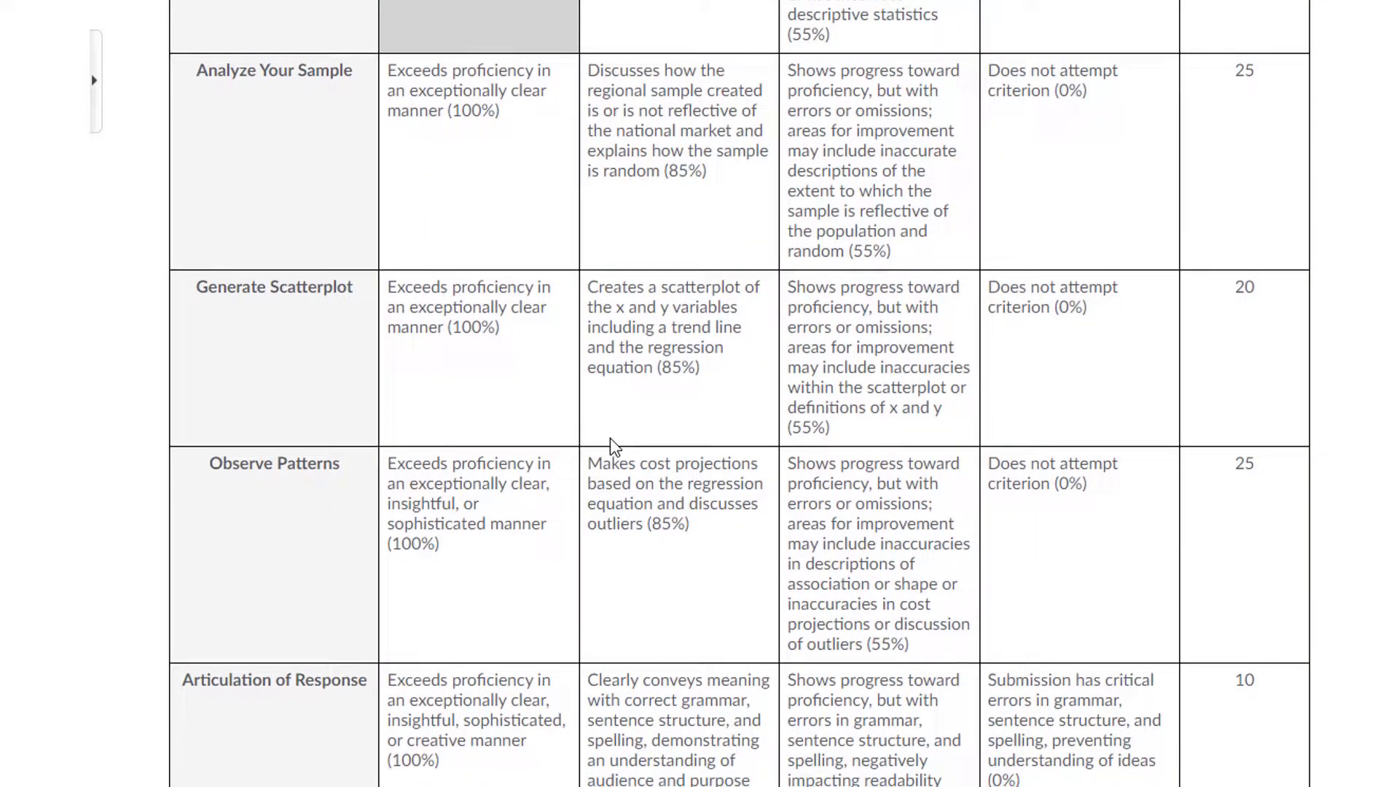
{"action": "scroll", "scroll_direction": "up", "scroll_amount": 3}
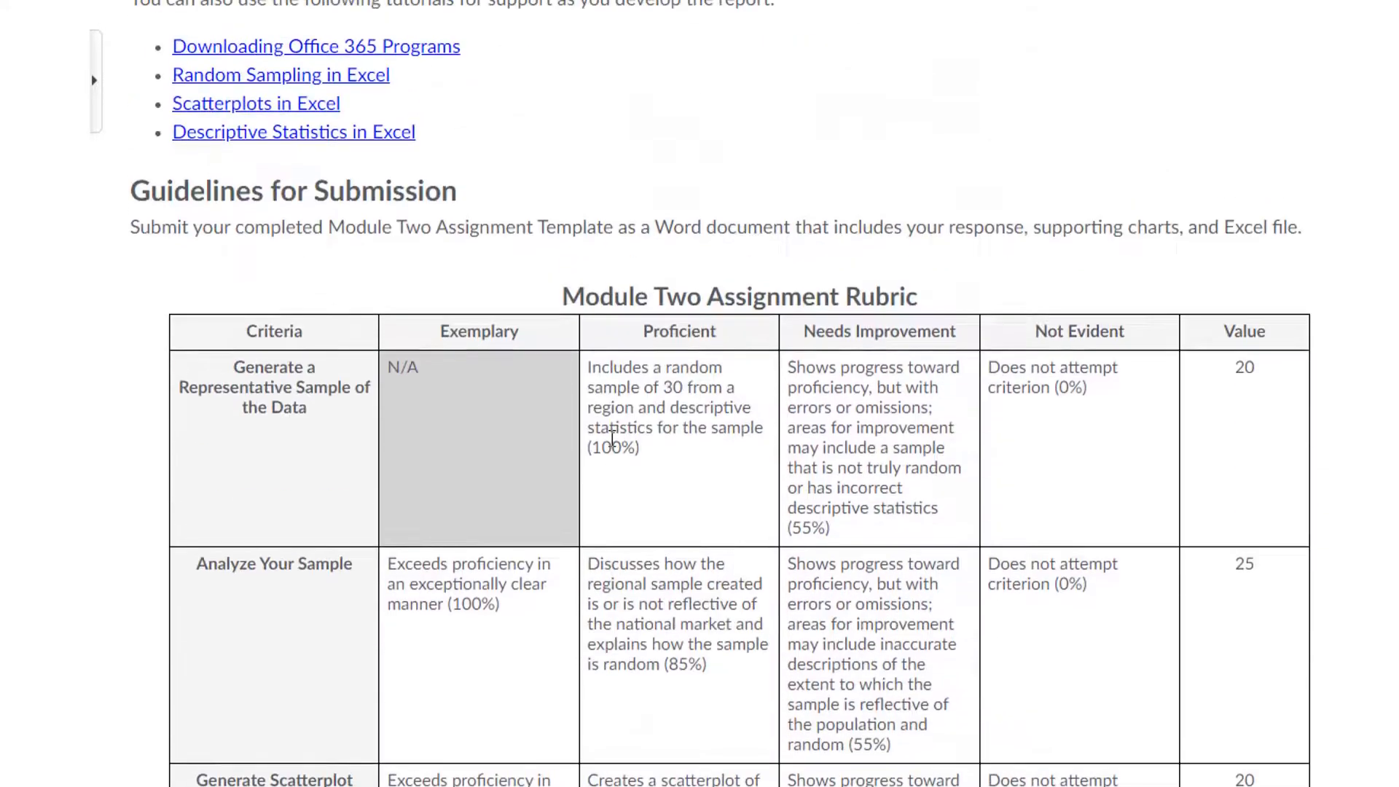
{"action": "scroll", "scroll_direction": "up", "scroll_amount": 3}
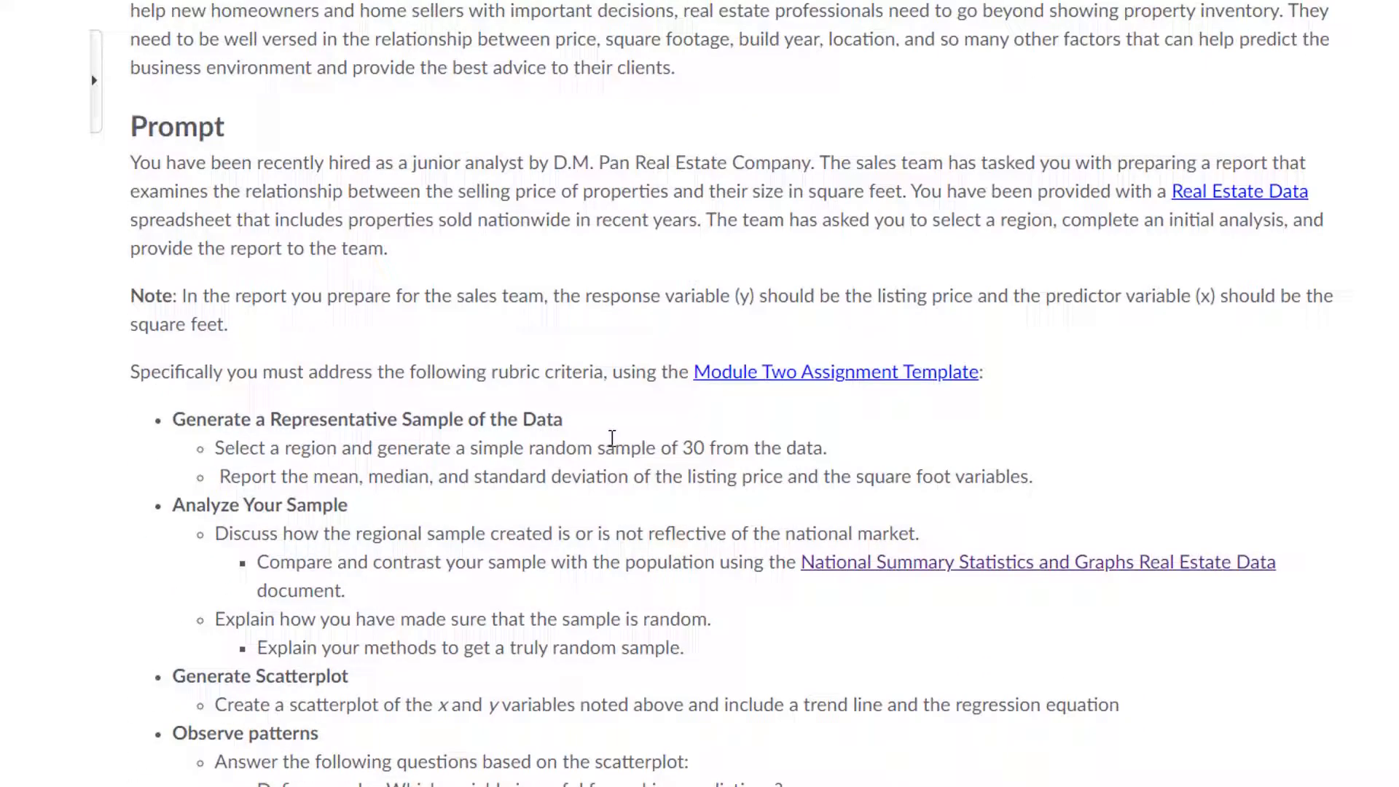